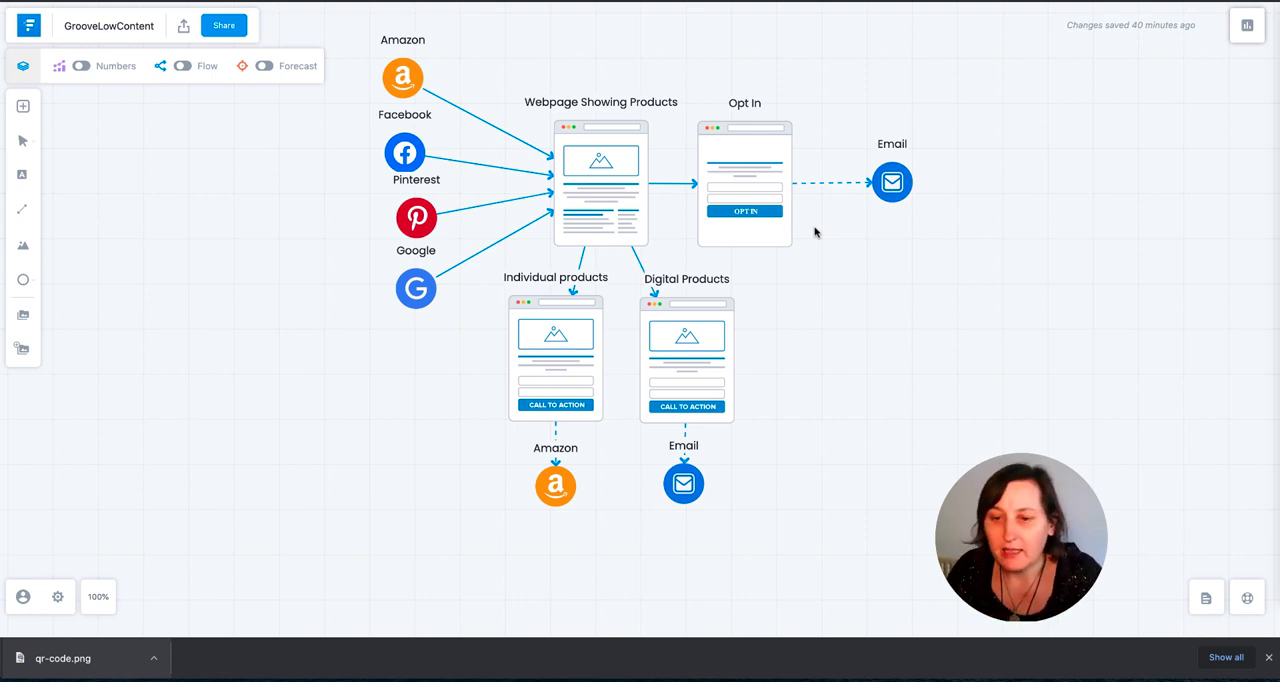
mouse_move(452, 152)
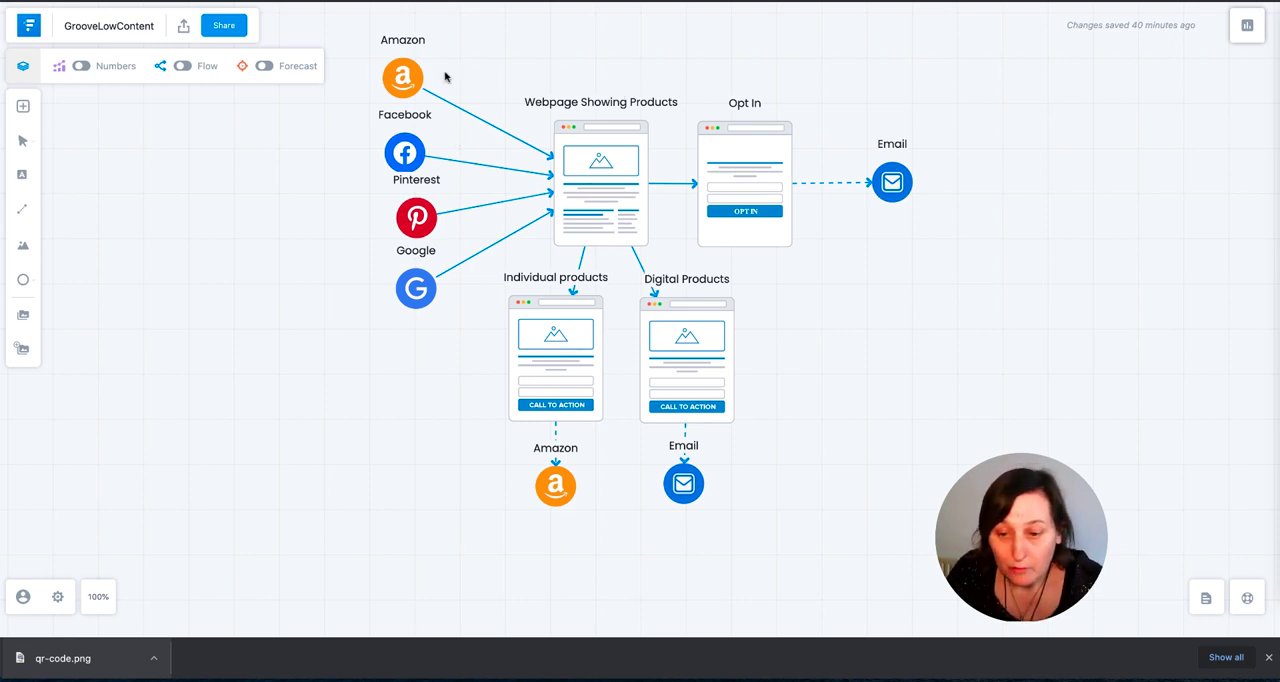
mouse_move(468, 56)
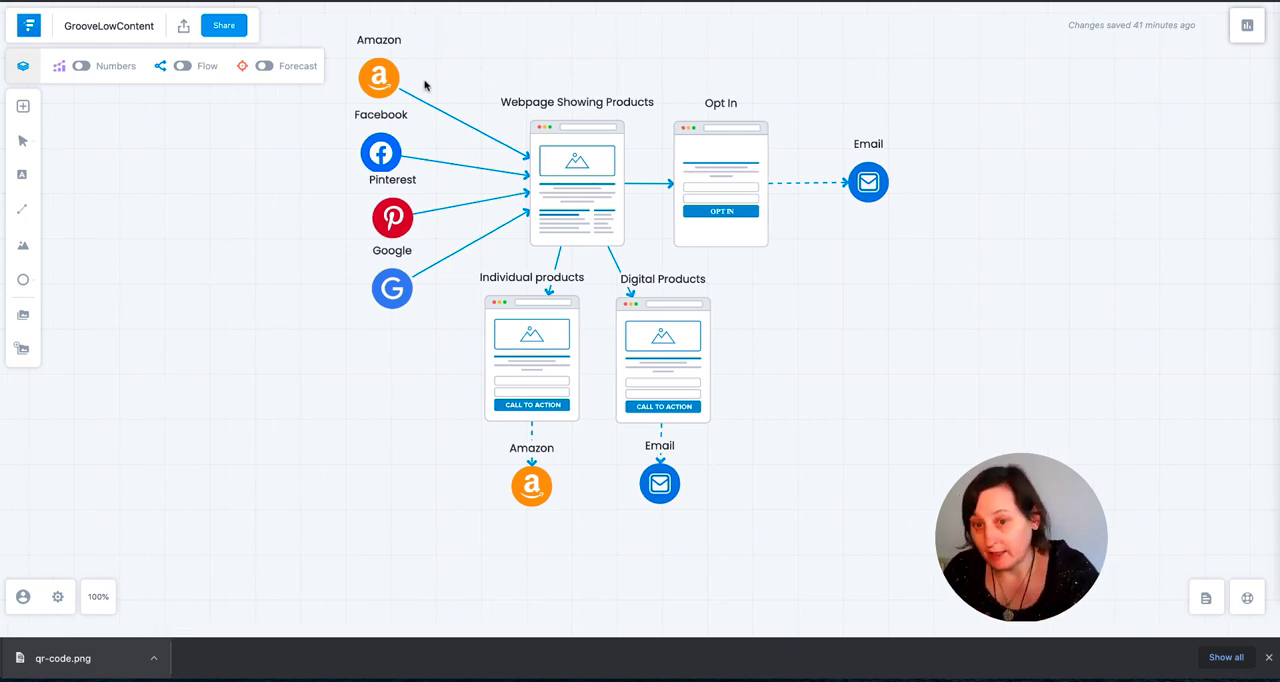
mouse_move(612, 208)
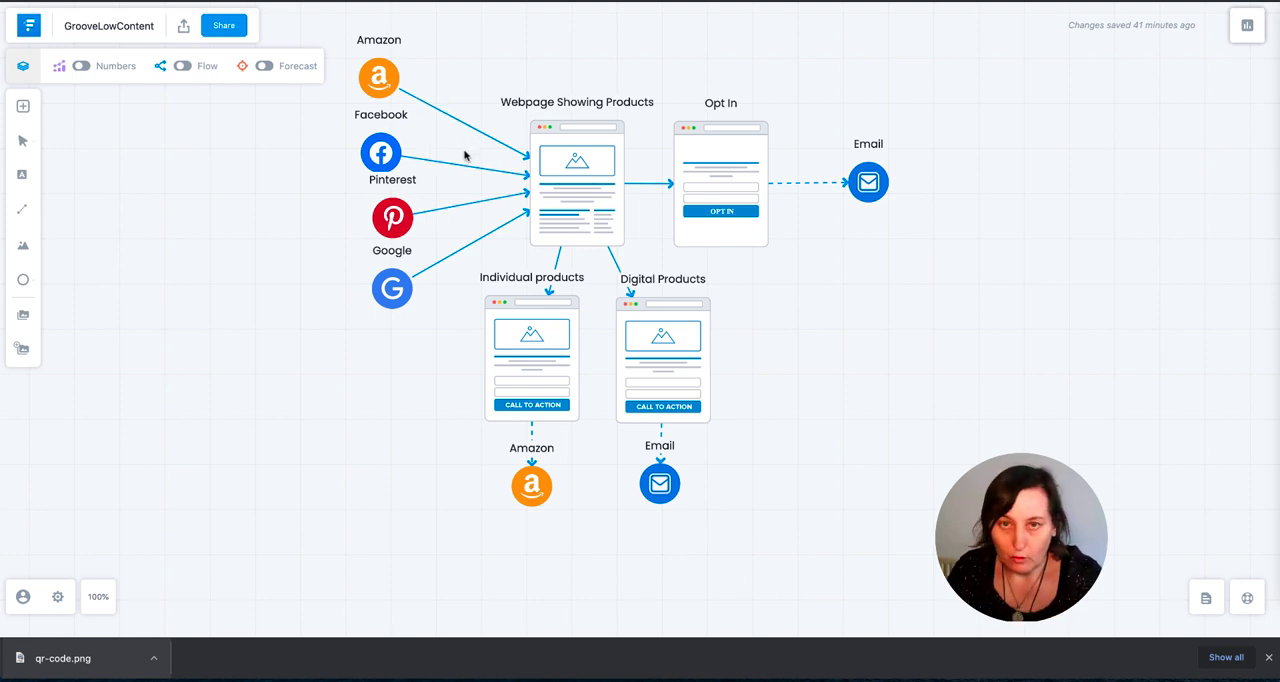
mouse_move(600, 160)
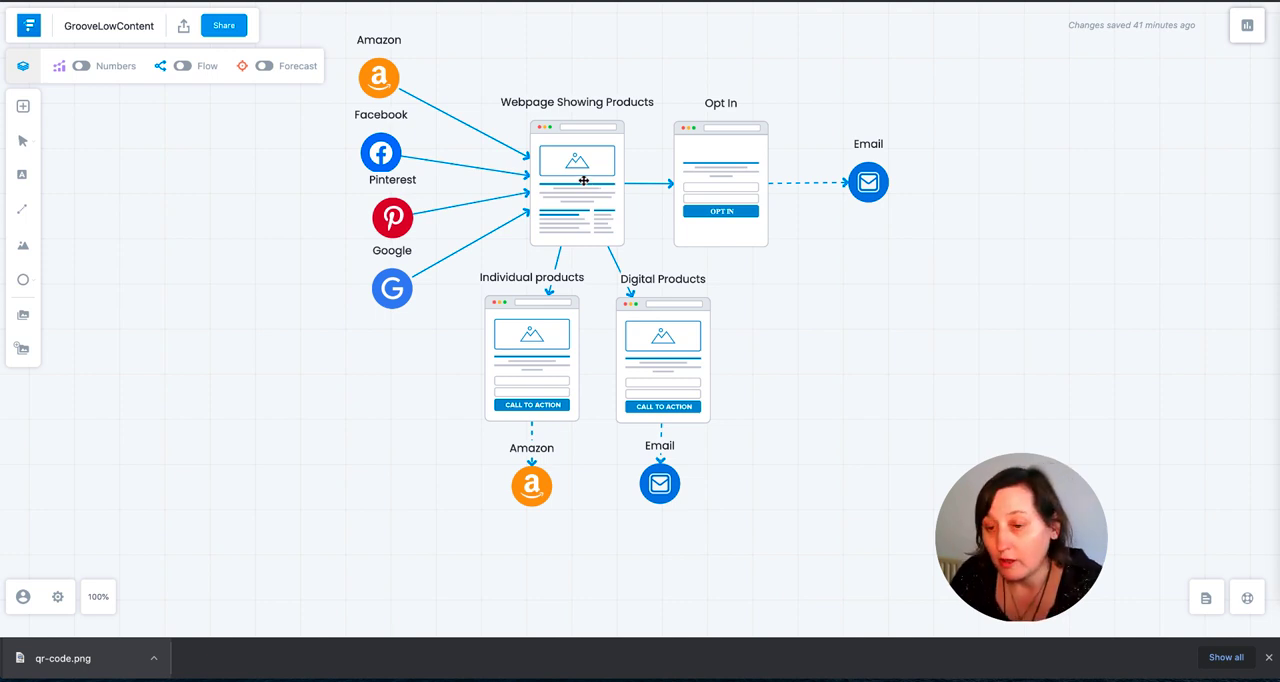
mouse_move(596, 148)
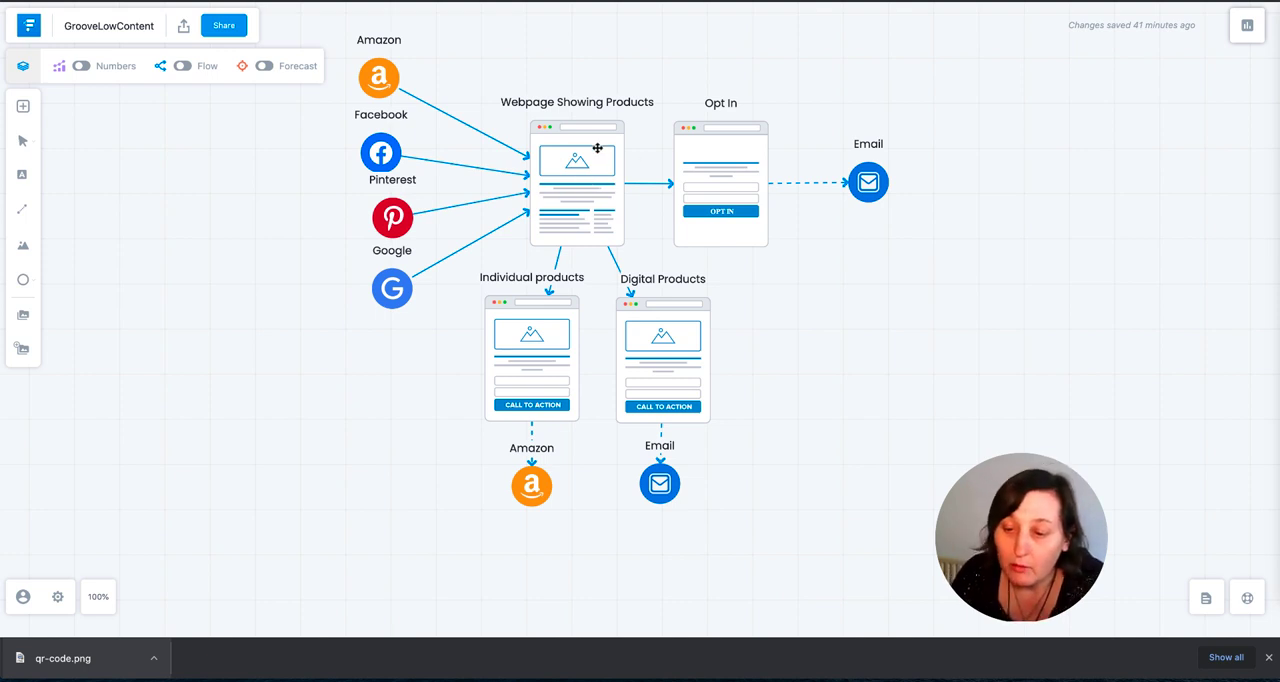
mouse_move(732, 162)
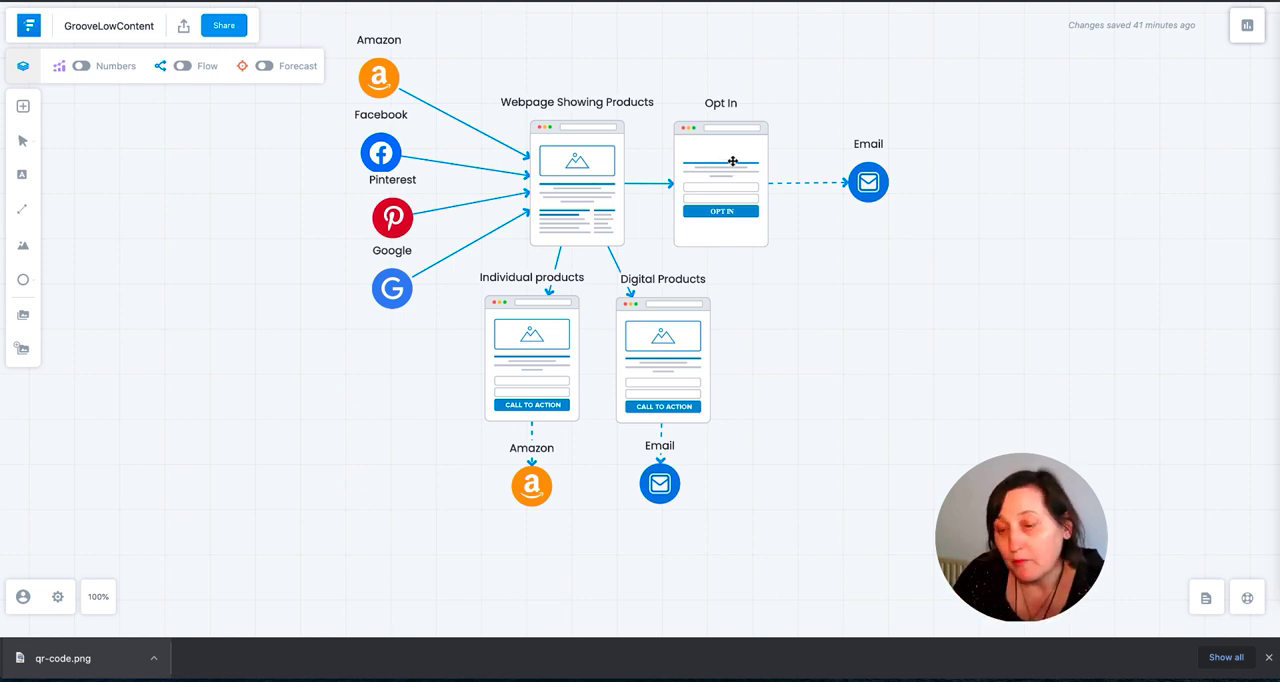
mouse_move(856, 162)
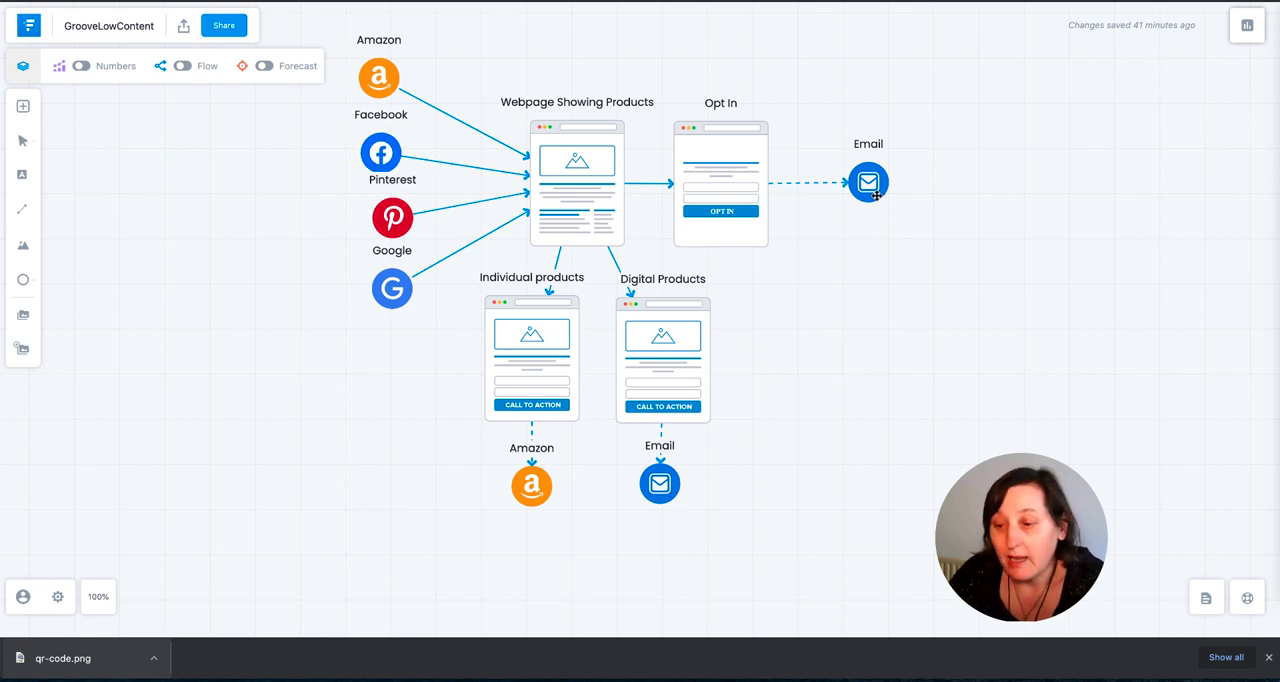
mouse_move(916, 220)
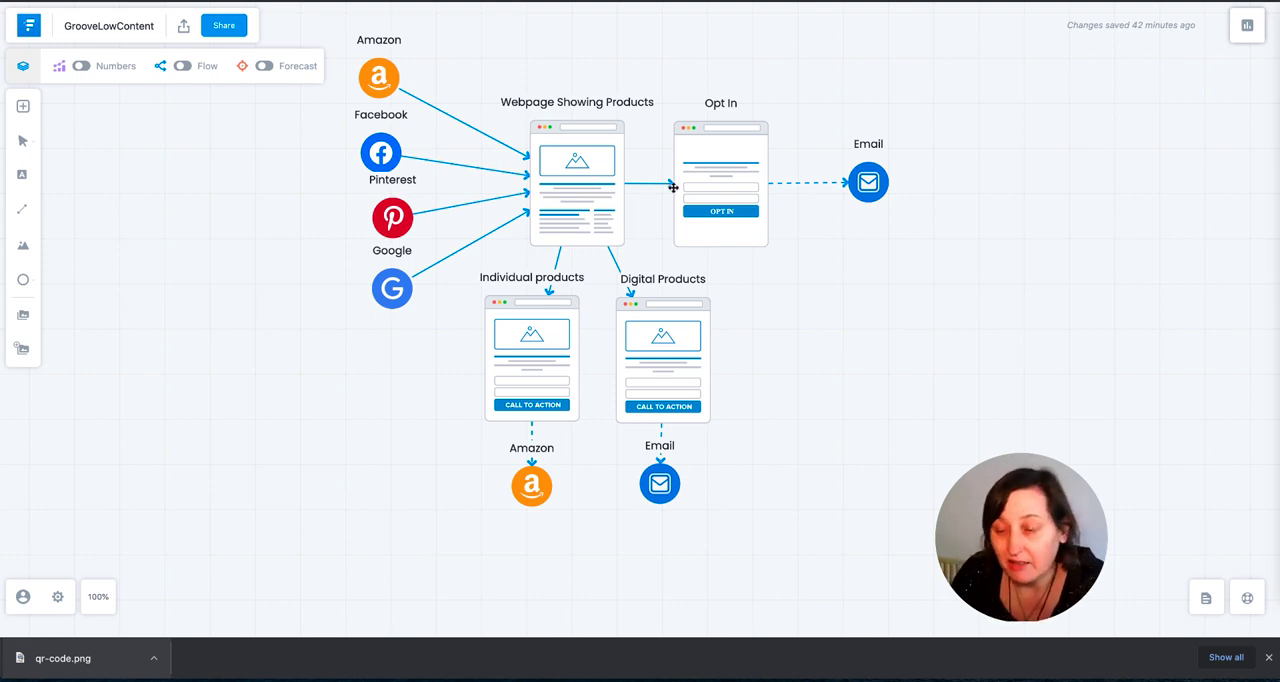
mouse_move(932, 172)
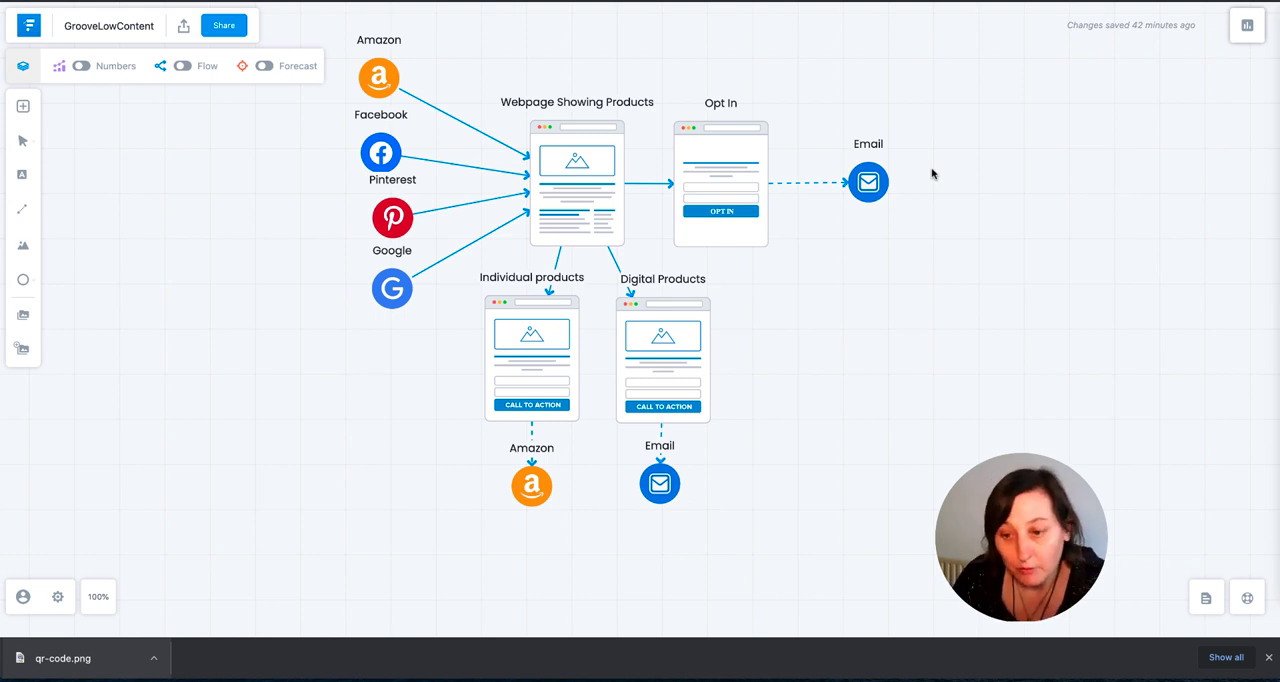
mouse_move(652, 280)
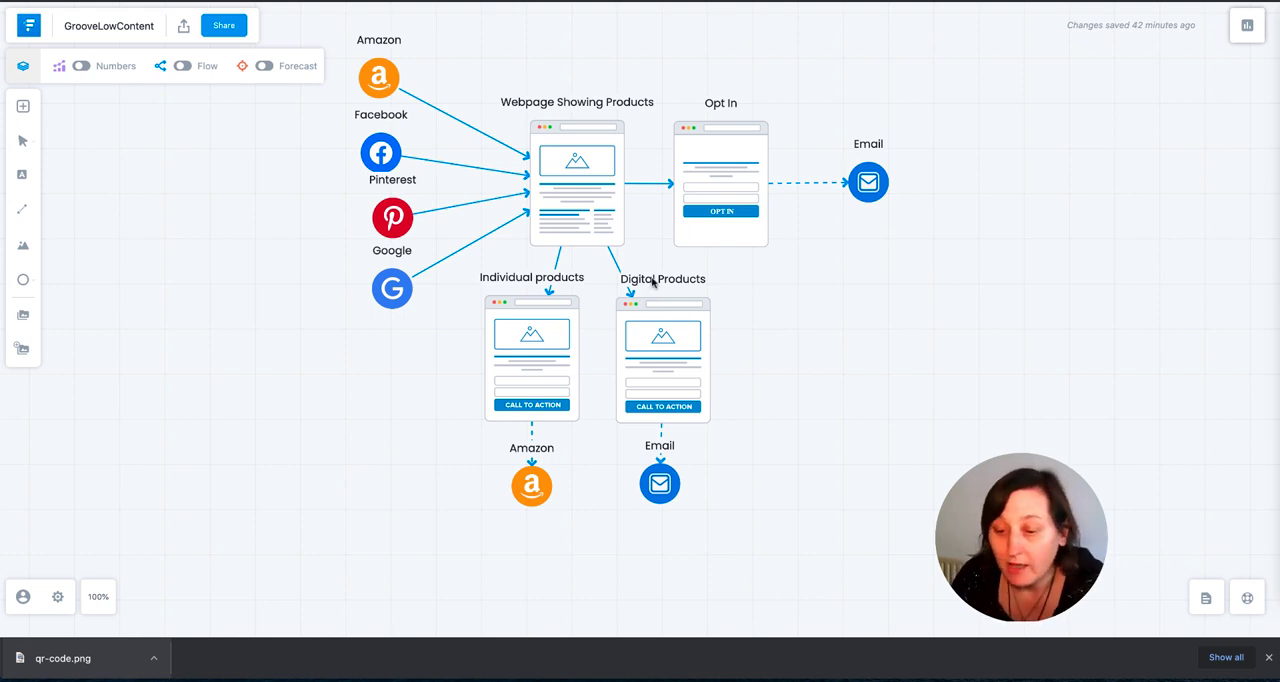
mouse_move(540, 238)
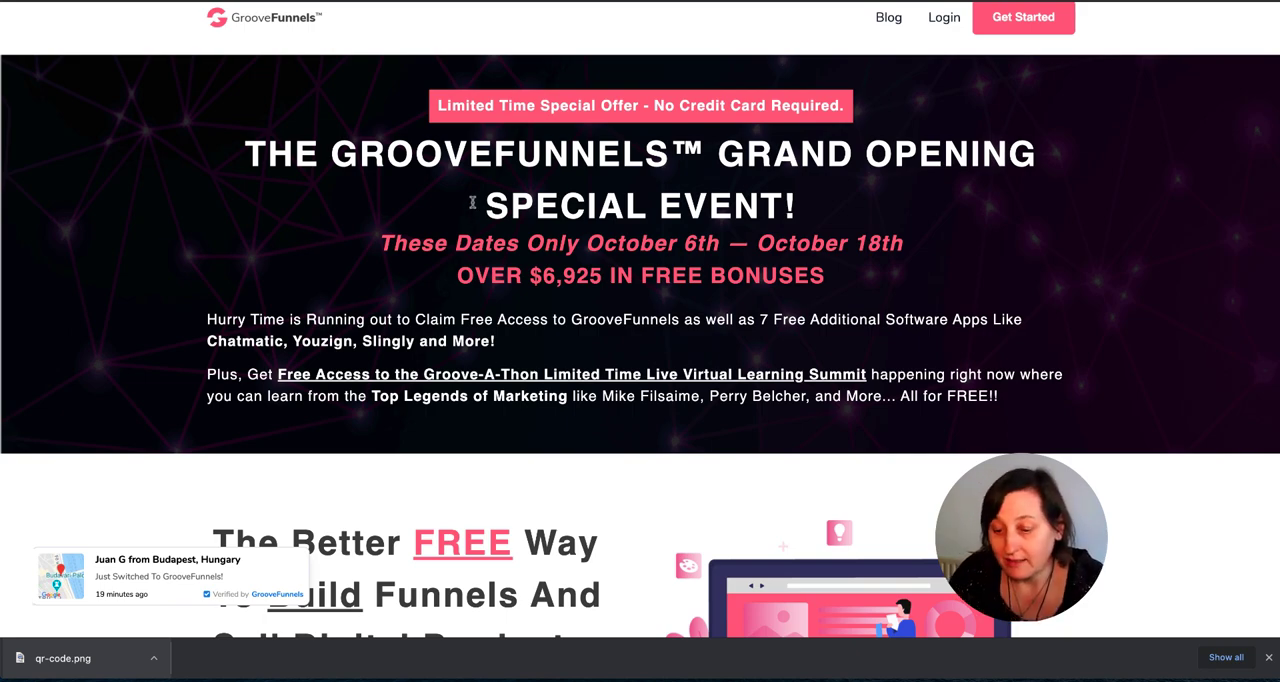
- Scroll the landing page down to the Exclusive Grand Opening Bonuses: Chatmatic, Youzign, GrooveKart and more
scroll("down", 3)
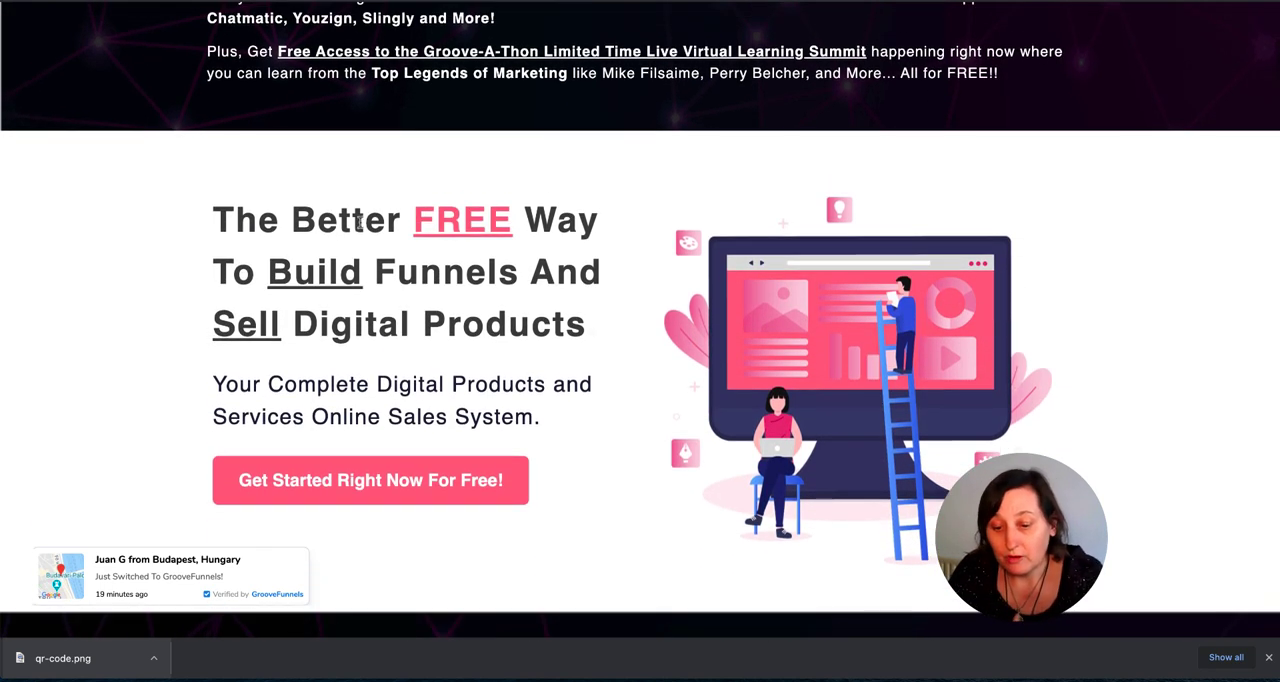
scroll("down", 3)
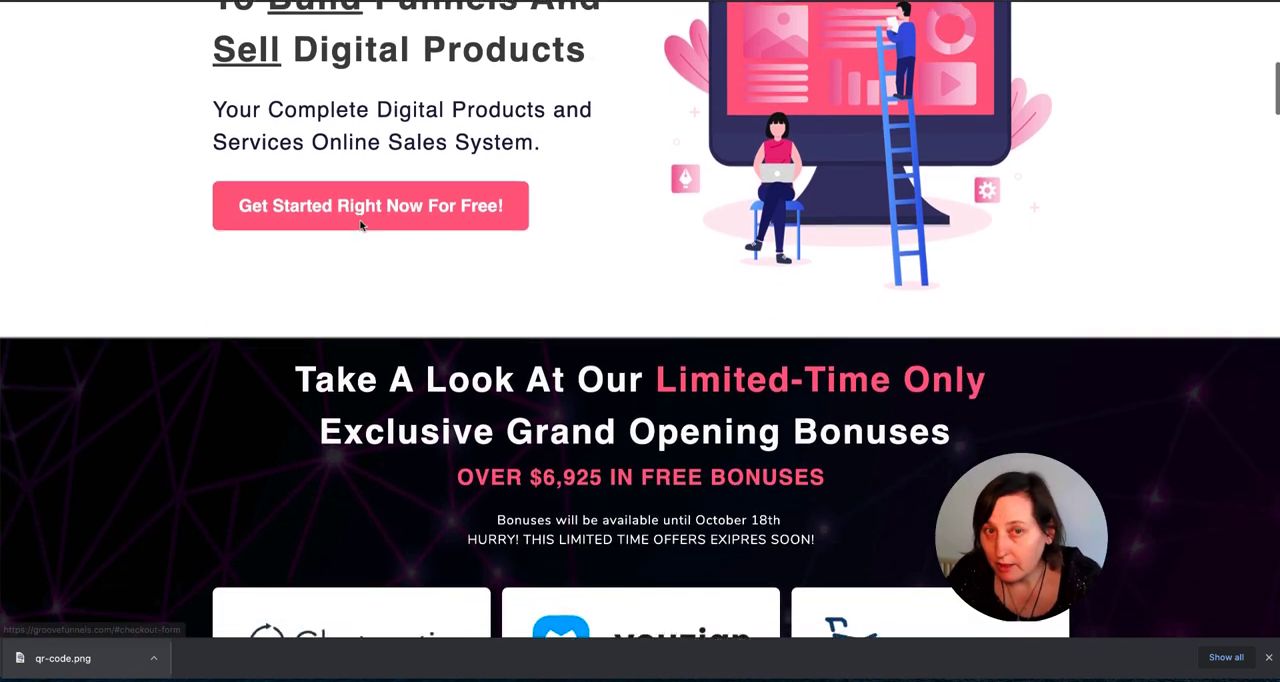
scroll("down", 3)
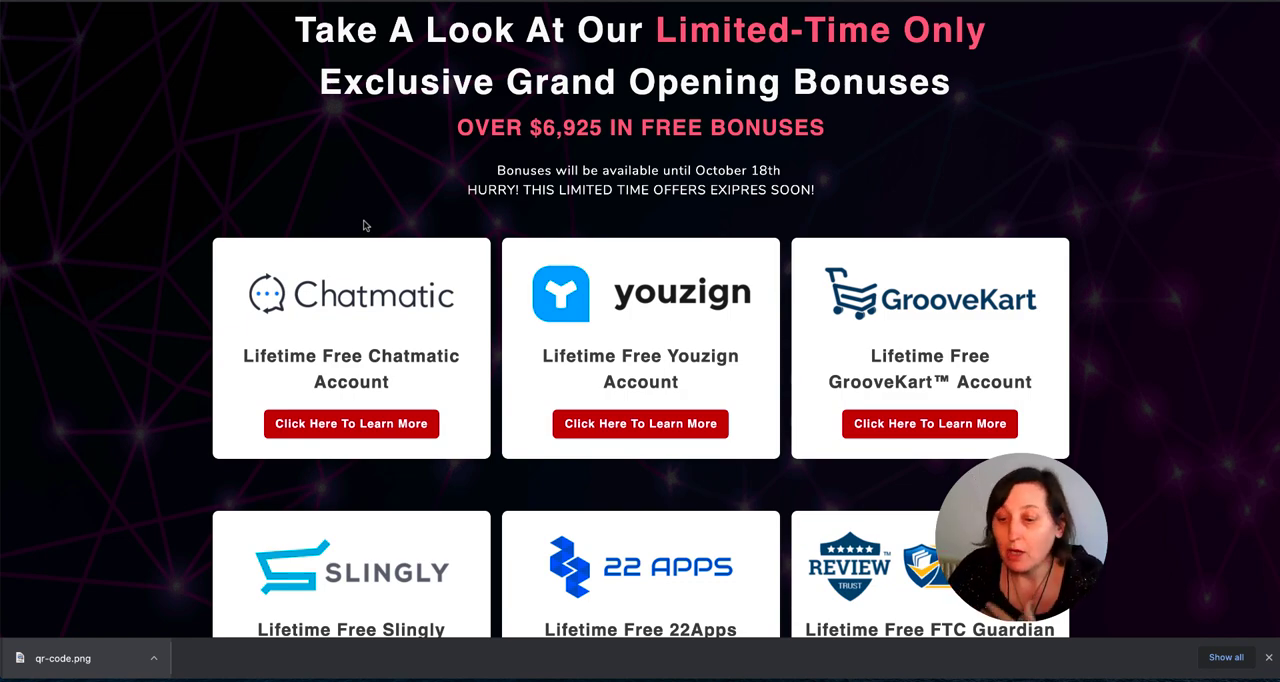
scroll("down", 3)
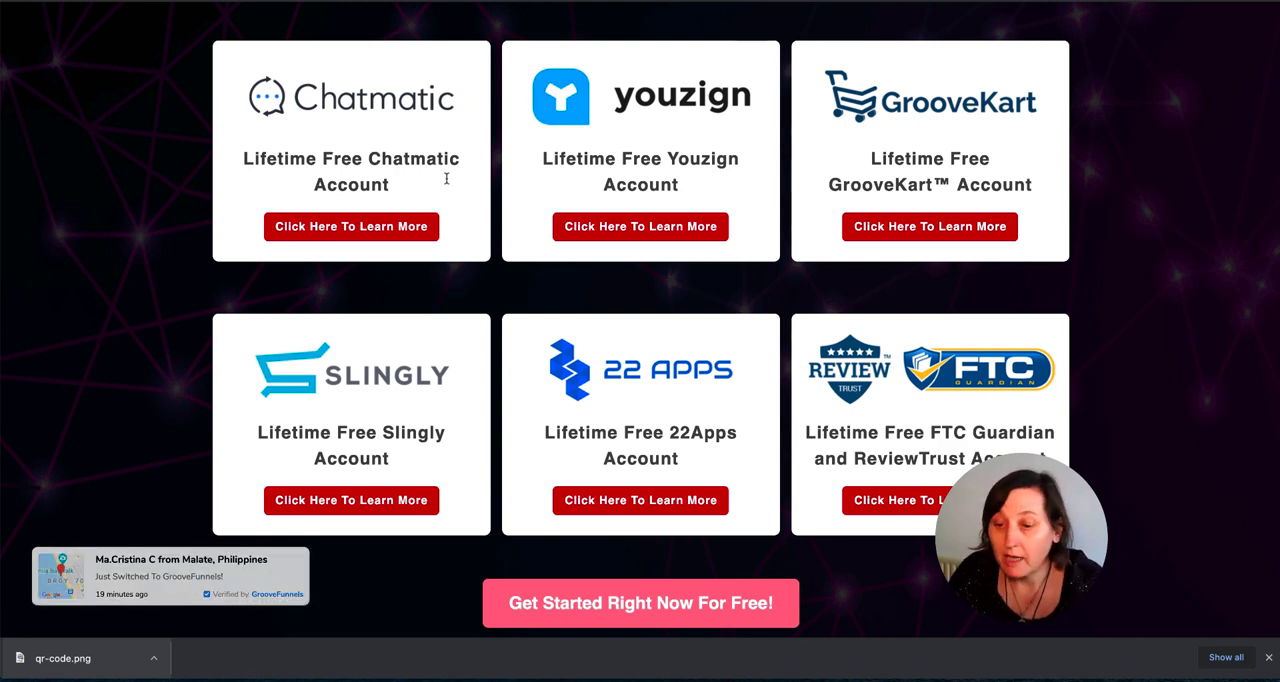
mouse_move(714, 154)
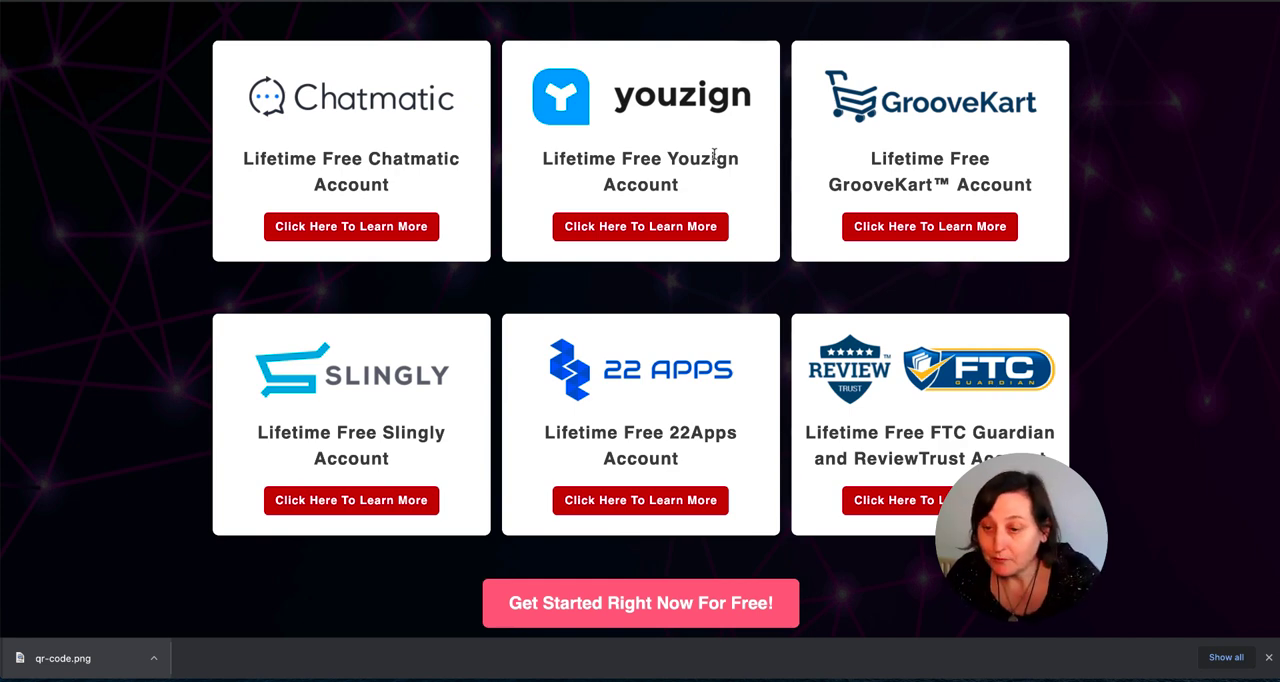
mouse_move(884, 136)
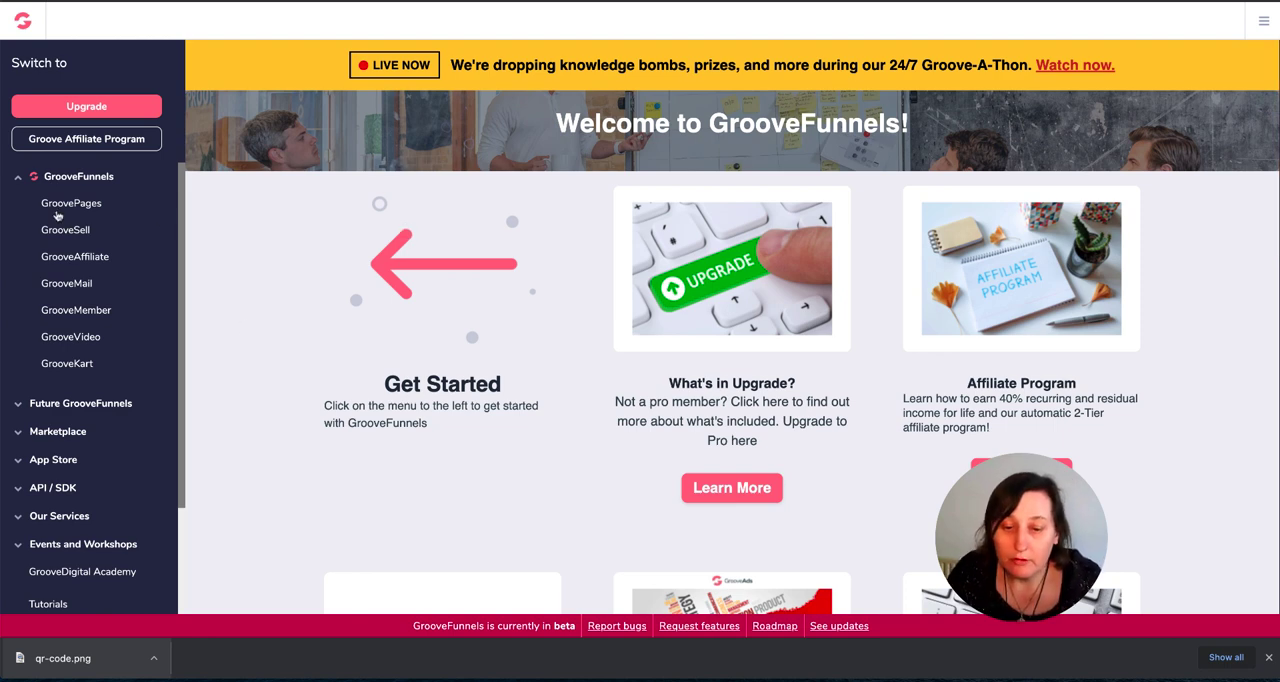
mouse_move(70, 202)
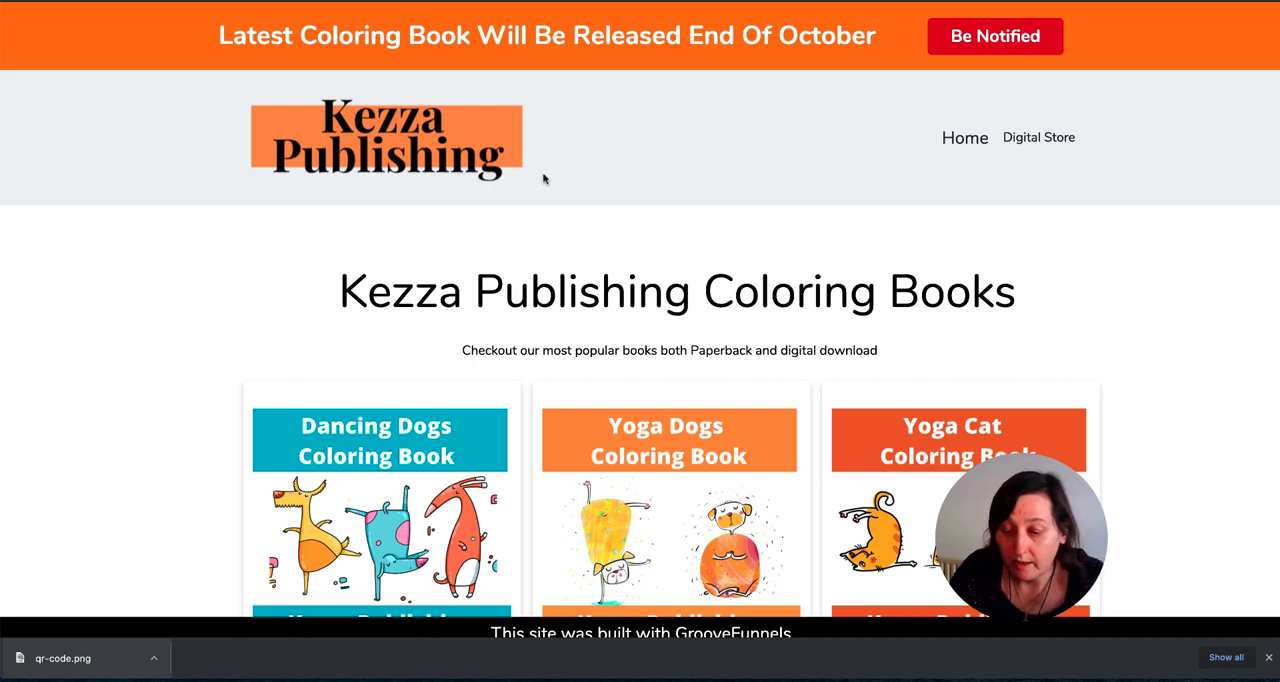
mouse_move(712, 632)
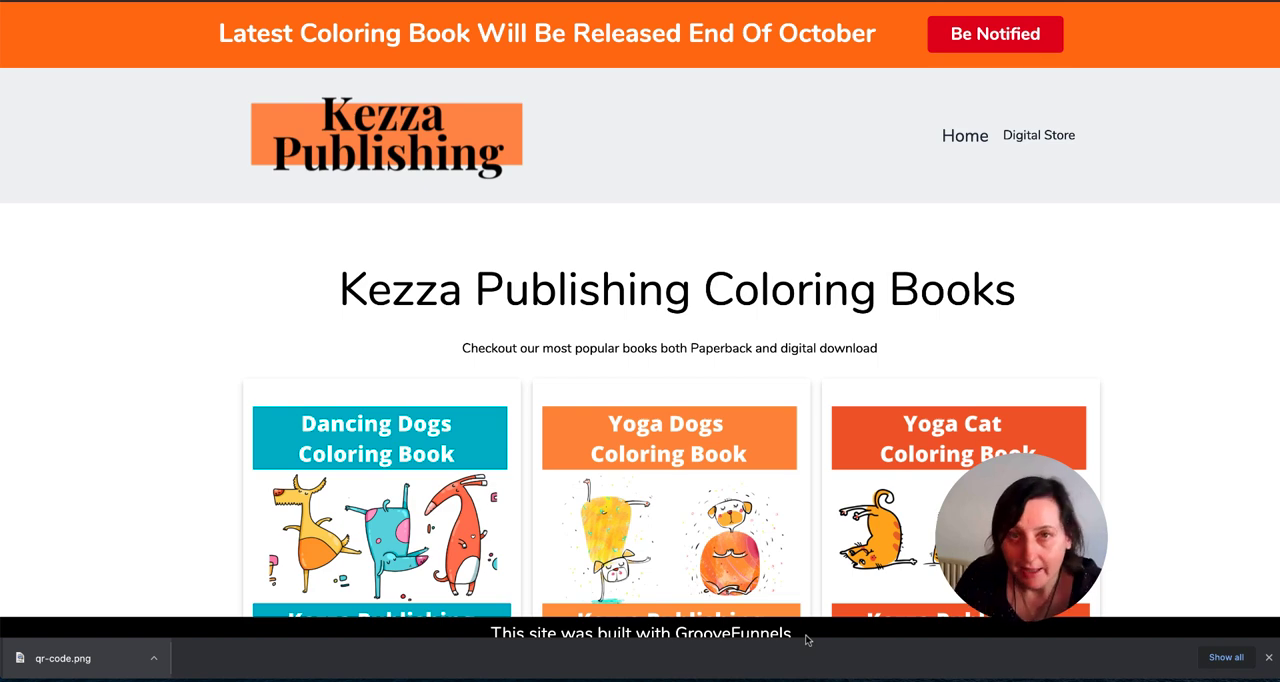
mouse_move(348, 348)
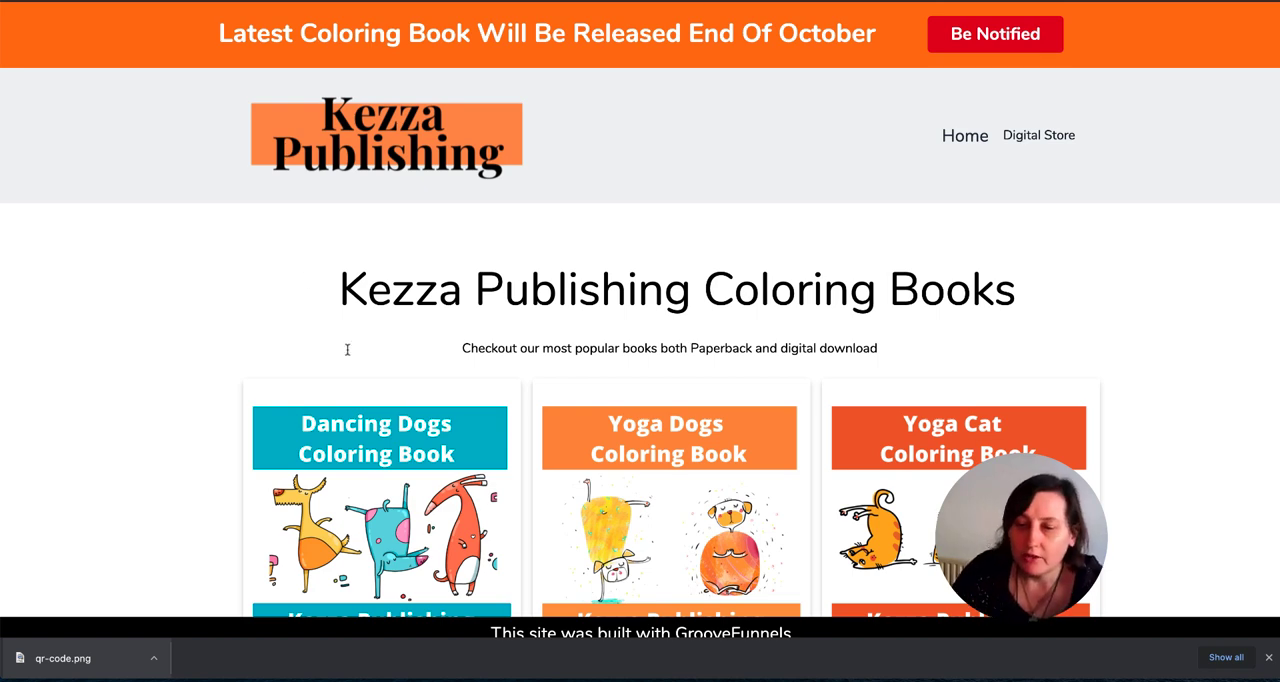
scroll("down", 3)
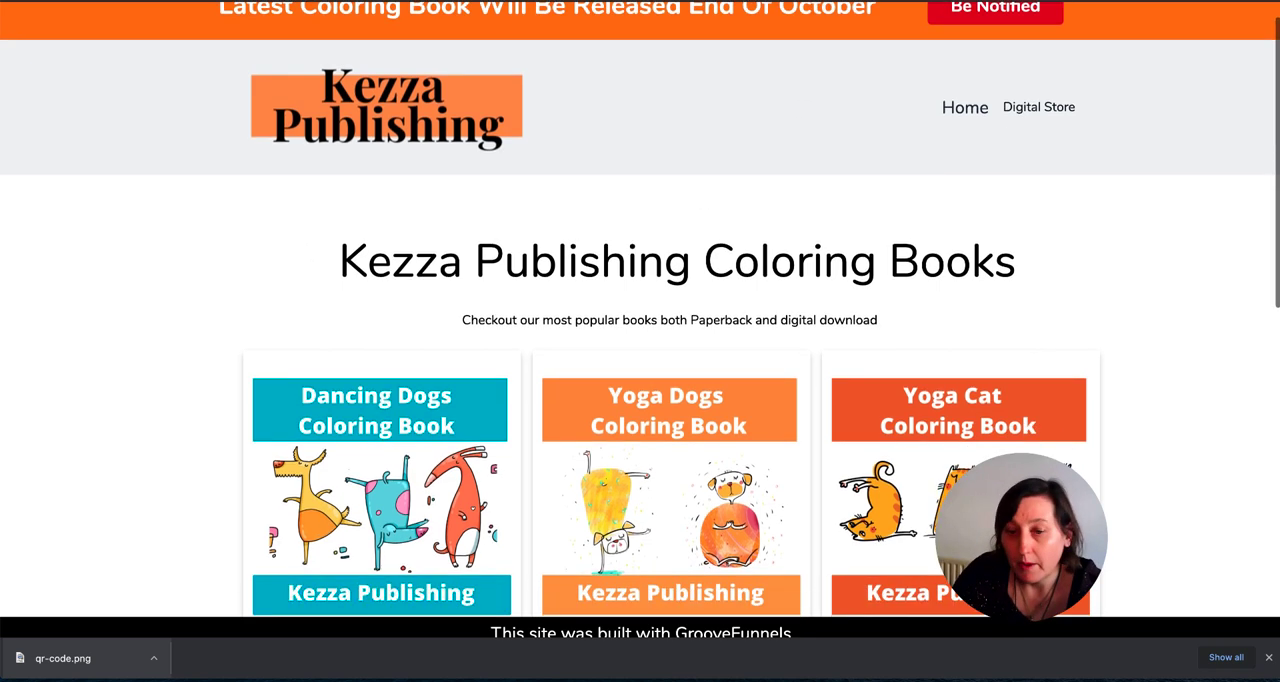
scroll("down", 3)
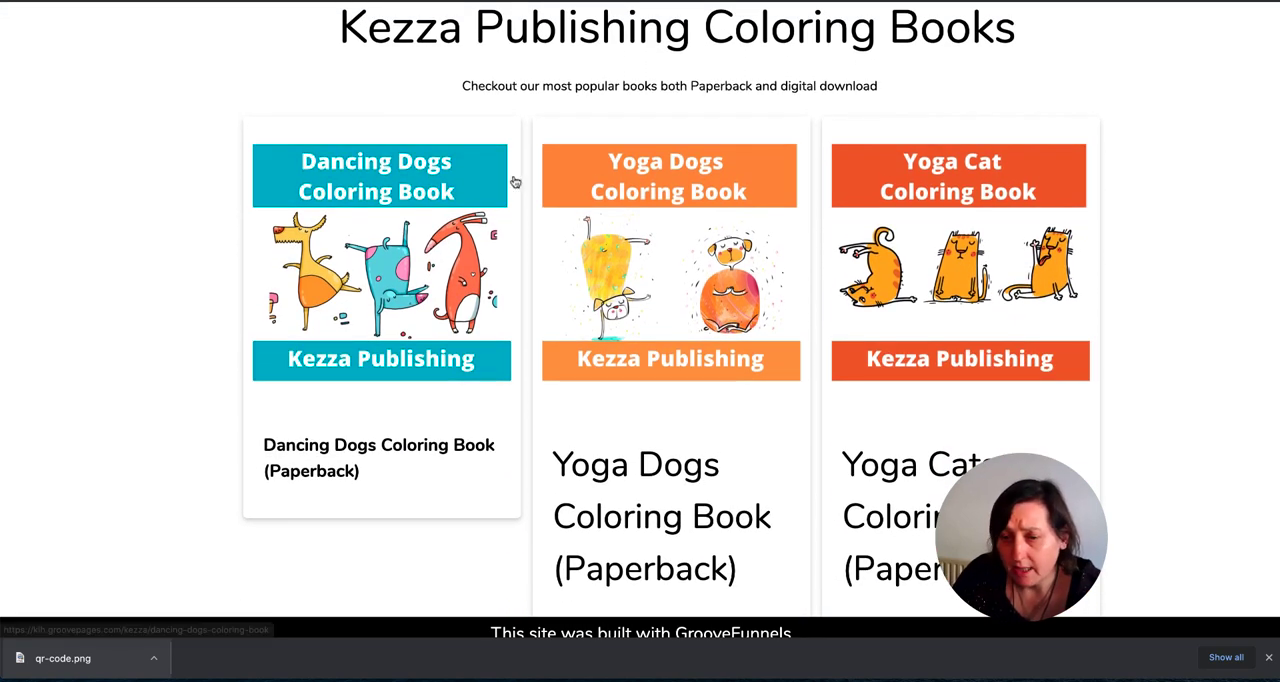
scroll("down", 3)
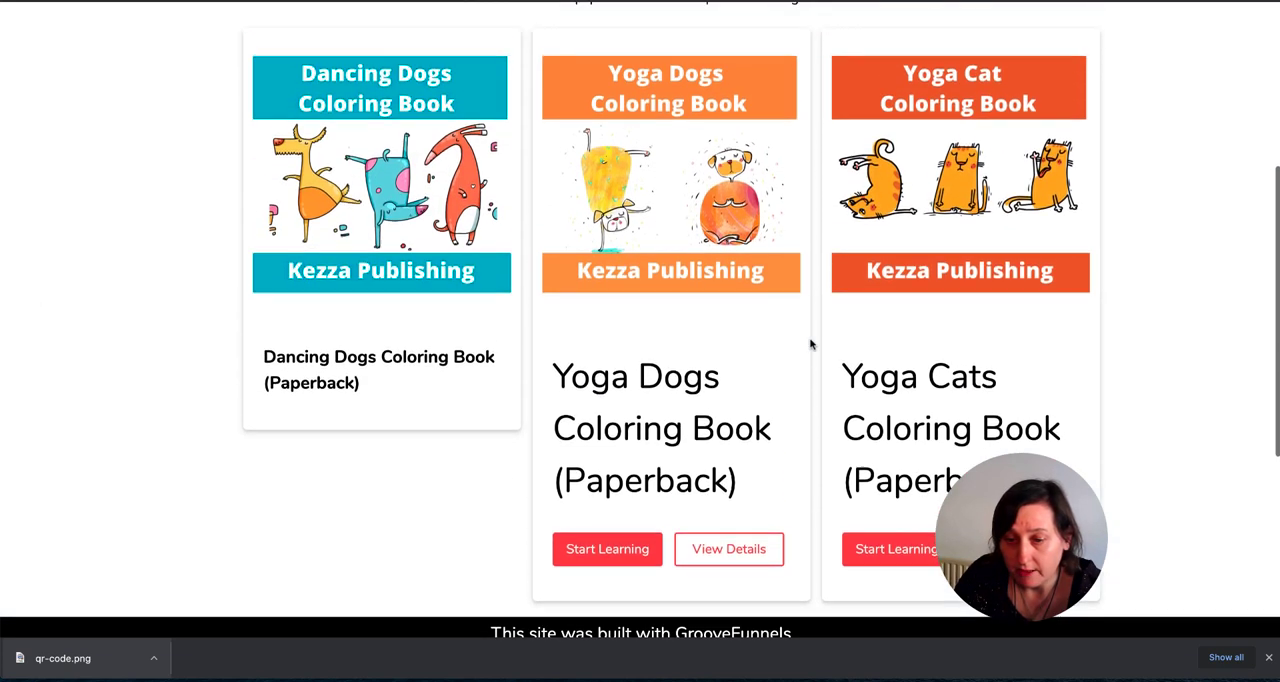
scroll("up", 3)
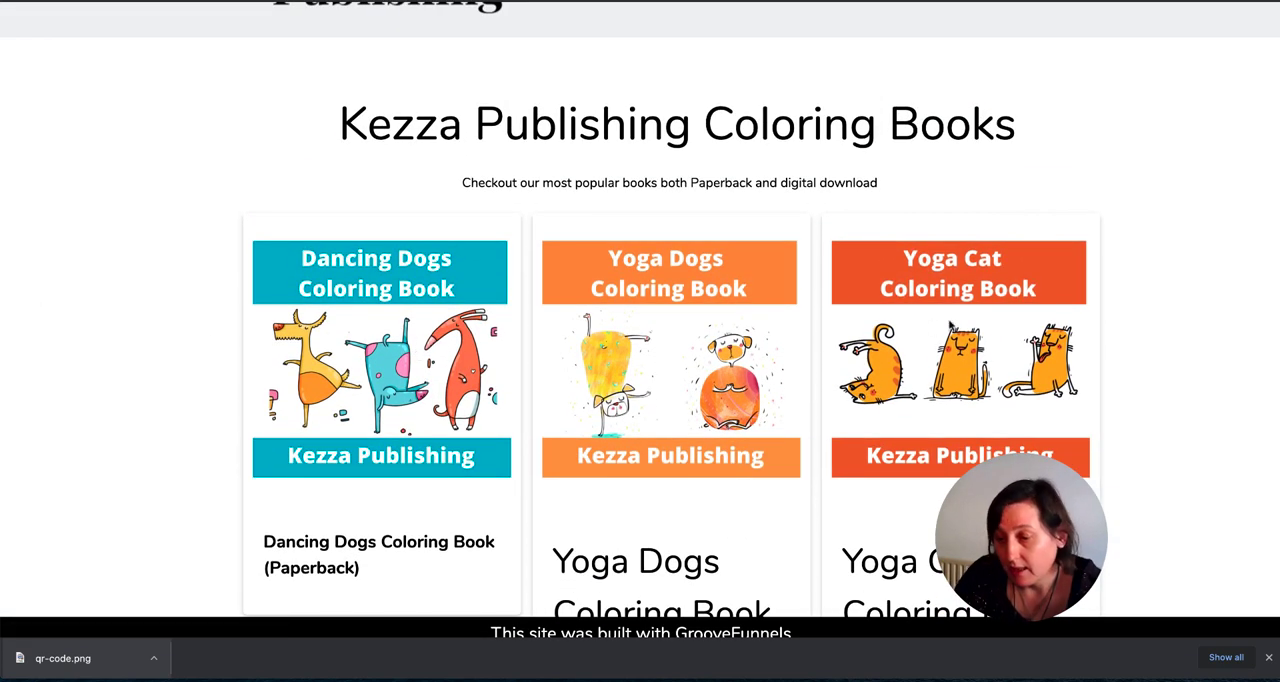
scroll("up", 3)
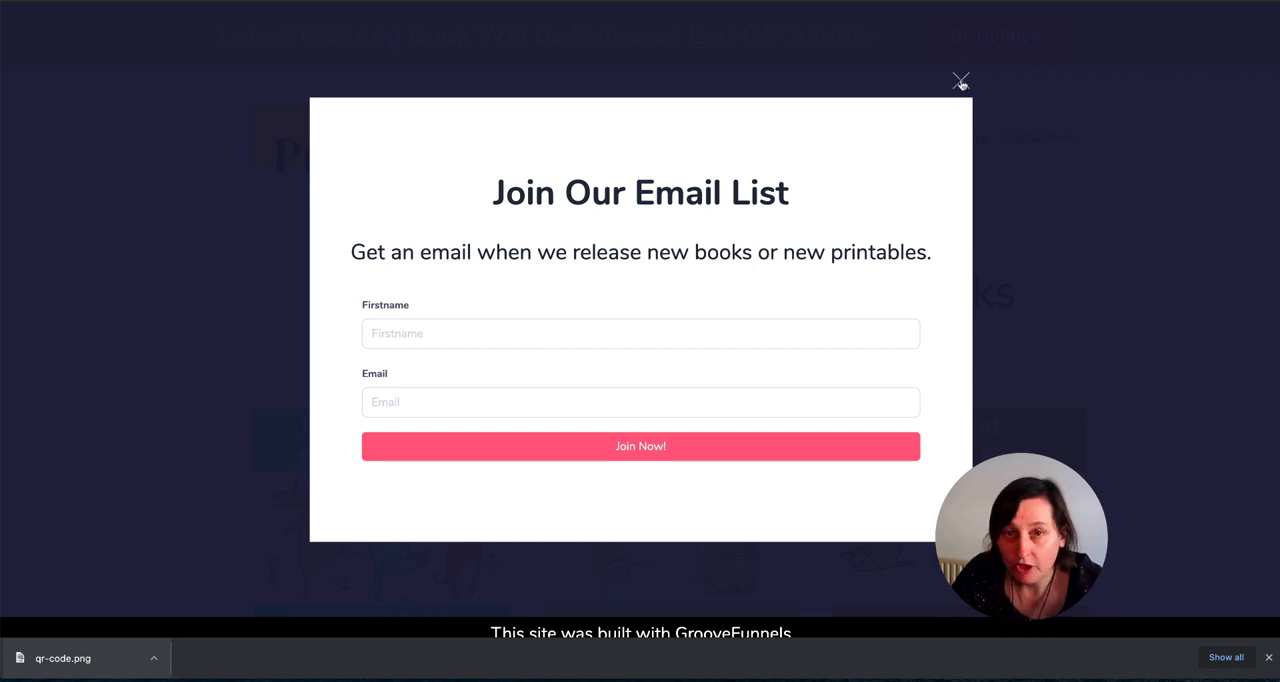
mouse_move(960, 80)
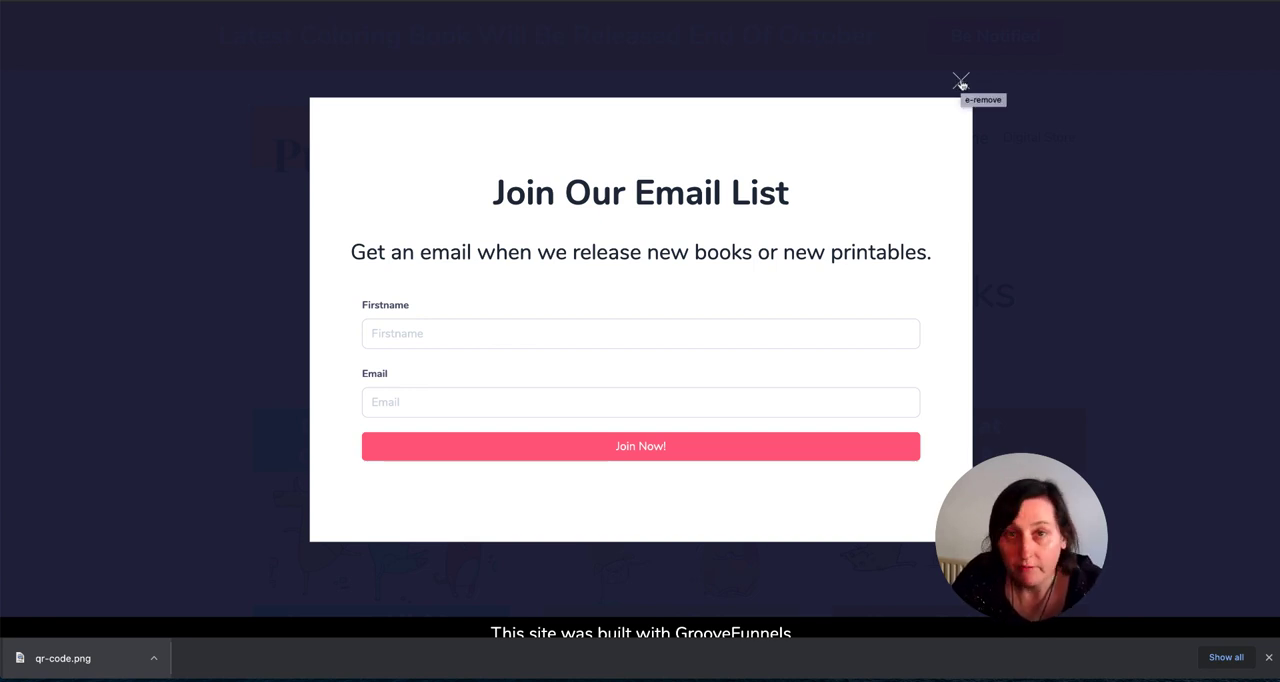
- Close the Join Our Email List popup to reveal the Dancing Dogs Coloring Book page
left_click(960, 80)
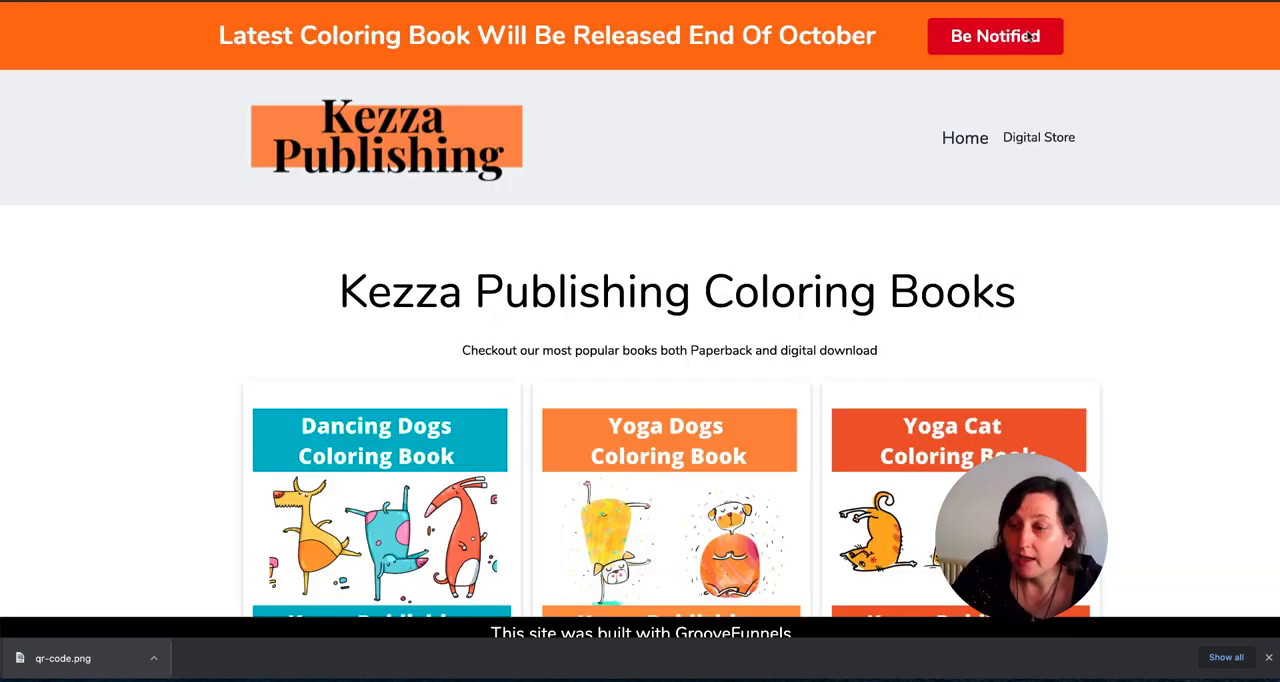
left_click(994, 36)
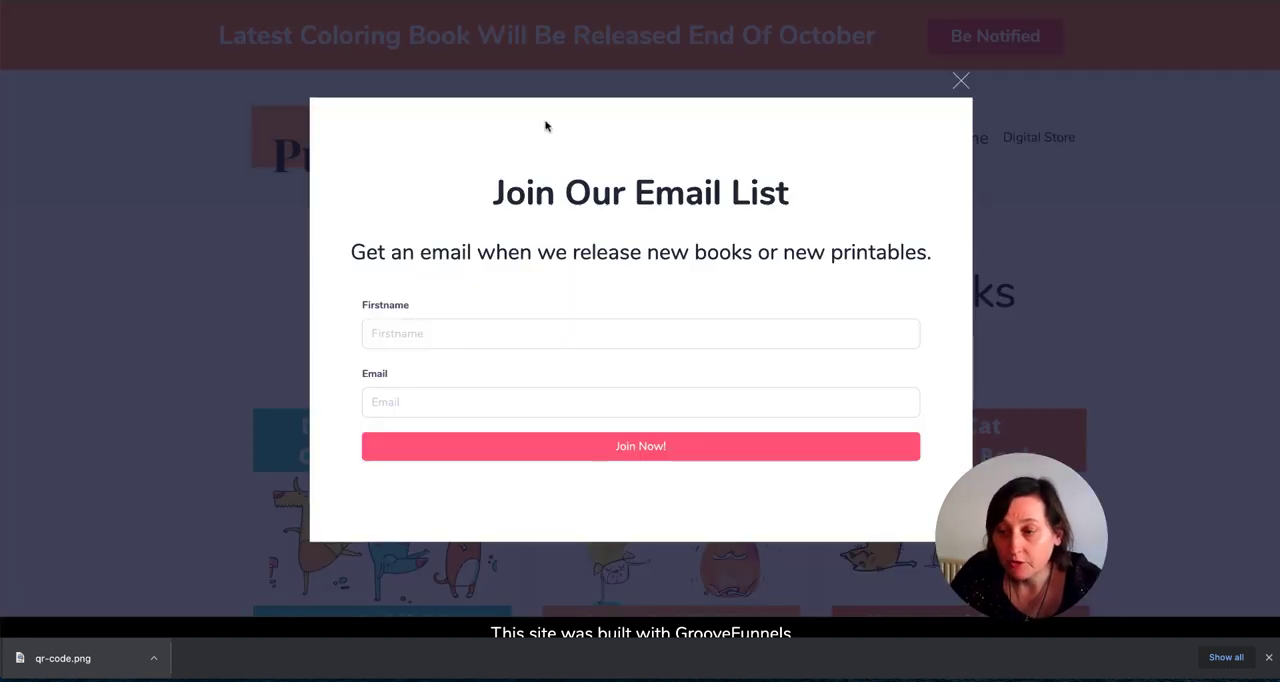
mouse_move(658, 284)
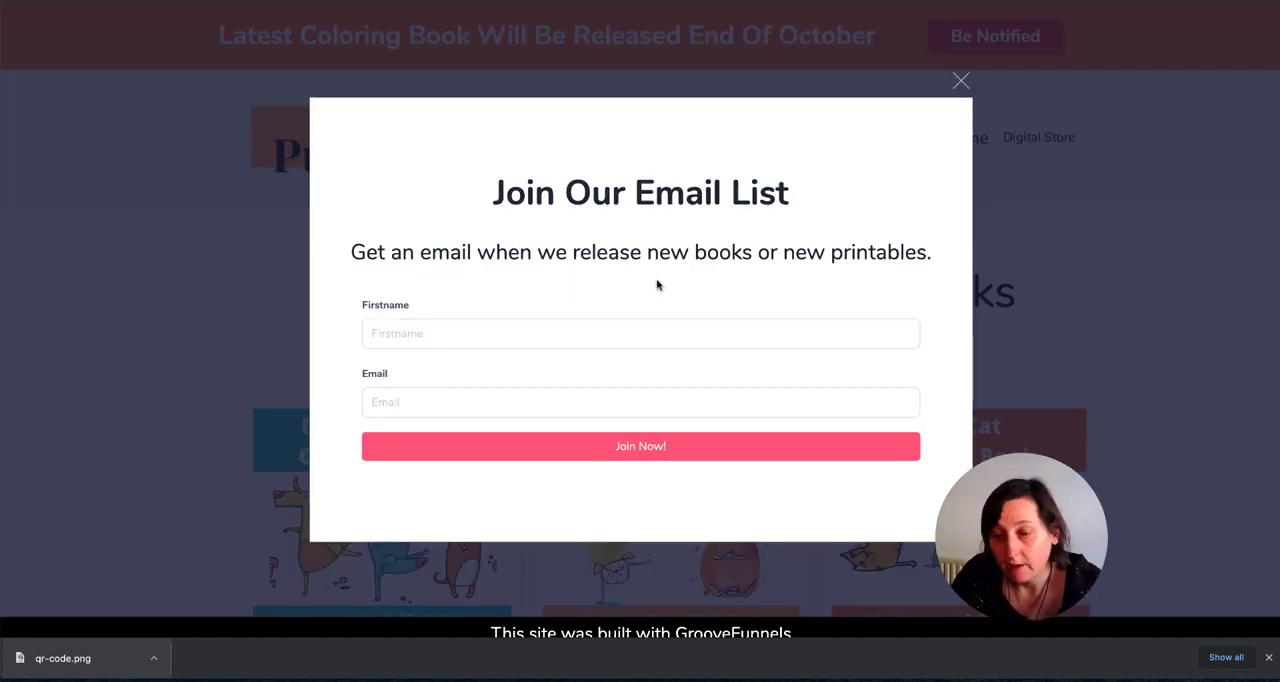
mouse_move(668, 284)
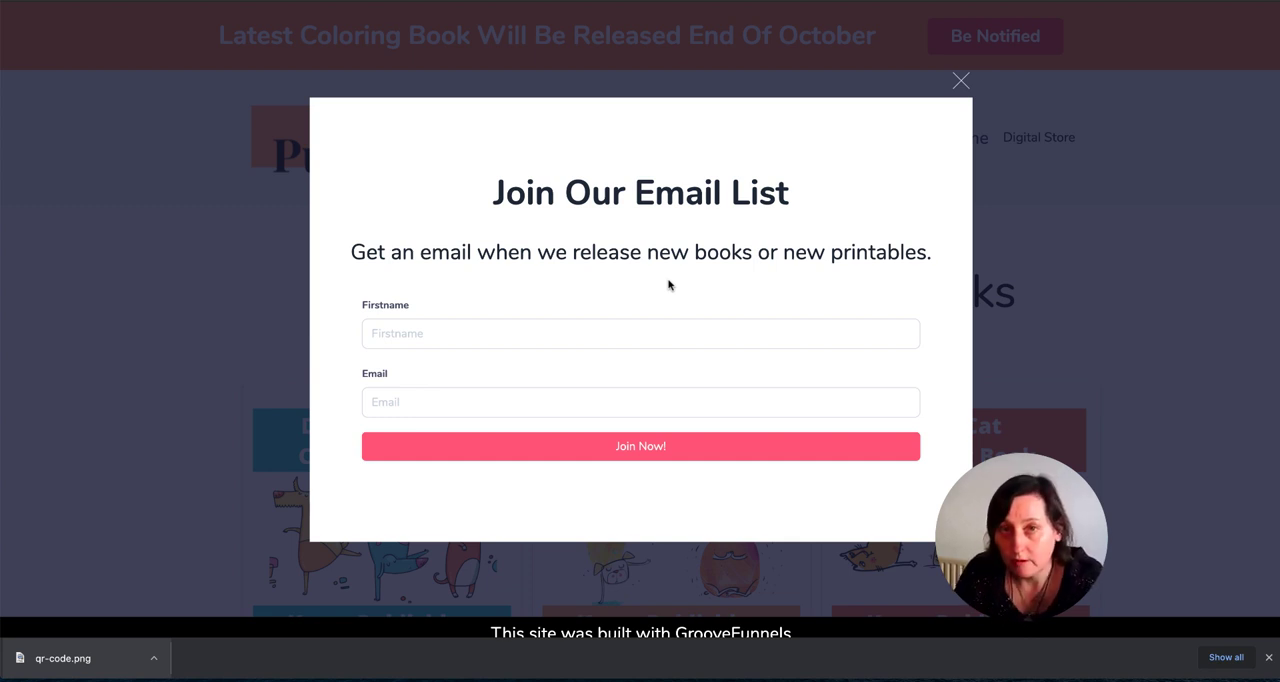
mouse_move(946, 112)
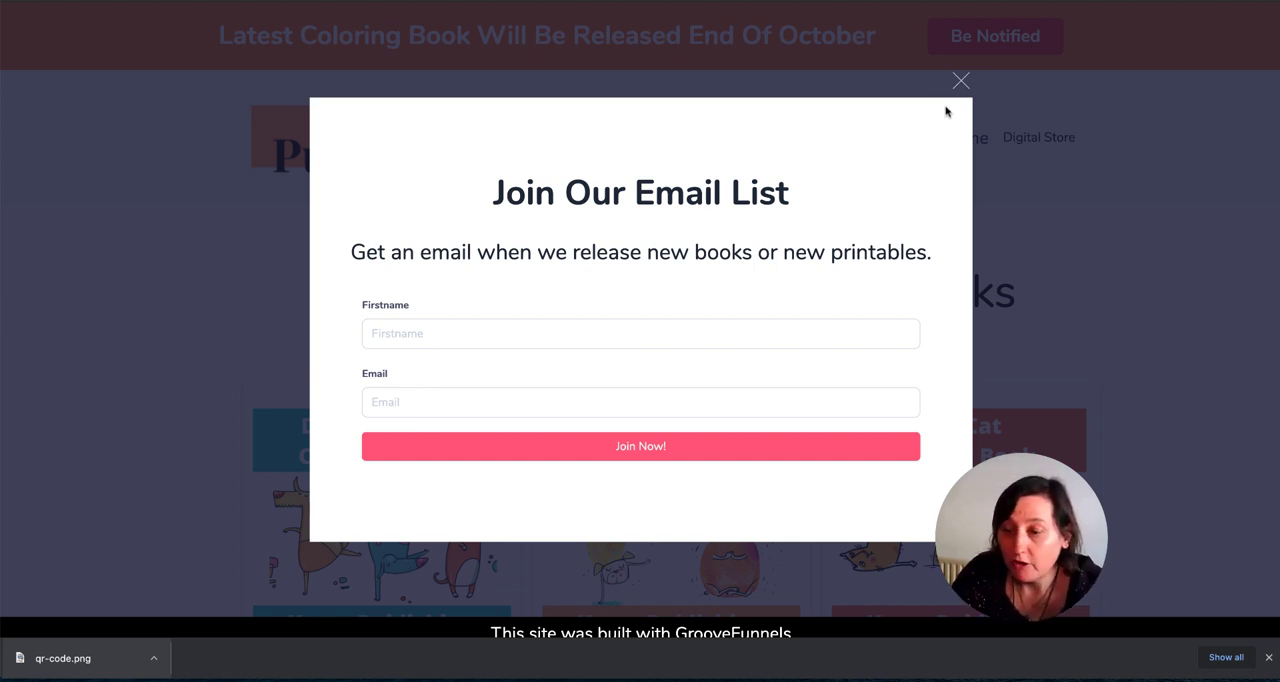
left_click(960, 80)
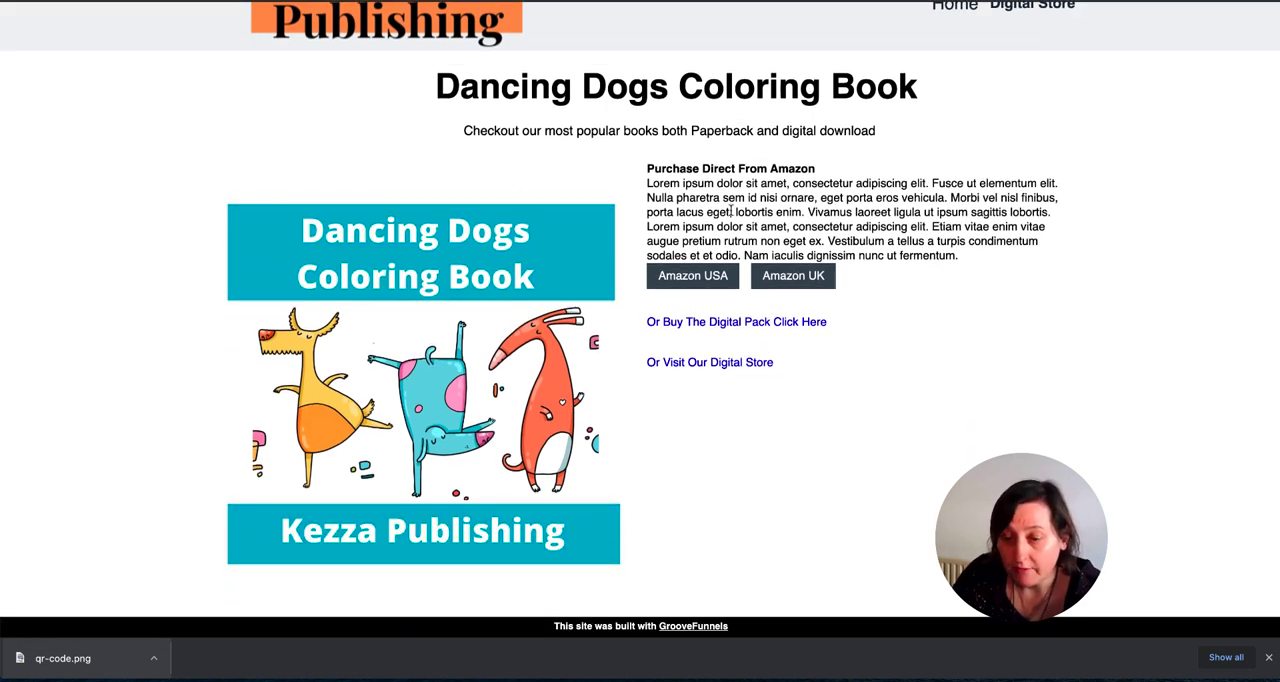
mouse_move(844, 276)
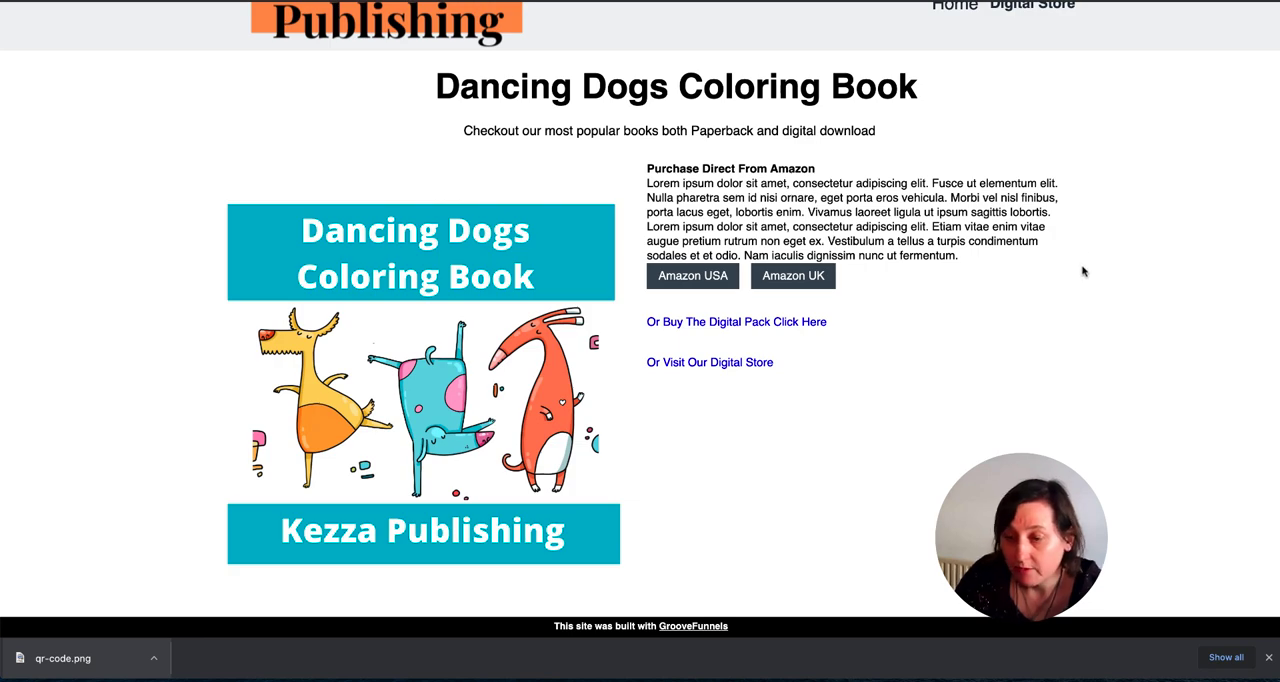
scroll("down", 3)
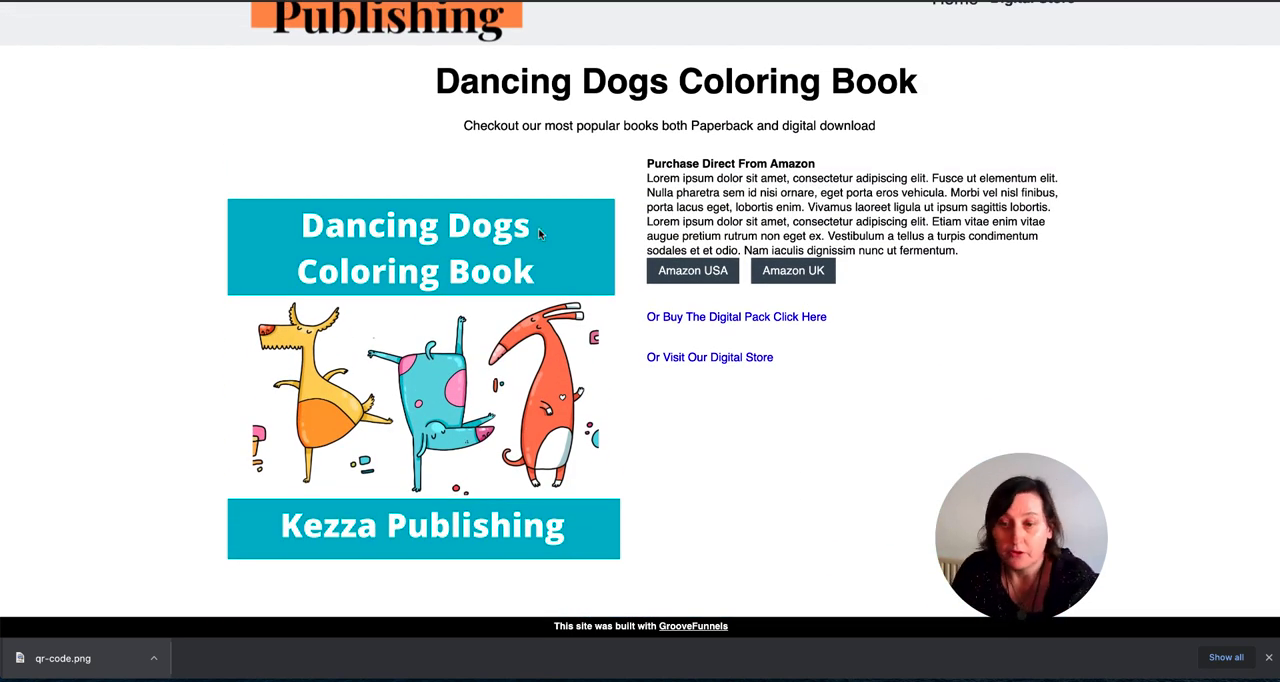
mouse_move(504, 318)
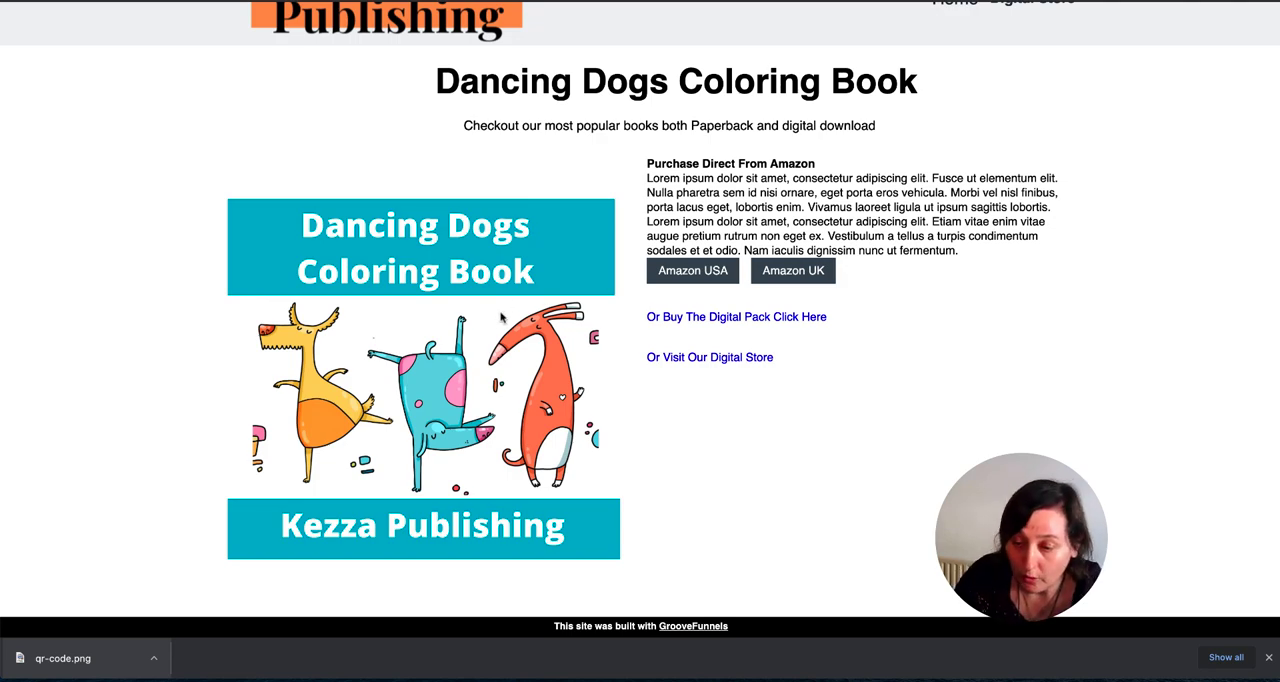
- Go to the Dancing Dogs digital pack's $3.99 GrooveSell checkout and scroll through its form
left_click(736, 316)
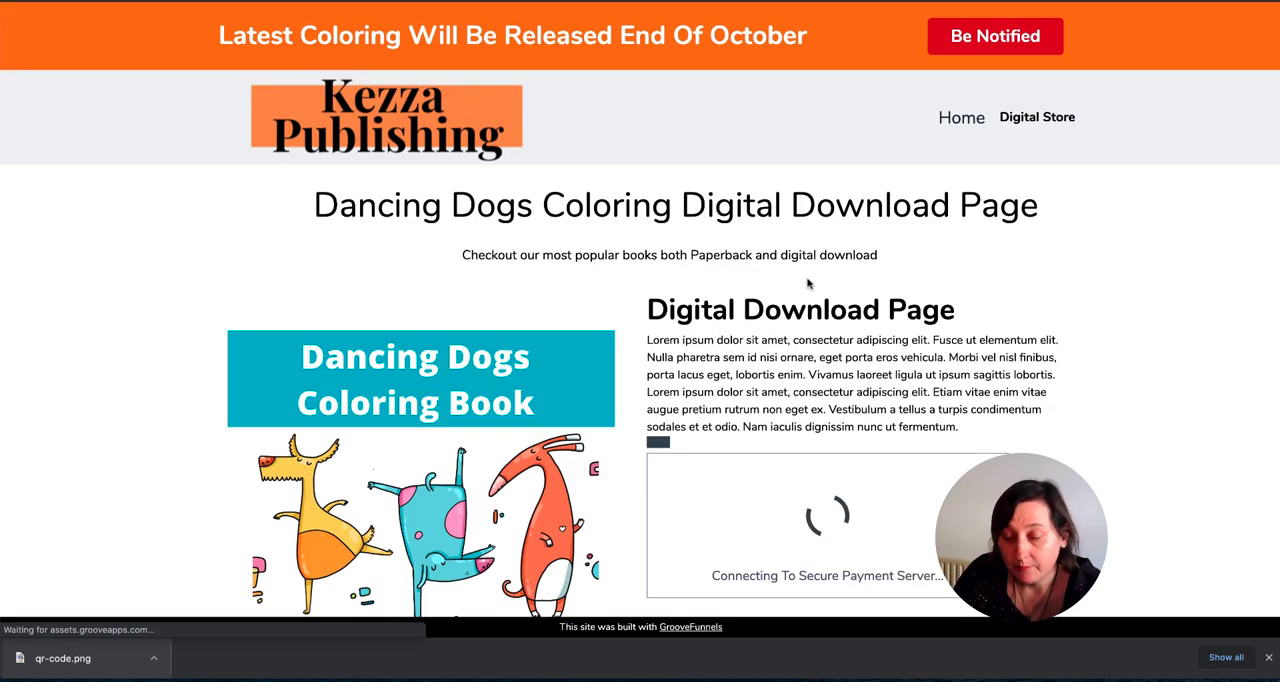
scroll("down", 3)
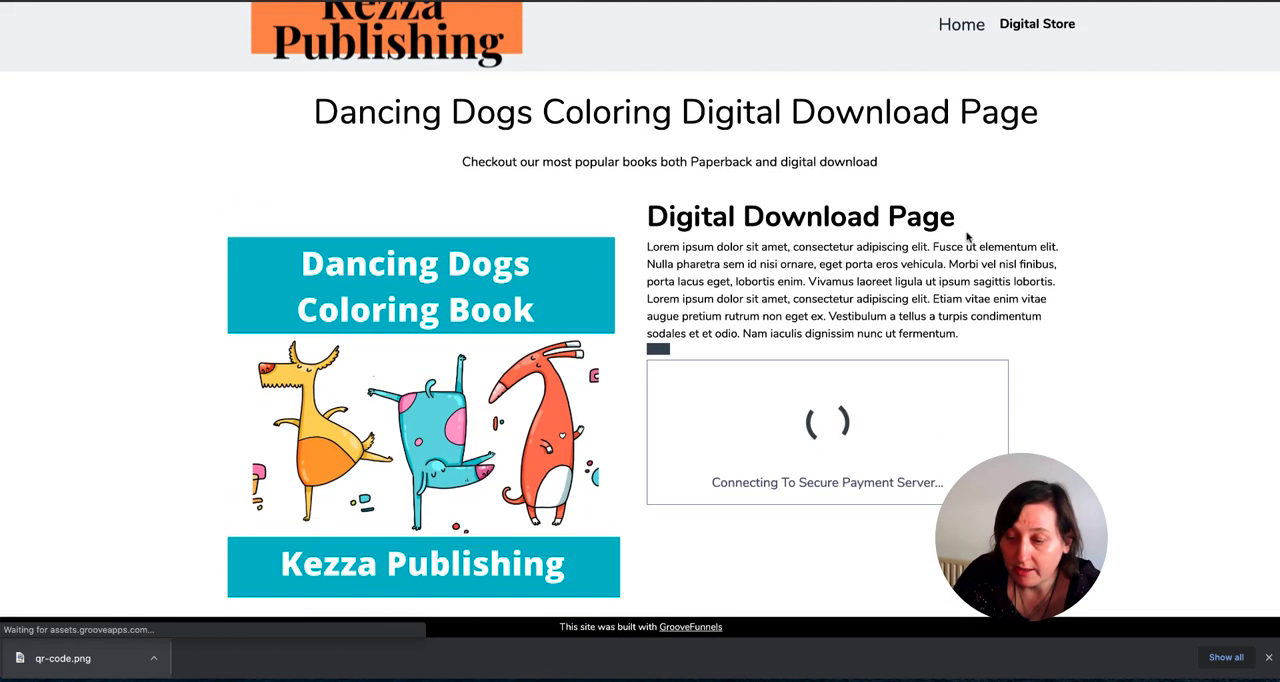
scroll("down", 3)
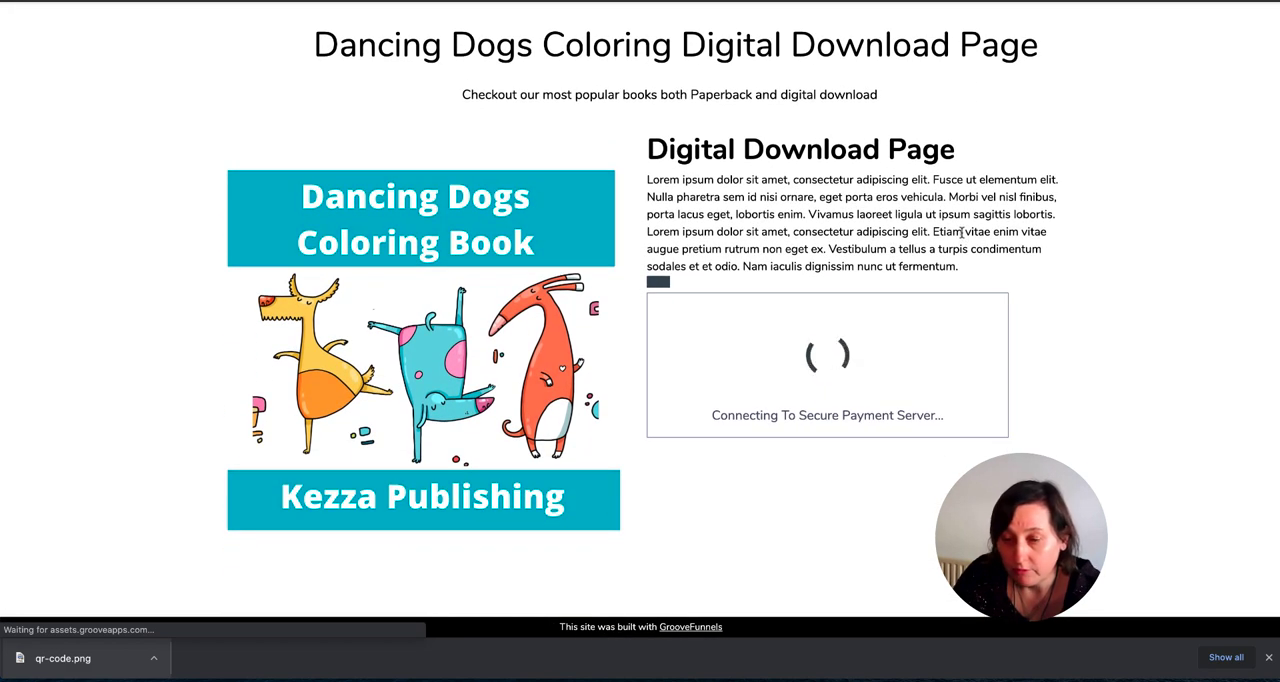
scroll("down", 3)
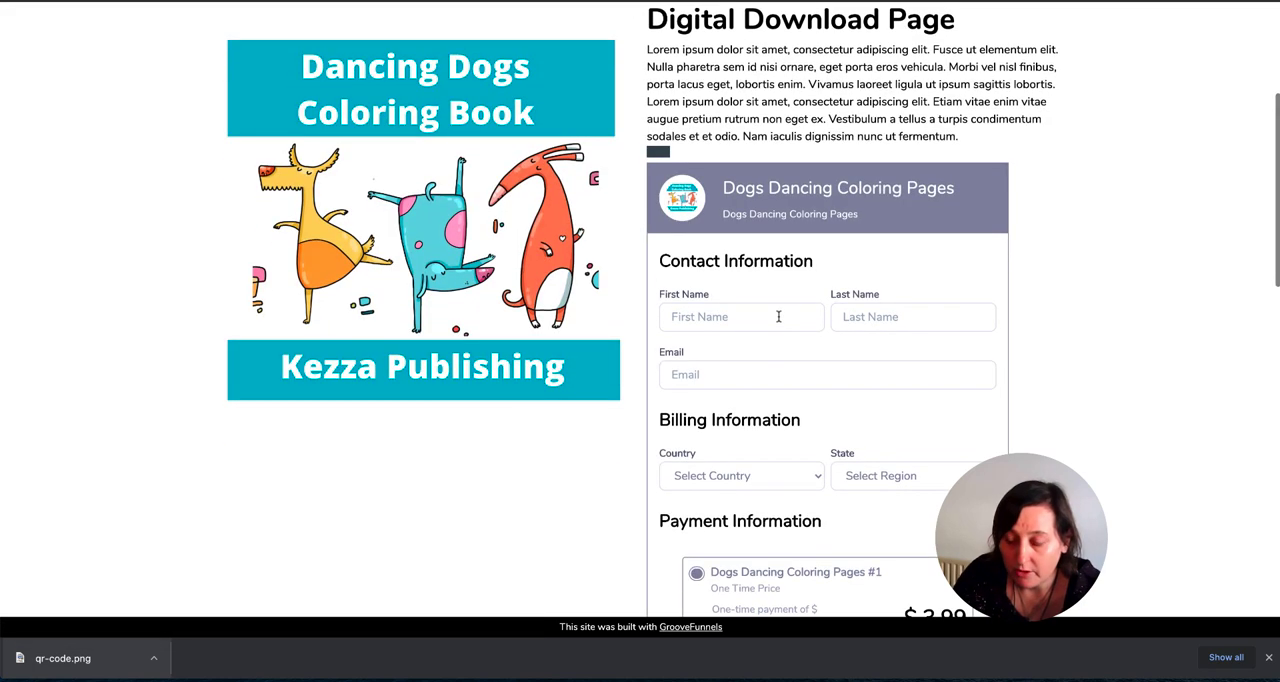
scroll("down", 3)
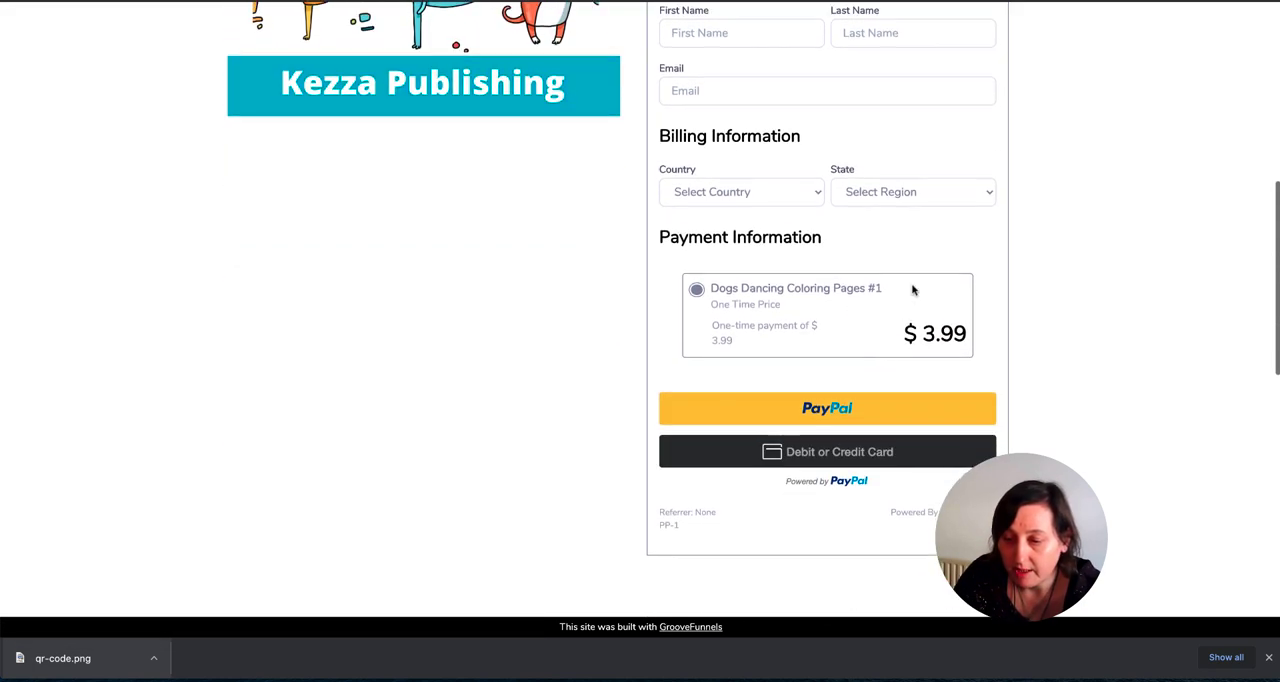
scroll("down", 3)
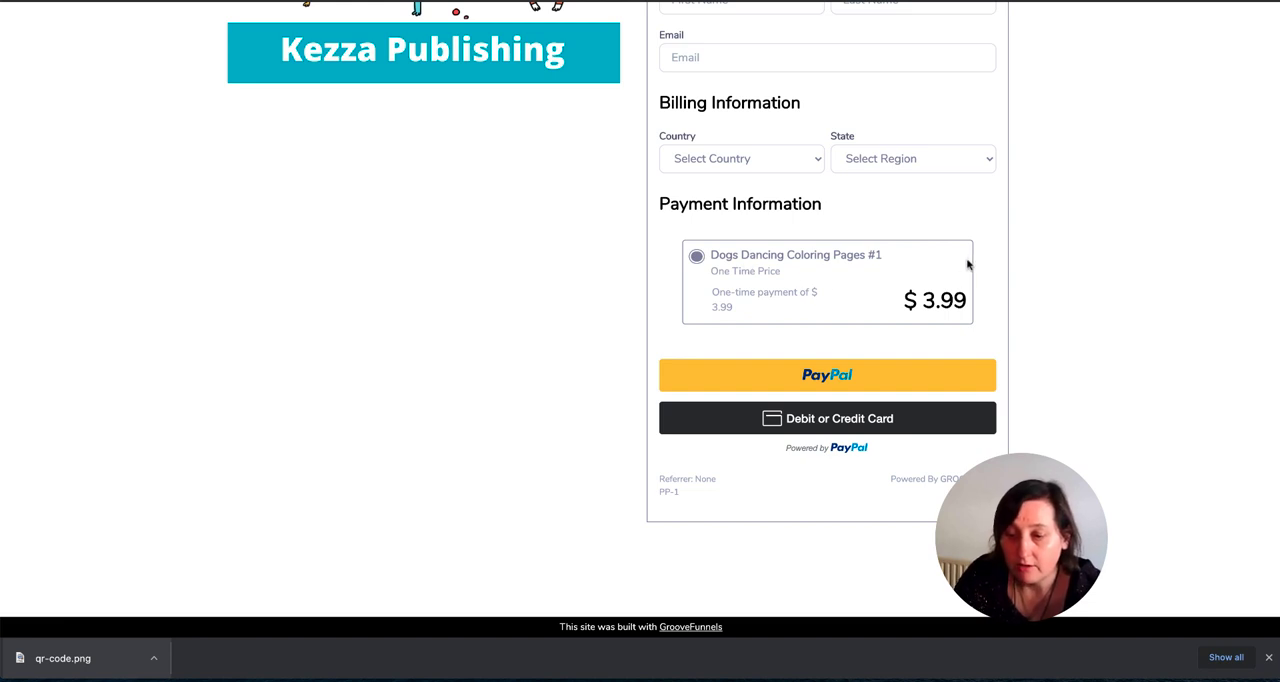
scroll("down", 3)
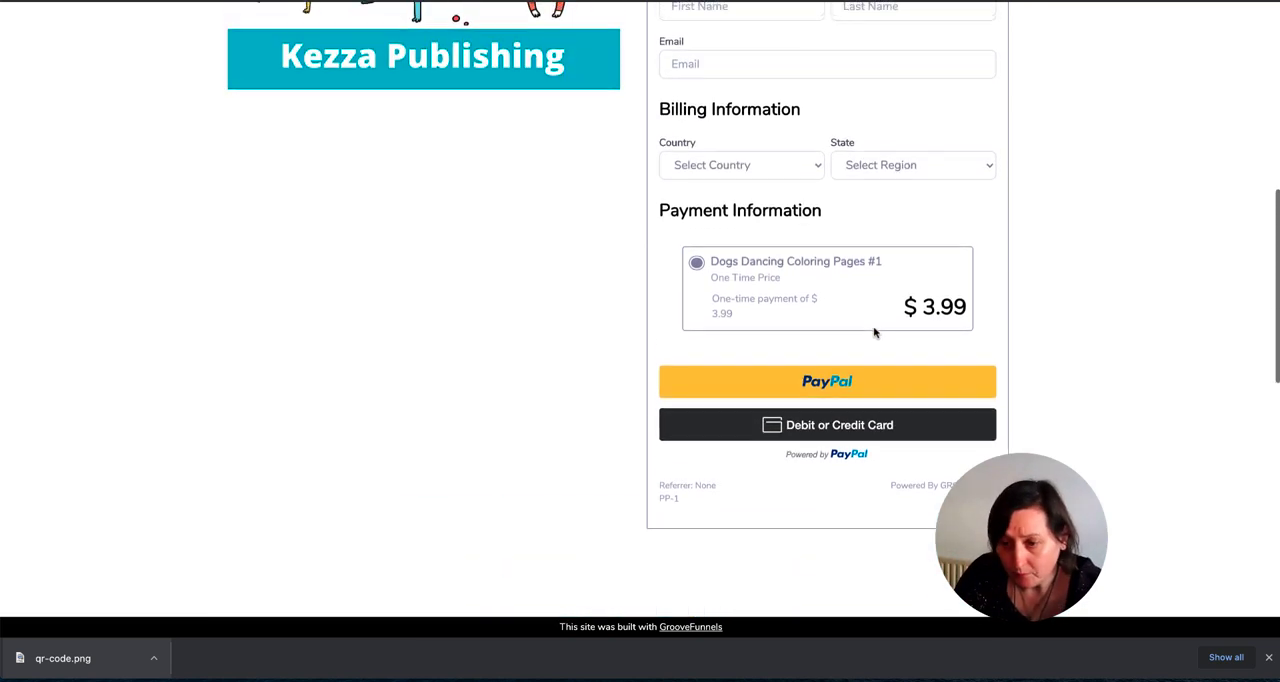
- Scroll through the checkout's related products and footer
scroll("down", 3)
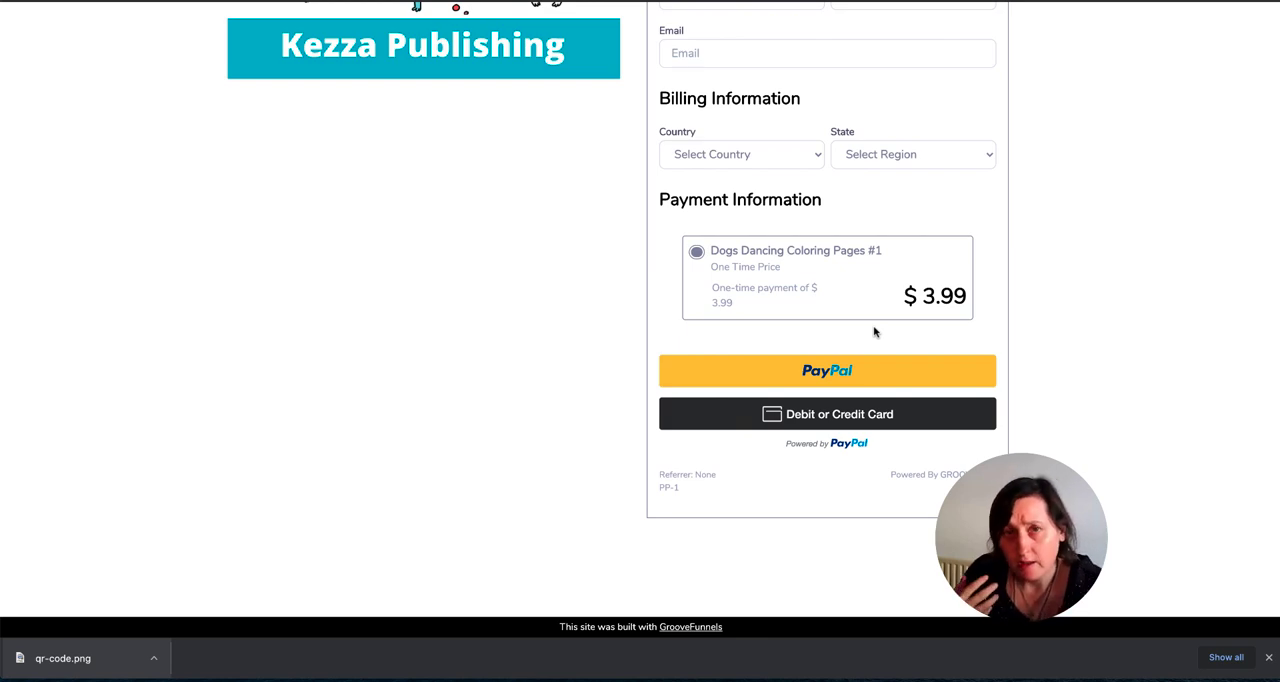
scroll("down", 3)
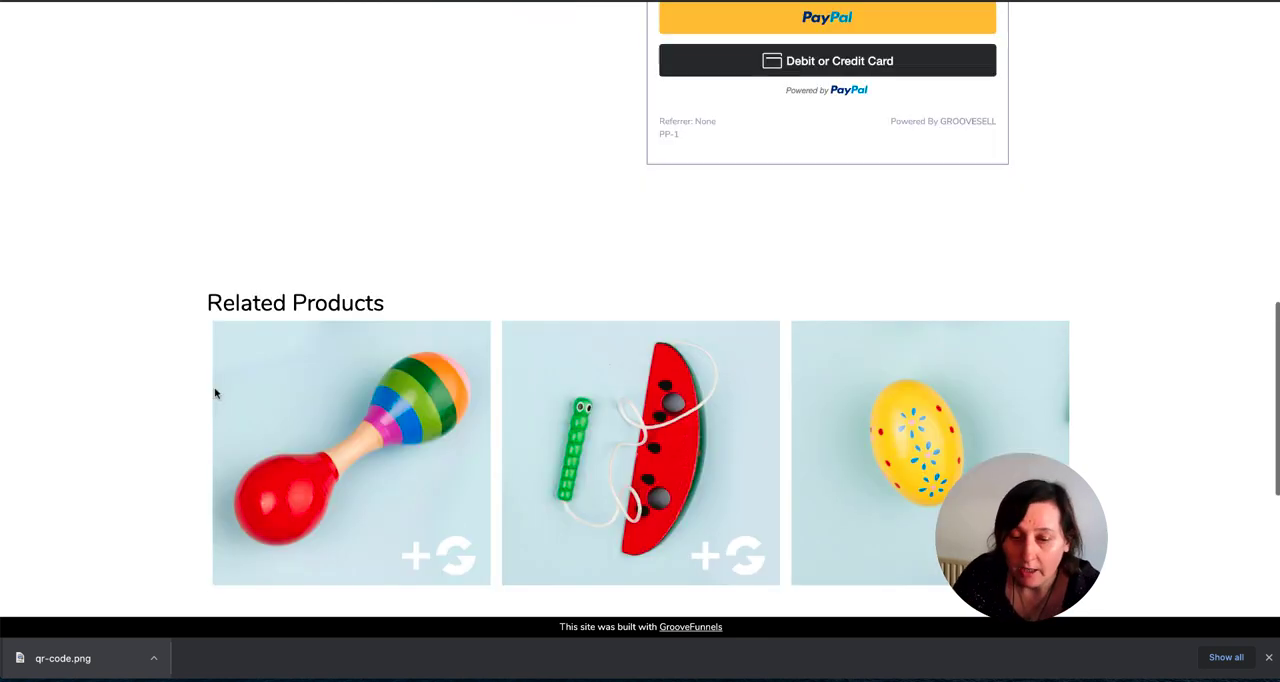
scroll("up", 3)
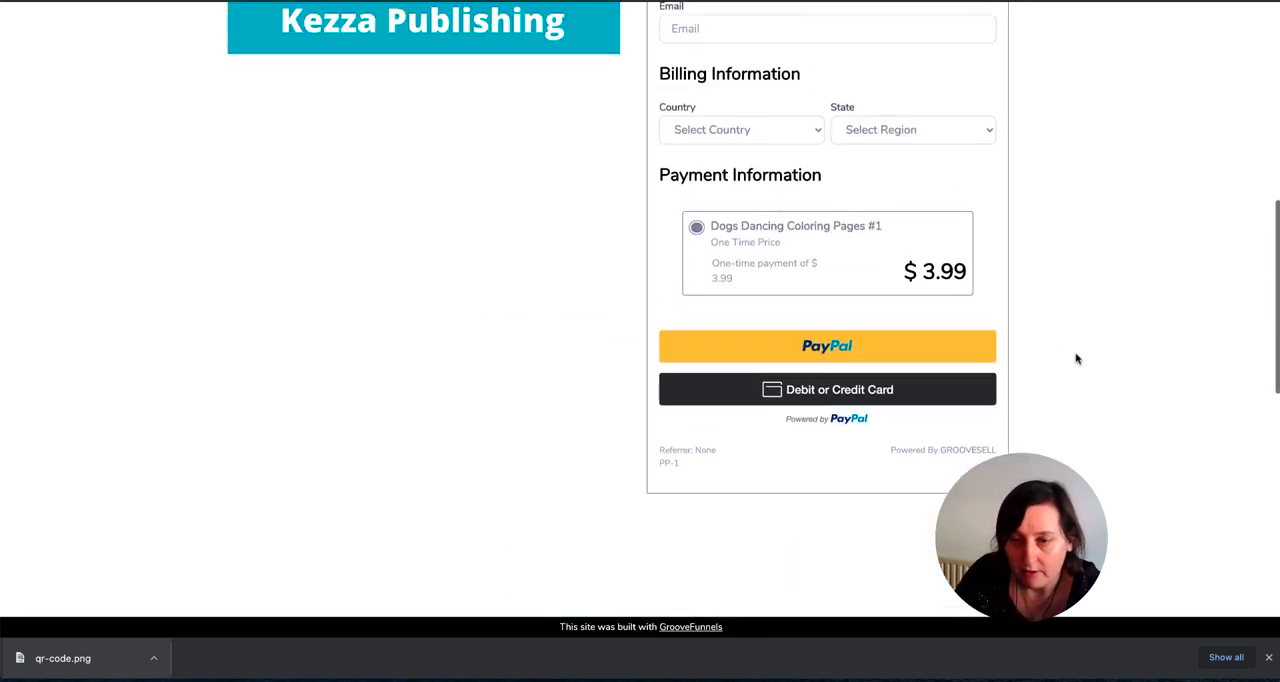
scroll("down", 3)
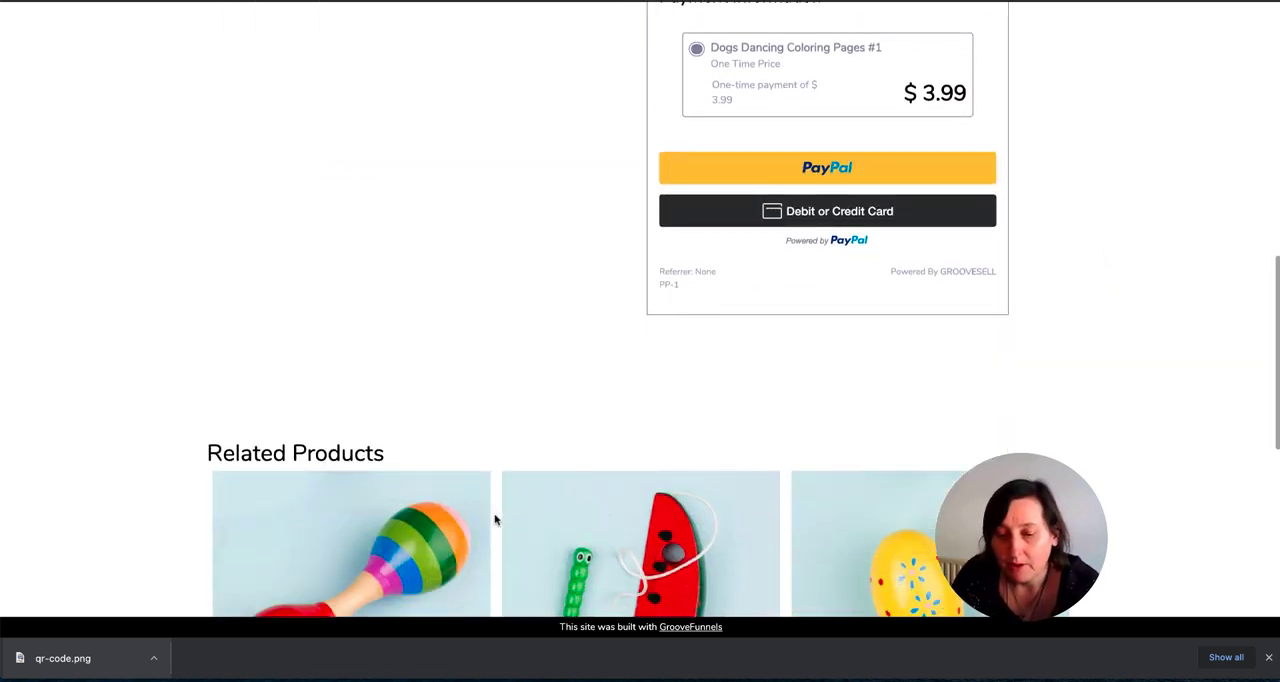
scroll("down", 3)
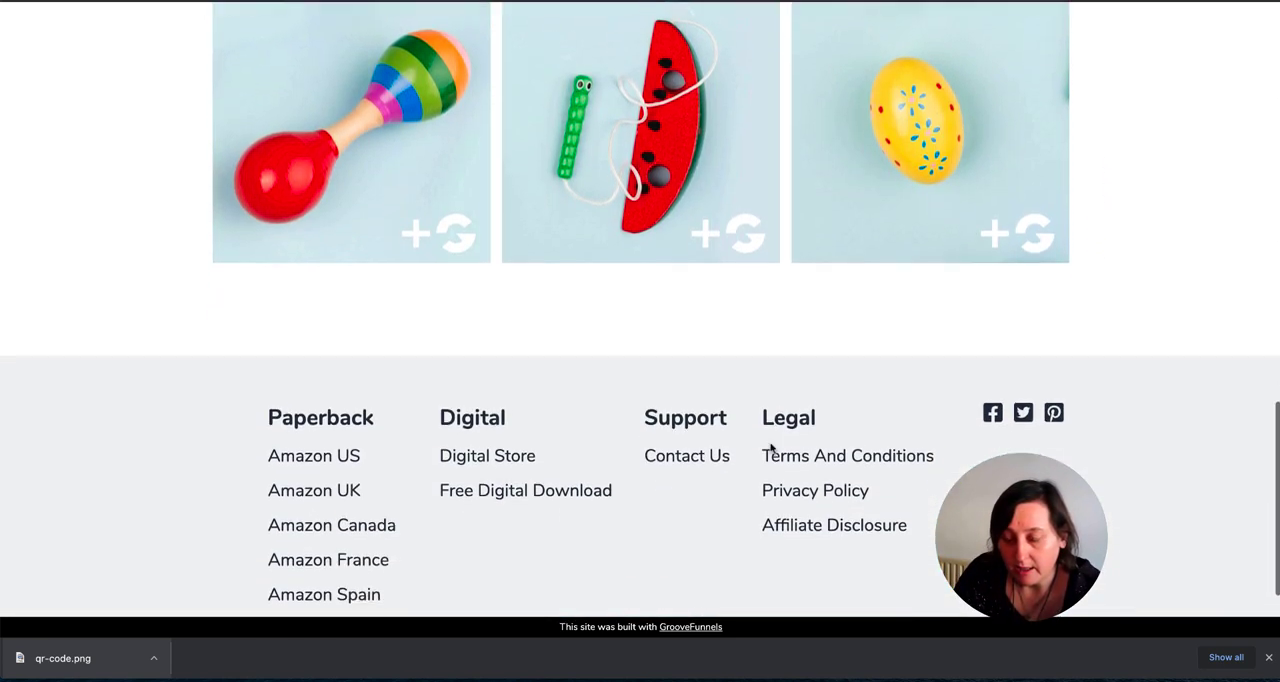
scroll("up", 3)
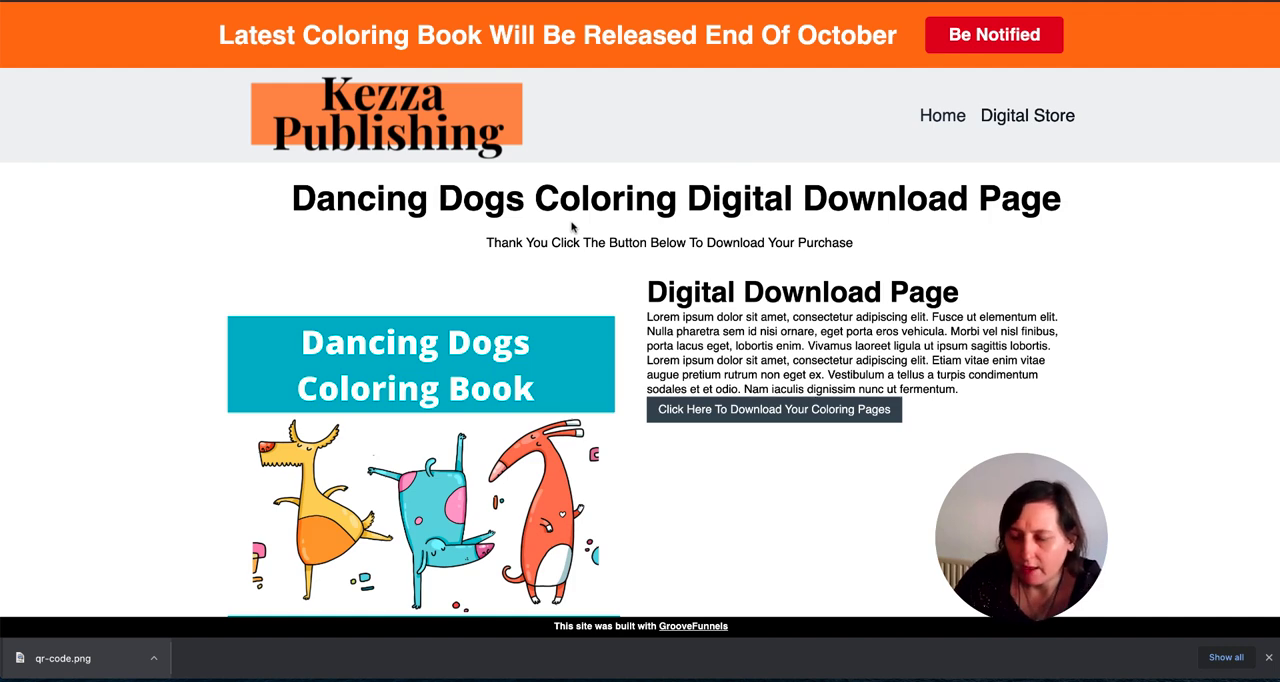
mouse_move(670, 276)
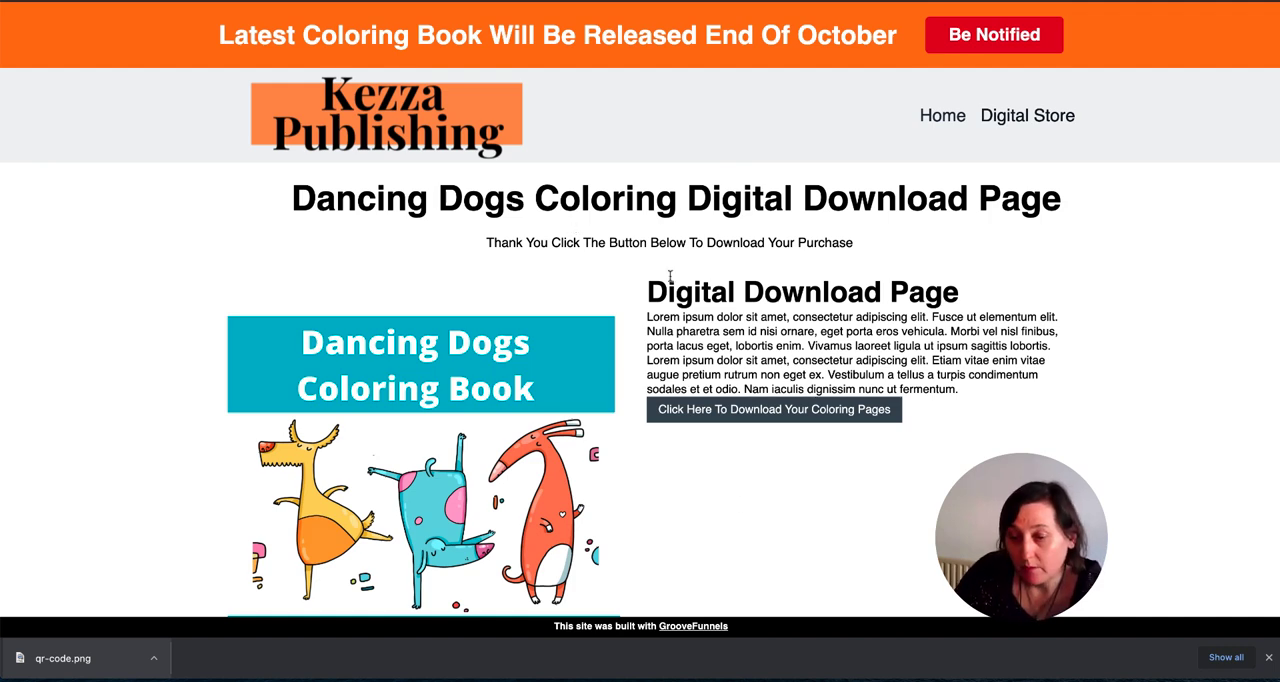
- Scroll down the Dancing Dogs thank-you download page to review it
scroll("down", 3)
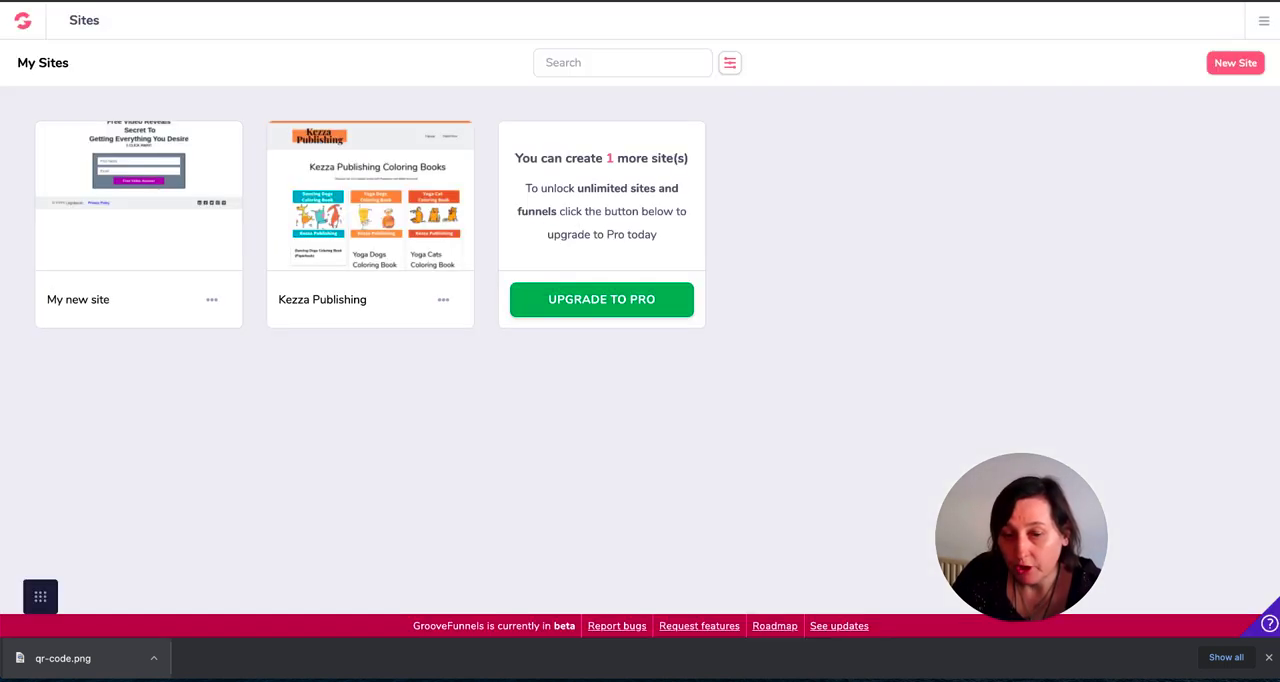
mouse_move(580, 390)
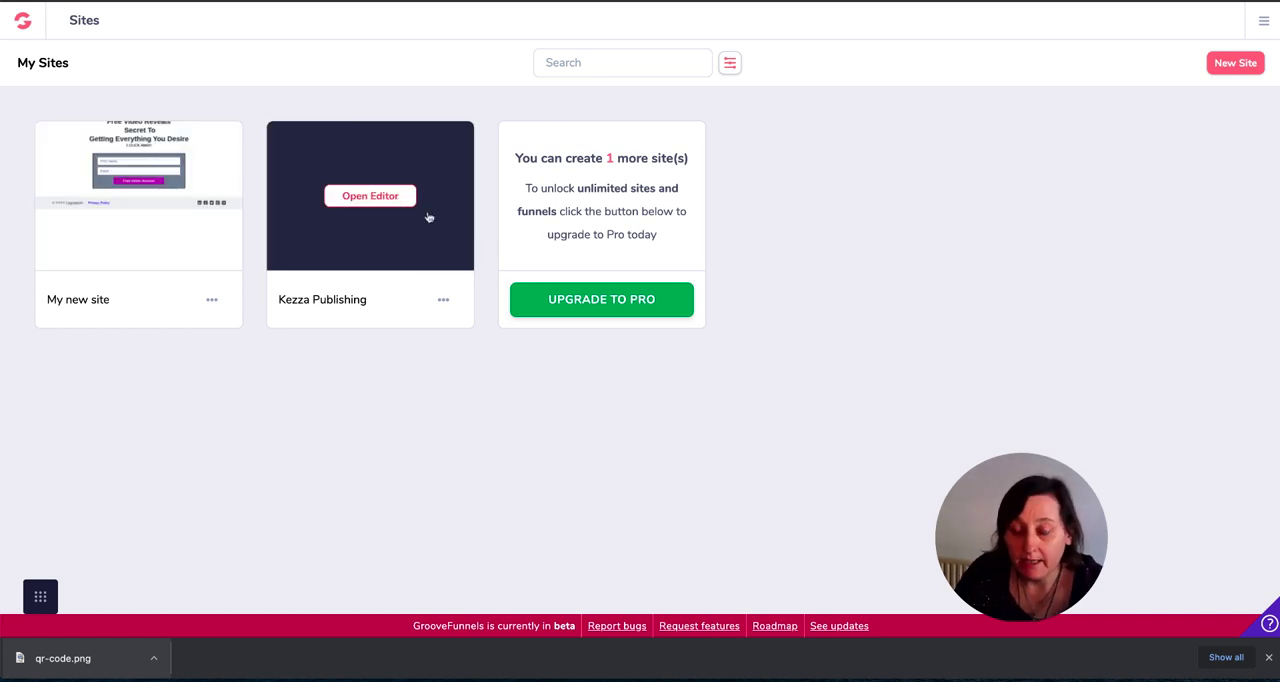
mouse_move(364, 240)
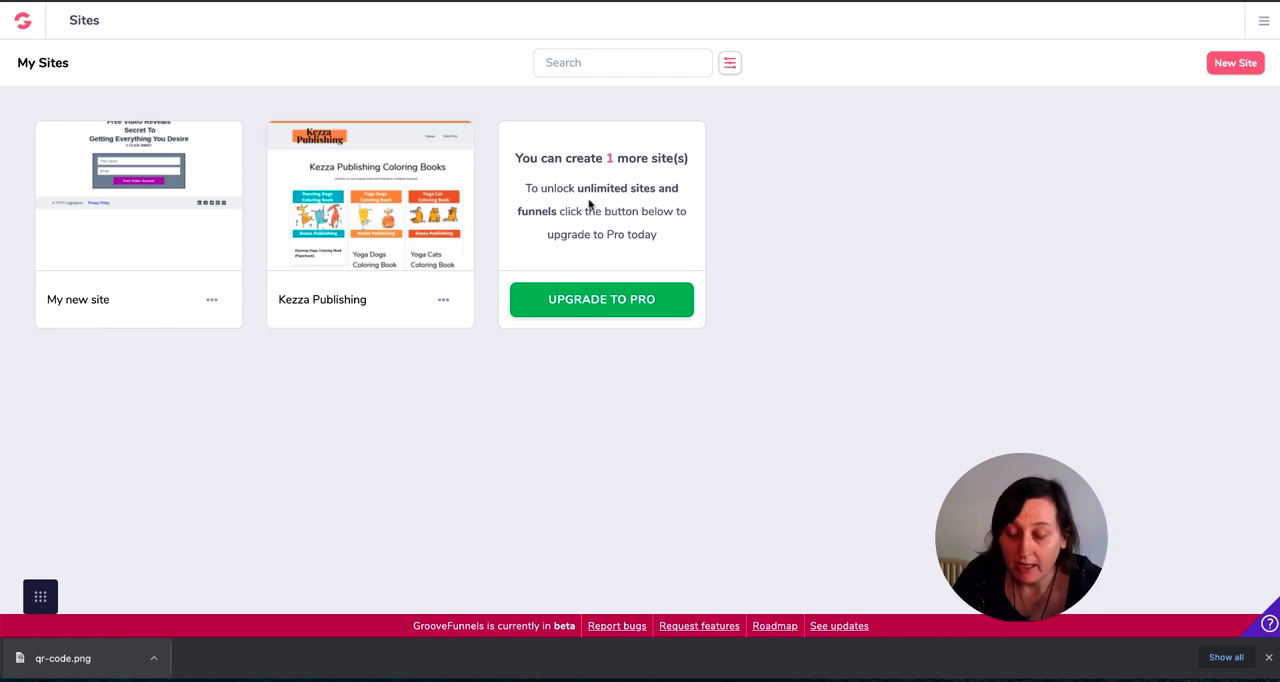
mouse_move(370, 196)
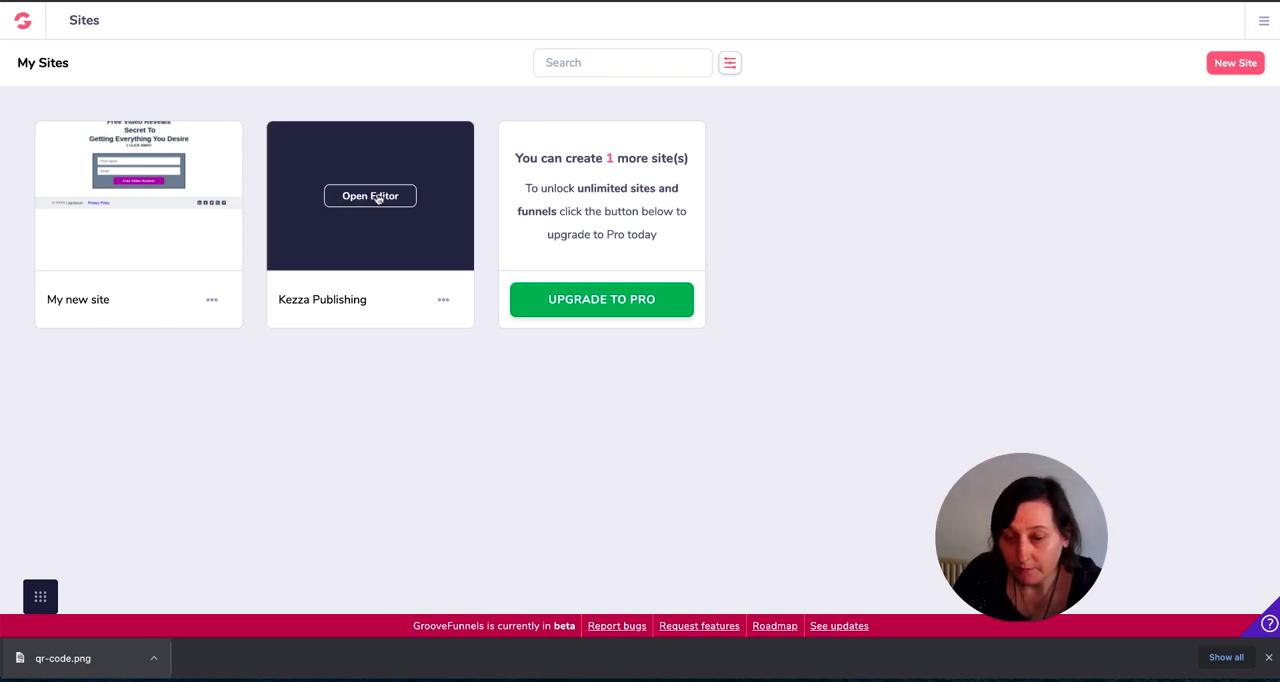
- Open the Kezza Publishing site in the GroovePages editor
left_click(370, 196)
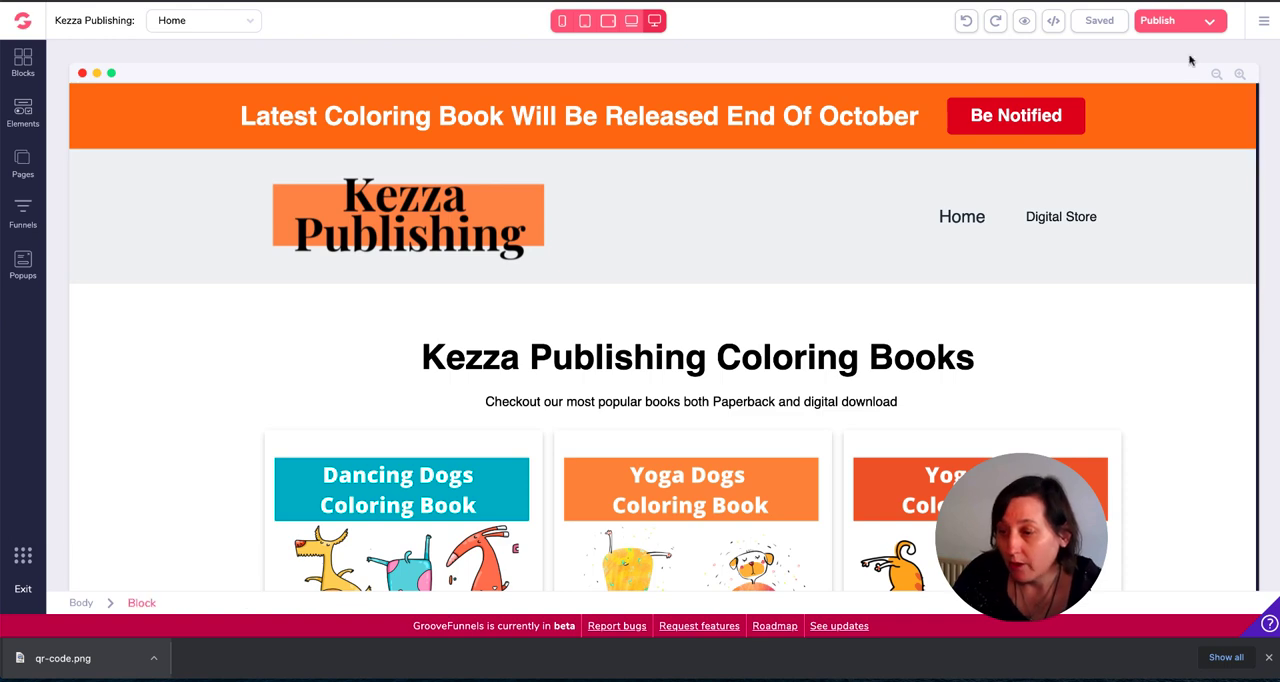
- Show the site's publish settings with hosting on the kezza GroovePages subdomain
left_click(1208, 20)
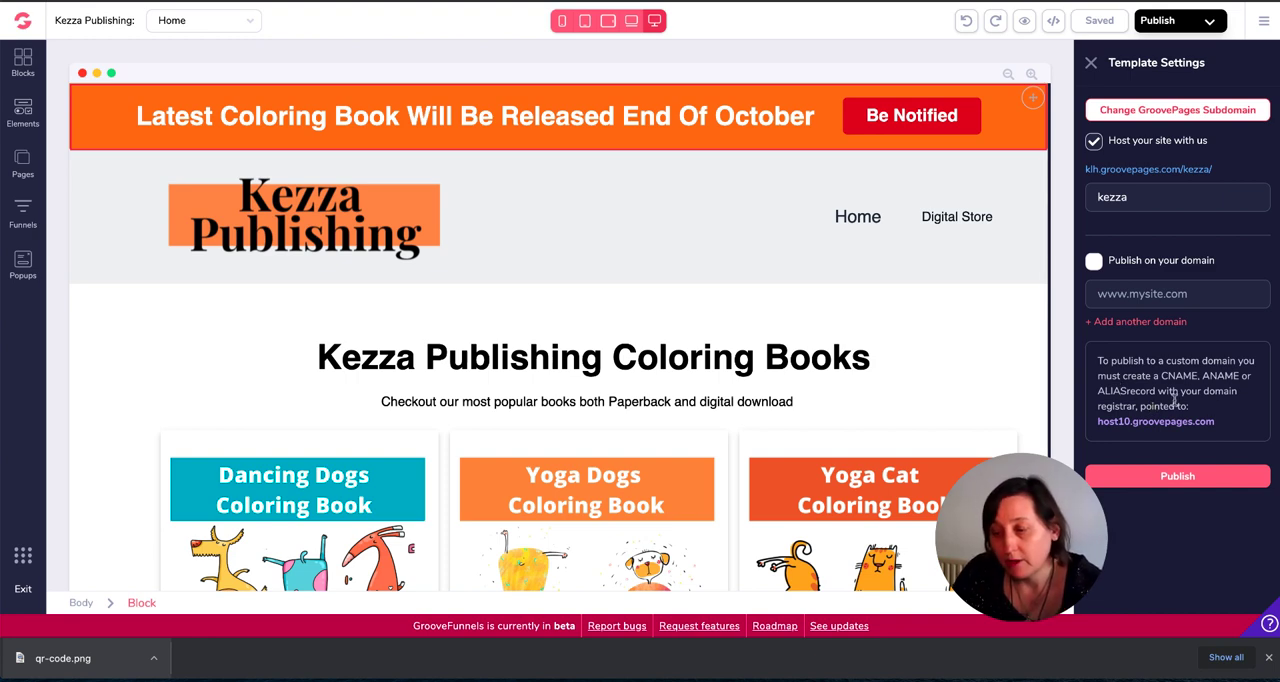
mouse_move(1238, 398)
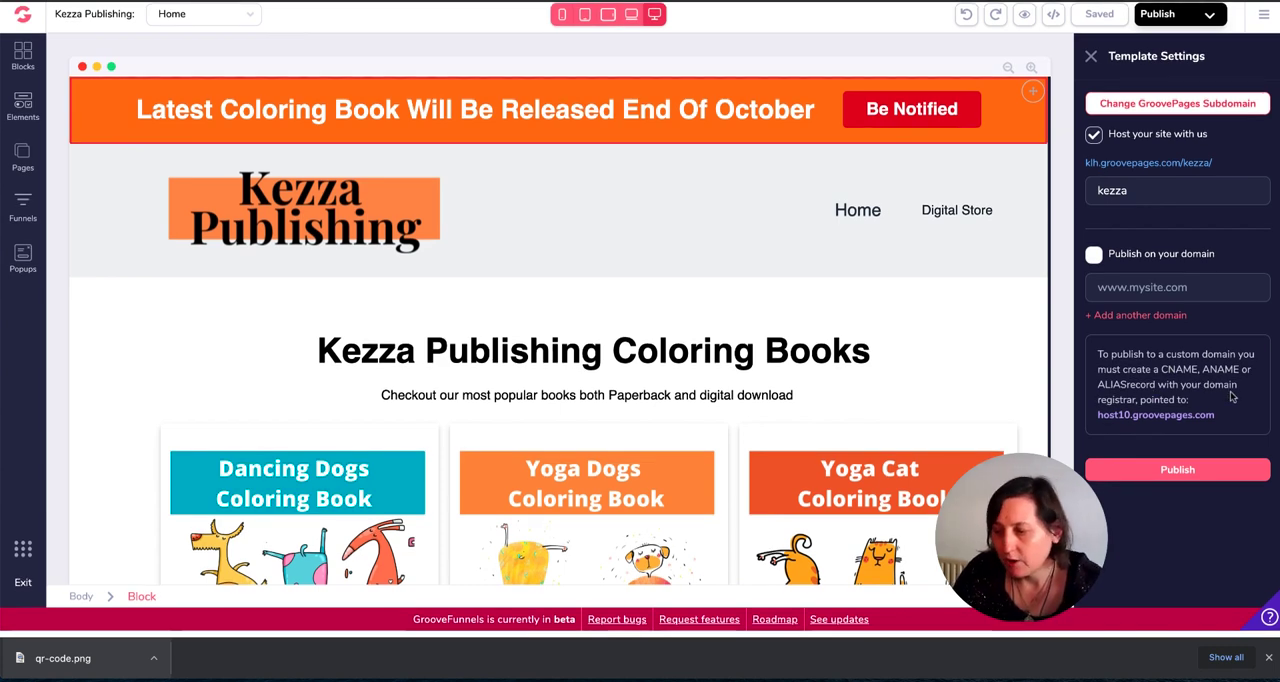
mouse_move(1244, 420)
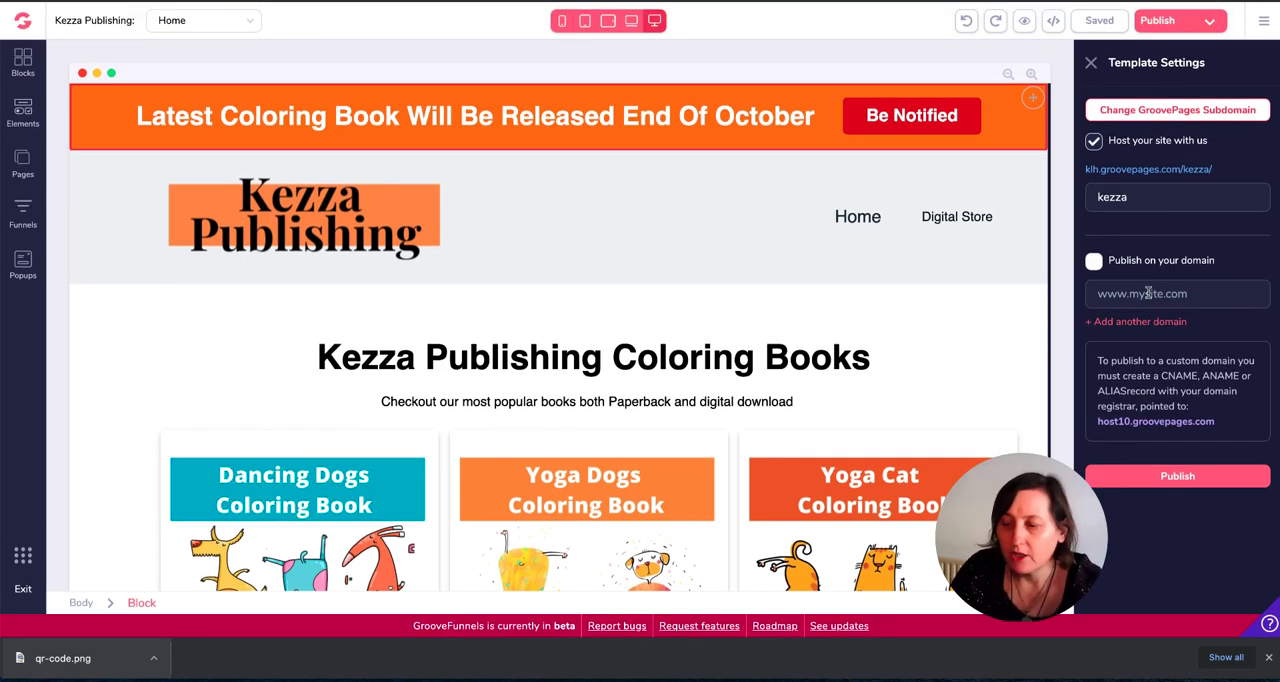
scroll("down", 3)
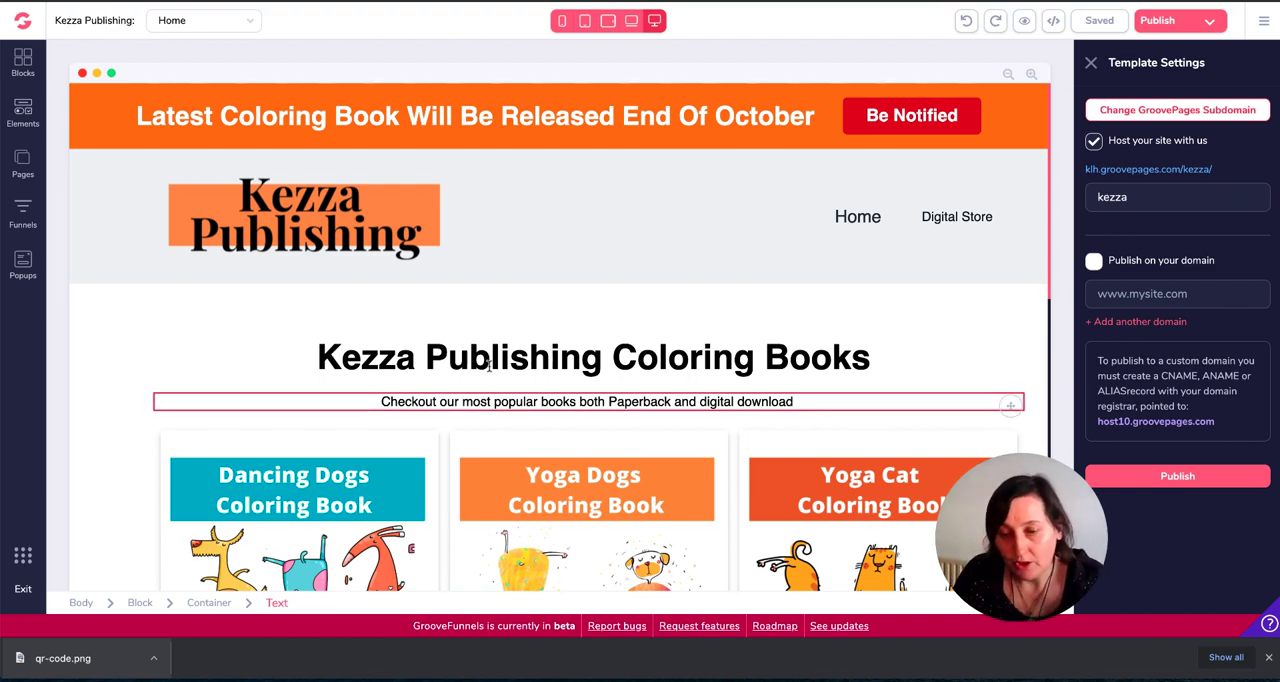
scroll("down", 3)
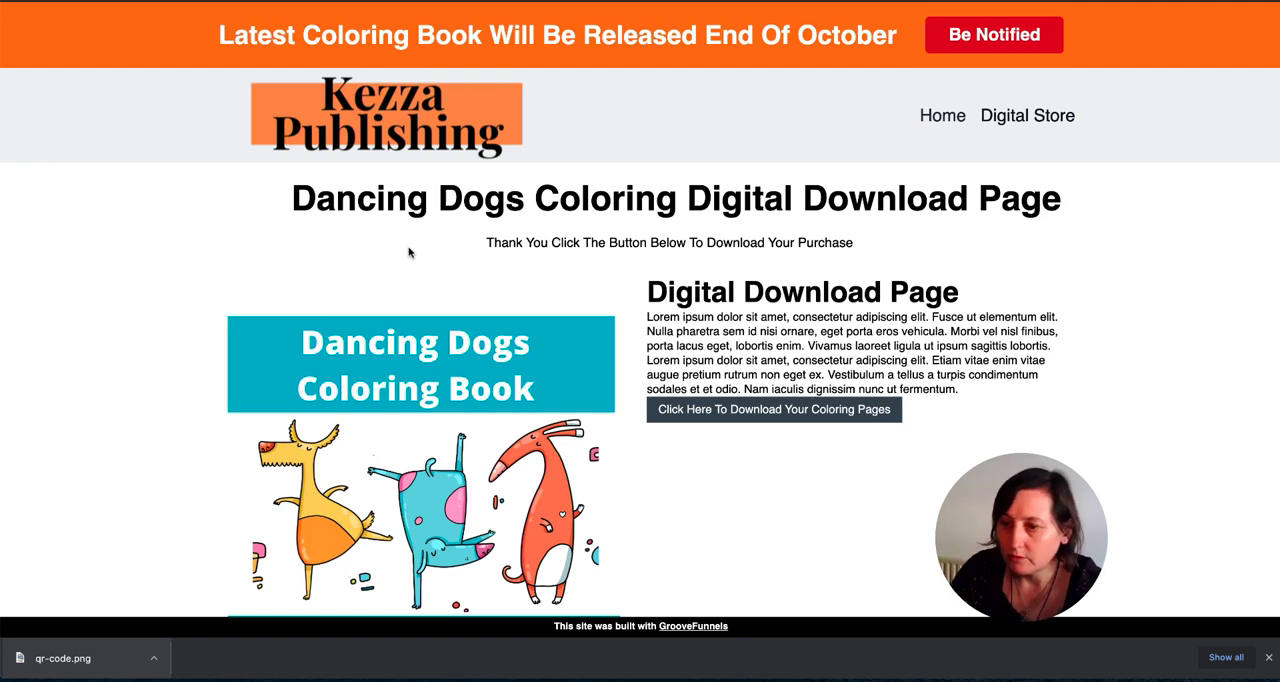
- Go to the Digital Store and open the Dogs Dancing Coloring Pages product under Other Products
left_click(772, 408)
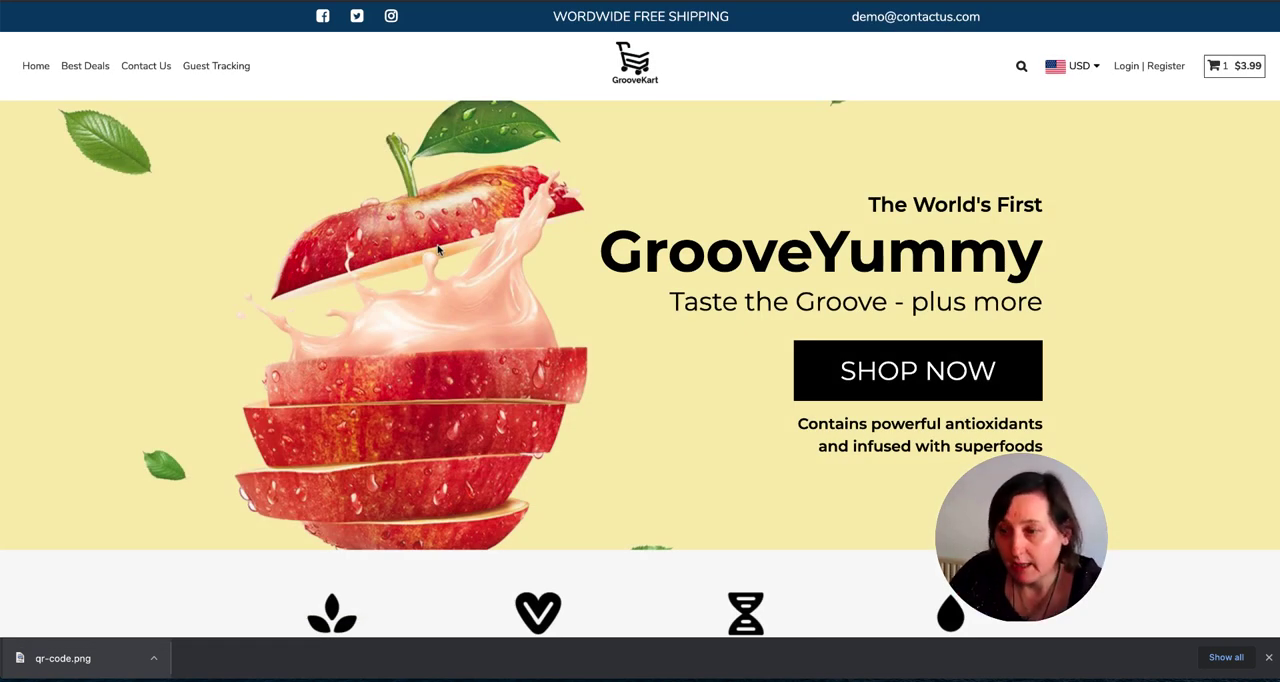
scroll("down", 3)
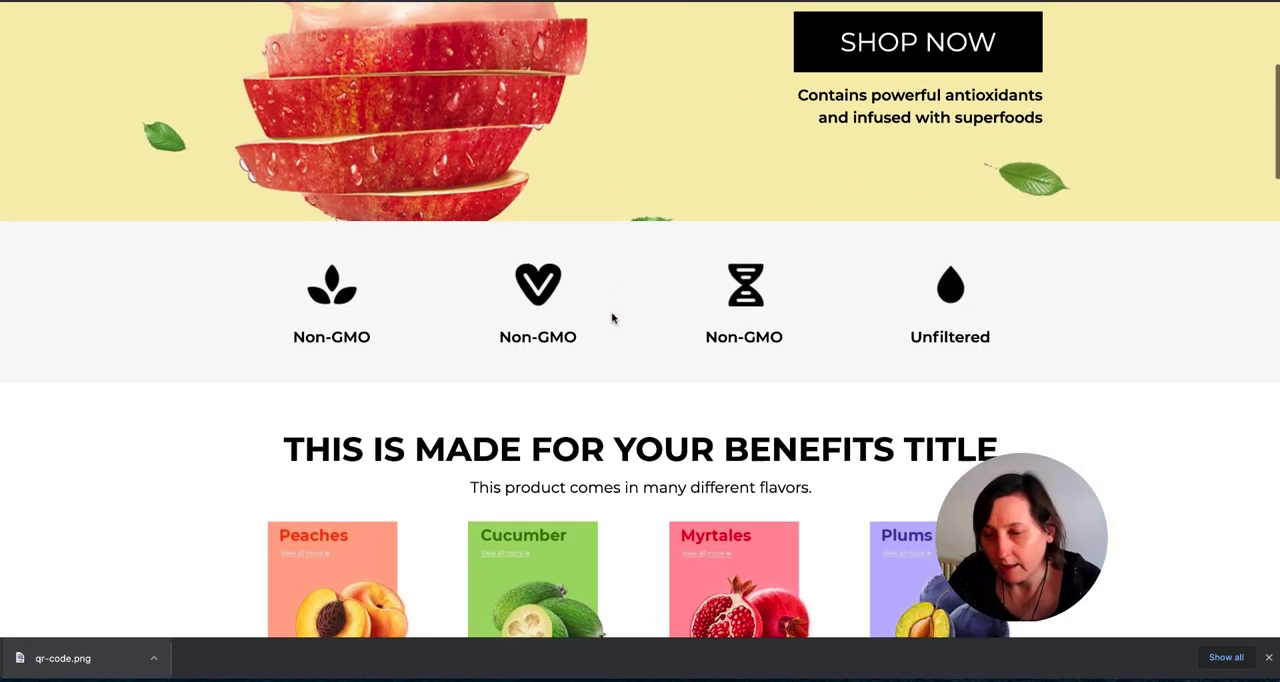
scroll("down", 3)
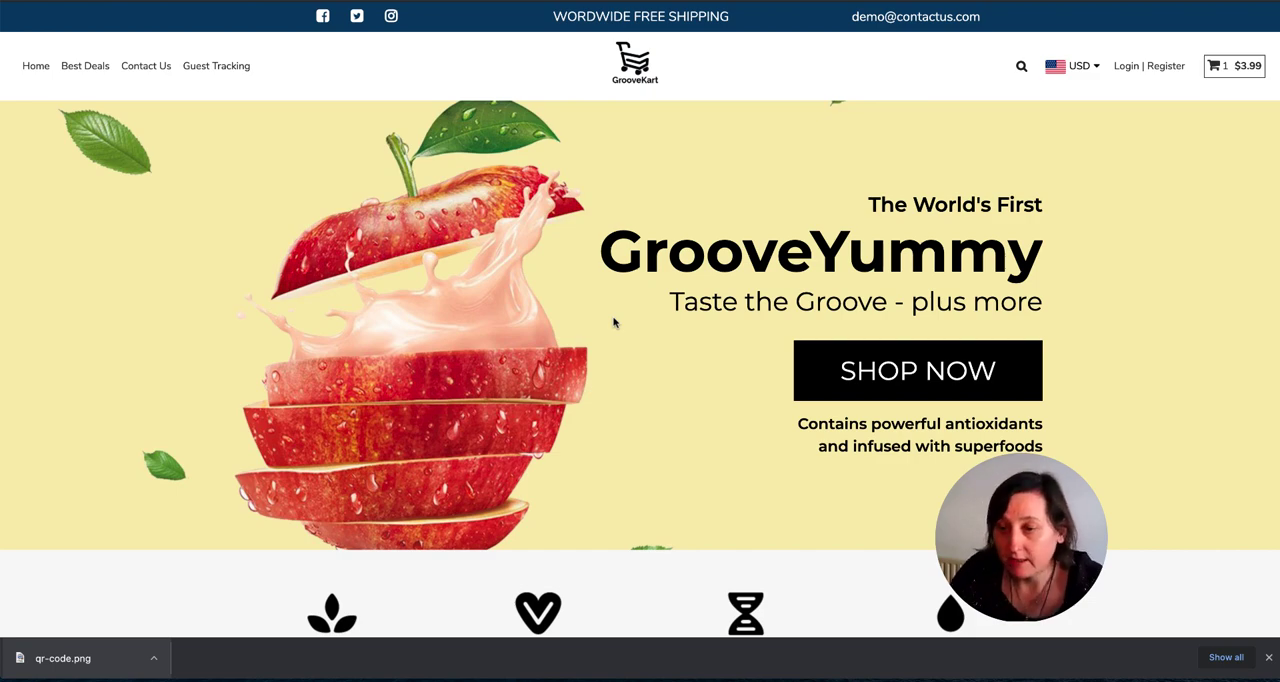
scroll("down", 3)
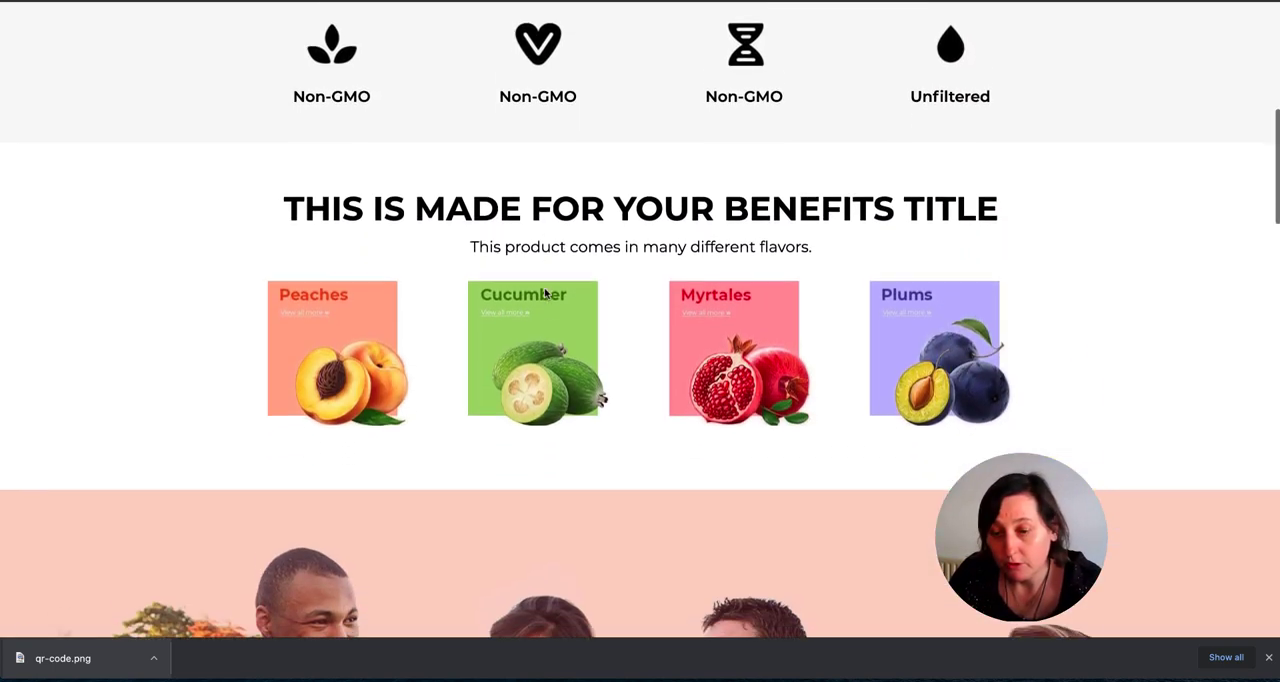
scroll("down", 3)
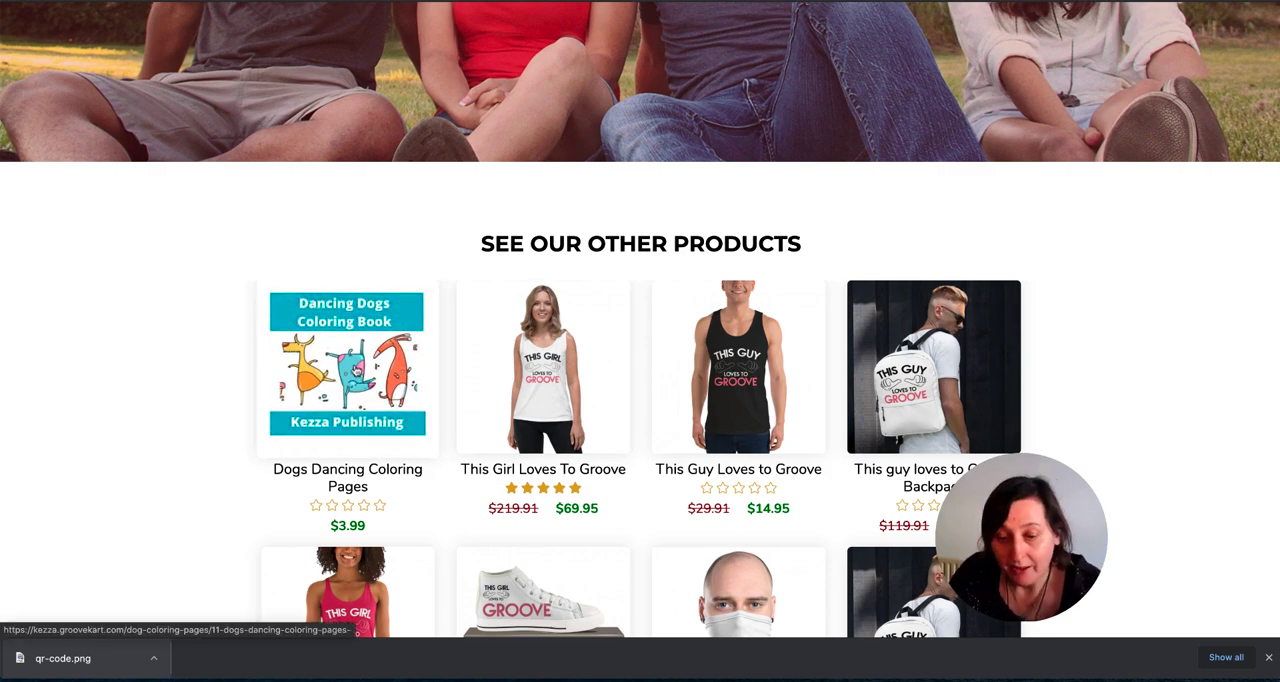
left_click(348, 366)
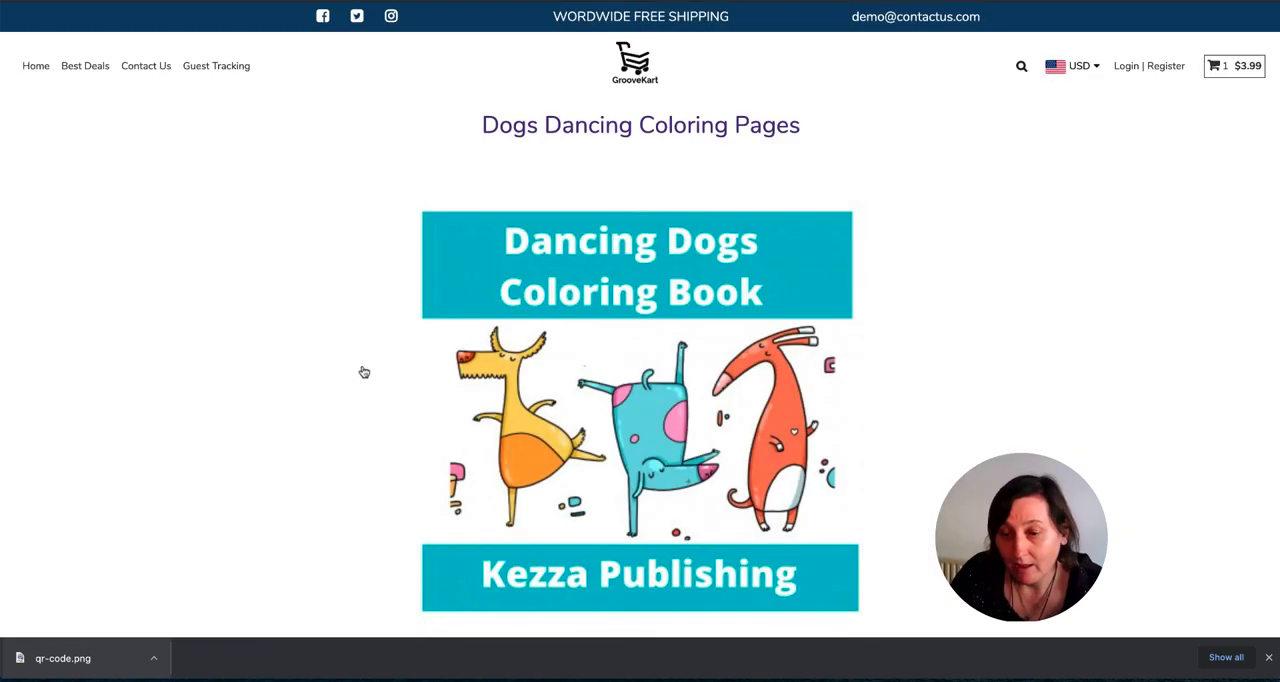
- Review the $3.99 product, view the cart and proceed to checkout
scroll("down", 3)
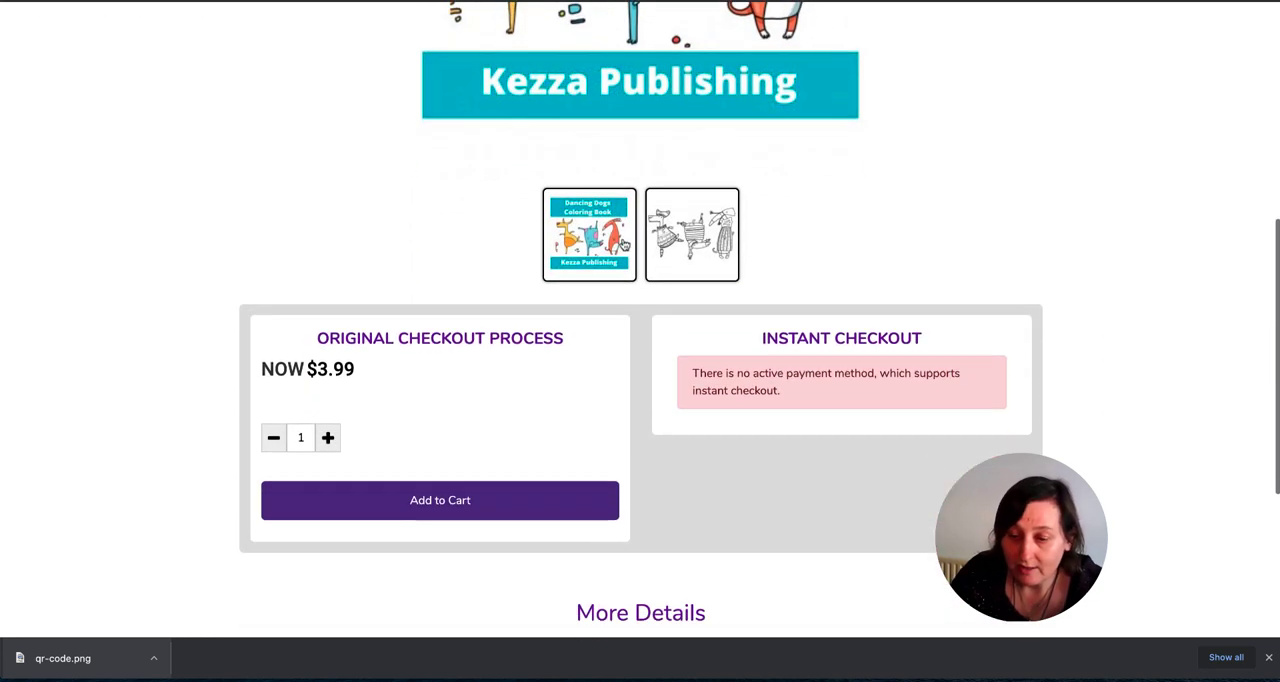
scroll("up", 3)
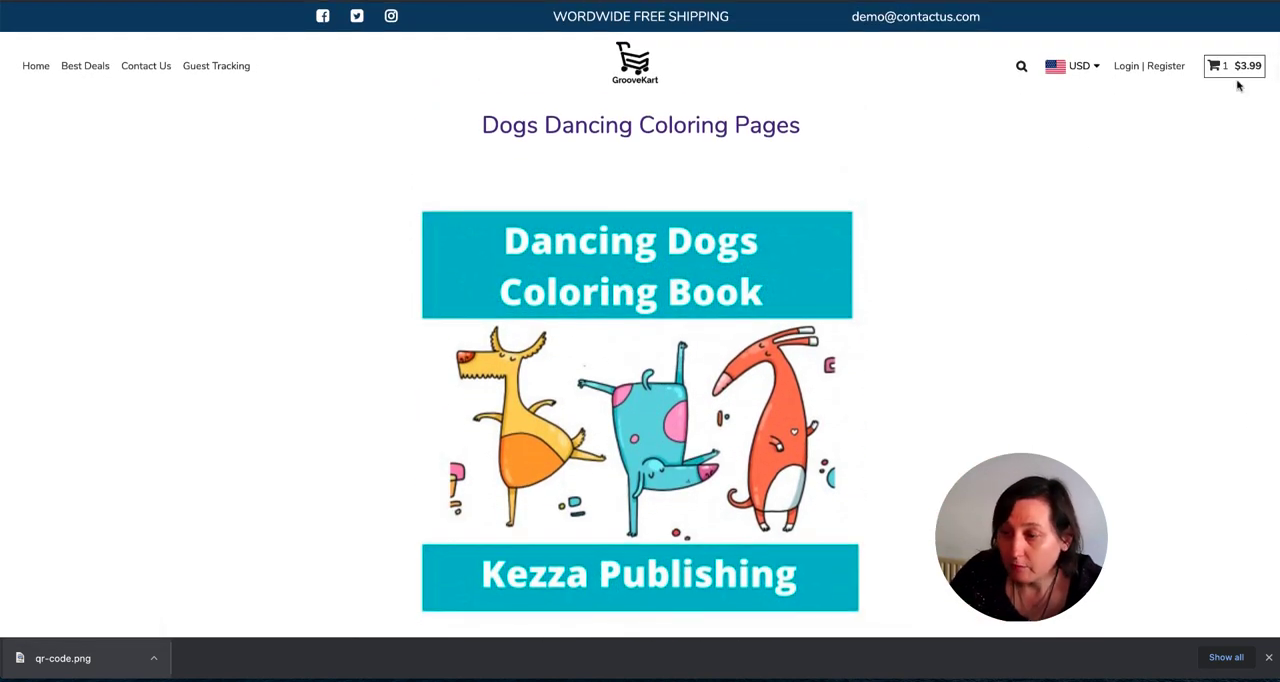
left_click(1212, 64)
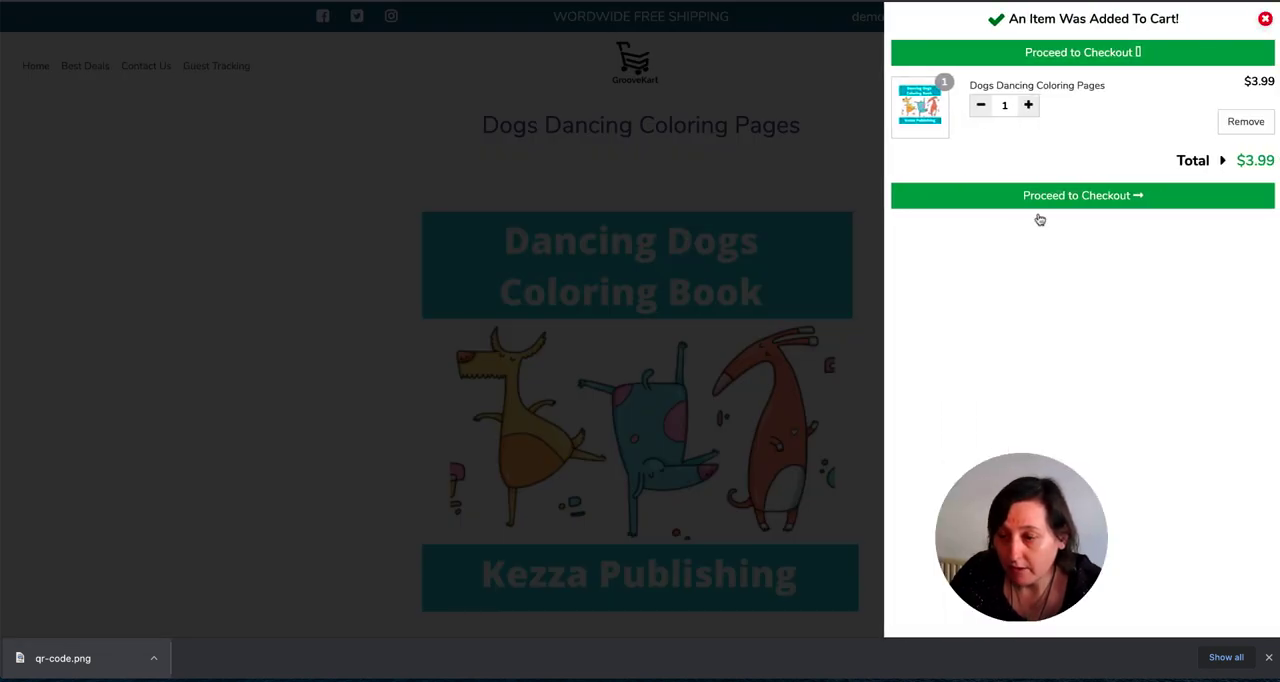
left_click(1082, 196)
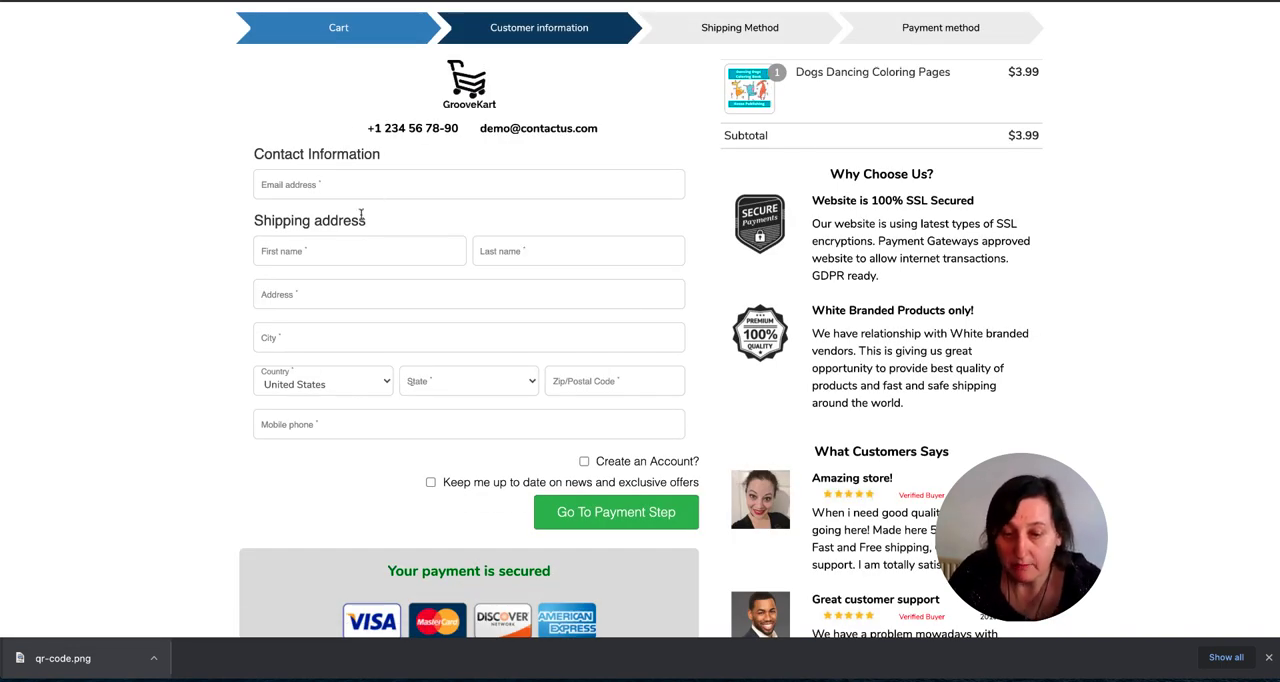
mouse_move(548, 412)
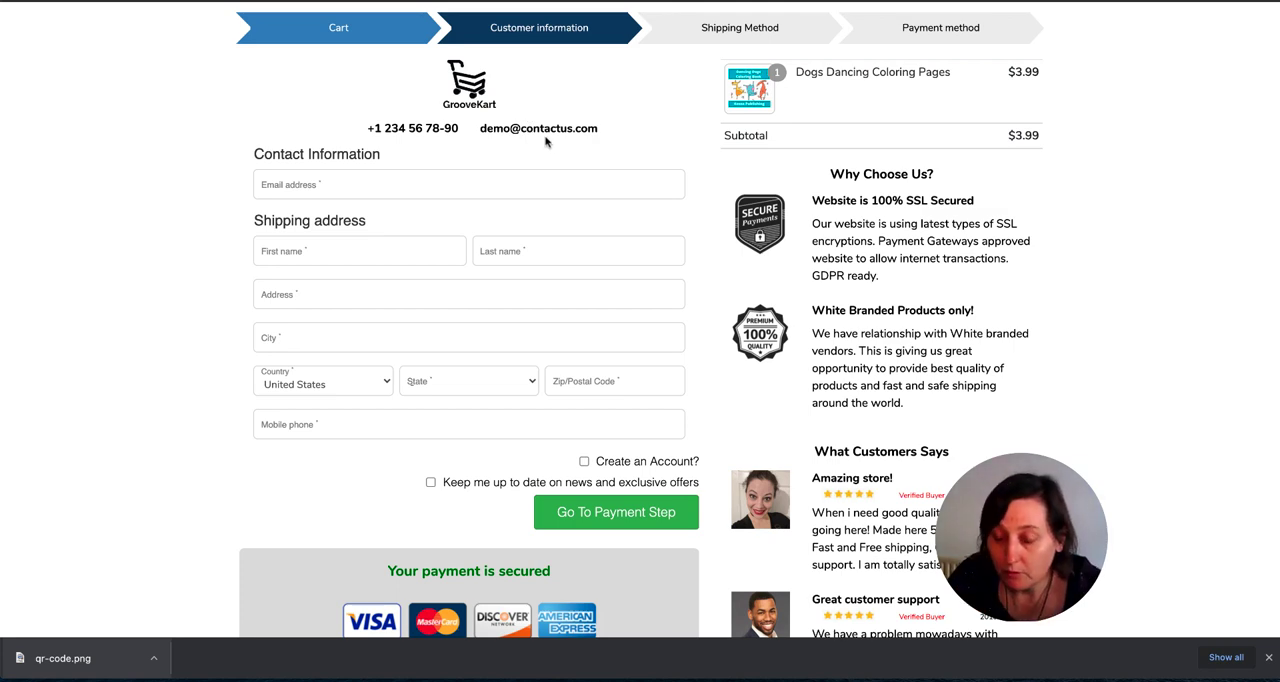
scroll("down", 3)
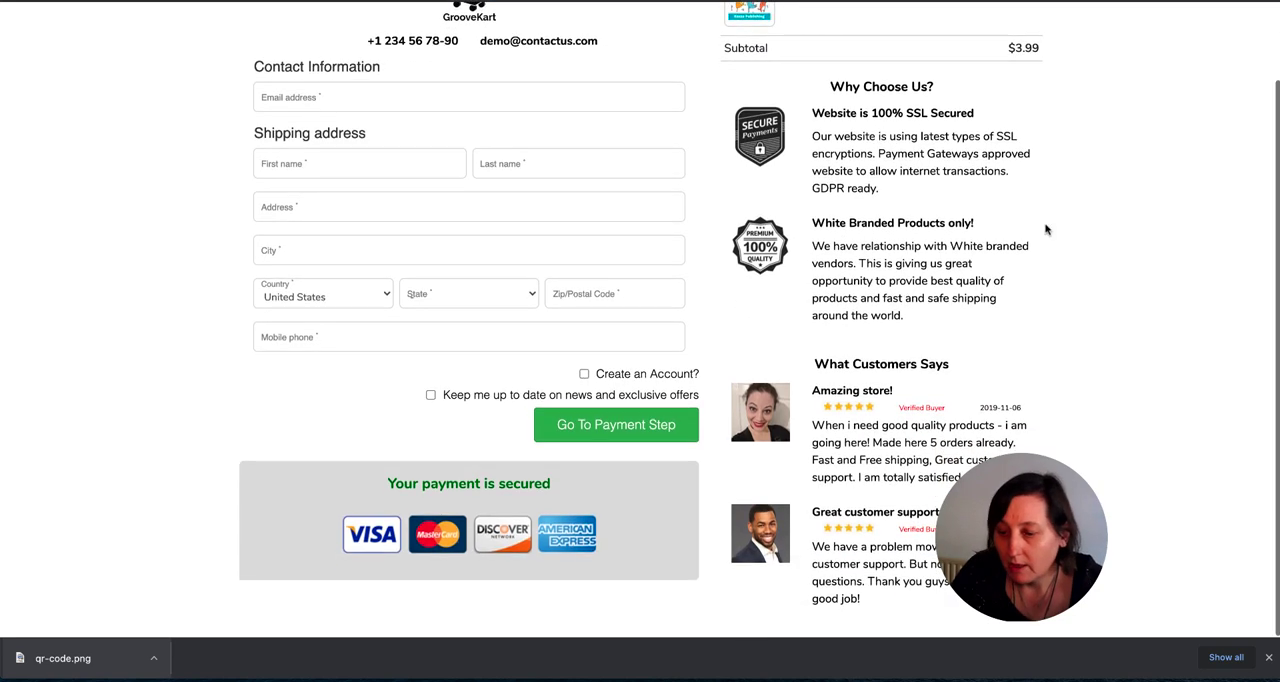
mouse_move(968, 66)
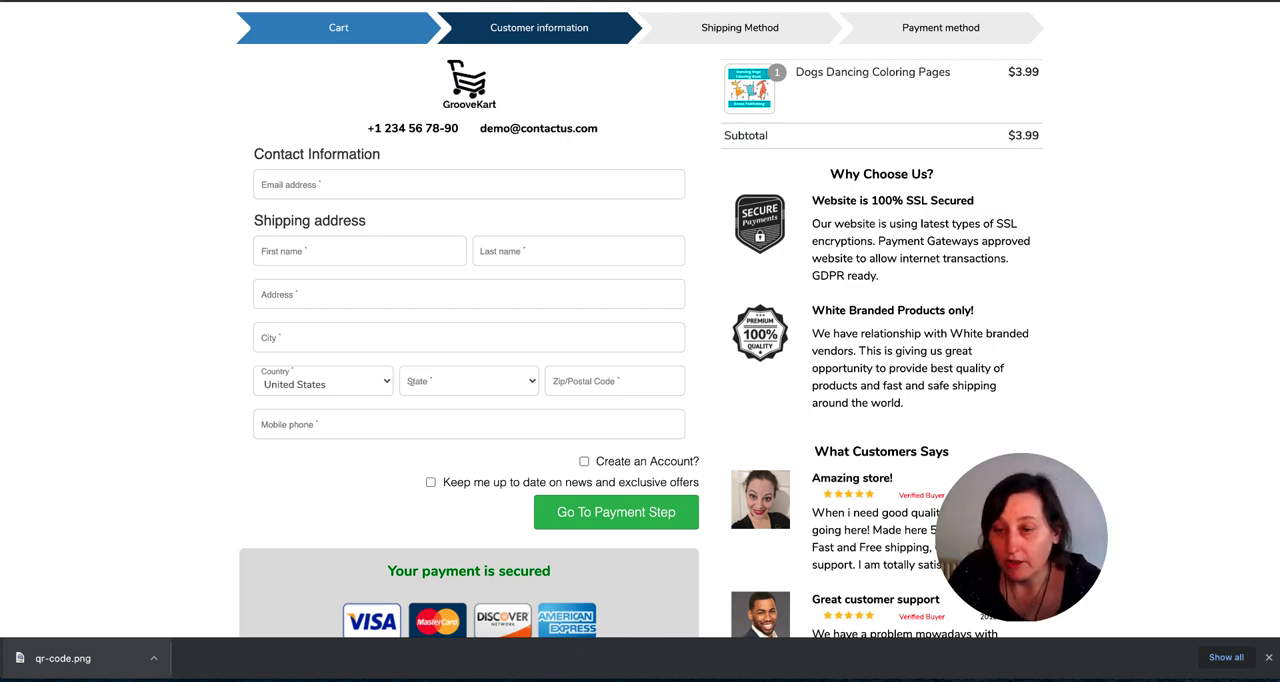
mouse_move(604, 136)
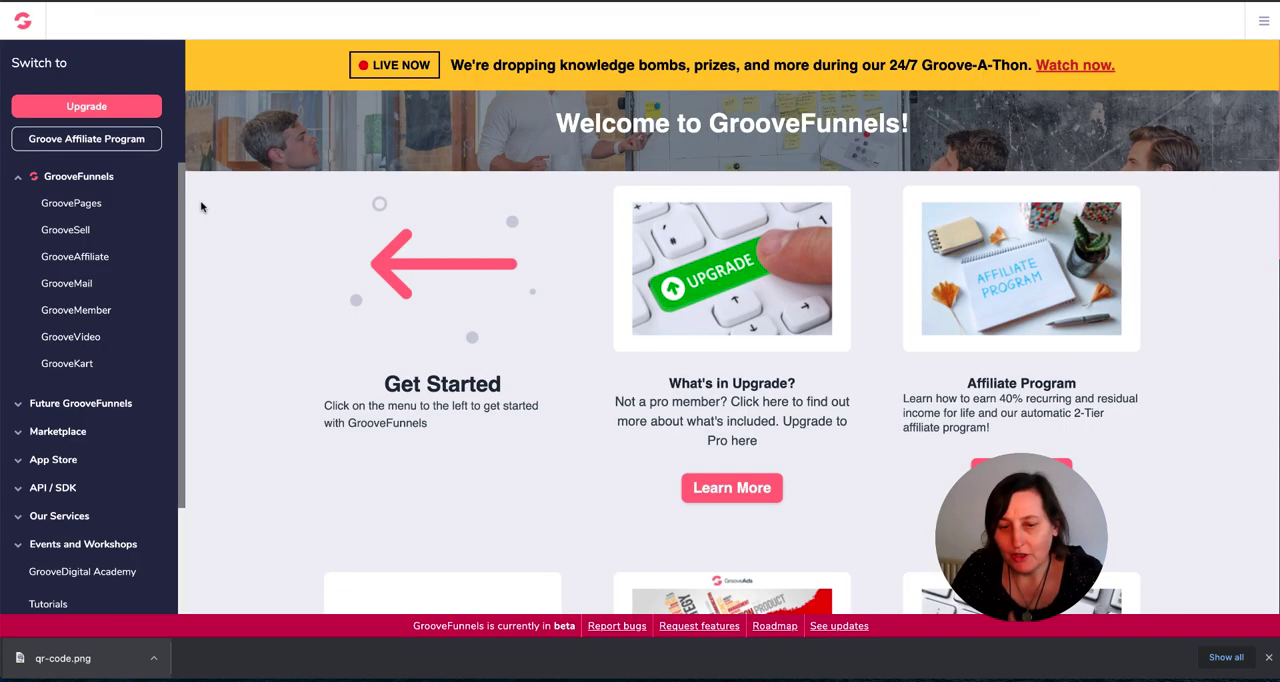
mouse_move(70, 336)
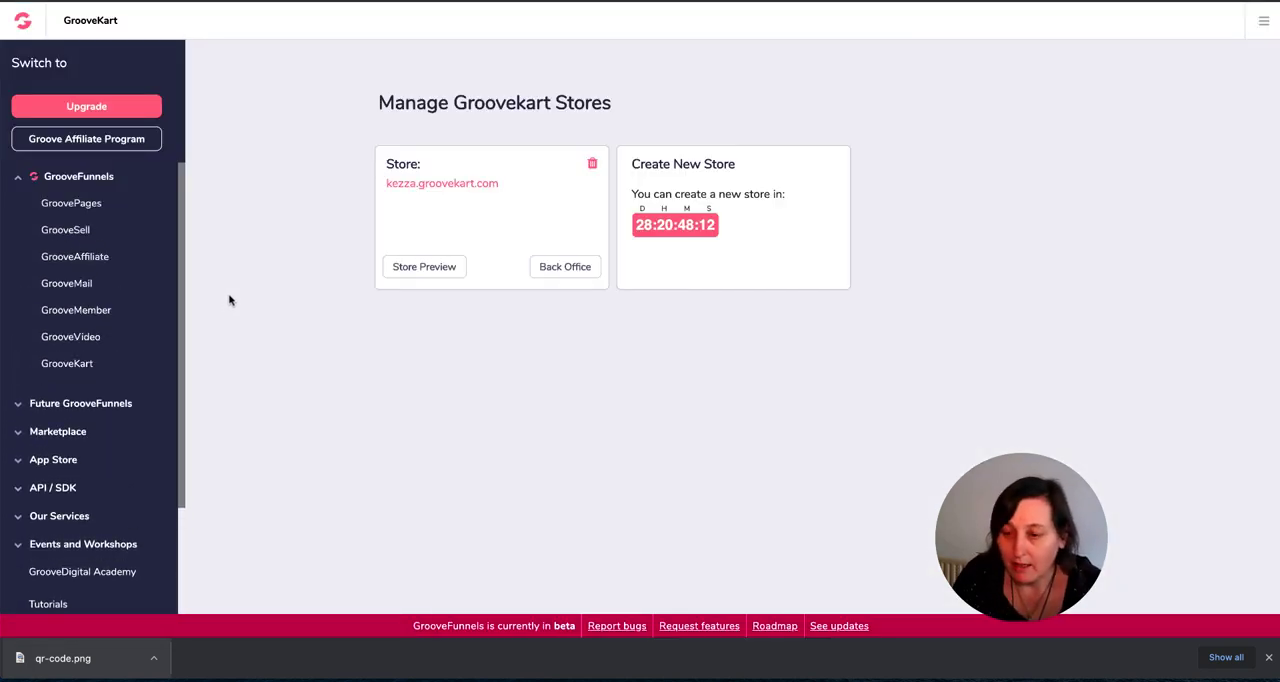
mouse_move(668, 244)
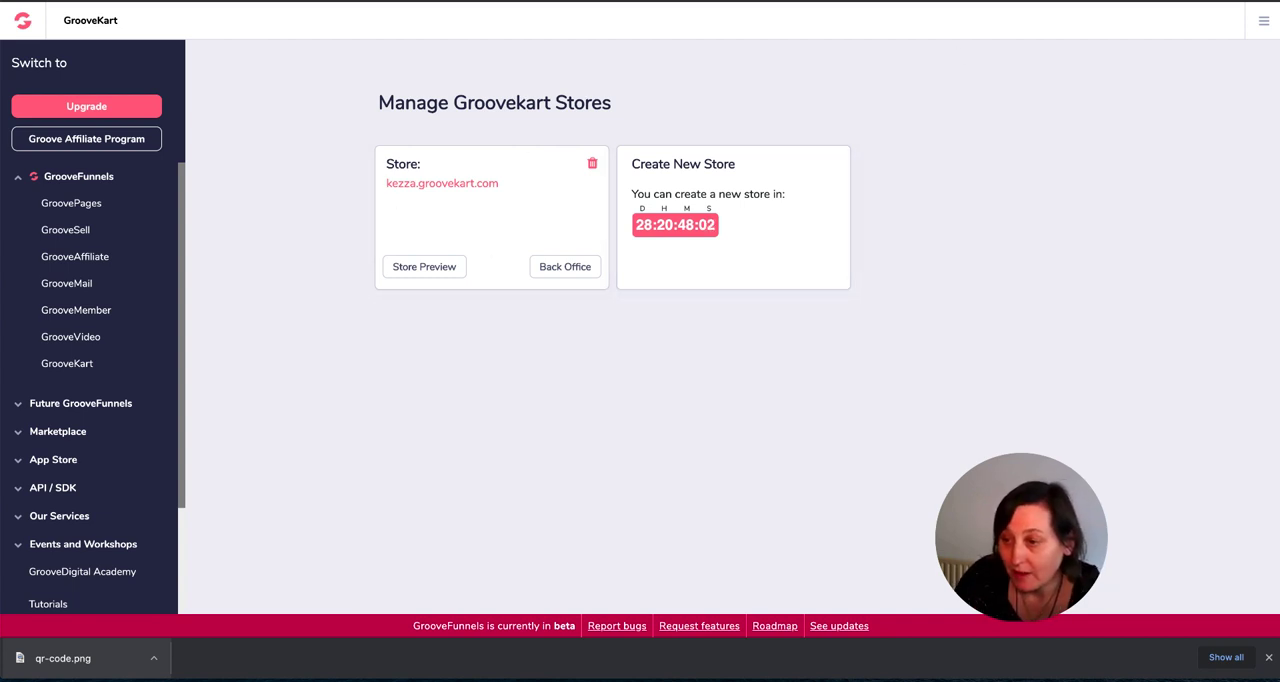
mouse_move(472, 196)
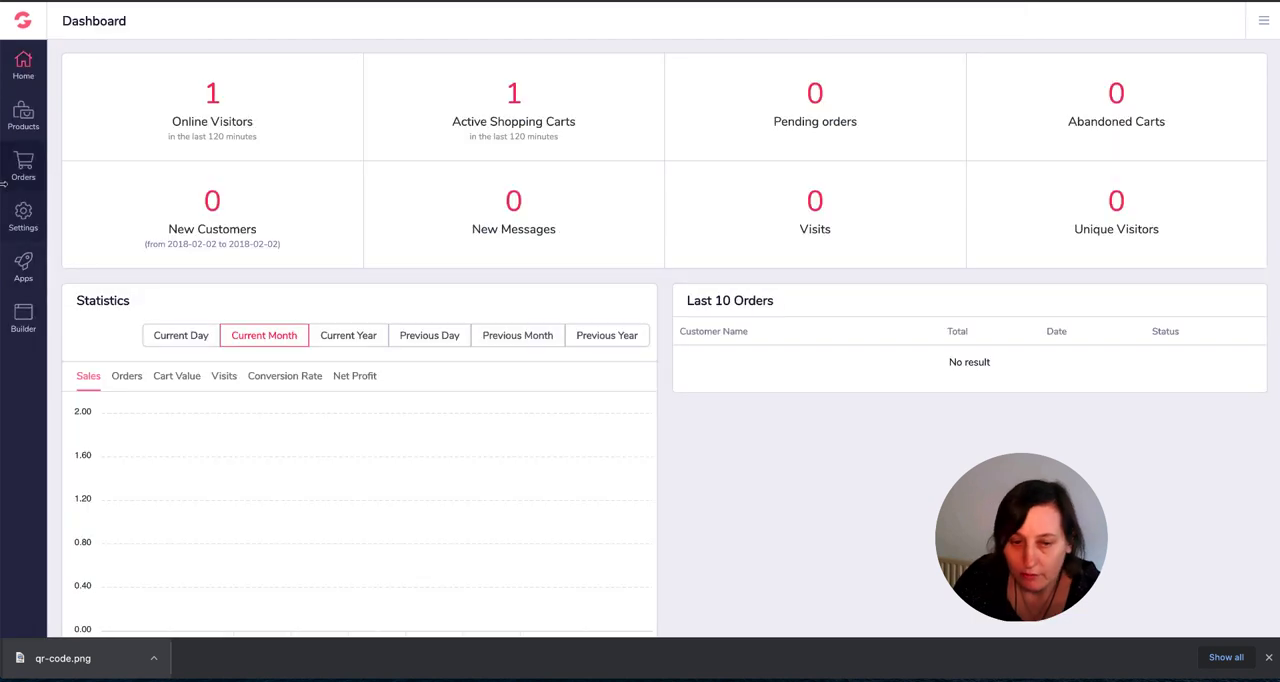
mouse_move(252, 104)
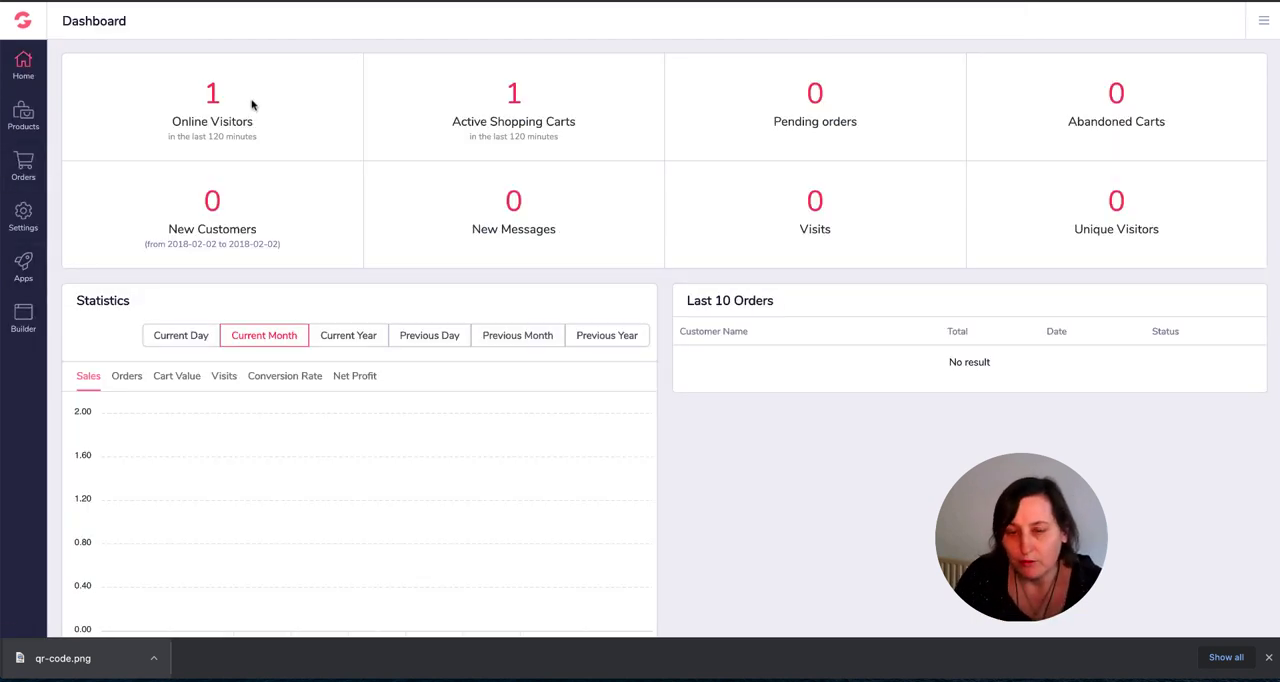
- Show the store's My Products list with Dogs Dancing Coloring Pages at the top
left_click(24, 114)
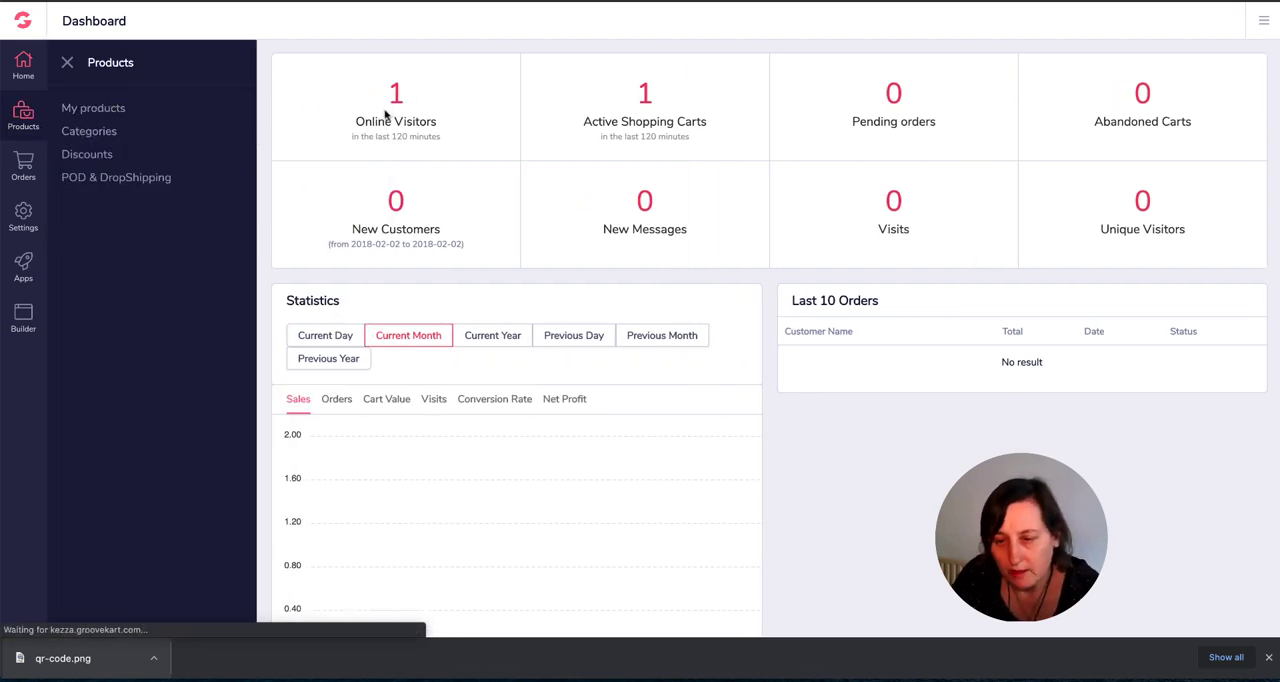
left_click(92, 108)
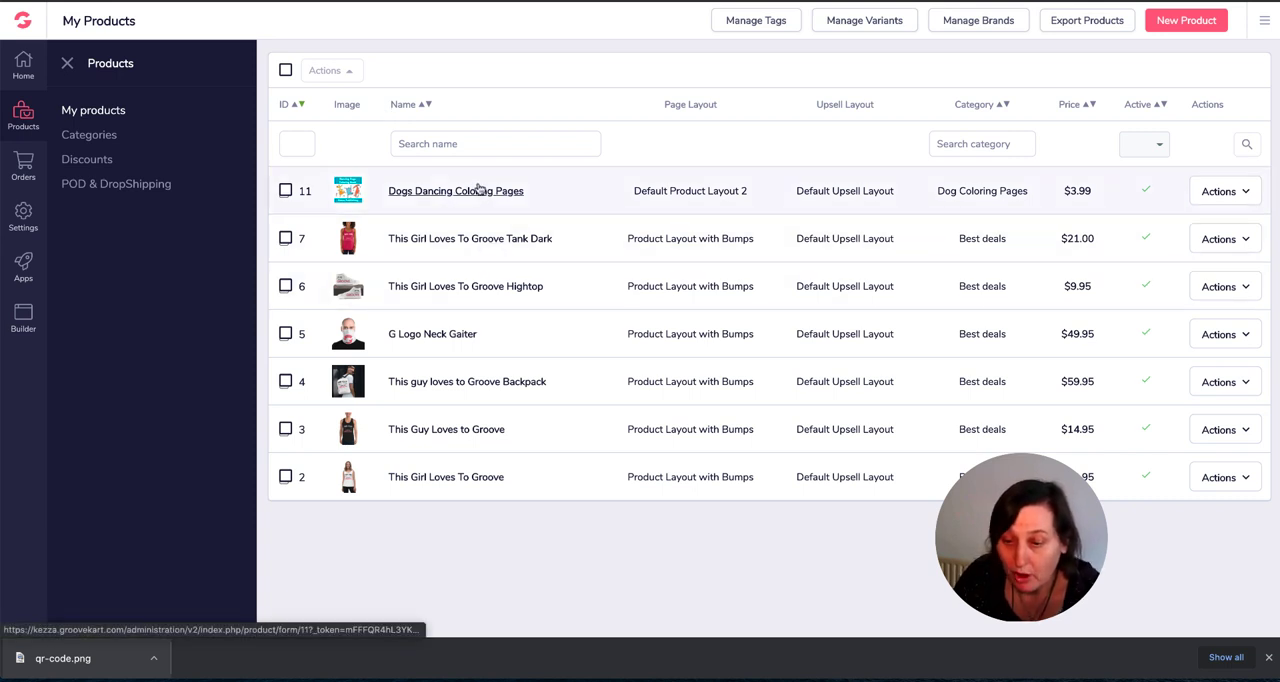
mouse_move(470, 238)
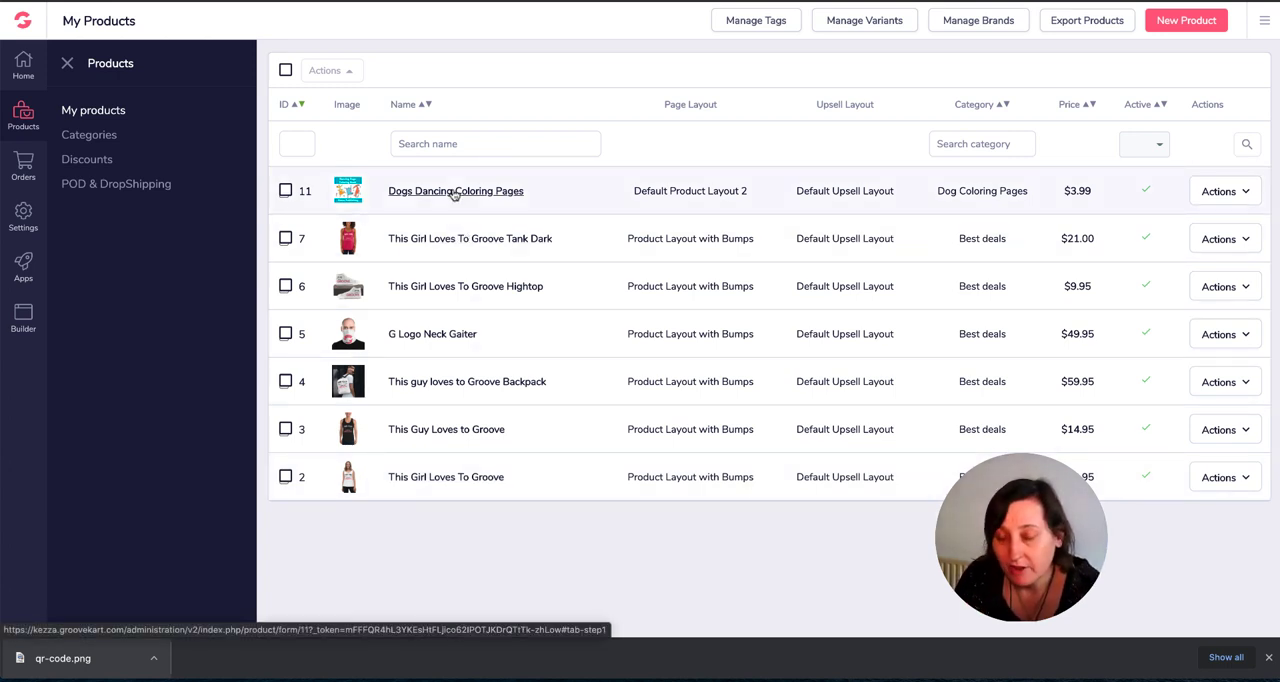
- Edit Dogs Dancing Coloring Pages, check its download Number of days, then its description fields
left_click(456, 190)
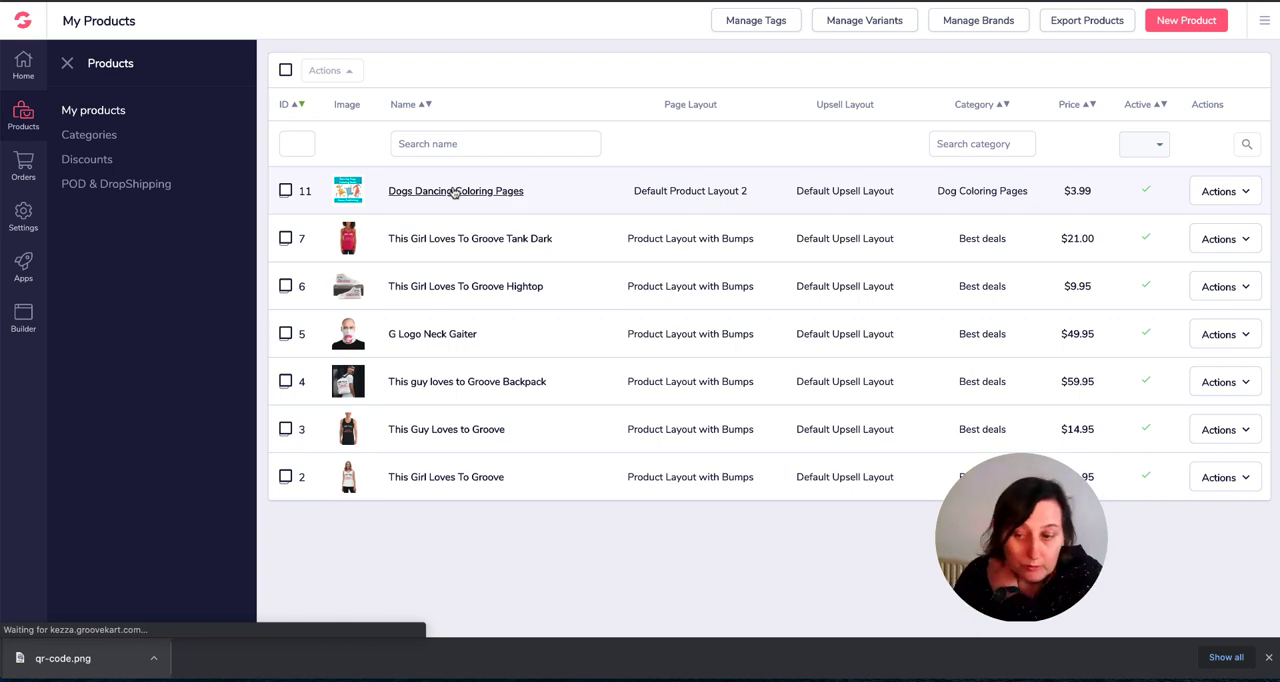
left_click(456, 190)
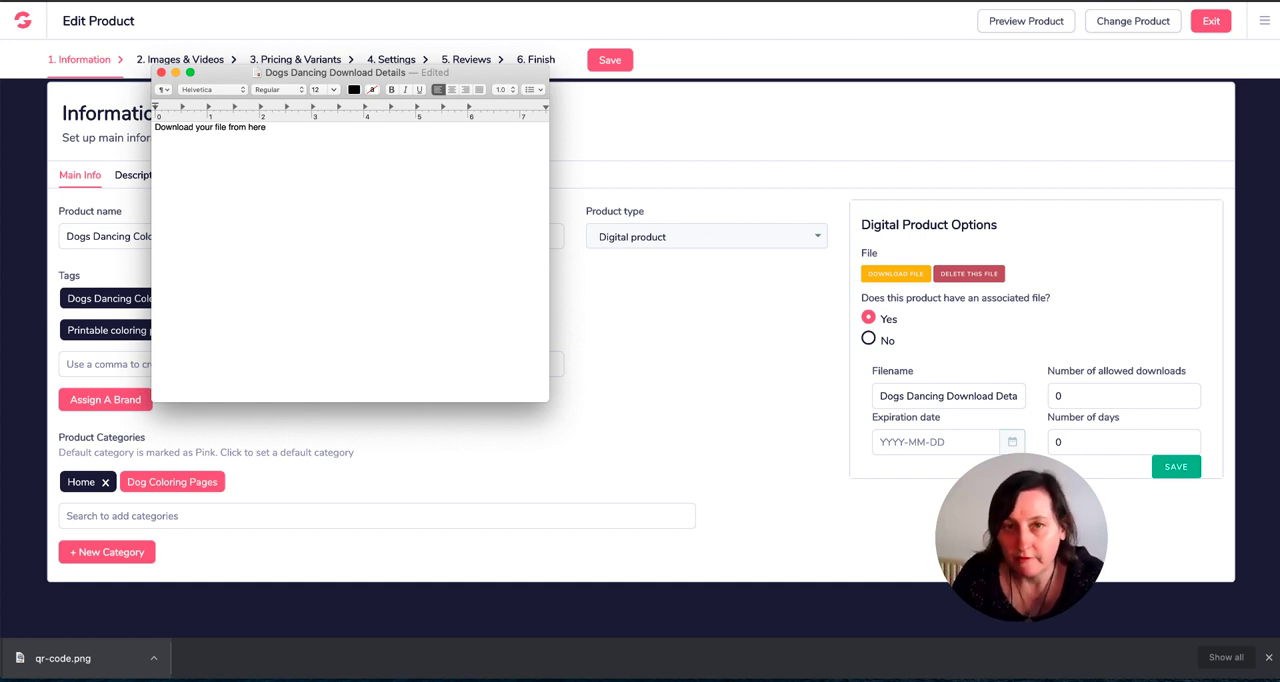
left_click(156, 148)
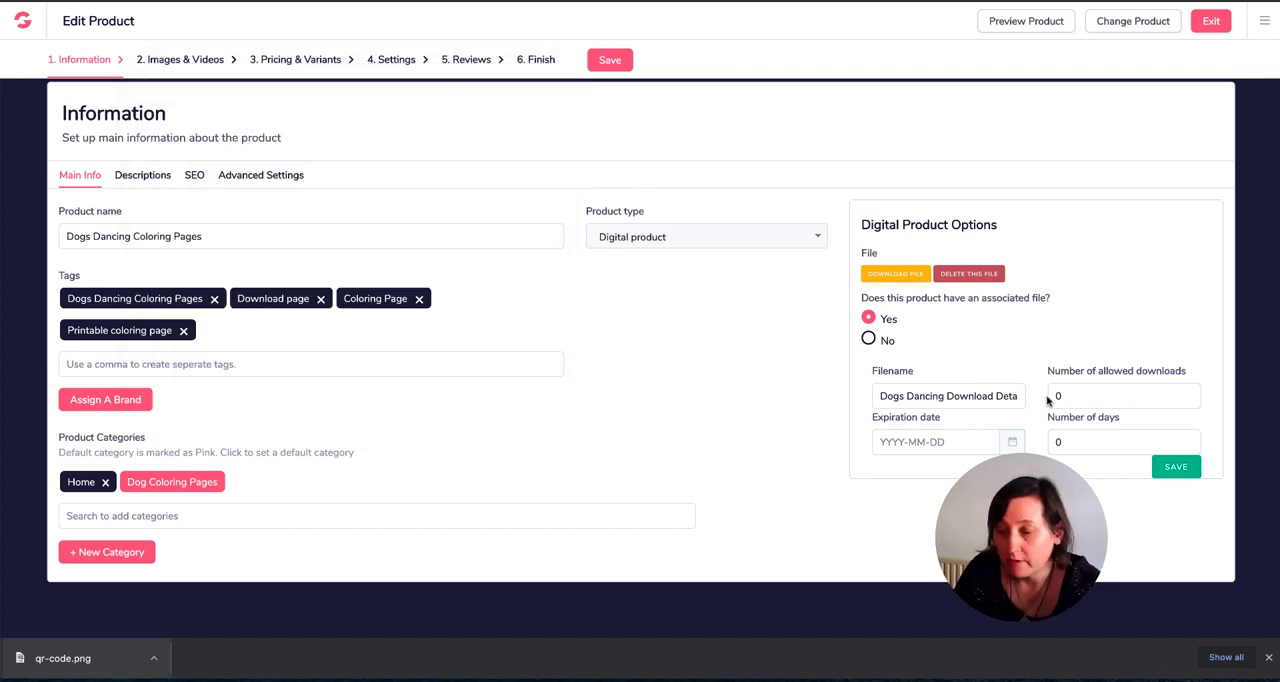
left_click(1122, 396)
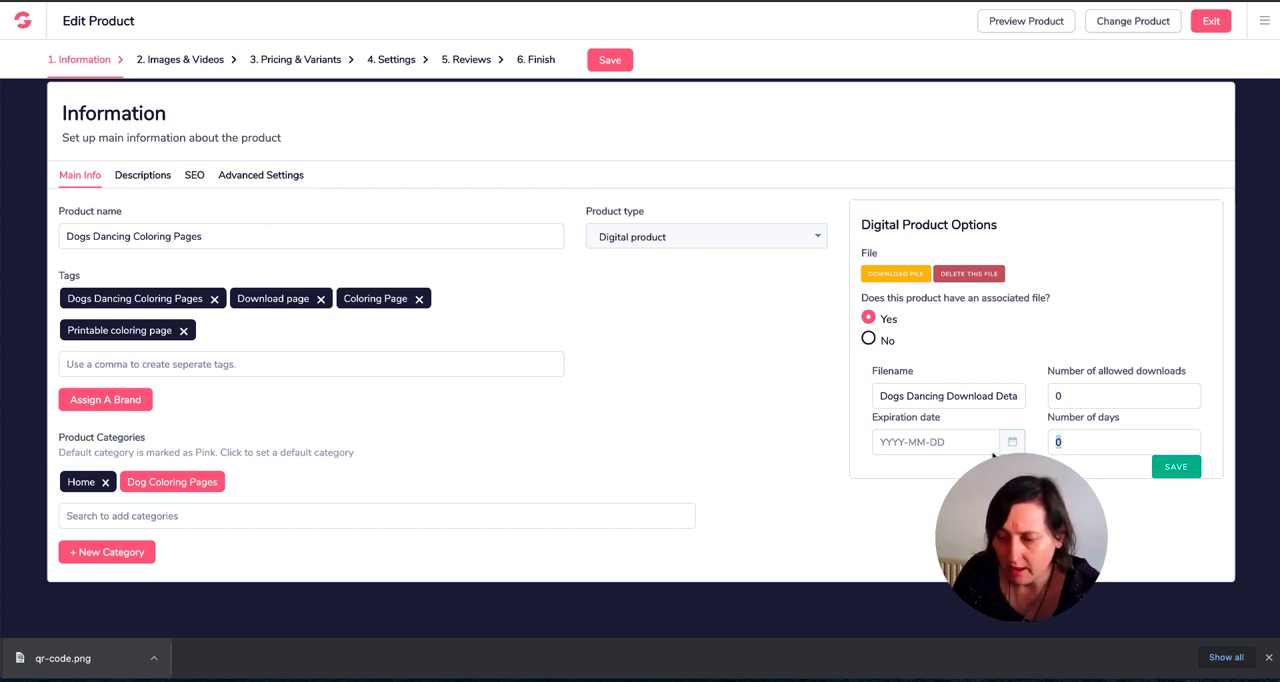
mouse_move(426, 280)
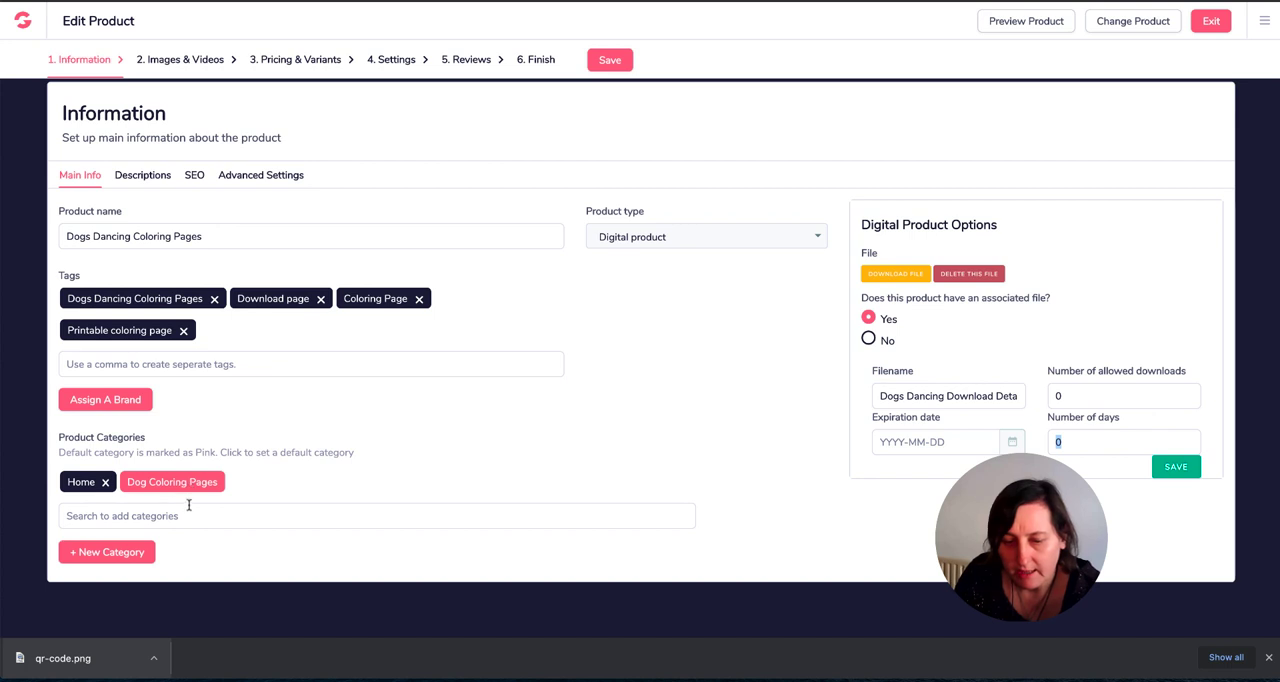
mouse_move(200, 474)
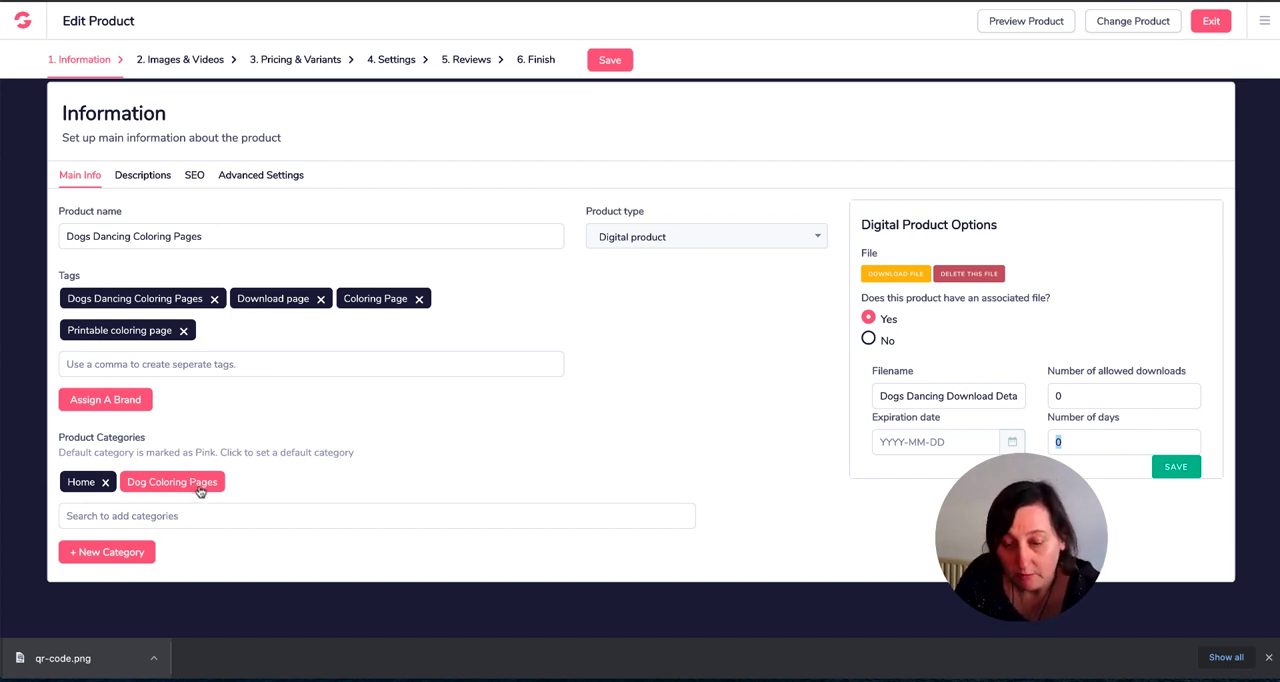
left_click(142, 176)
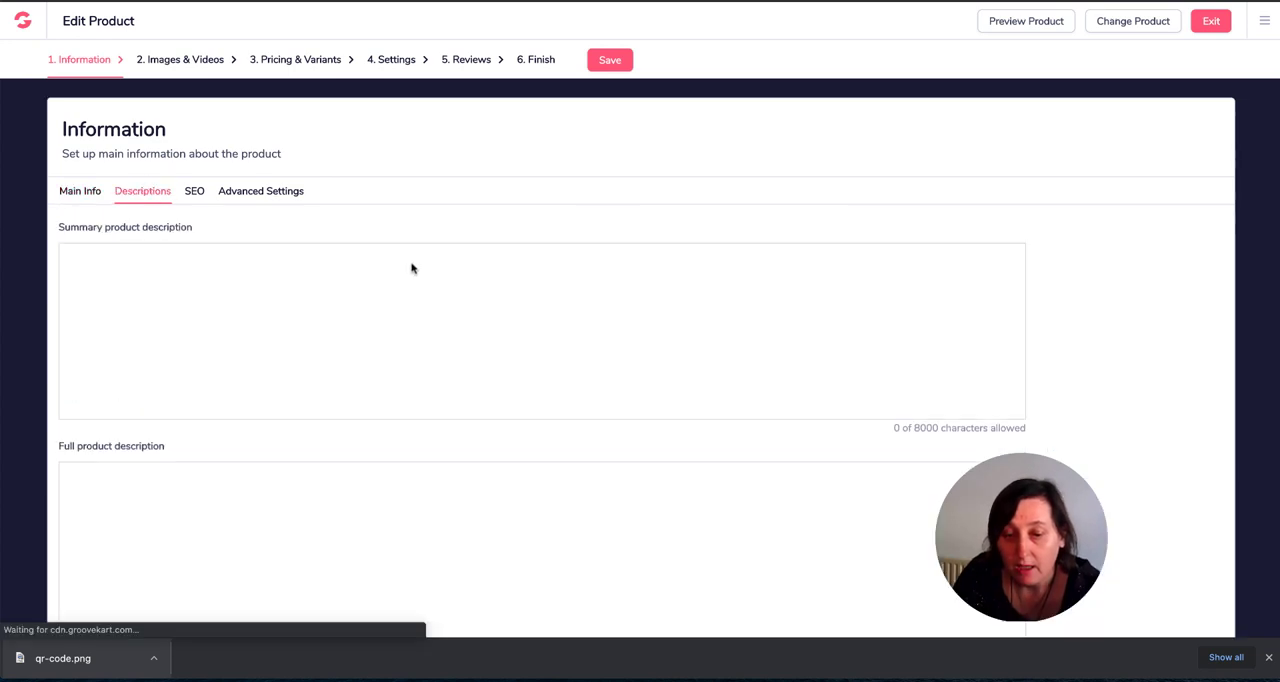
- Review the product's SEO details and move on to the Images & Videos step
scroll("down", 3)
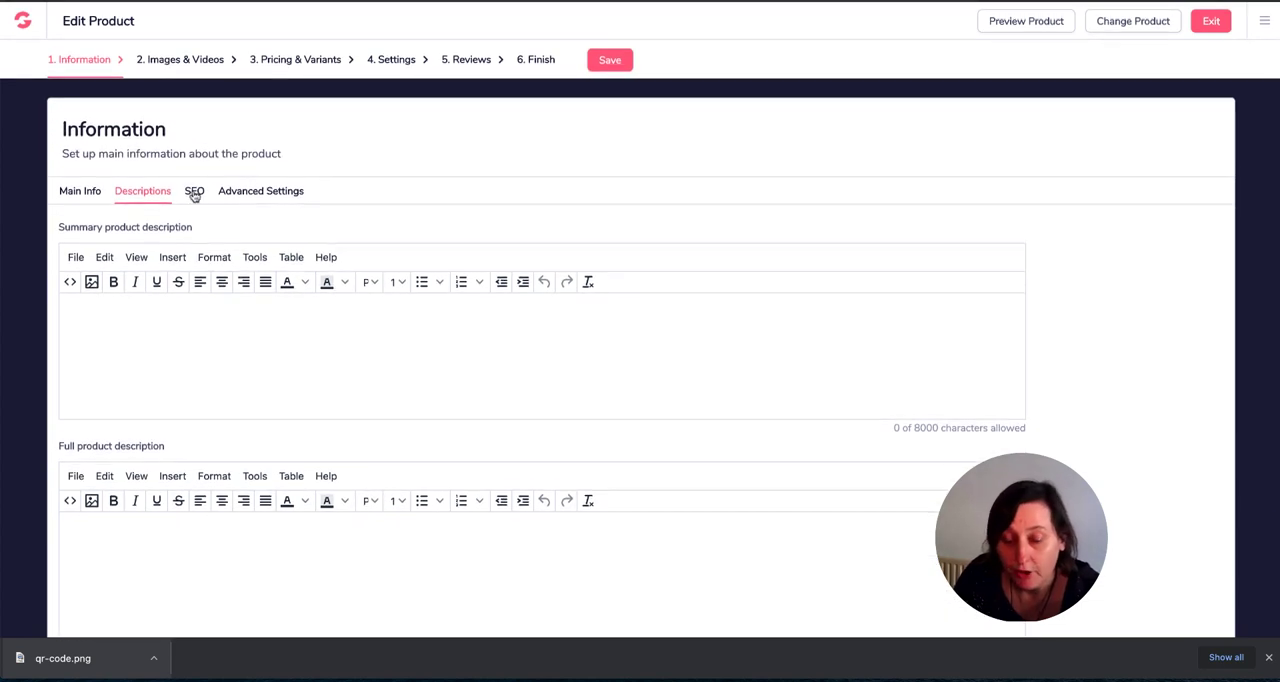
left_click(194, 190)
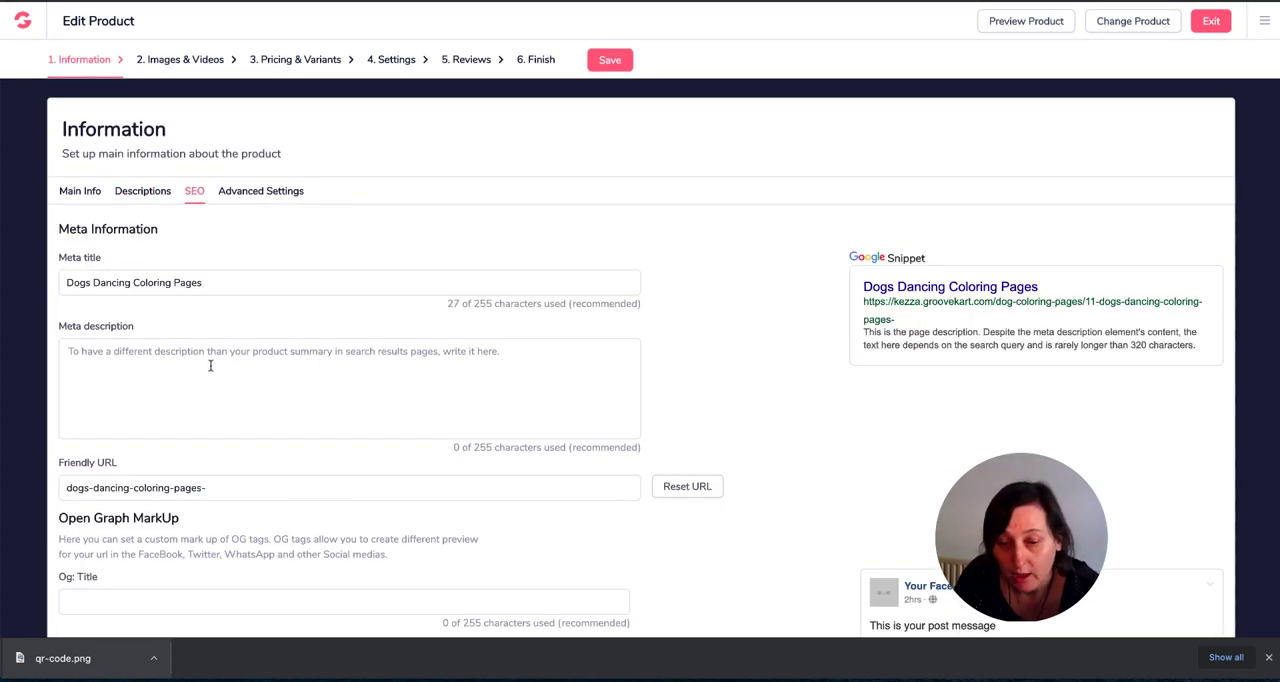
scroll("down", 3)
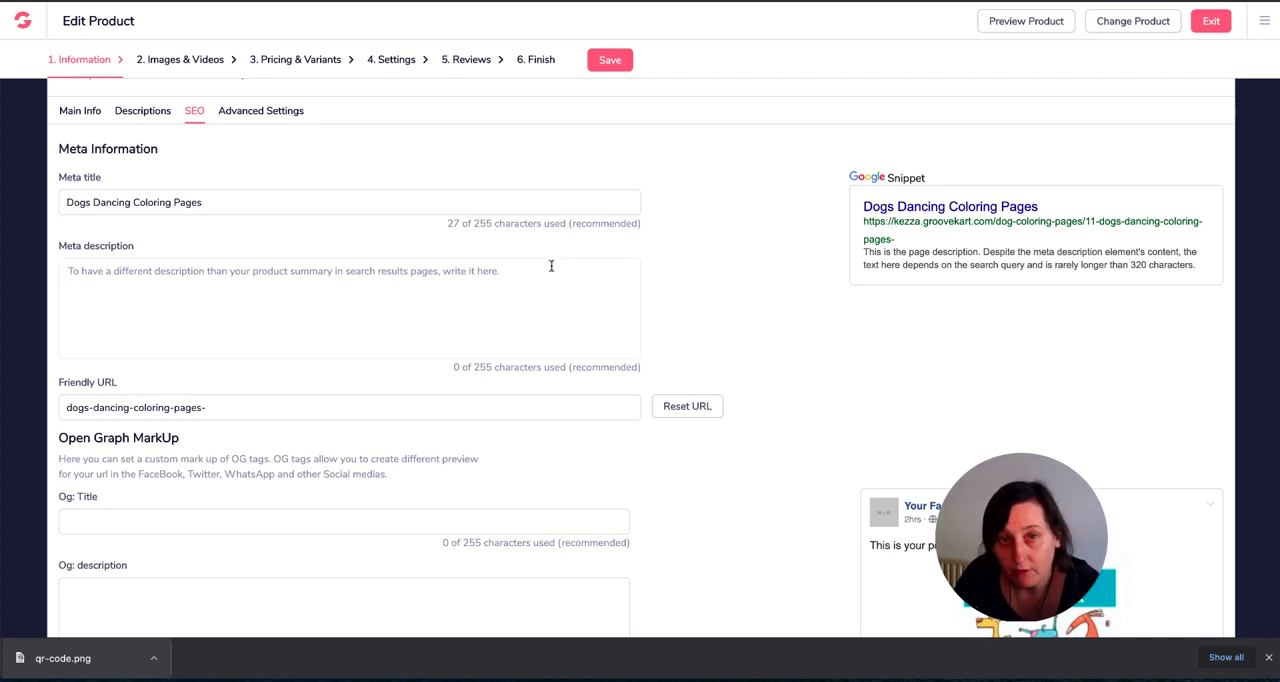
scroll("down", 3)
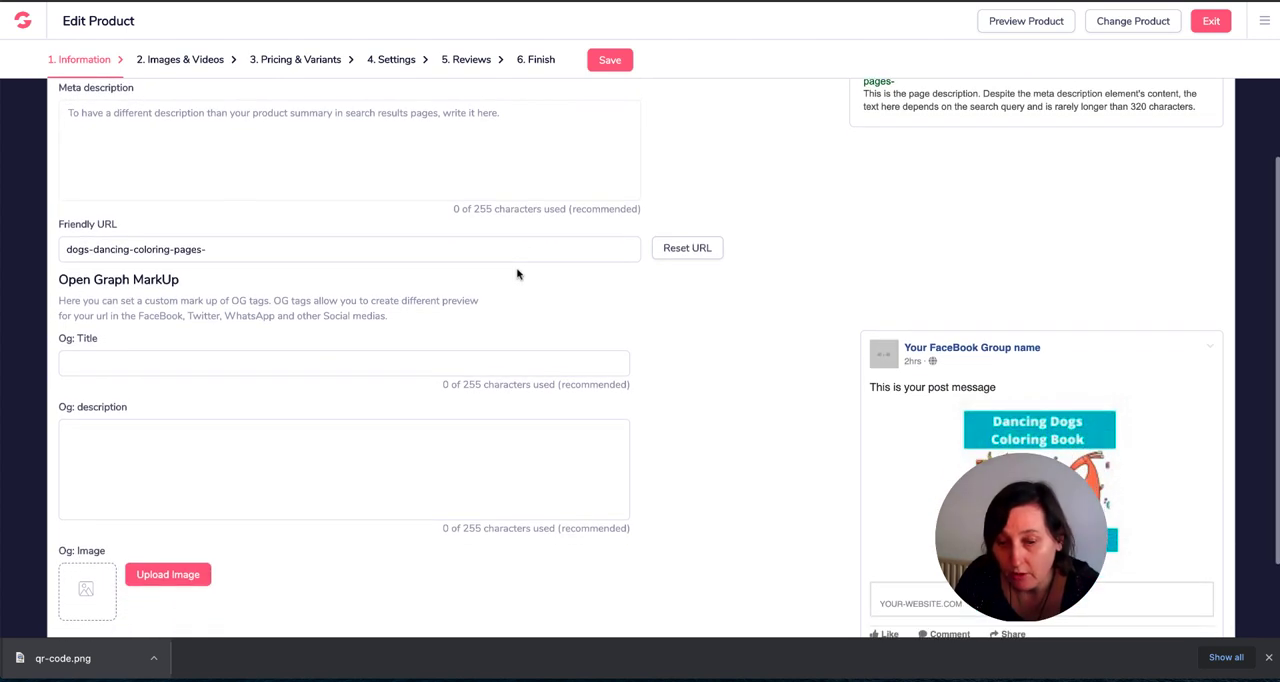
scroll("down", 3)
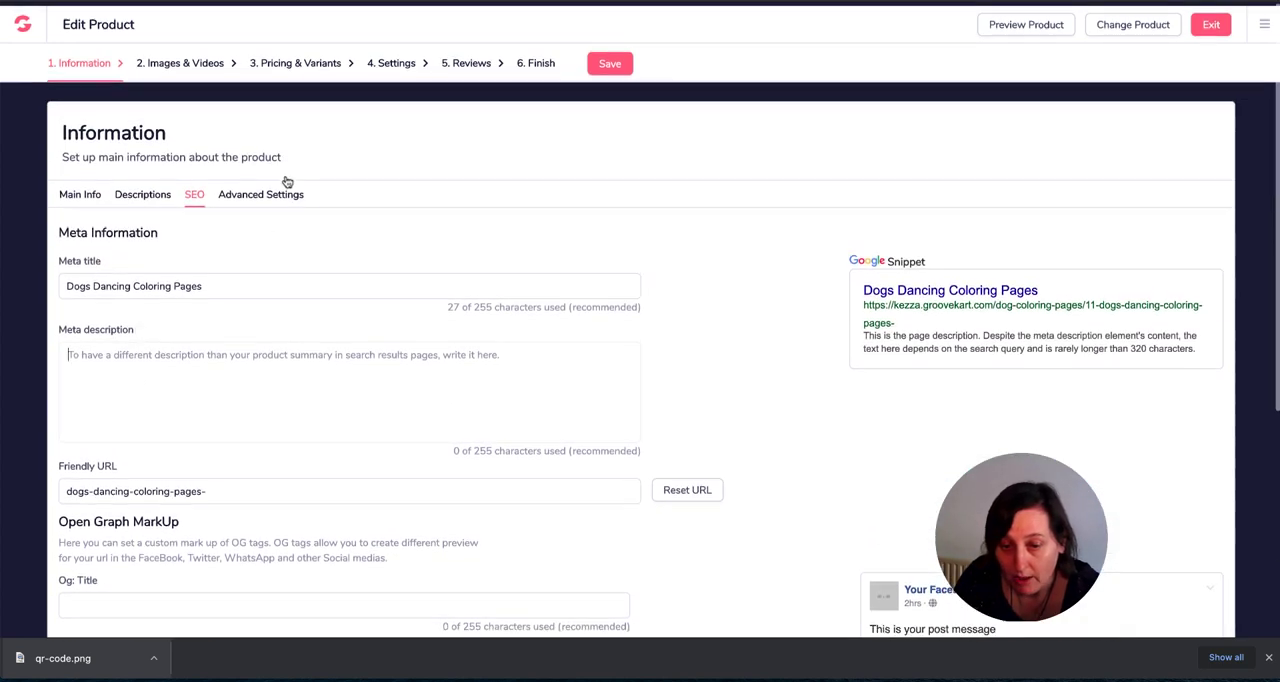
left_click(184, 64)
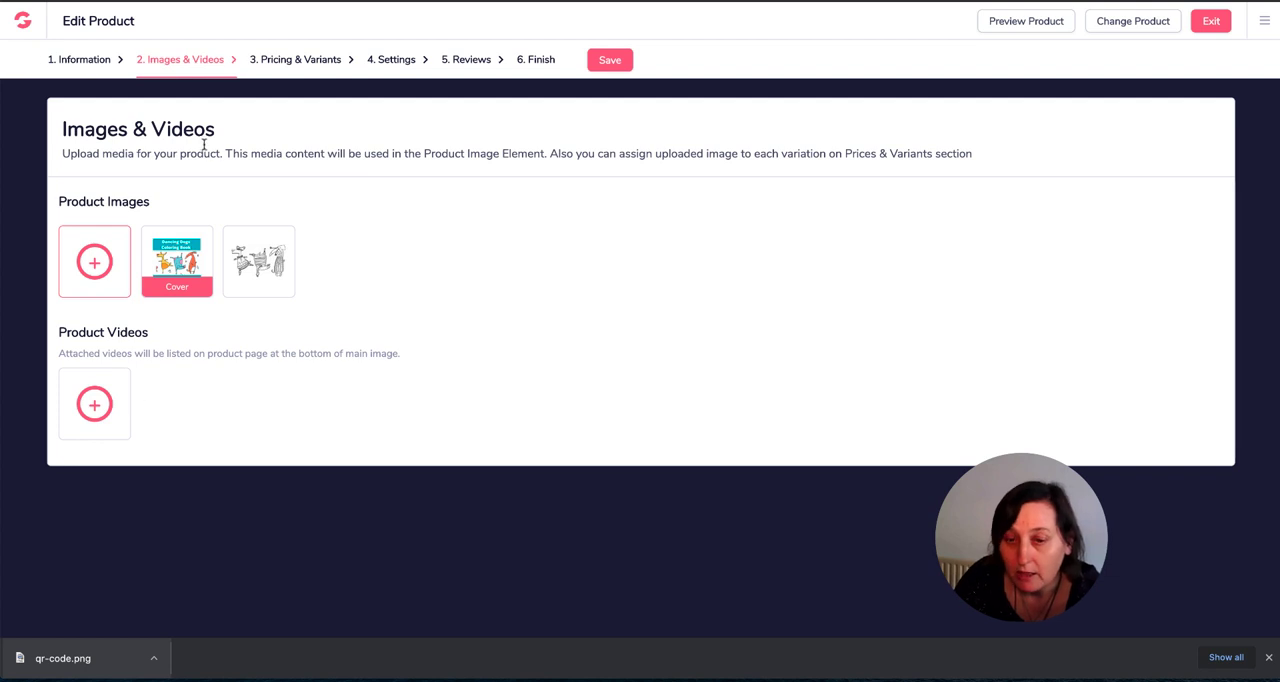
- Review the $3.99 product's variants and keep Display As set to a drop-down list
left_click(294, 60)
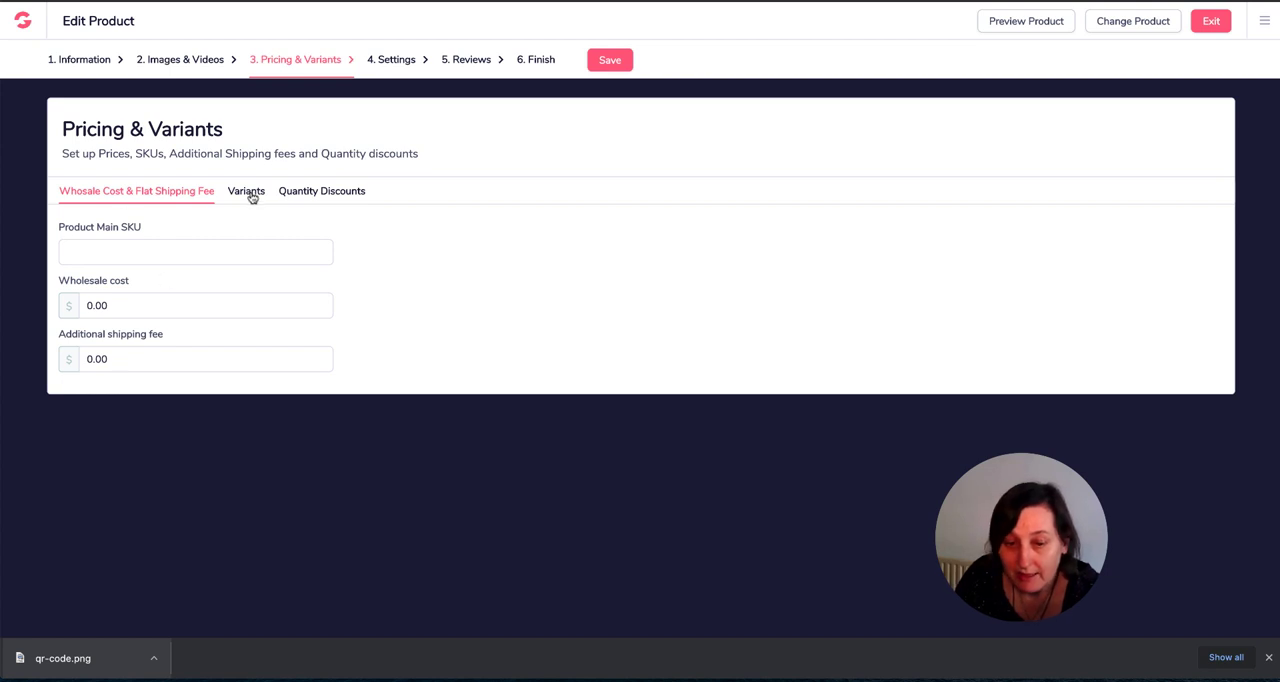
left_click(246, 190)
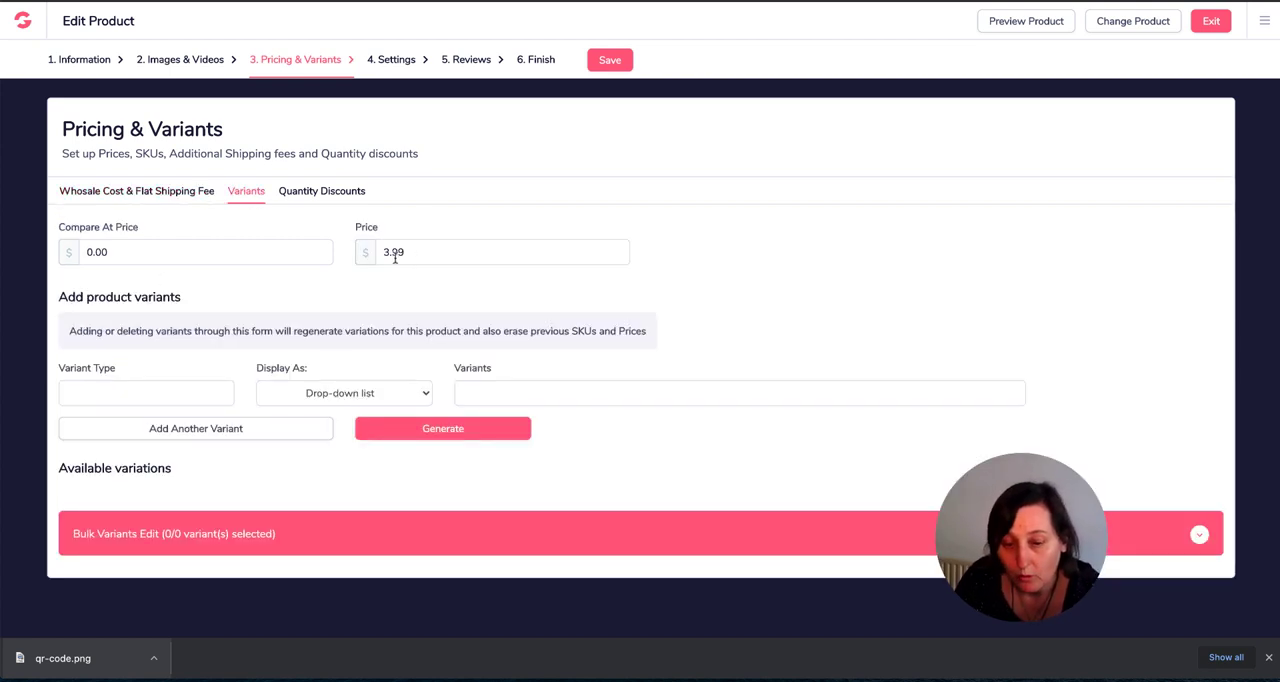
mouse_move(460, 362)
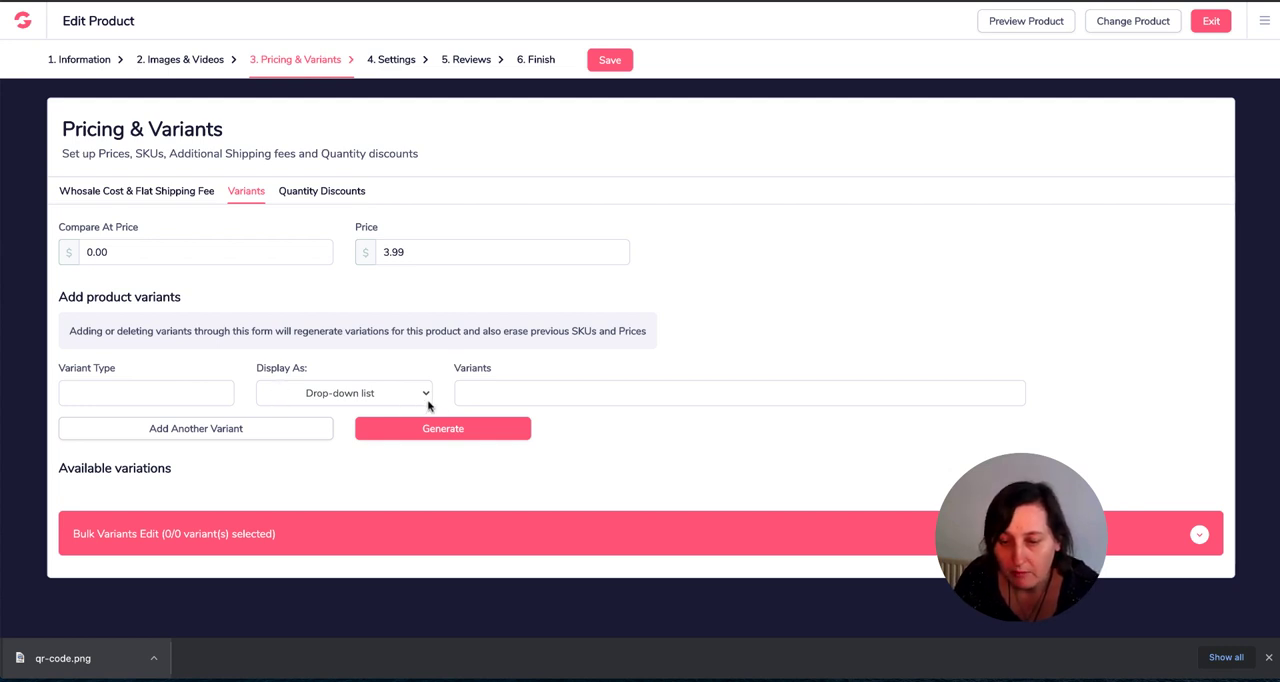
left_click(344, 392)
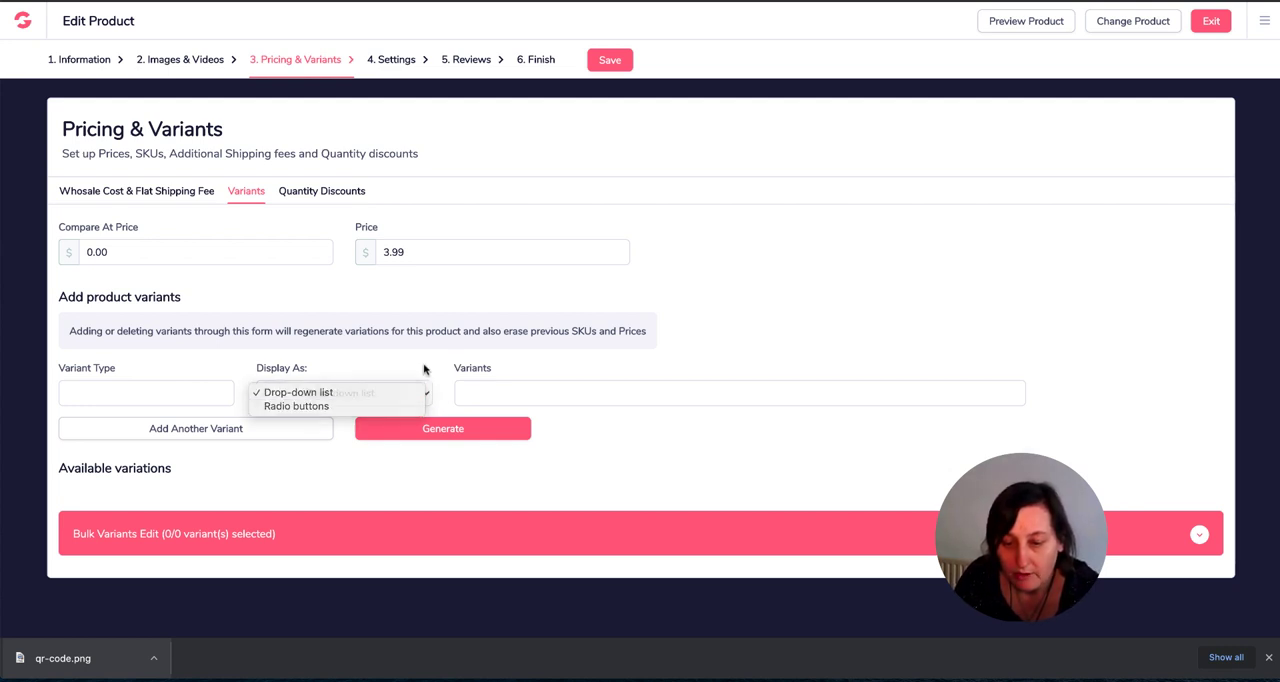
left_click(292, 392)
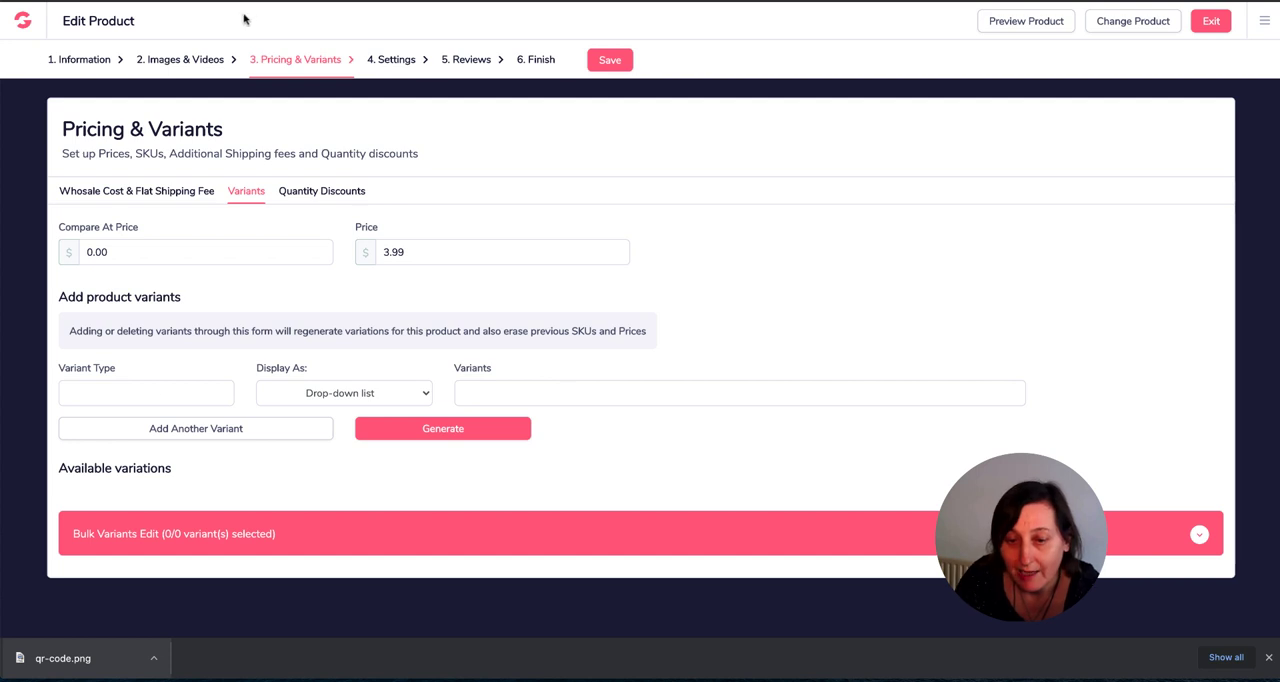
- Set the quantity discount Type to % and move on to the product's Settings step
left_click(322, 190)
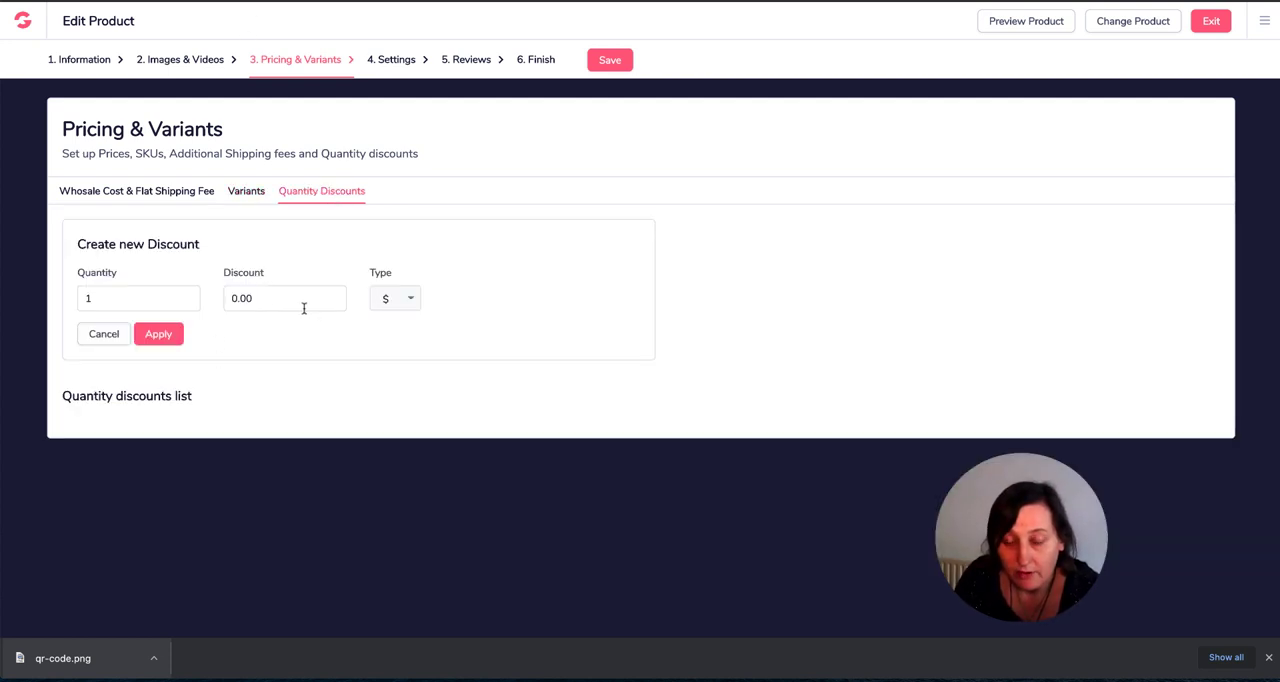
left_click(284, 298)
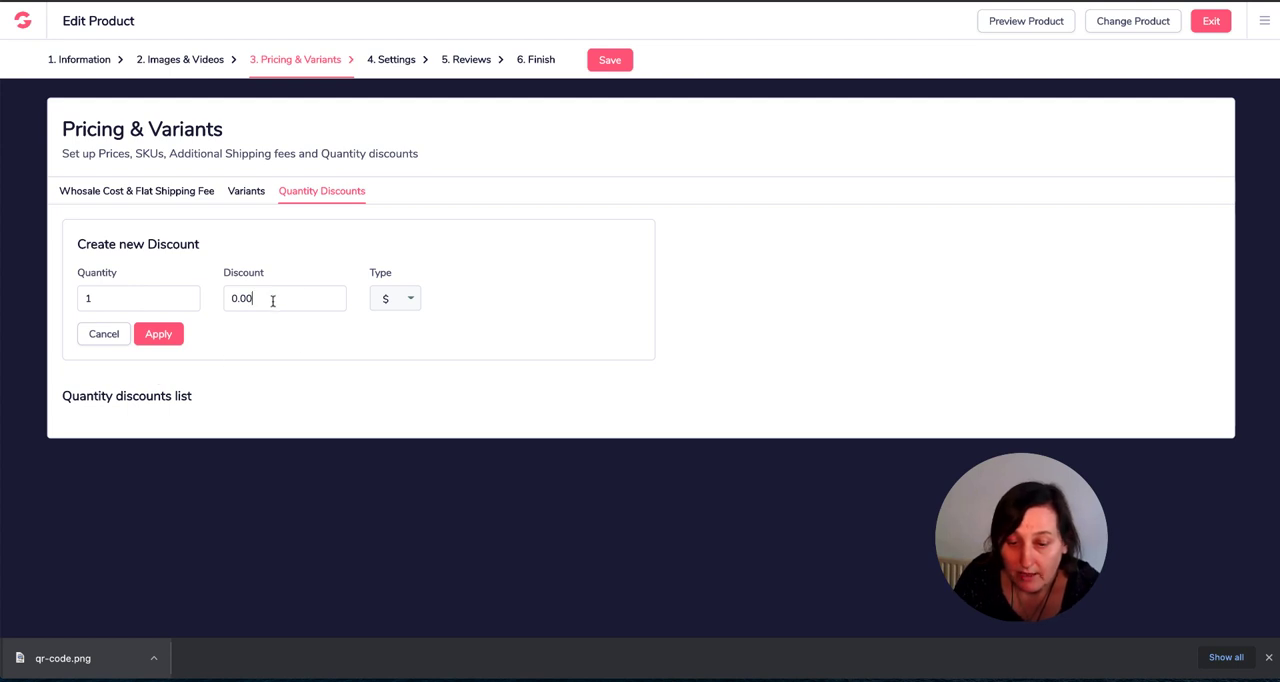
left_click(396, 298)
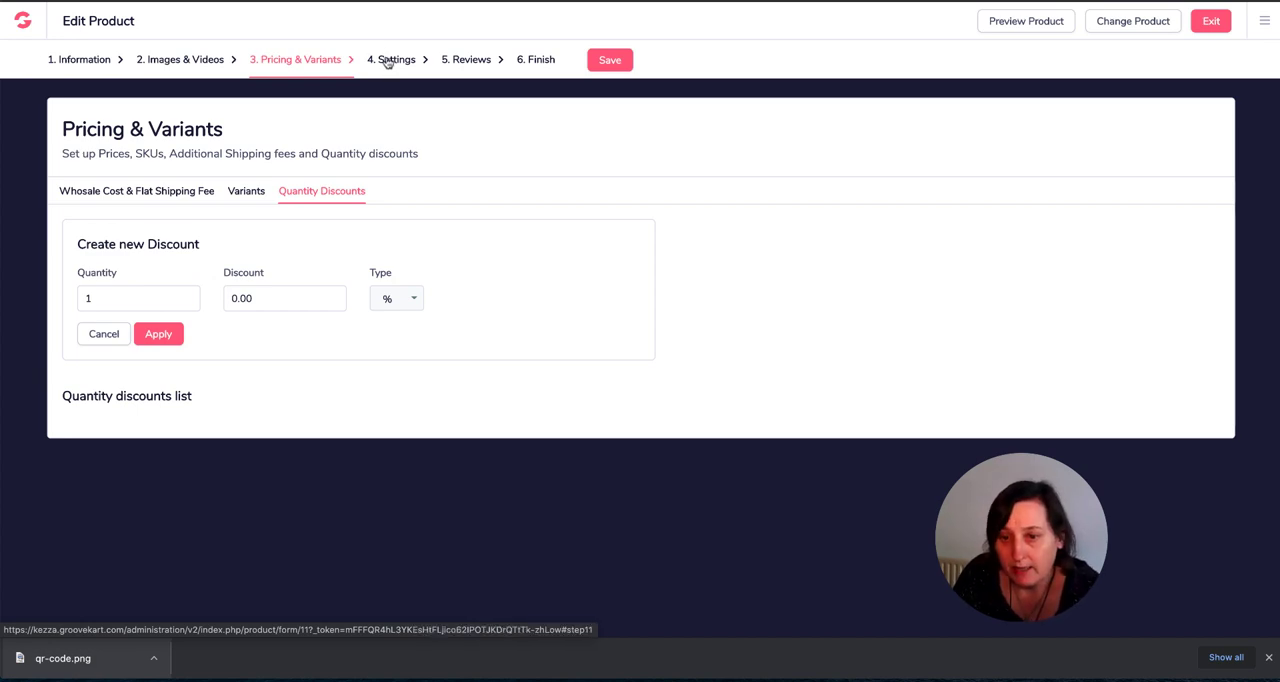
left_click(392, 60)
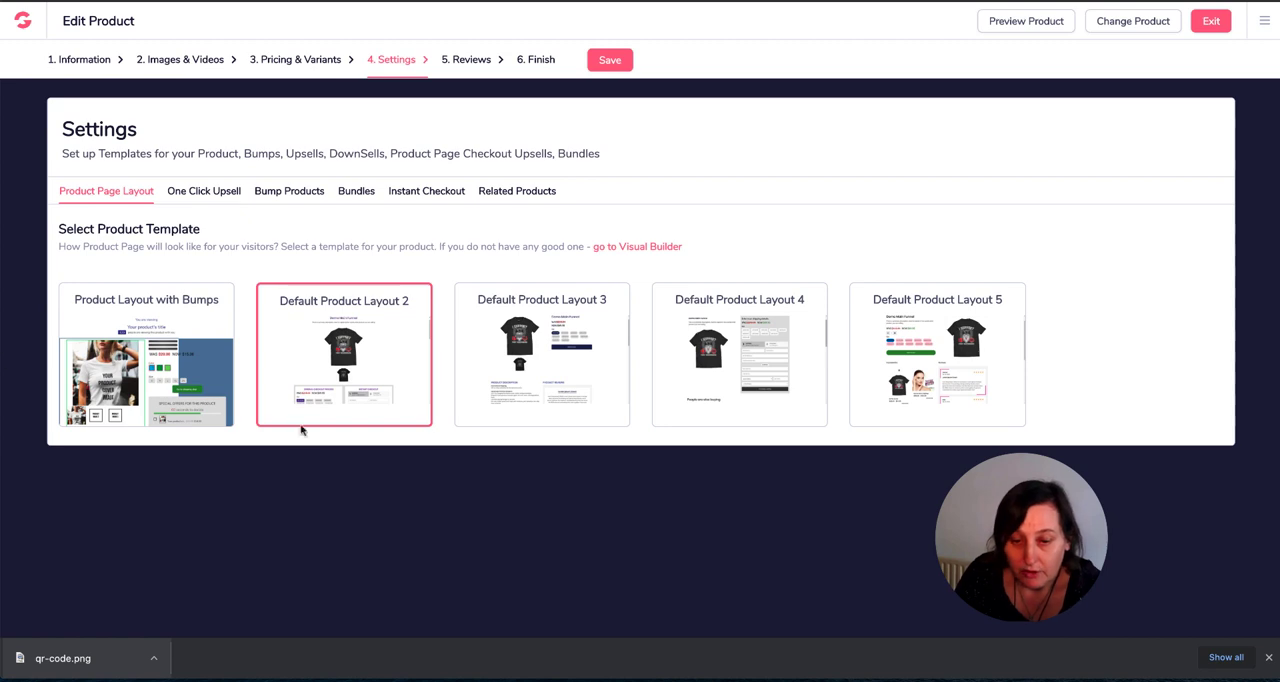
- Look through the One Click Upsell, Bump Products, Bundles and Instant Checkout settings
left_click(204, 190)
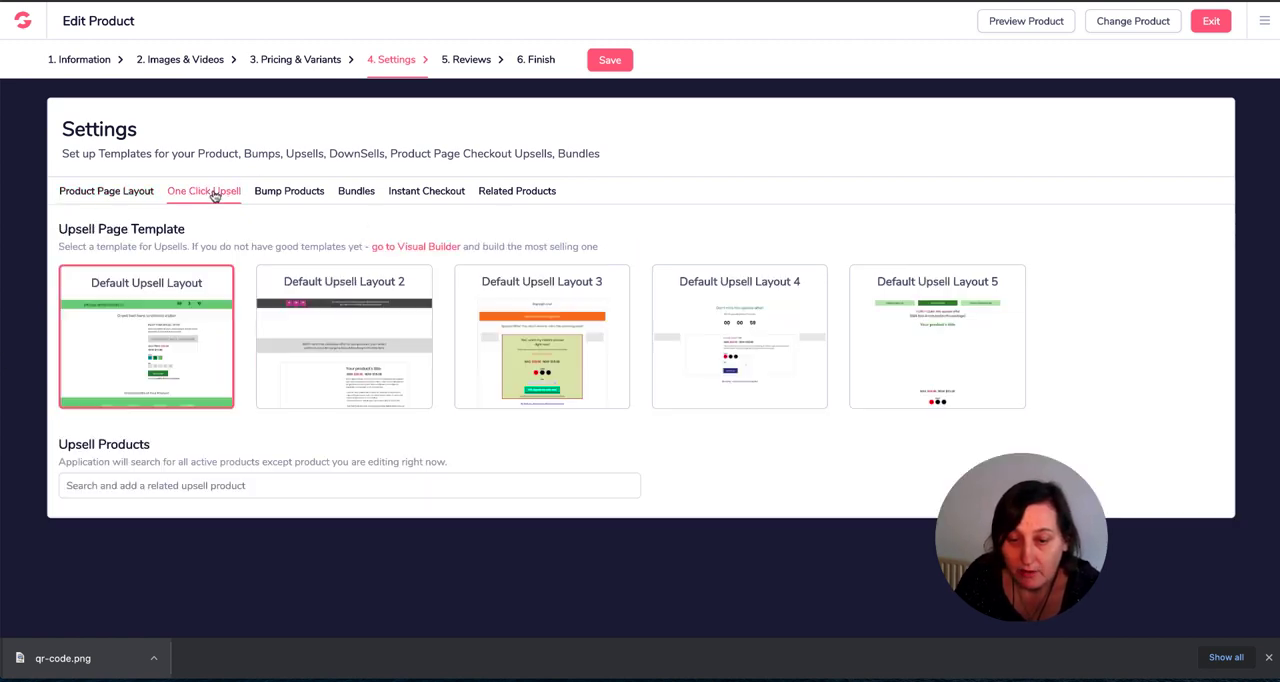
left_click(288, 190)
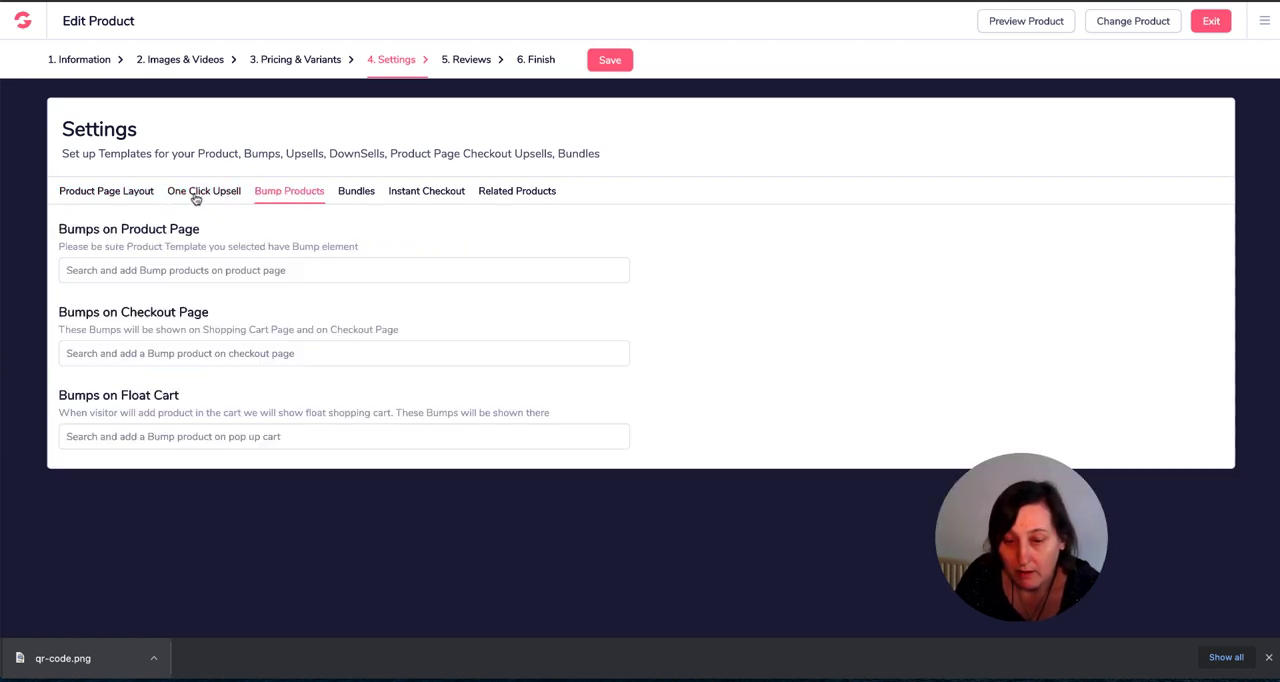
left_click(356, 190)
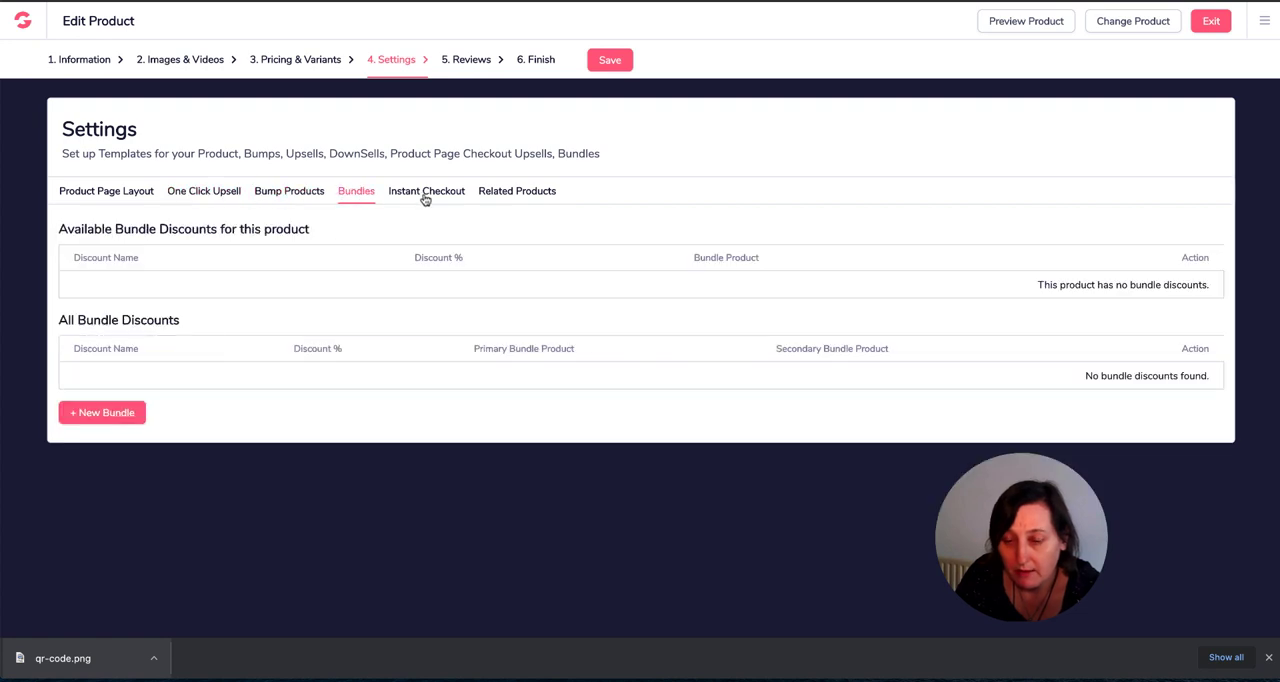
left_click(426, 190)
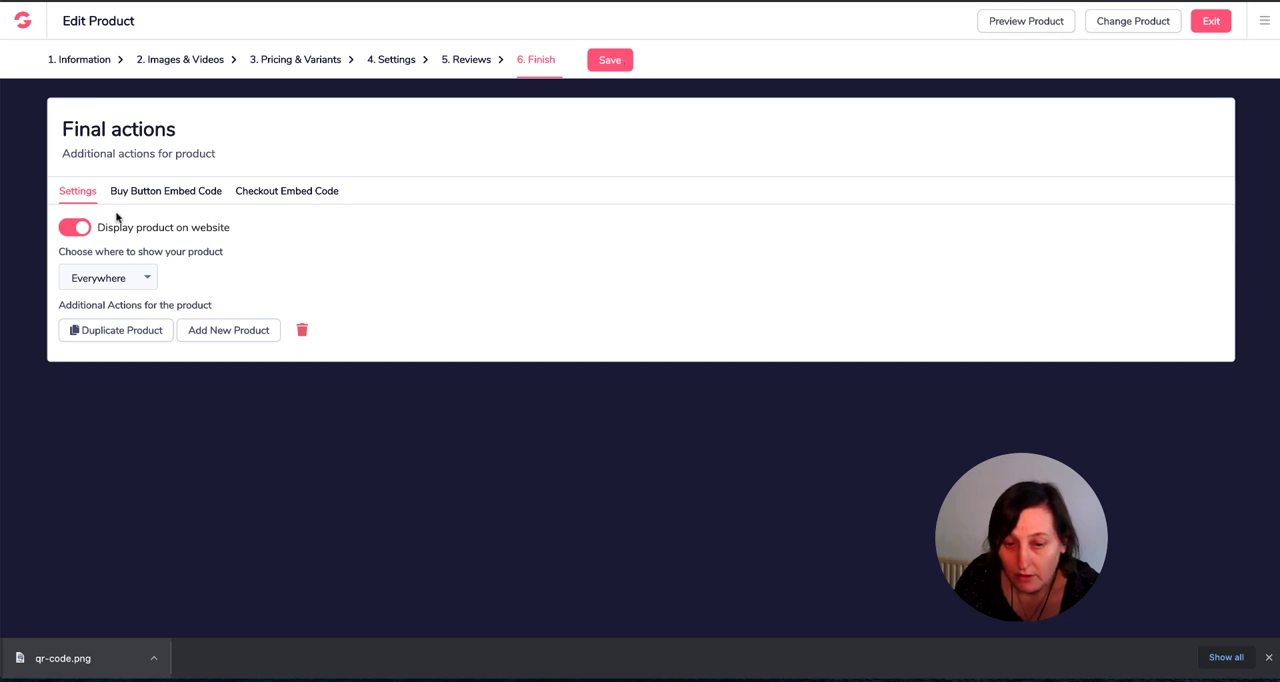
- Generate buy-button embed code showing the product name, image and $3.99 price
left_click(164, 190)
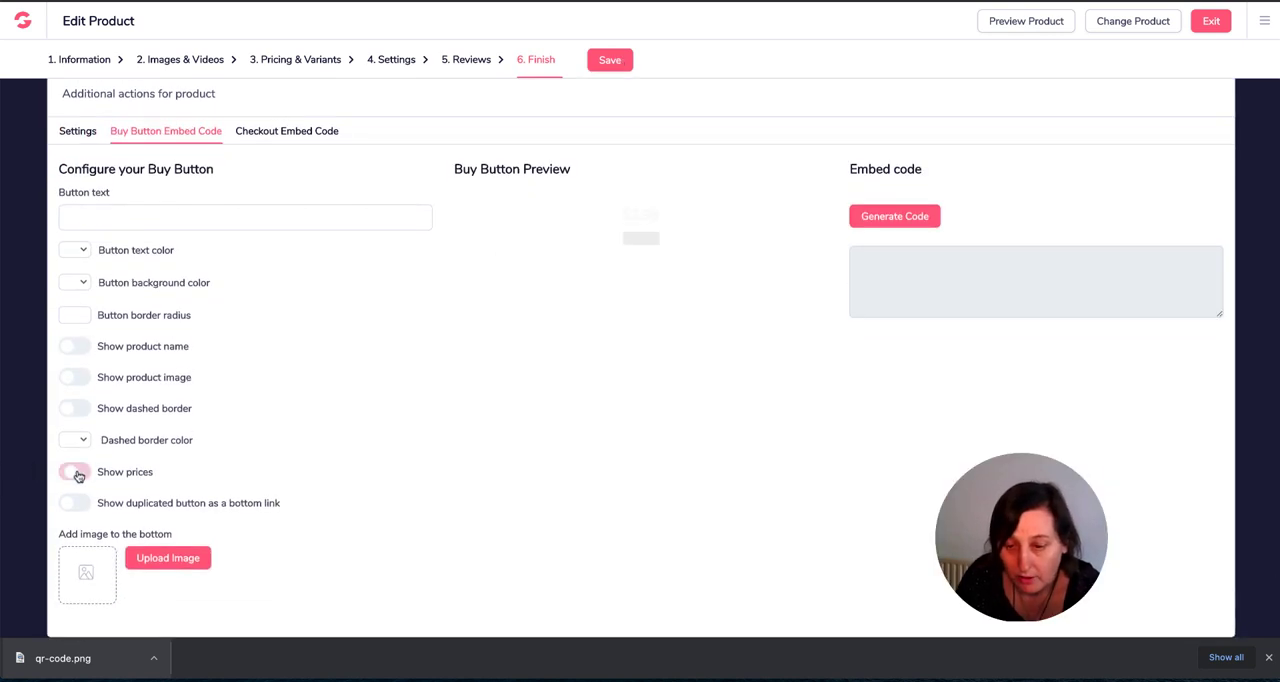
left_click(74, 472)
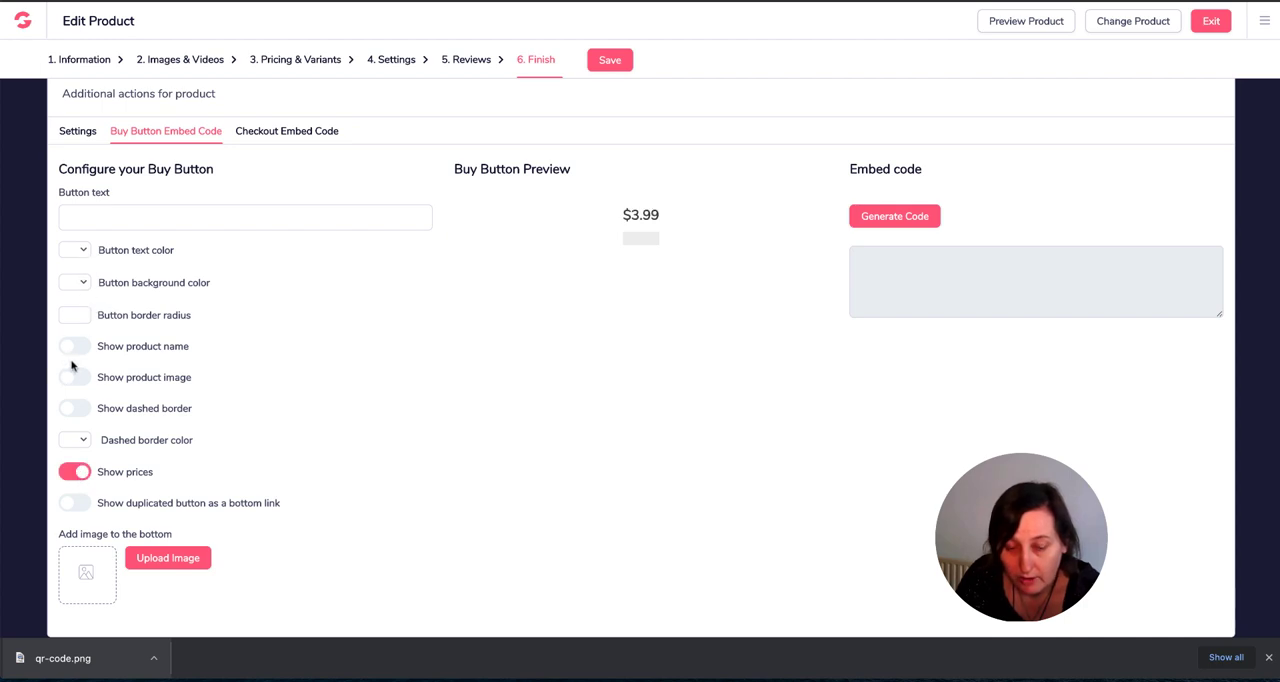
left_click(74, 376)
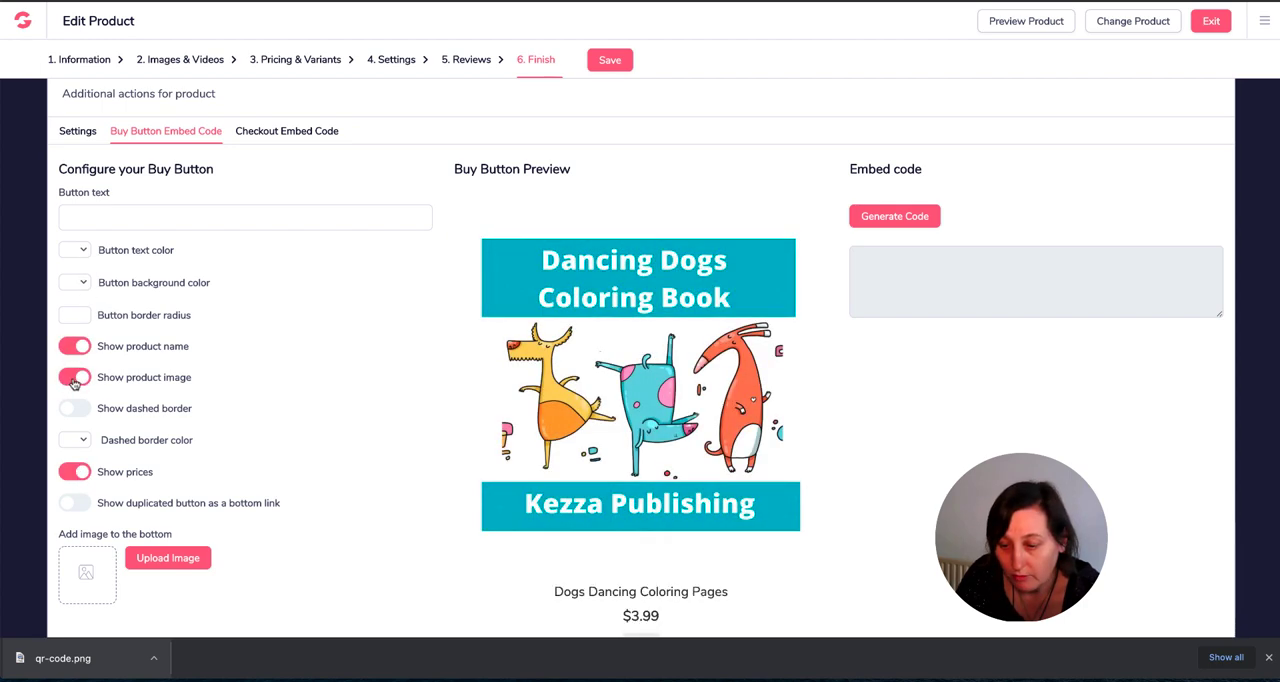
scroll("down", 3)
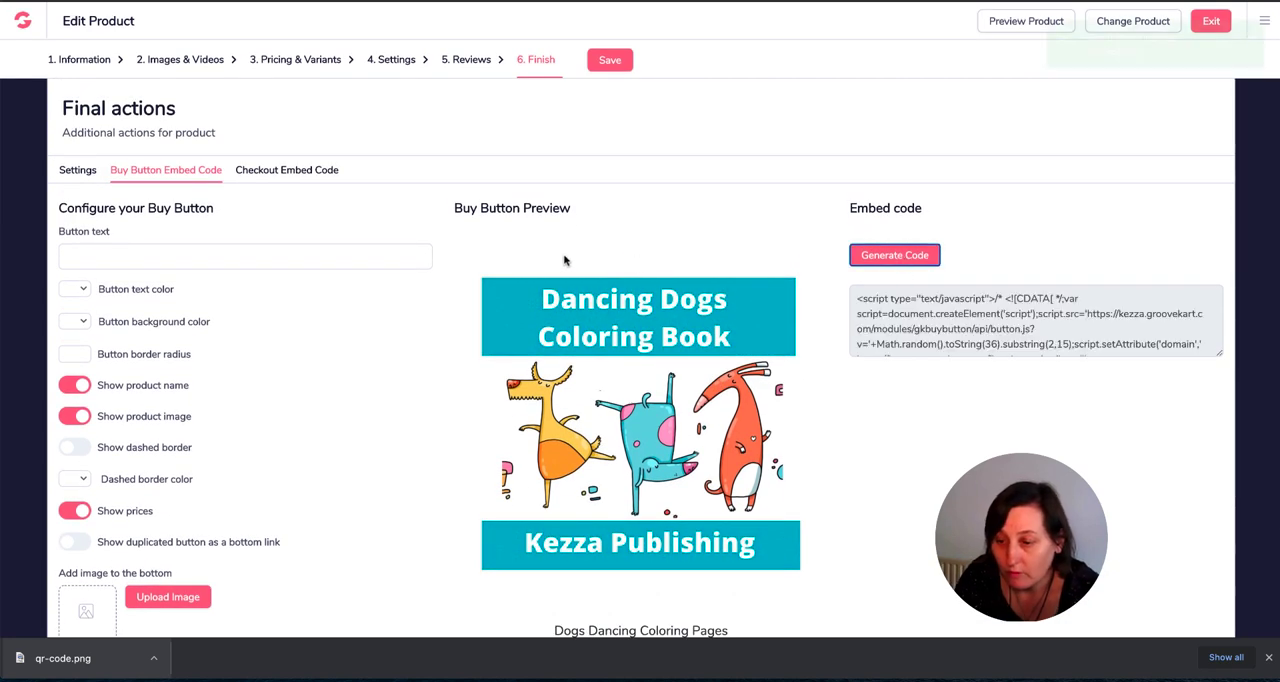
left_click(894, 256)
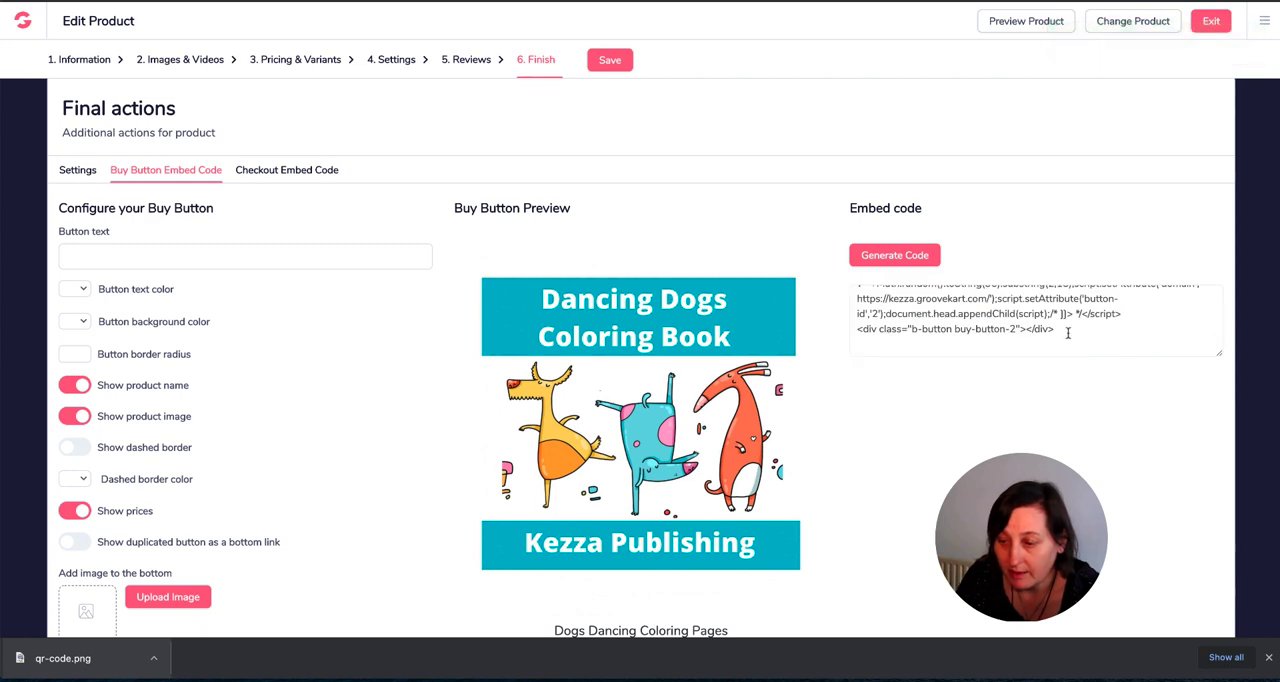
scroll("down", 3)
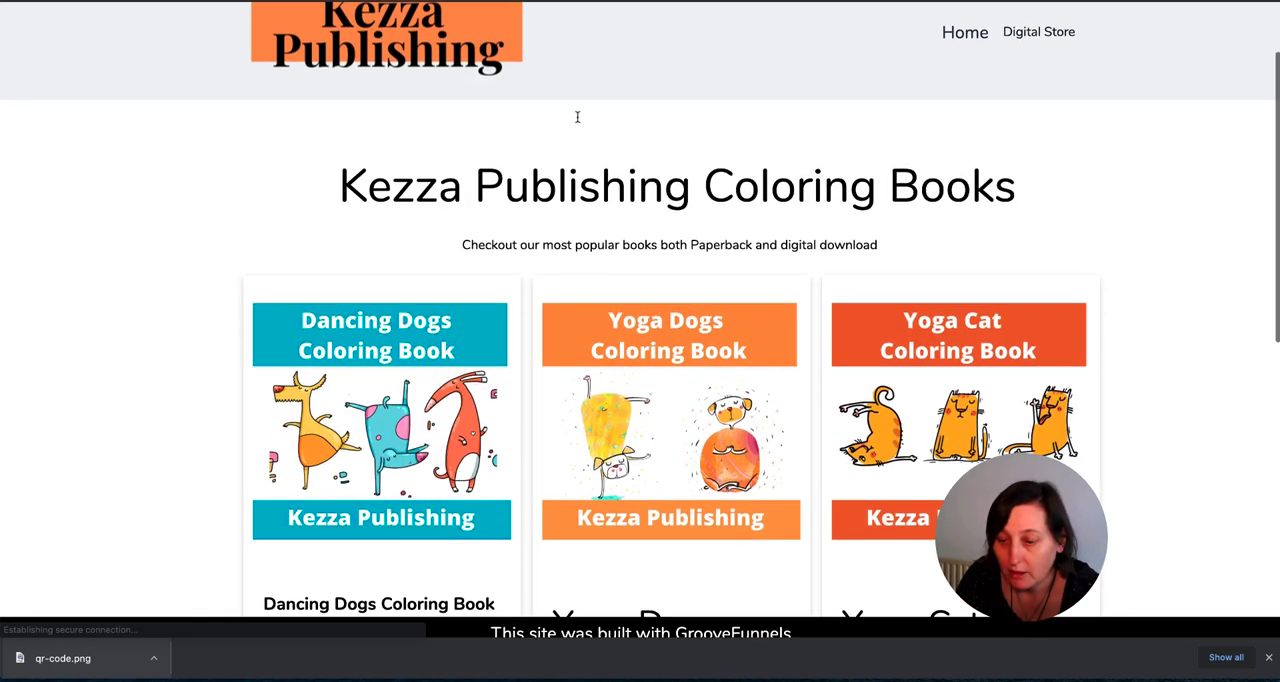
- Scroll the live Kezza Publishing Coloring Books page listing Dancing Dogs, Yoga Dogs and Yoga Cat
scroll("down", 3)
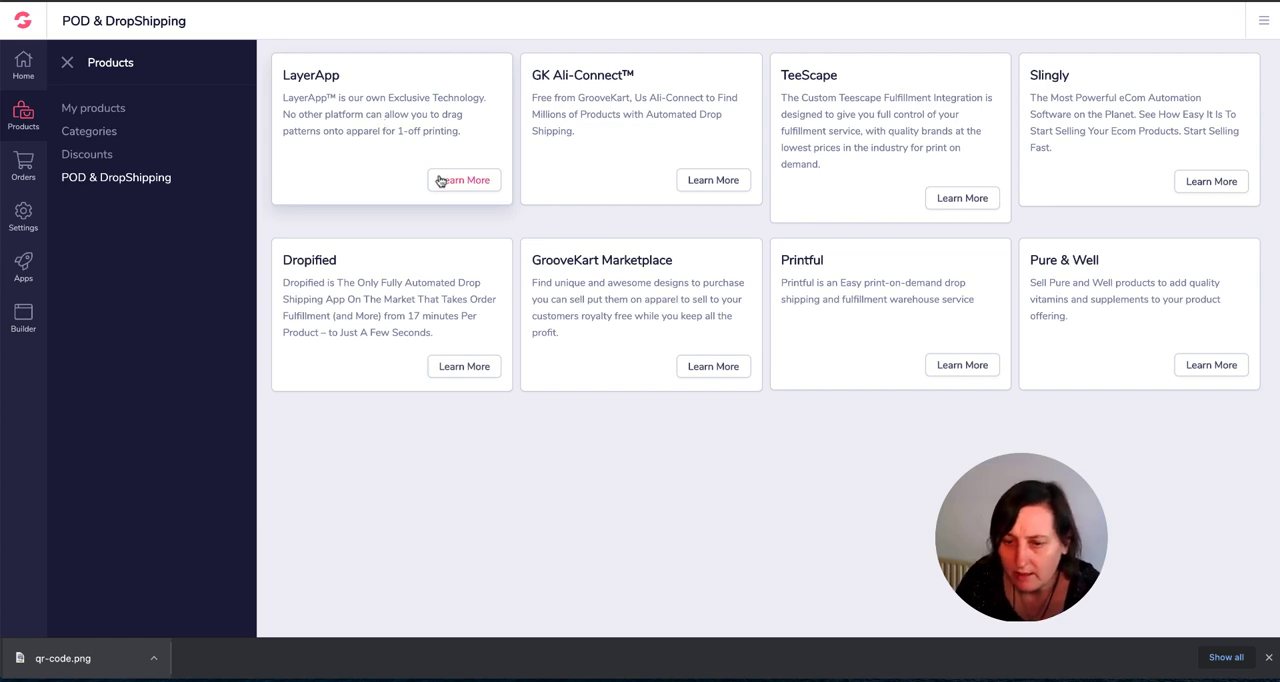
- Read the LayerApp and TeeScape print-on-demand integration details
left_click(464, 180)
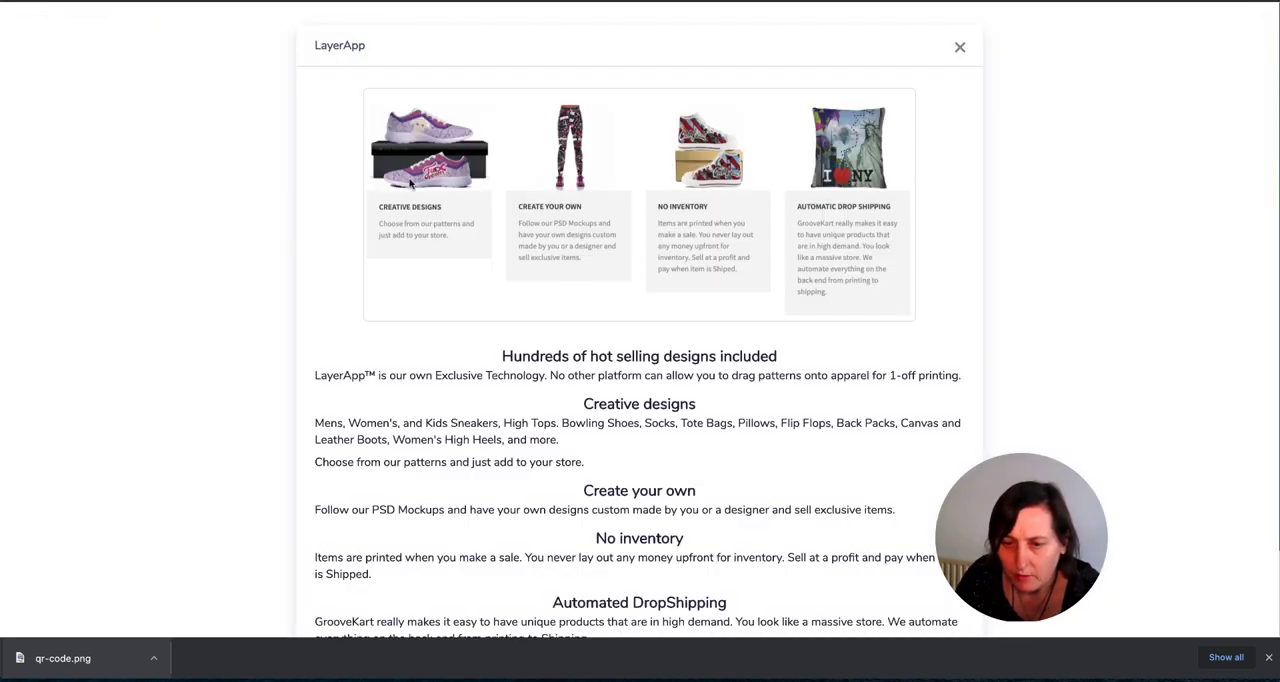
mouse_move(656, 152)
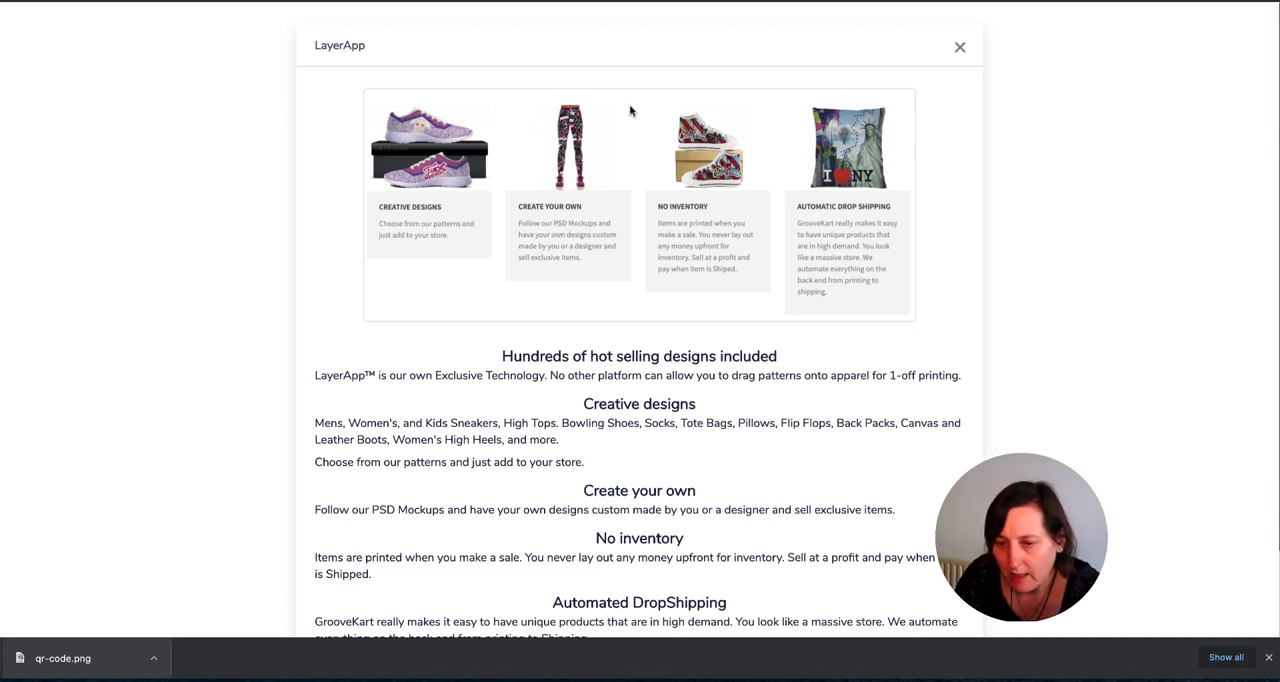
mouse_move(568, 200)
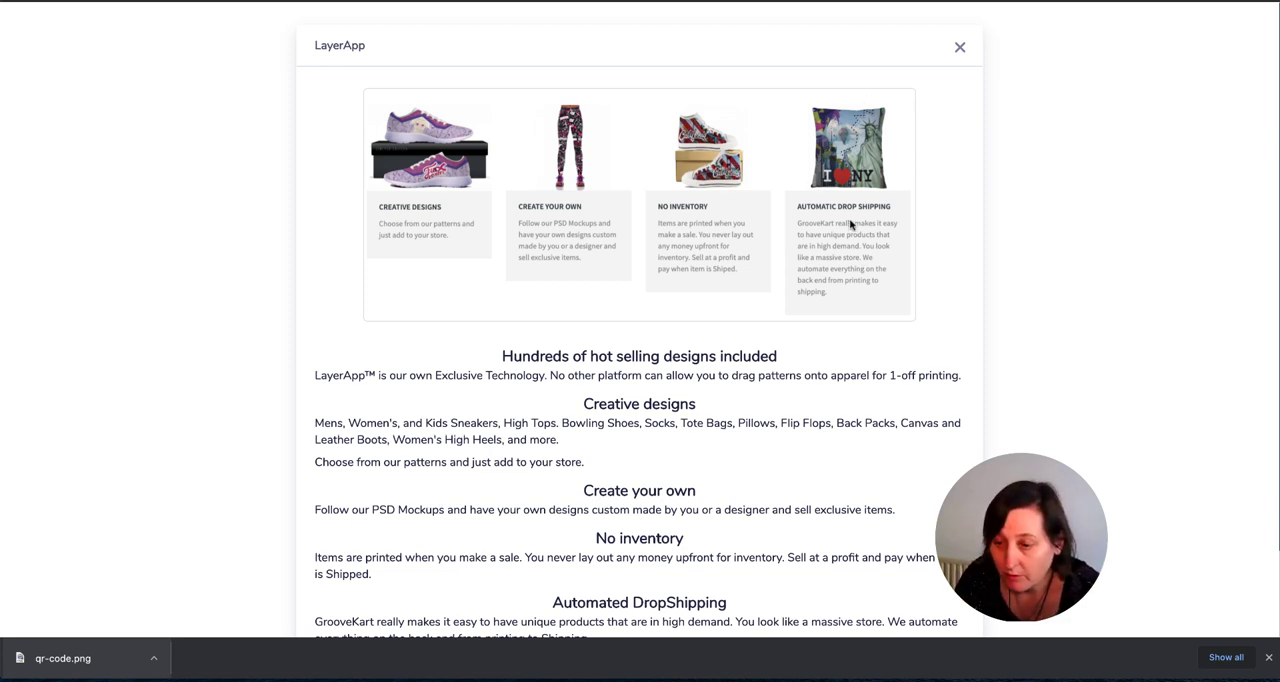
scroll("down", 3)
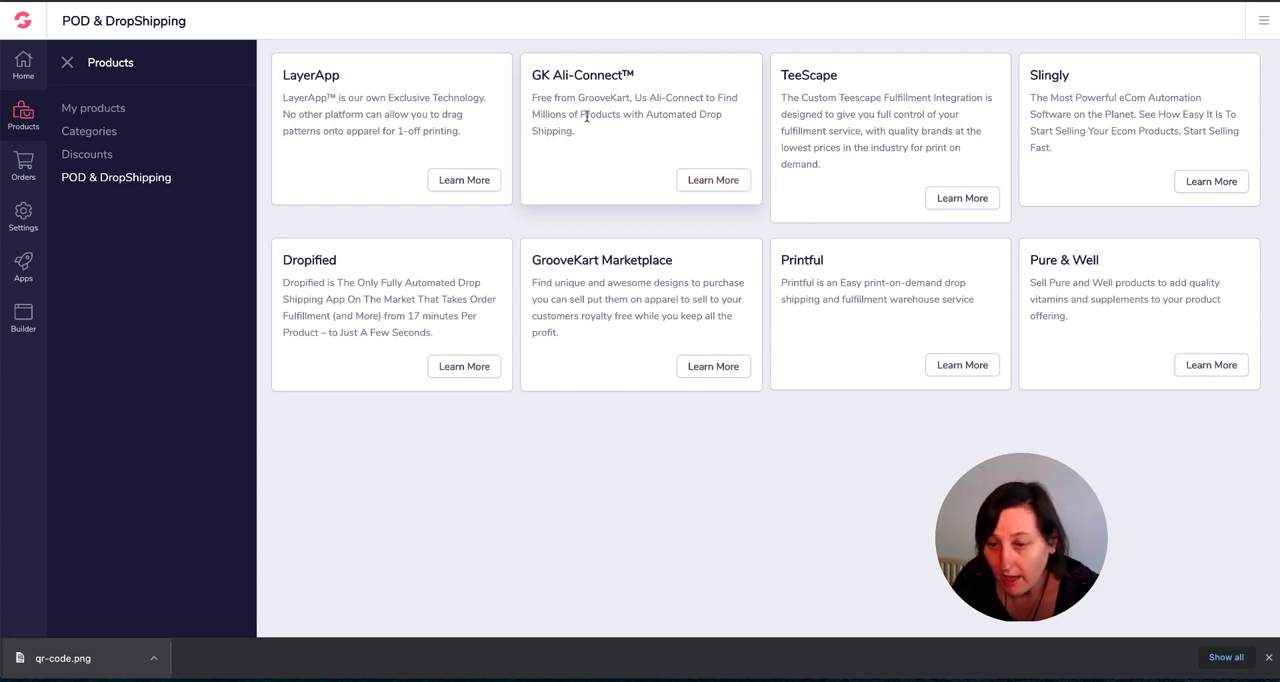
mouse_move(650, 134)
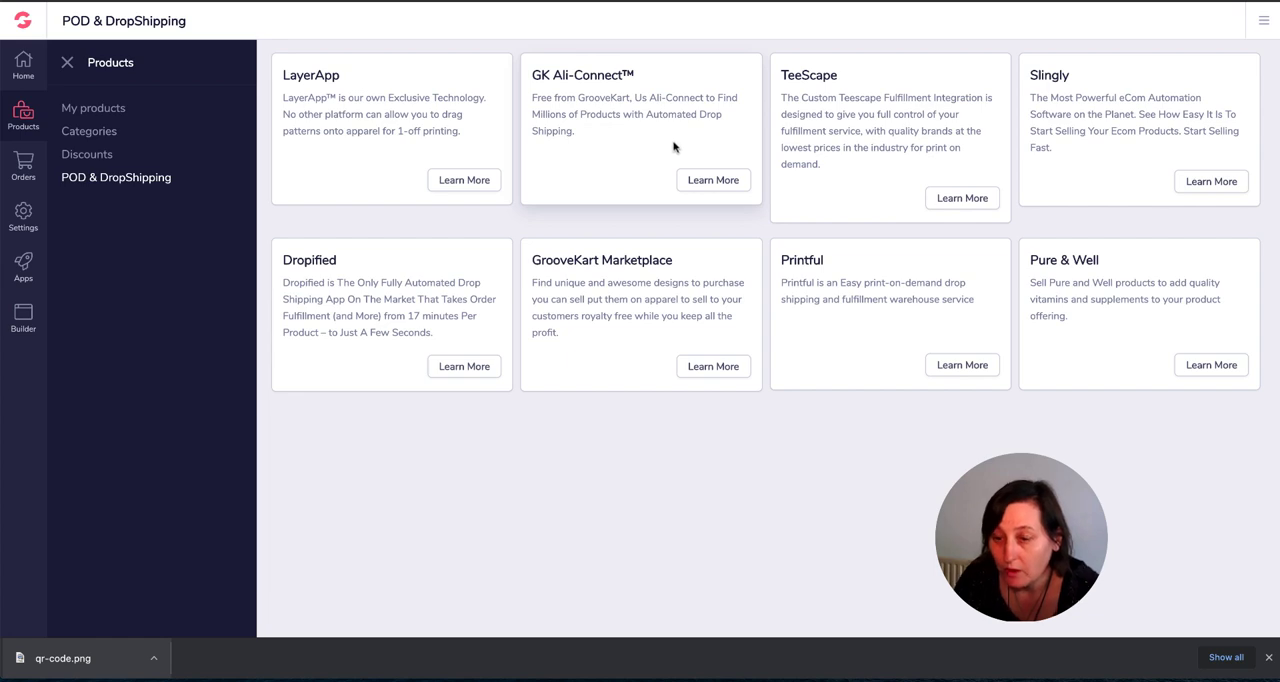
mouse_move(928, 142)
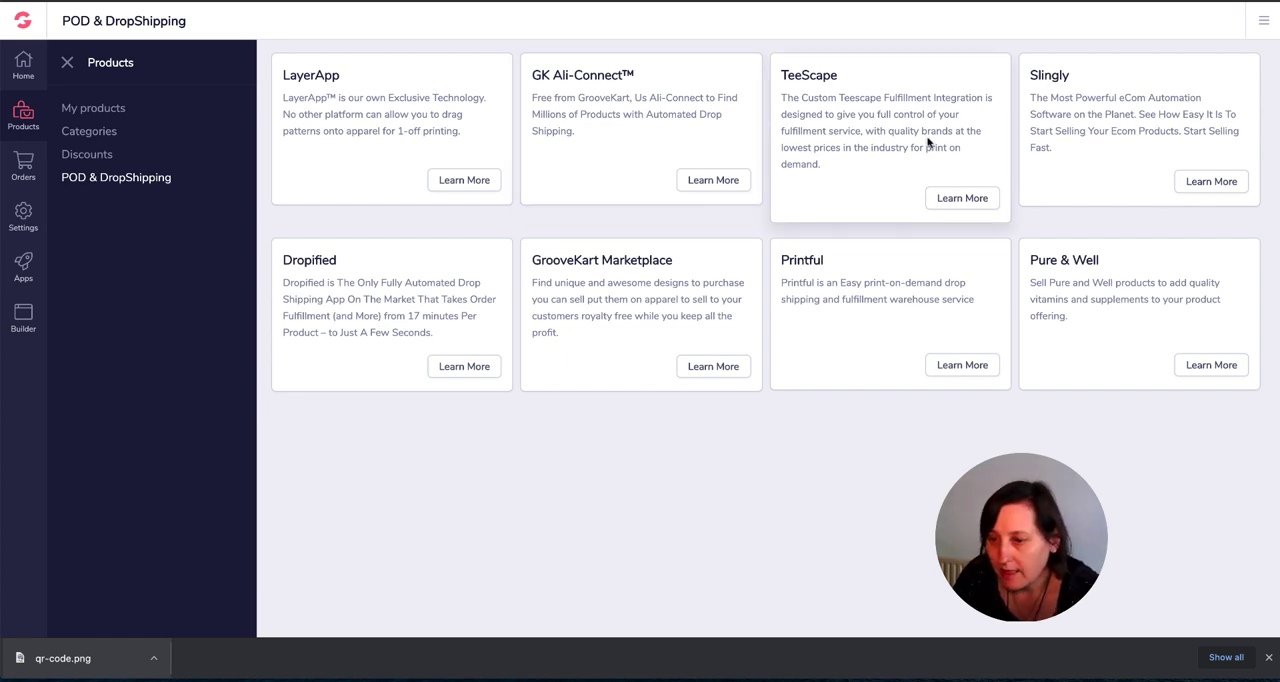
left_click(960, 198)
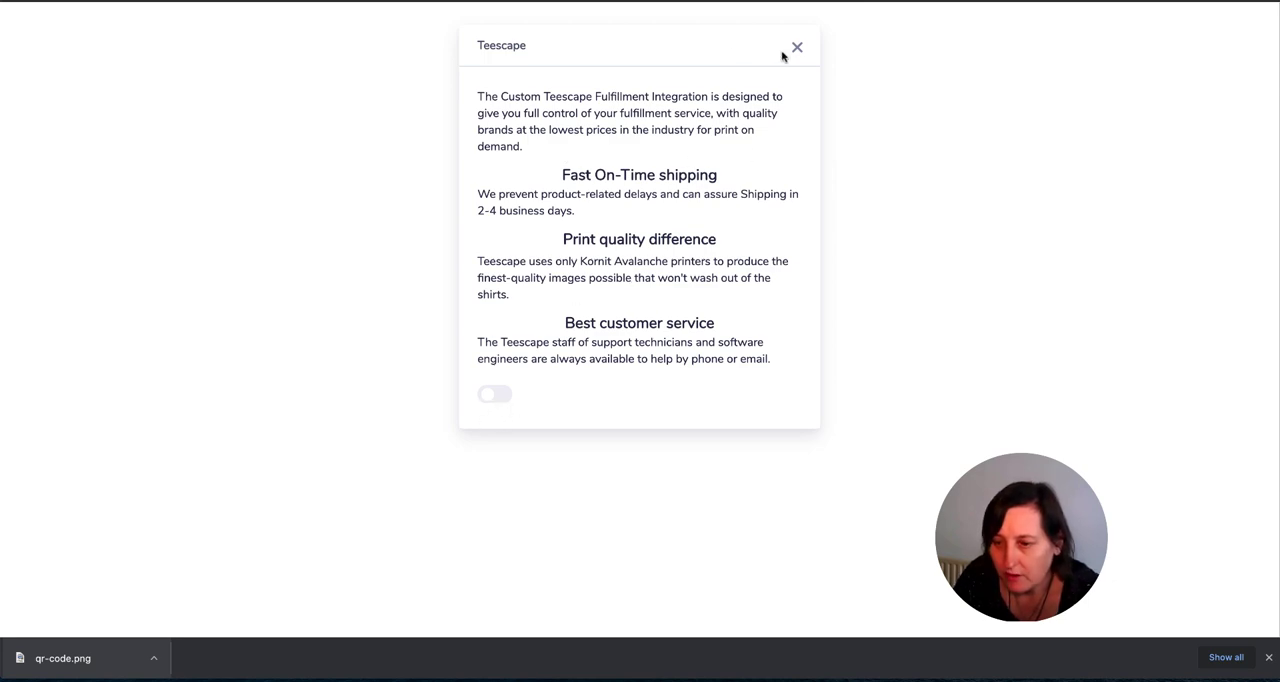
left_click(796, 46)
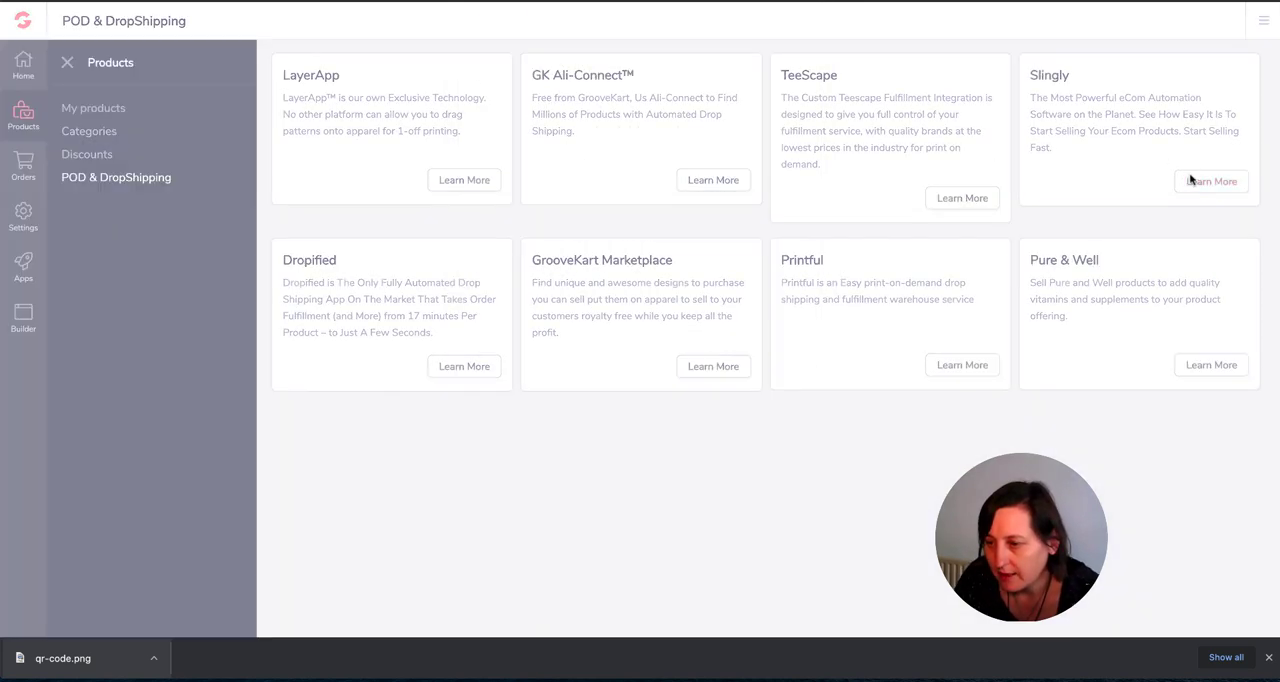
- Read and close the Slingly, Dropified, Printful and Pure & Well integration details
left_click(1212, 180)
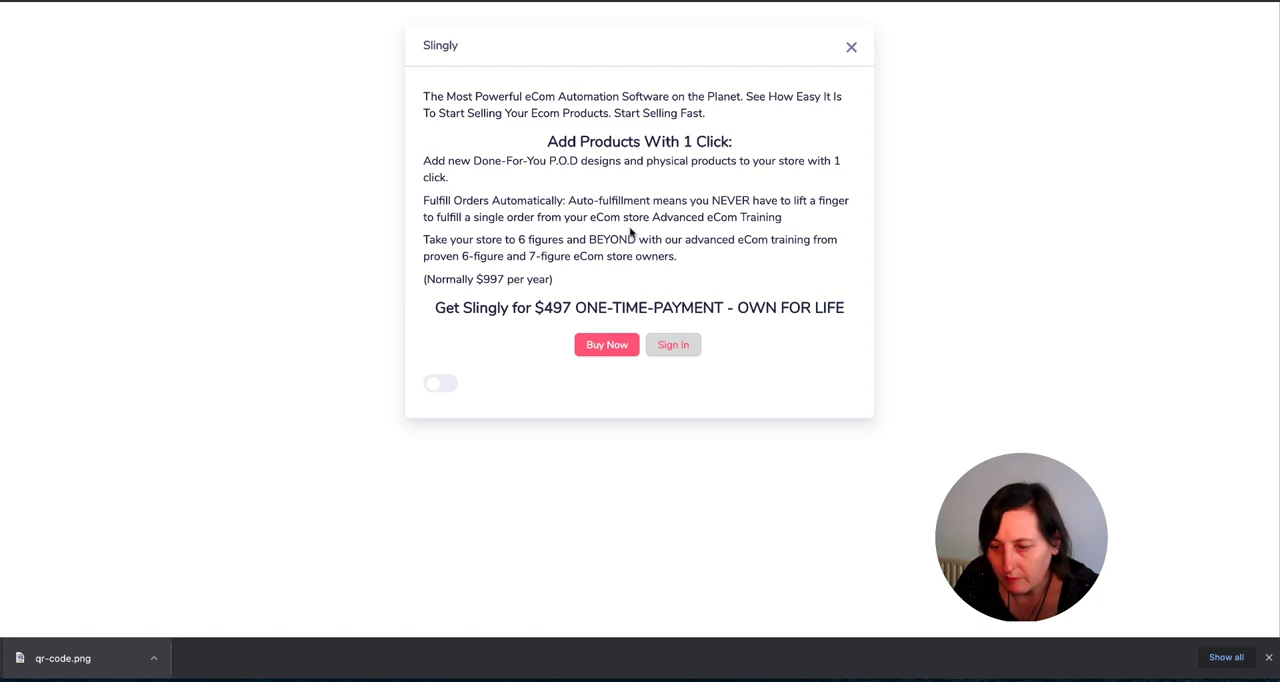
mouse_move(752, 68)
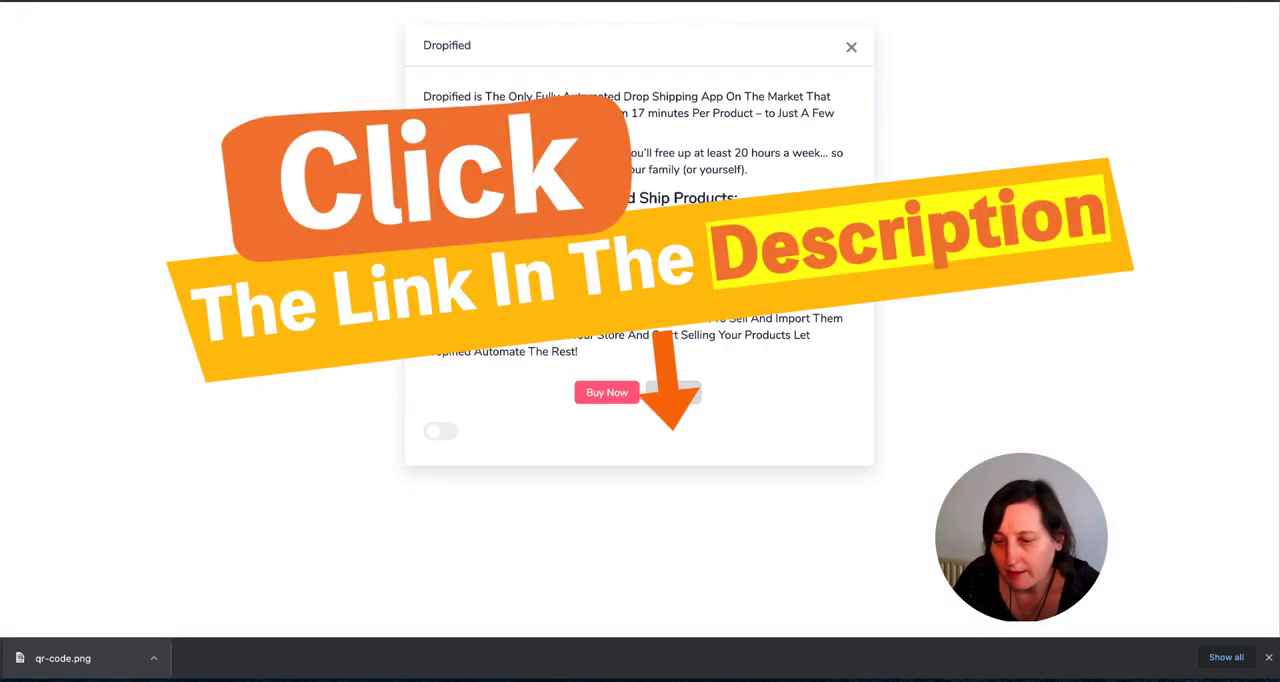
left_click(852, 46)
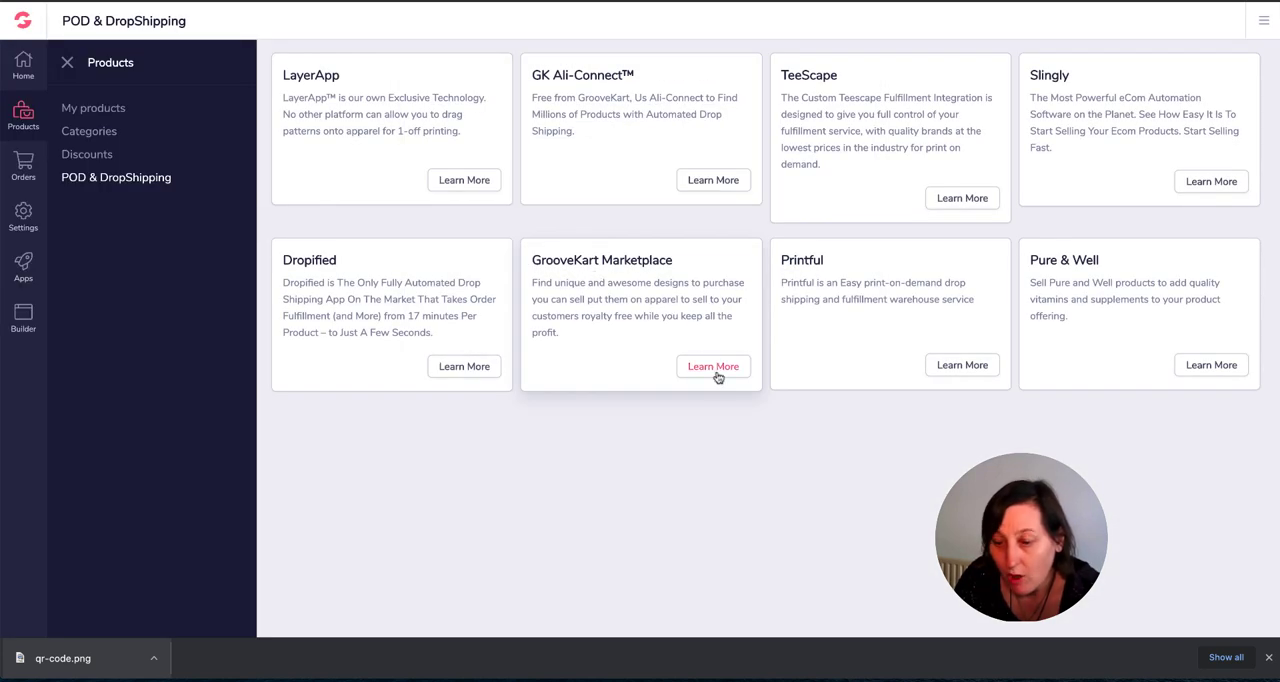
mouse_move(932, 286)
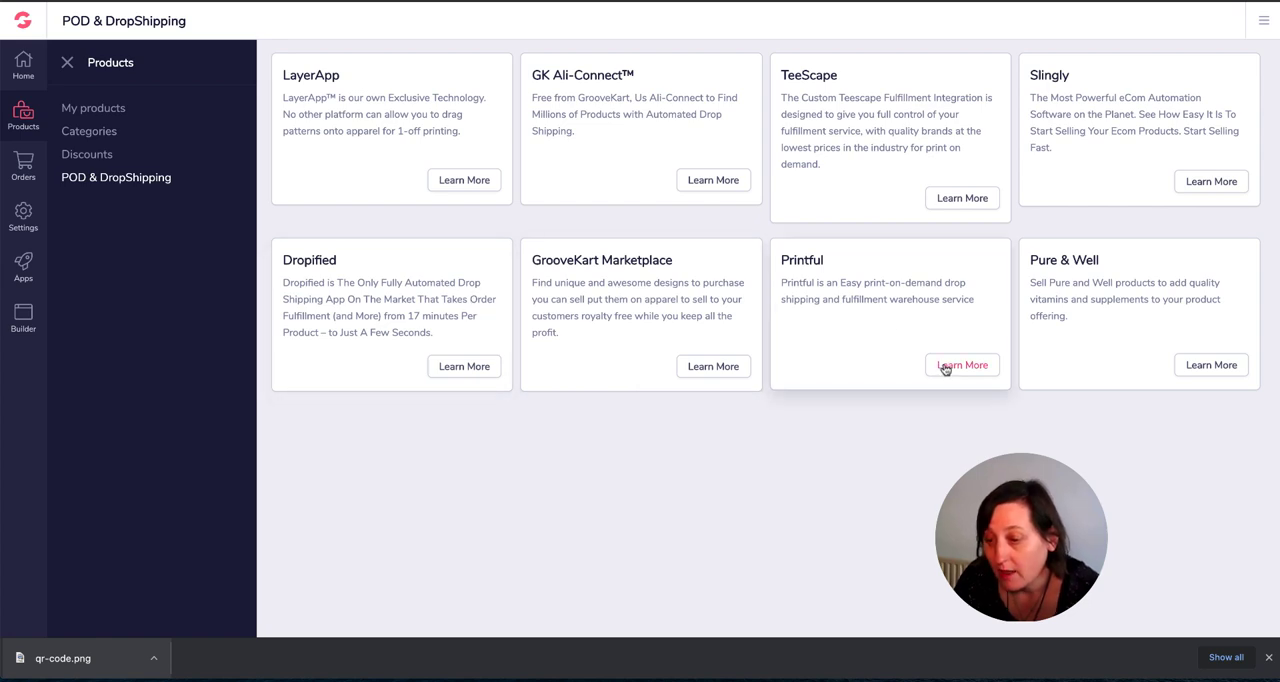
left_click(960, 364)
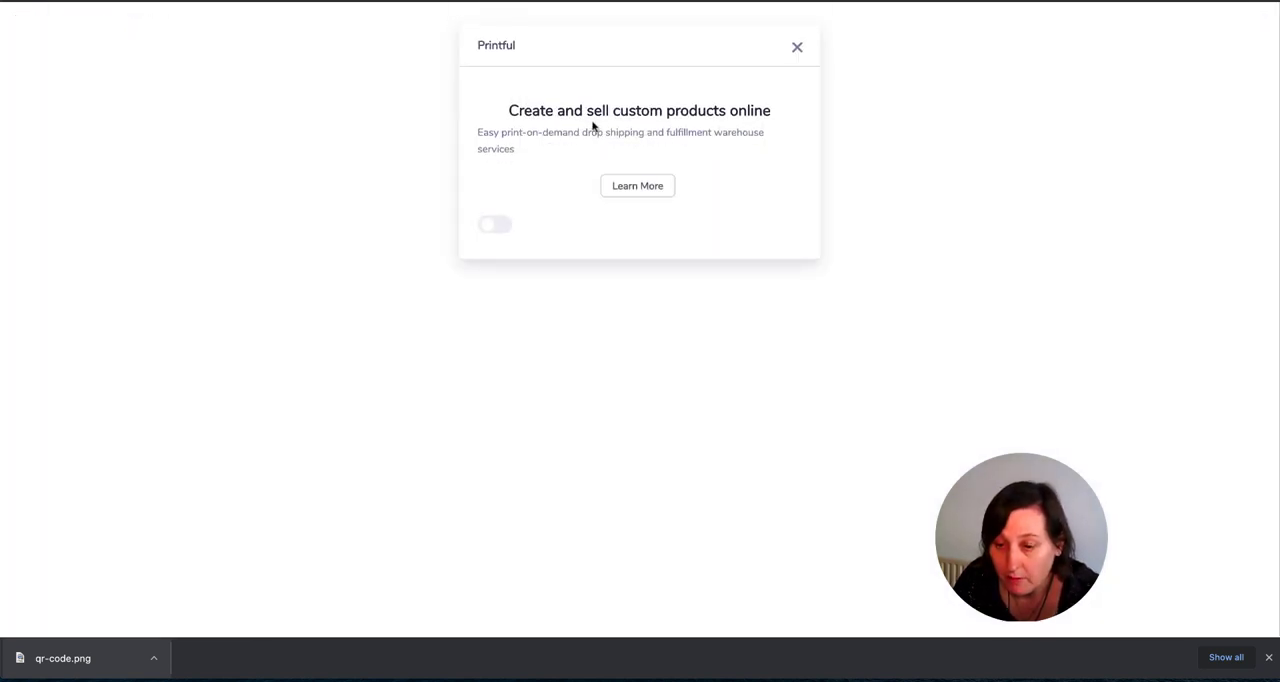
left_click(796, 46)
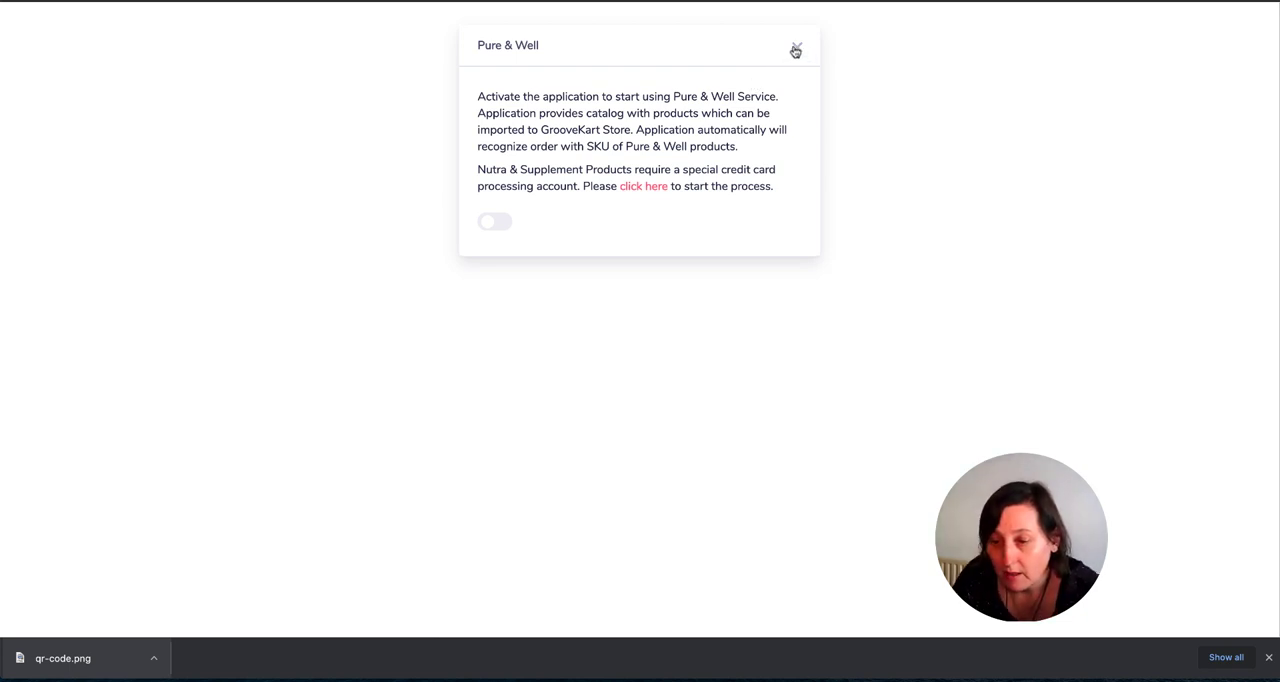
left_click(796, 50)
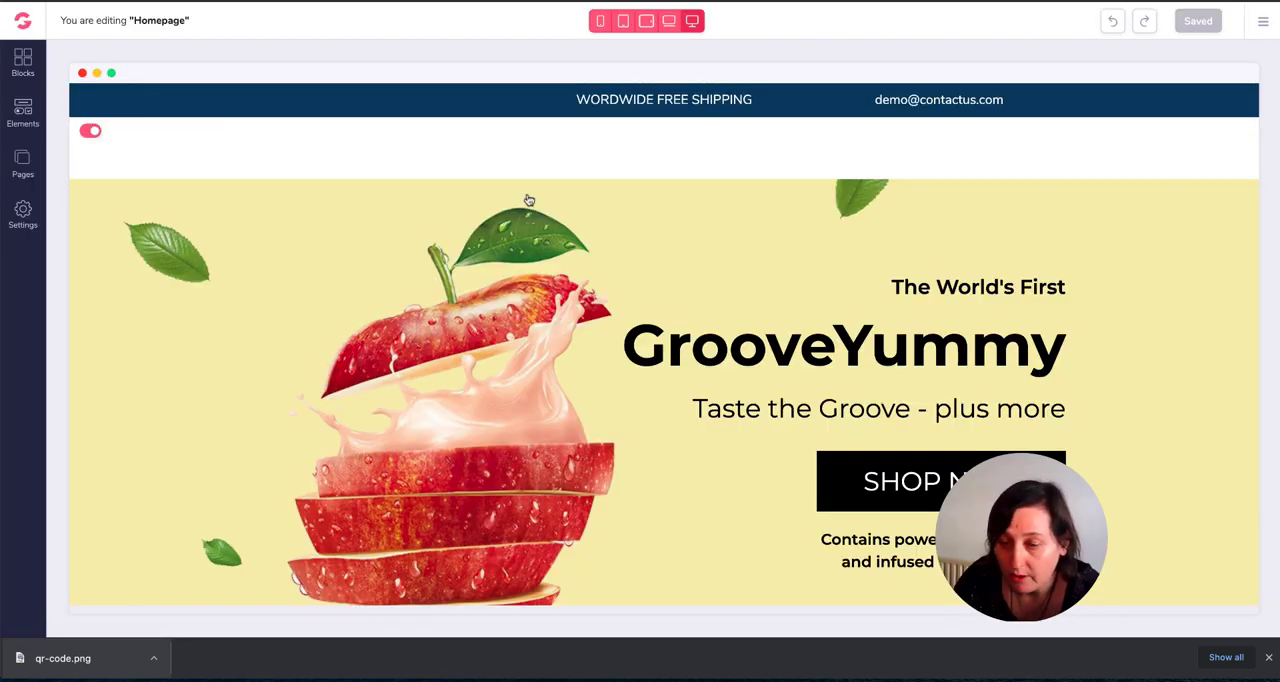
- Browse the store builder's Blocks, Elements and Pages panels on the homepage
scroll("down", 3)
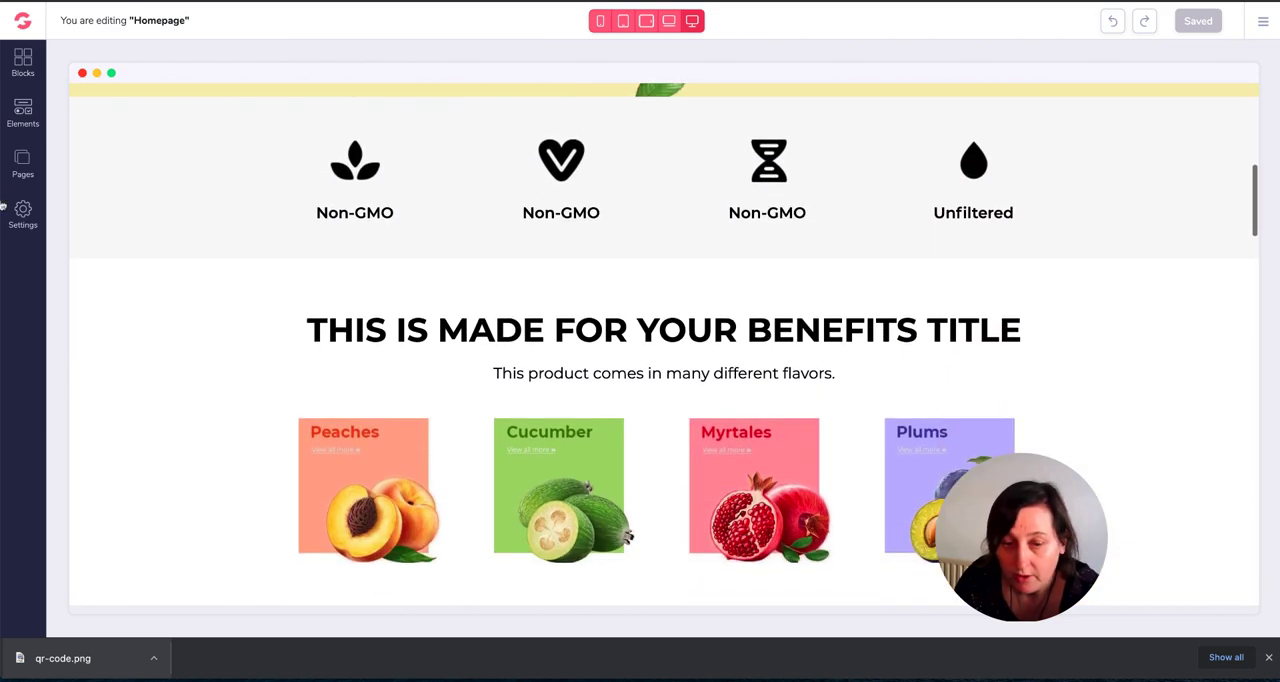
left_click(22, 62)
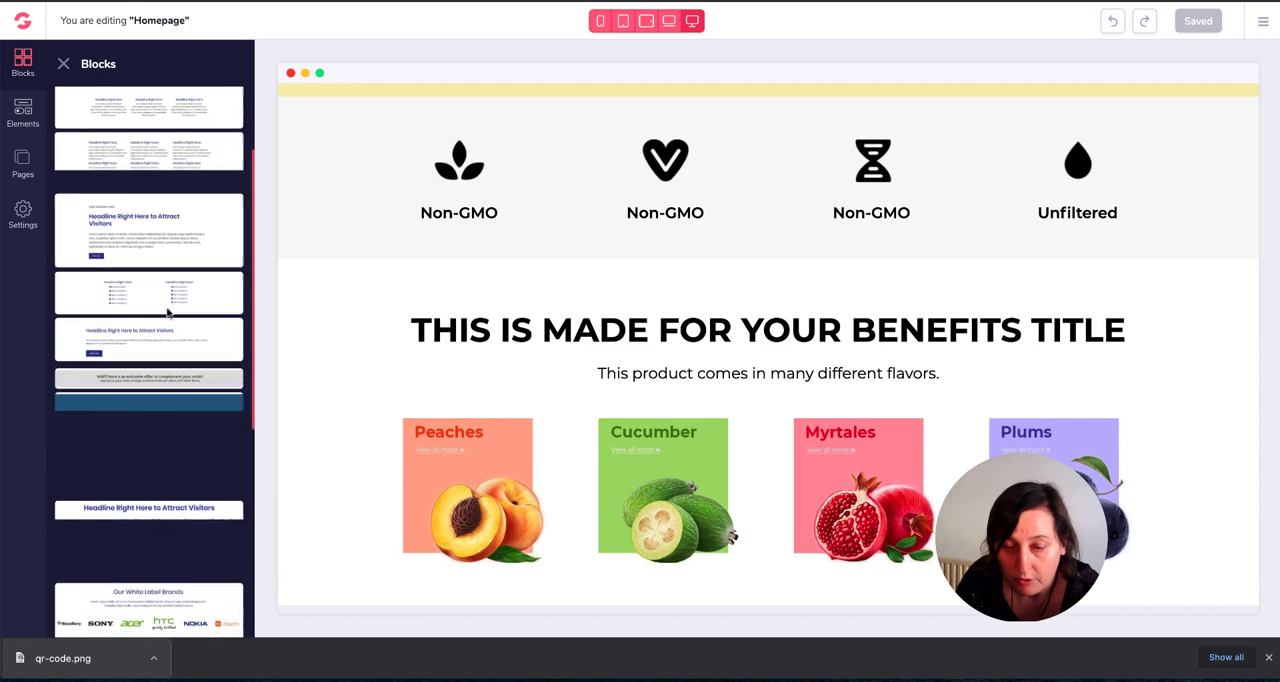
scroll("down", 3)
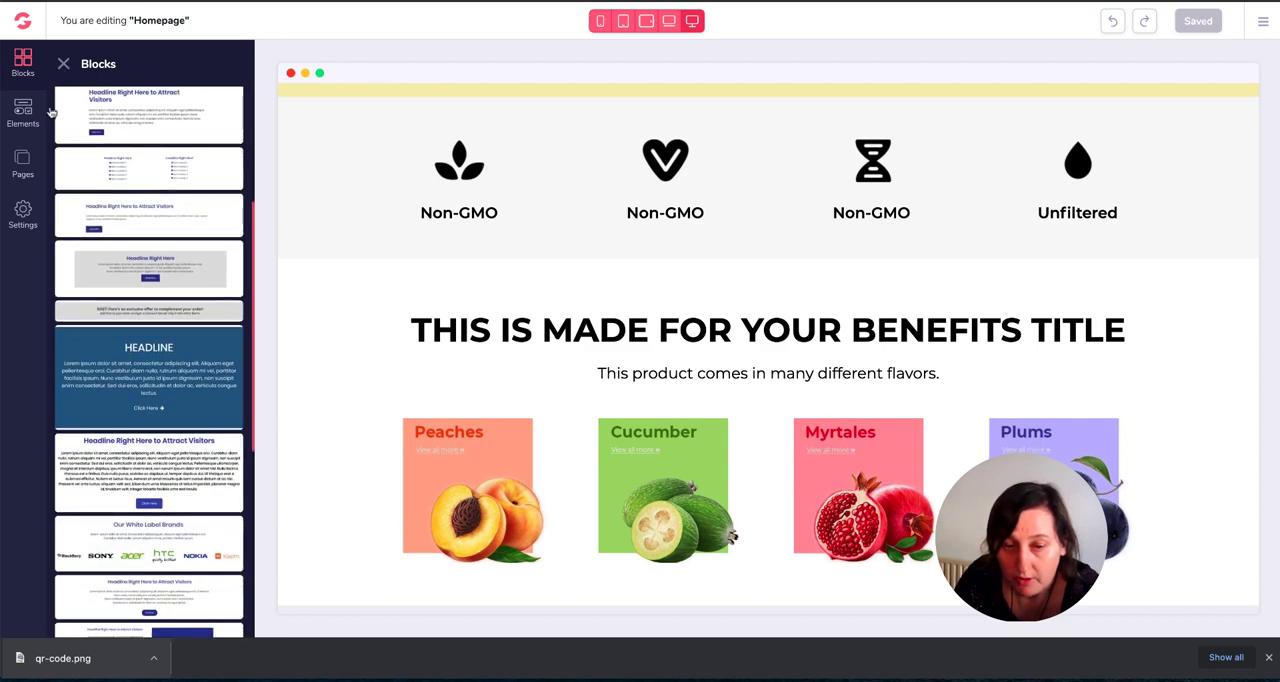
left_click(22, 112)
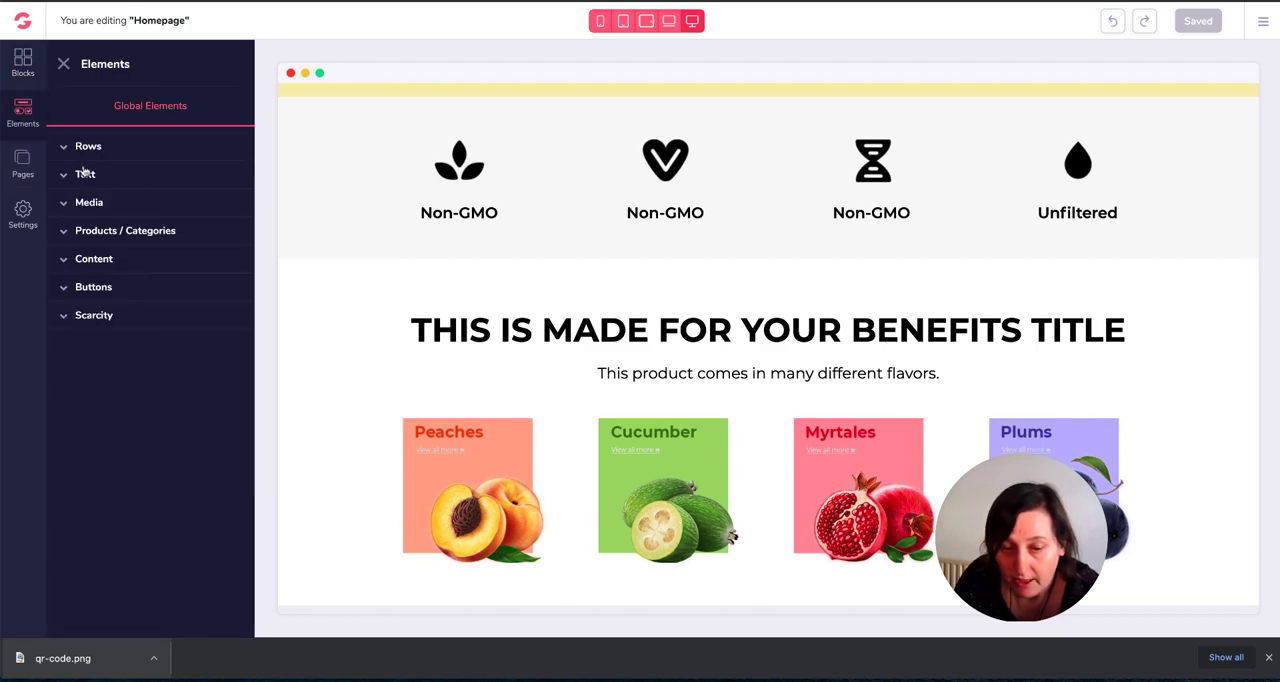
left_click(84, 174)
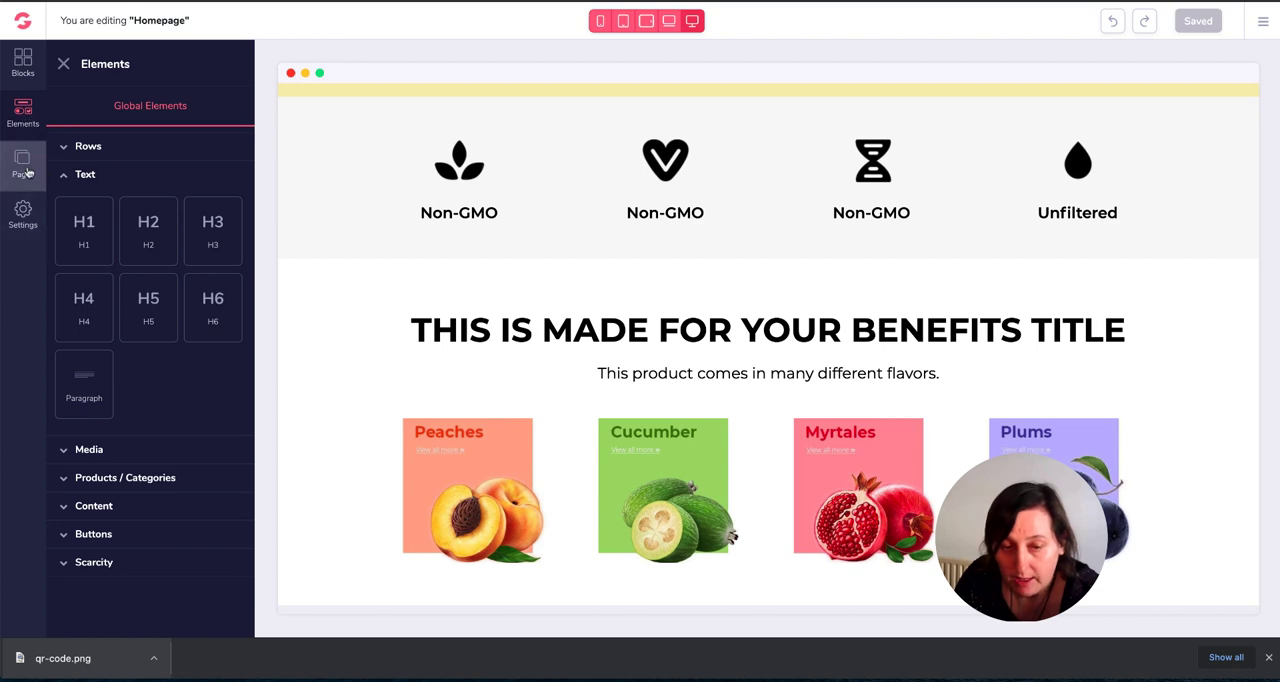
left_click(22, 162)
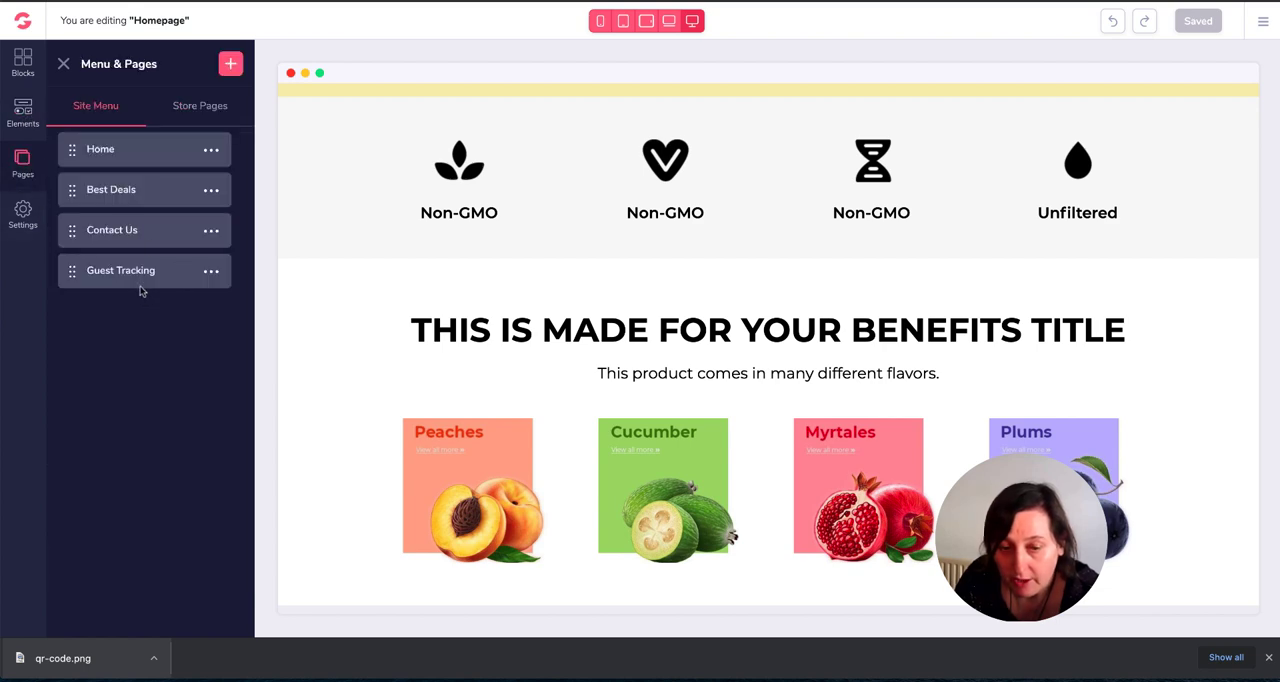
mouse_move(532, 256)
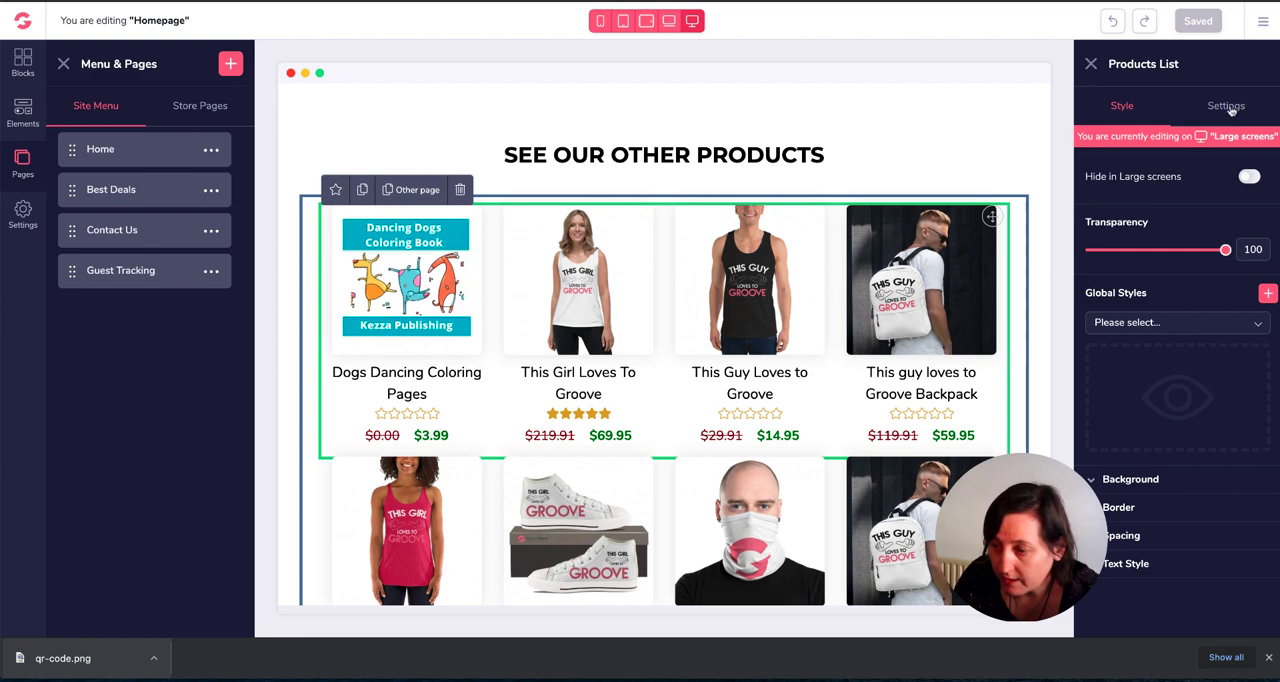
- Check the Products List's selected products include Dogs Dancing Coloring Pages
left_click(1226, 104)
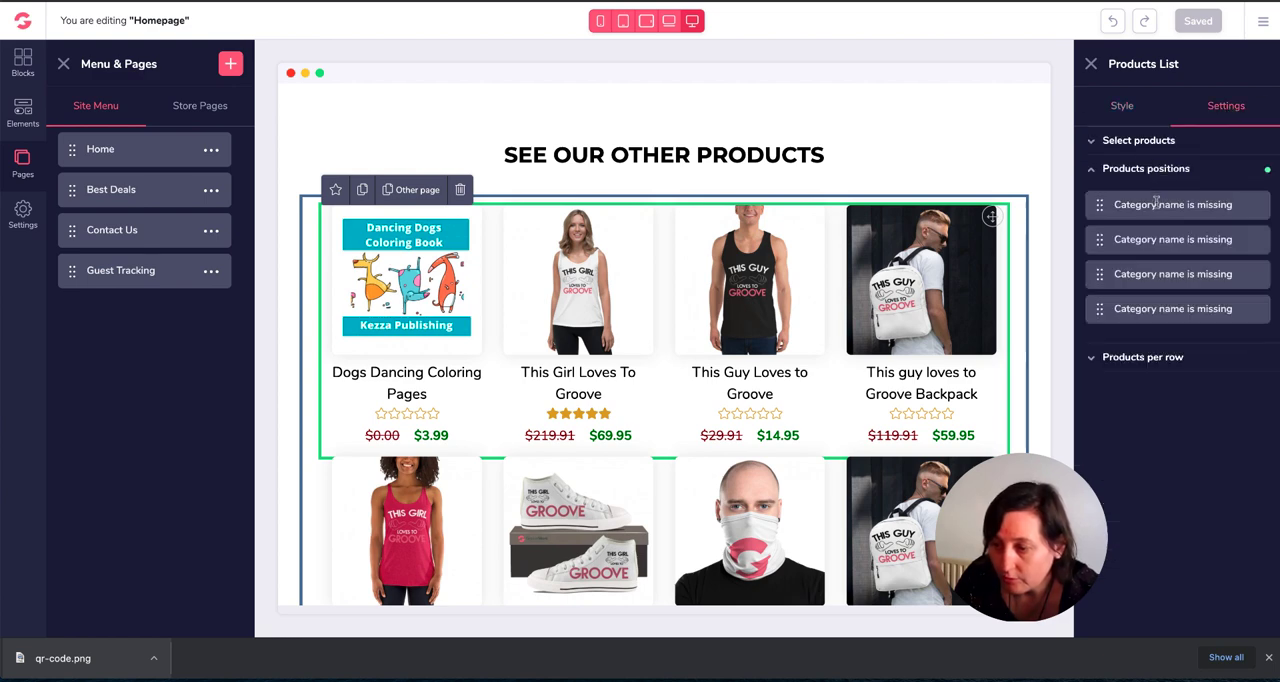
left_click(1138, 140)
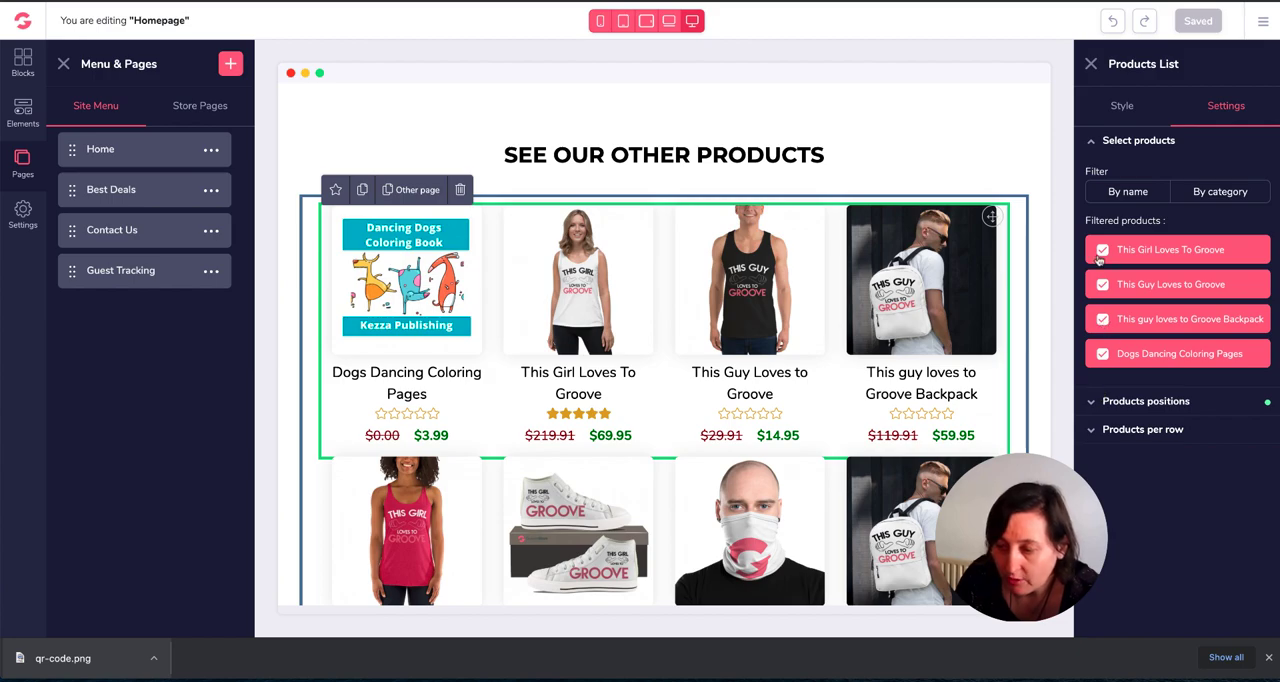
scroll("down", 3)
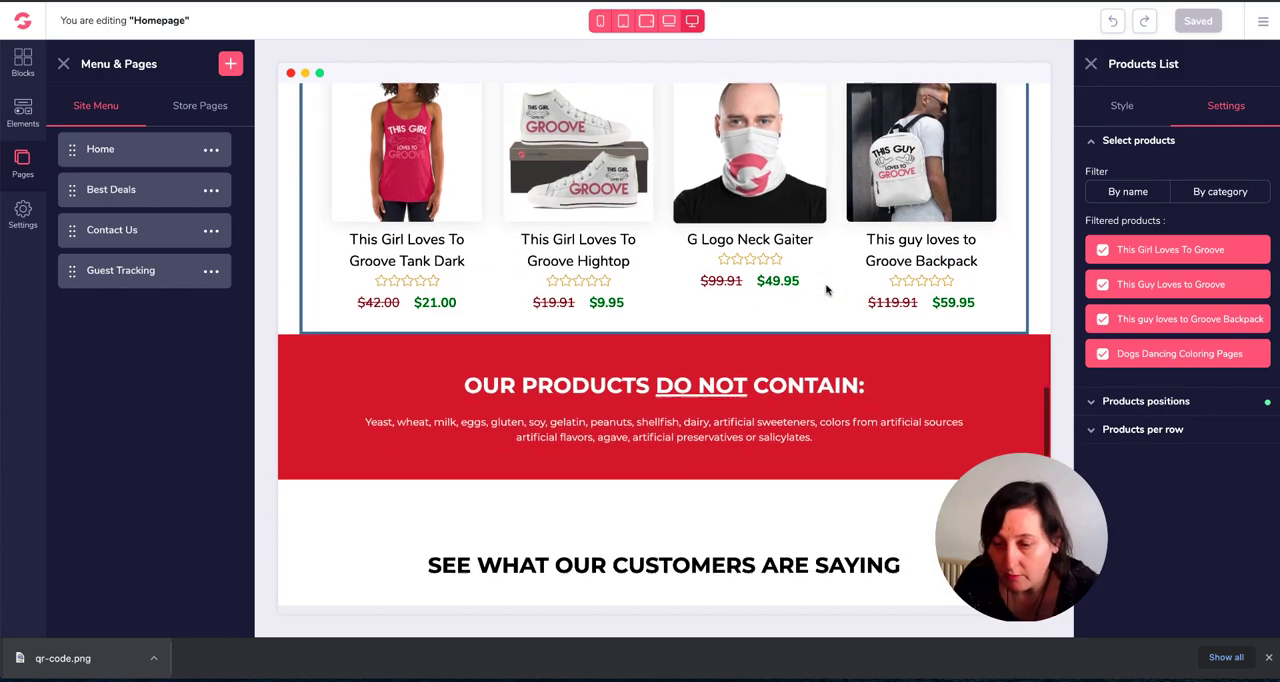
scroll("down", 3)
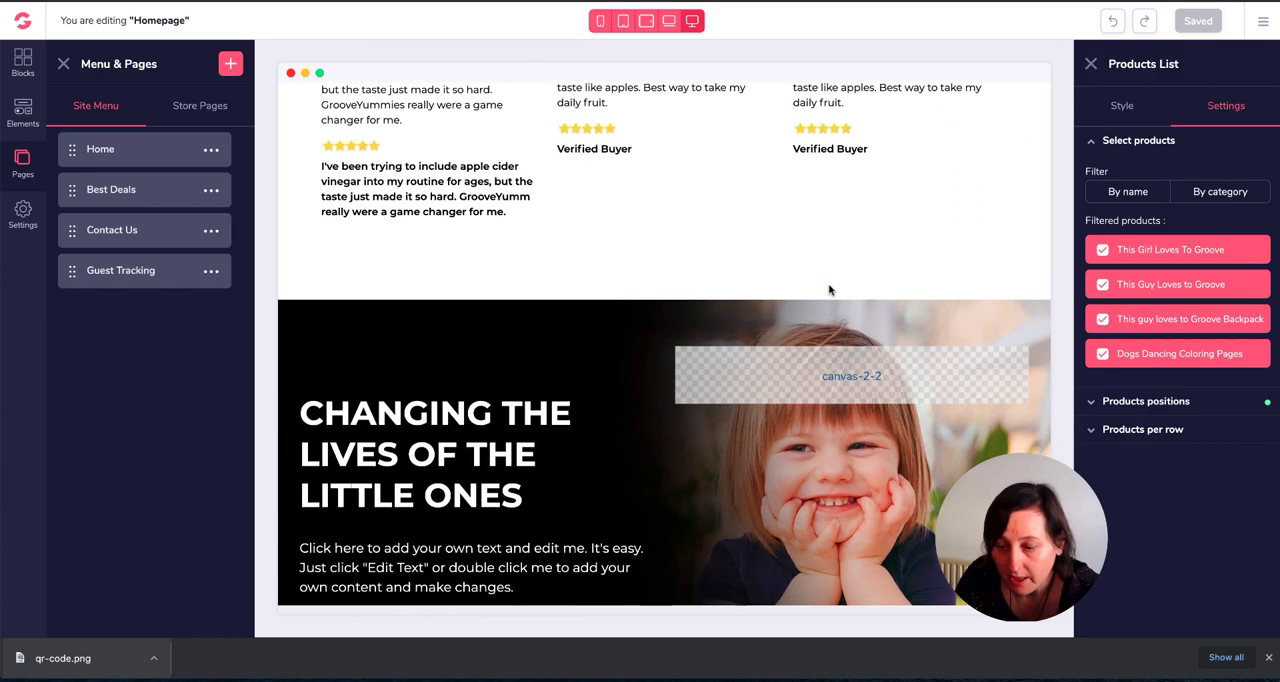
scroll("down", 3)
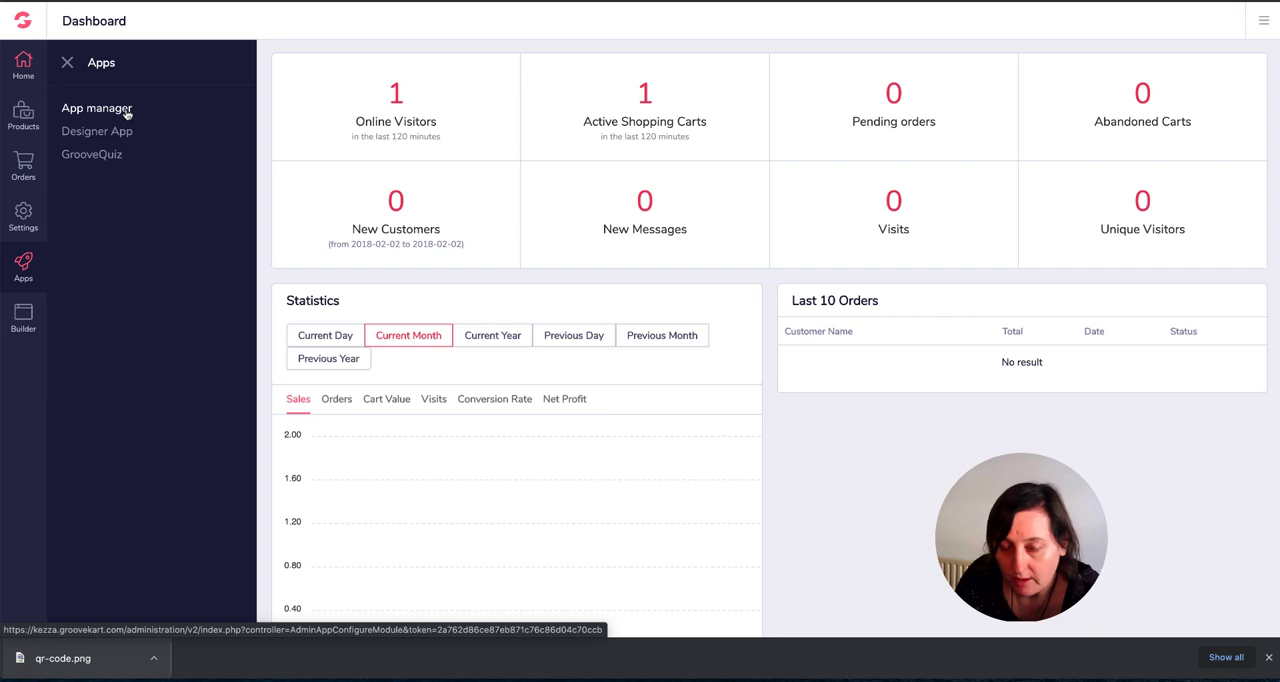
- Enable the GDPR compliance app in App manager, then go to the Designer App
left_click(96, 108)
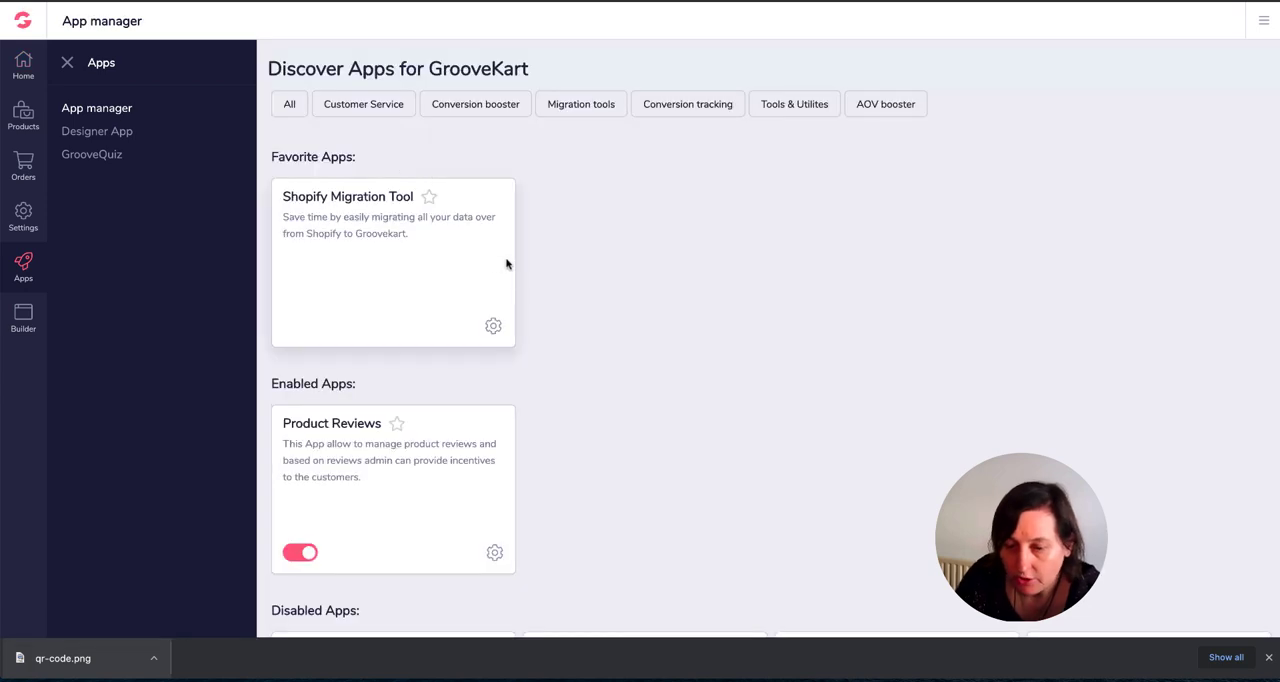
scroll("down", 3)
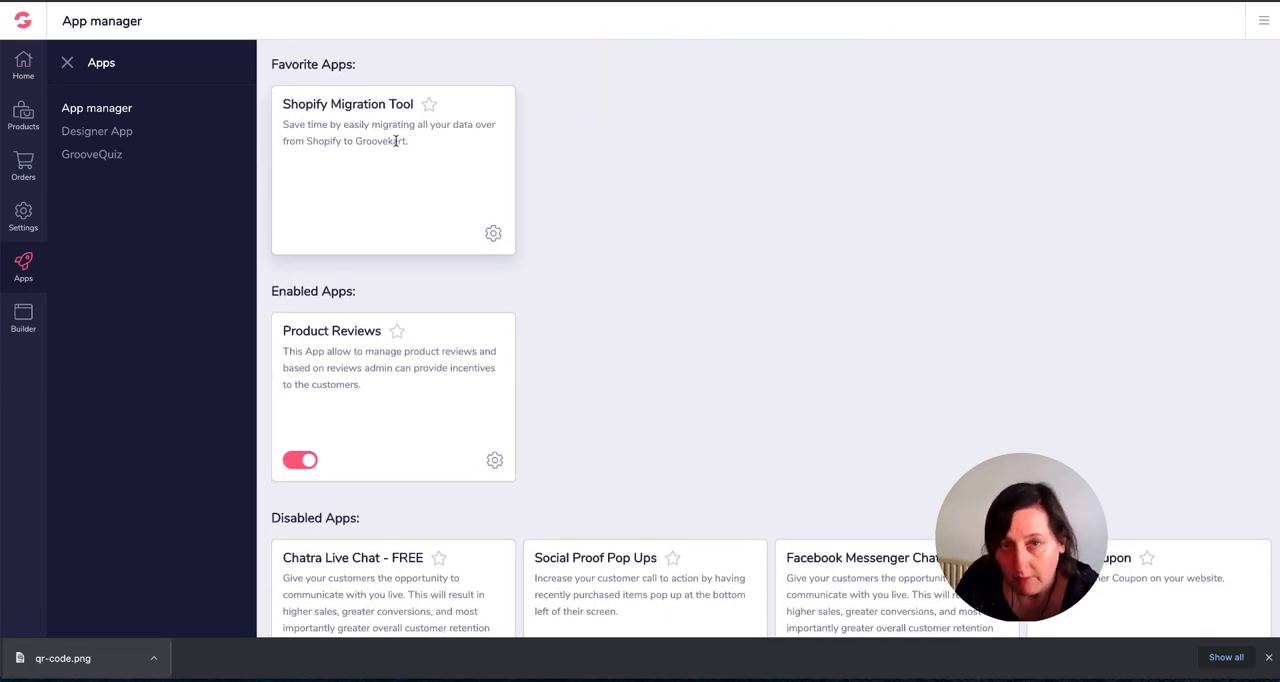
scroll("down", 3)
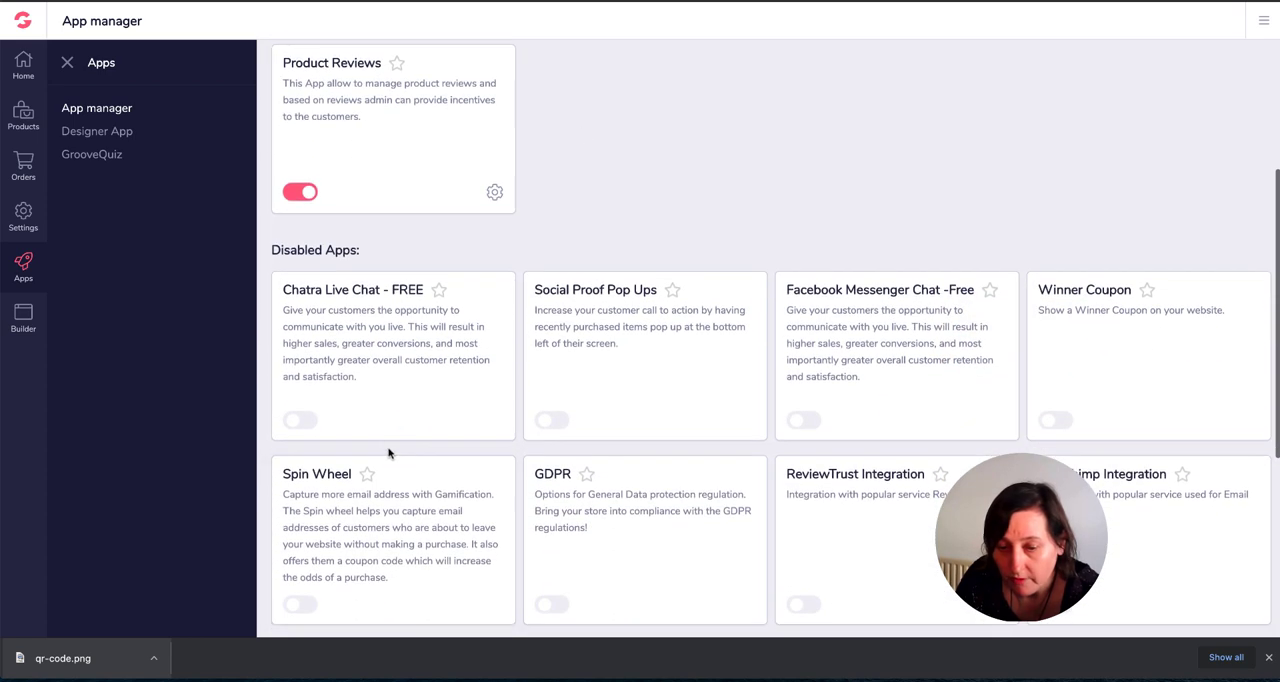
scroll("down", 3)
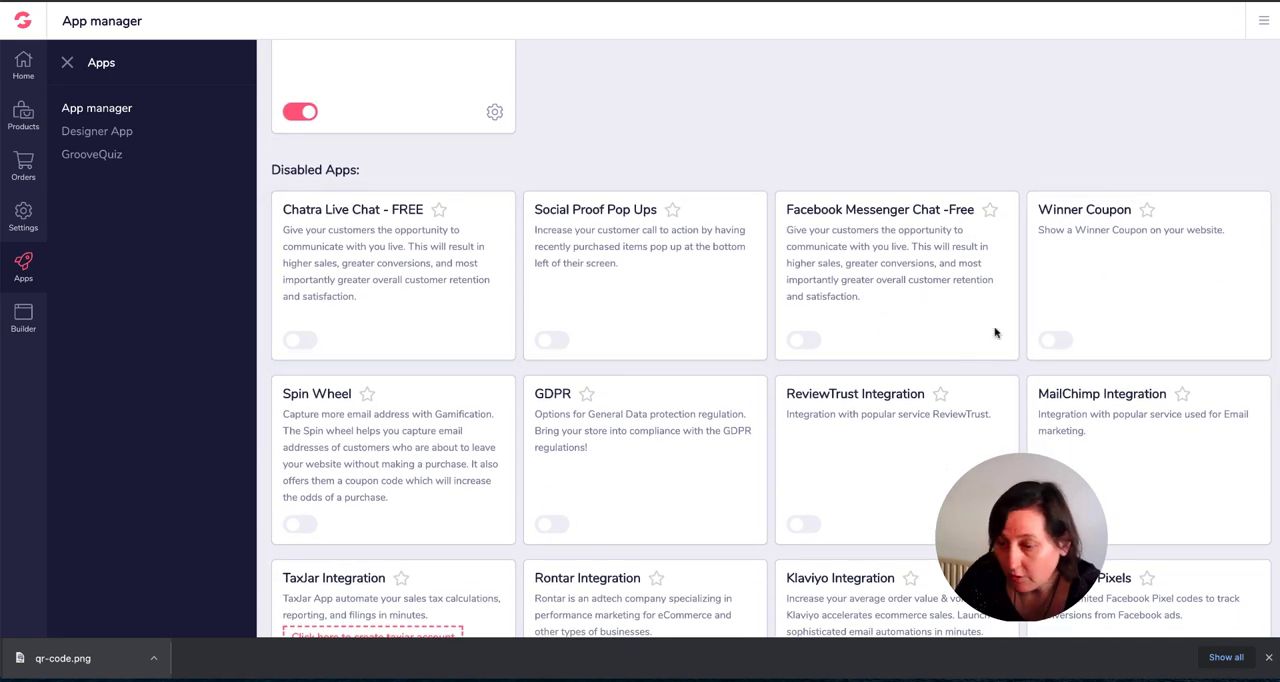
scroll("down", 3)
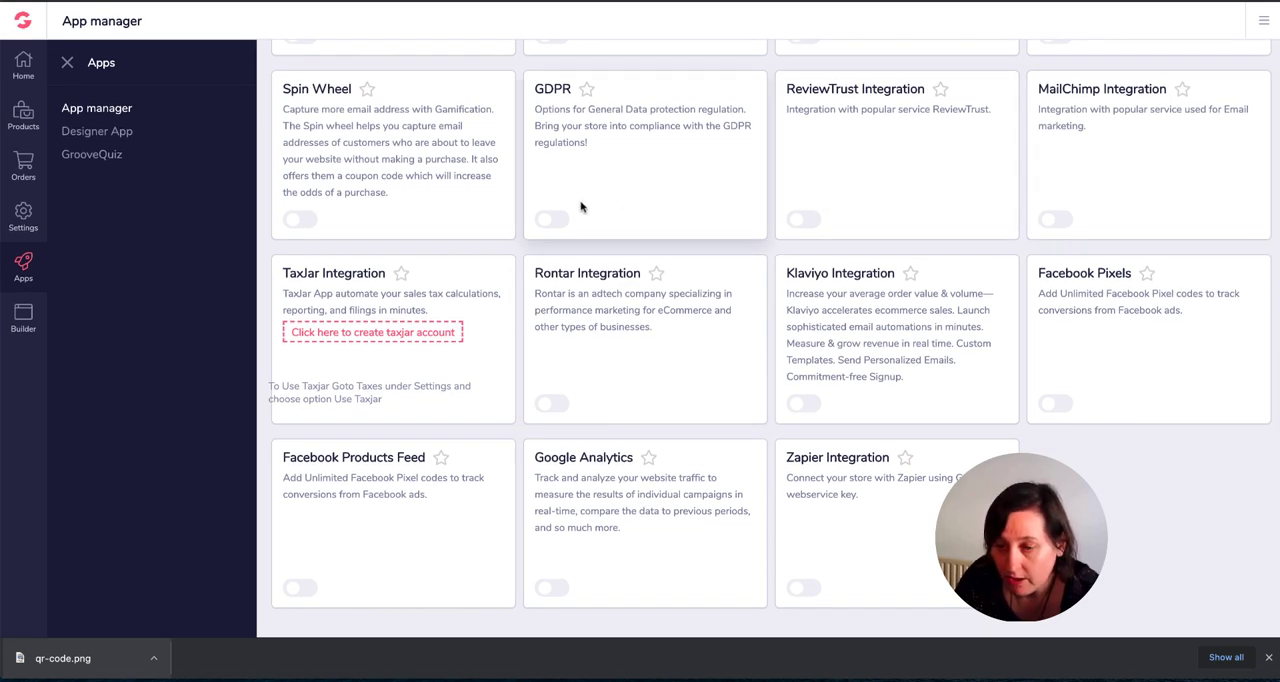
mouse_move(620, 148)
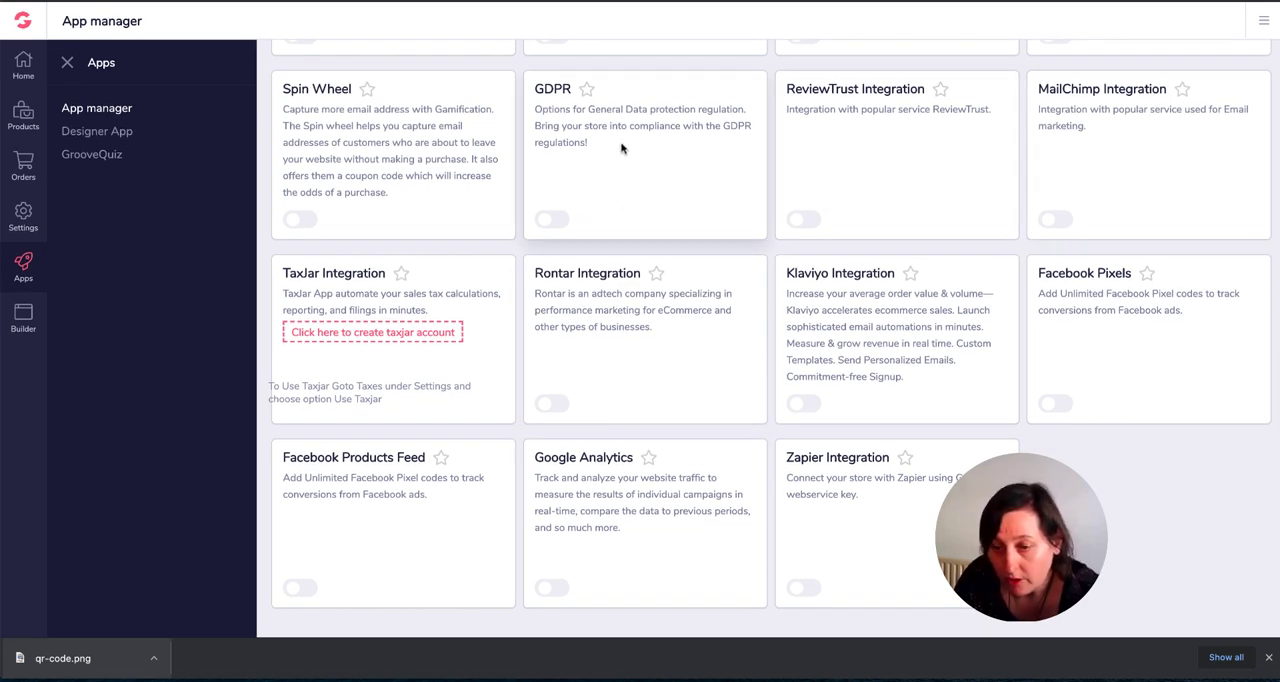
mouse_move(618, 80)
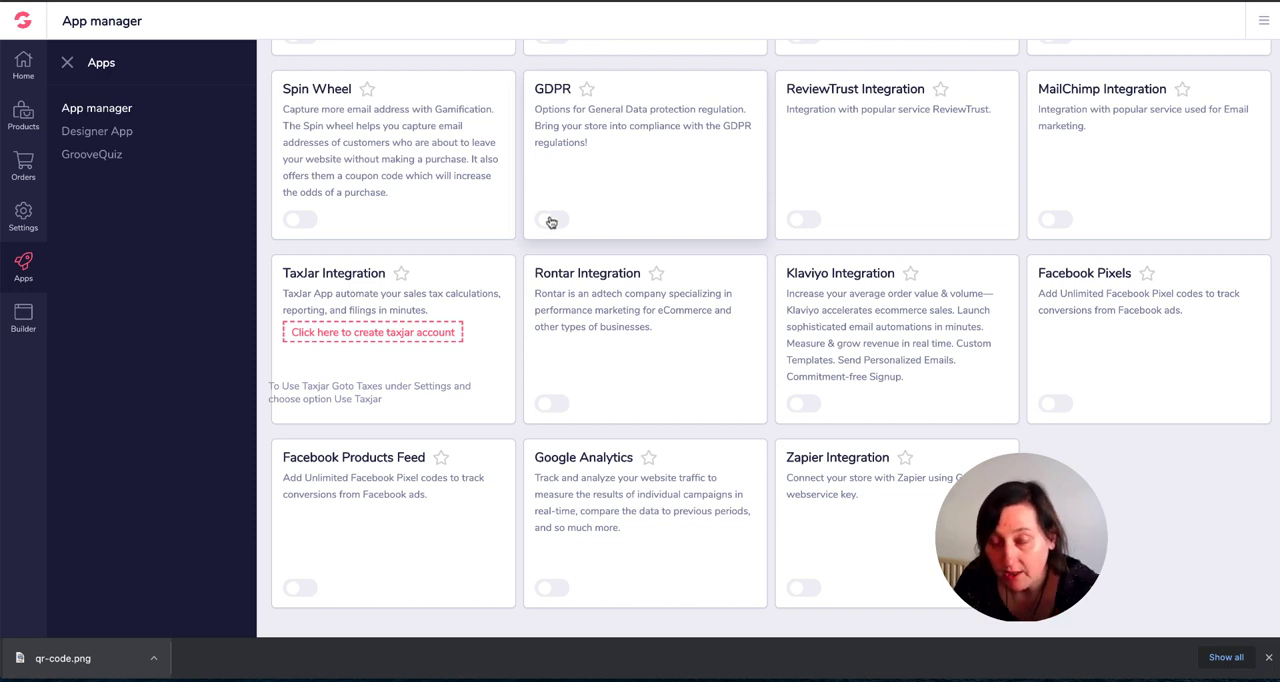
left_click(552, 220)
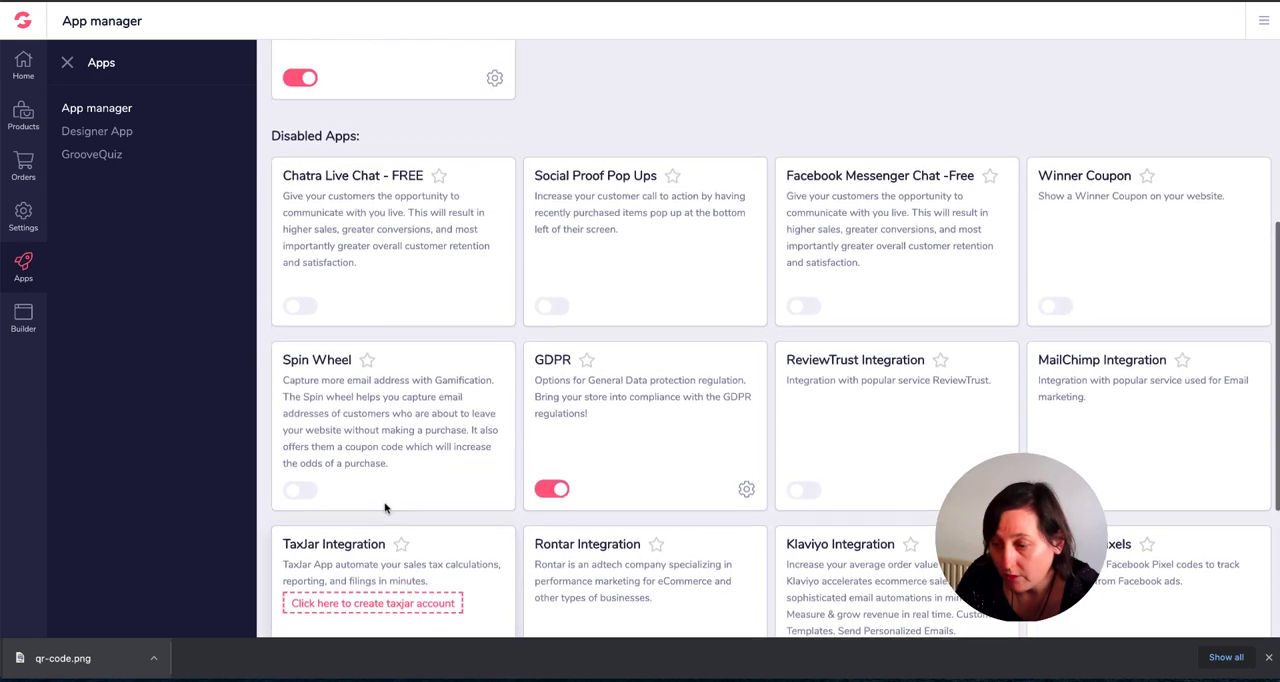
scroll("down", 3)
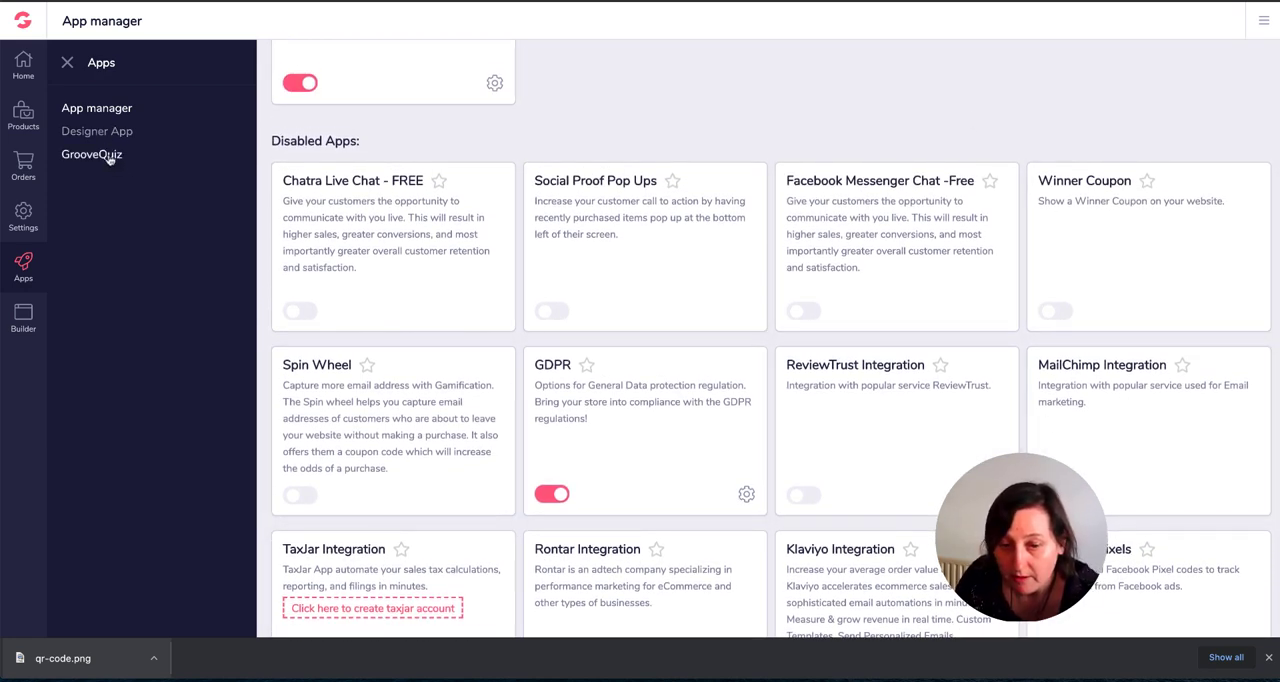
left_click(92, 154)
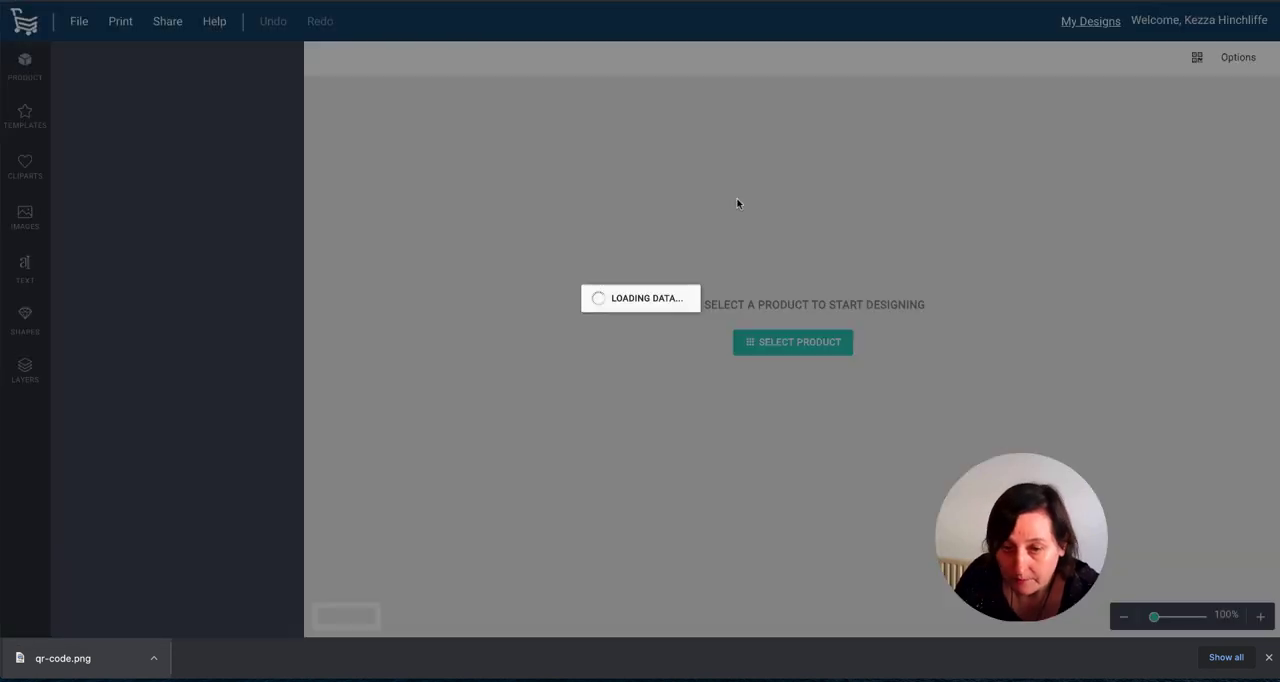
- Pick the Sneaker as the base product to design and show its image upload area
left_click(792, 340)
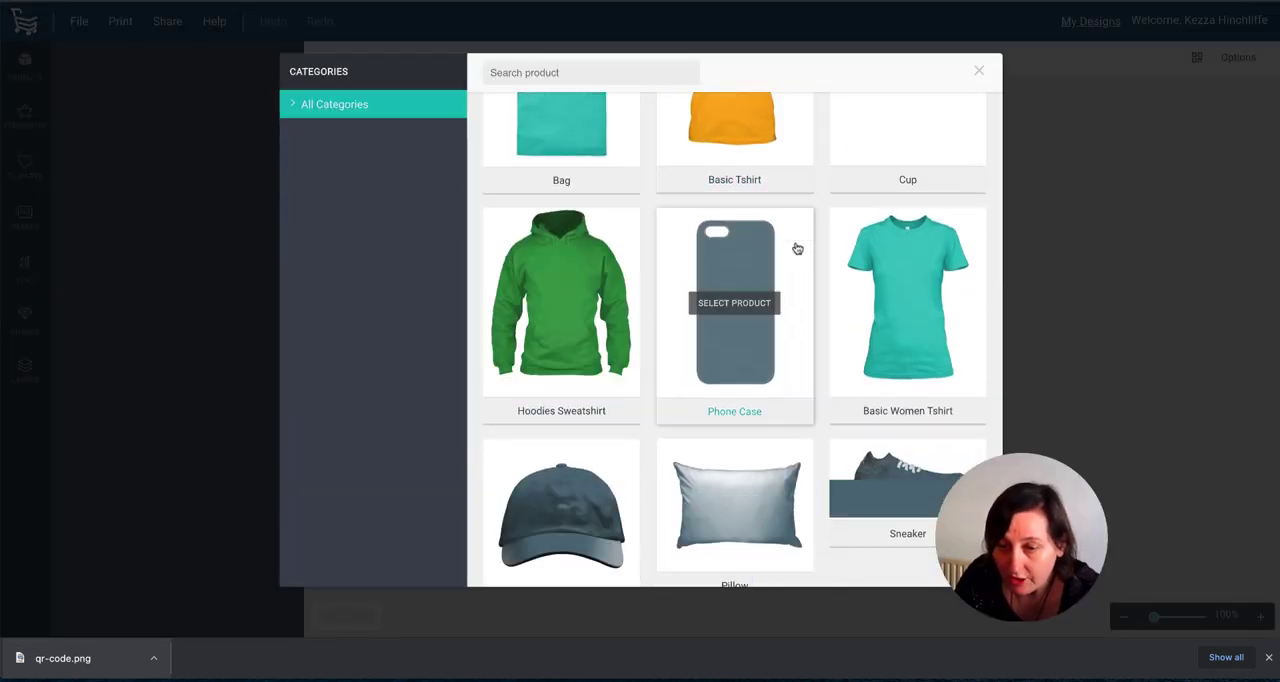
scroll("down", 3)
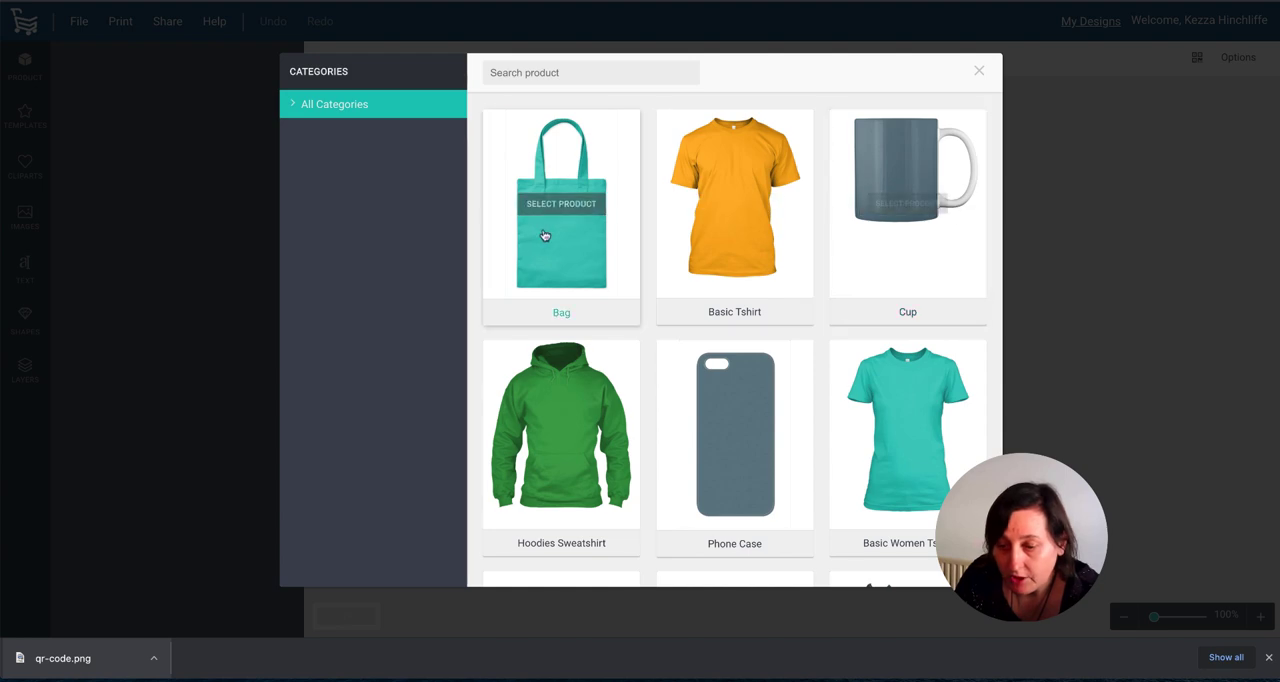
scroll("down", 3)
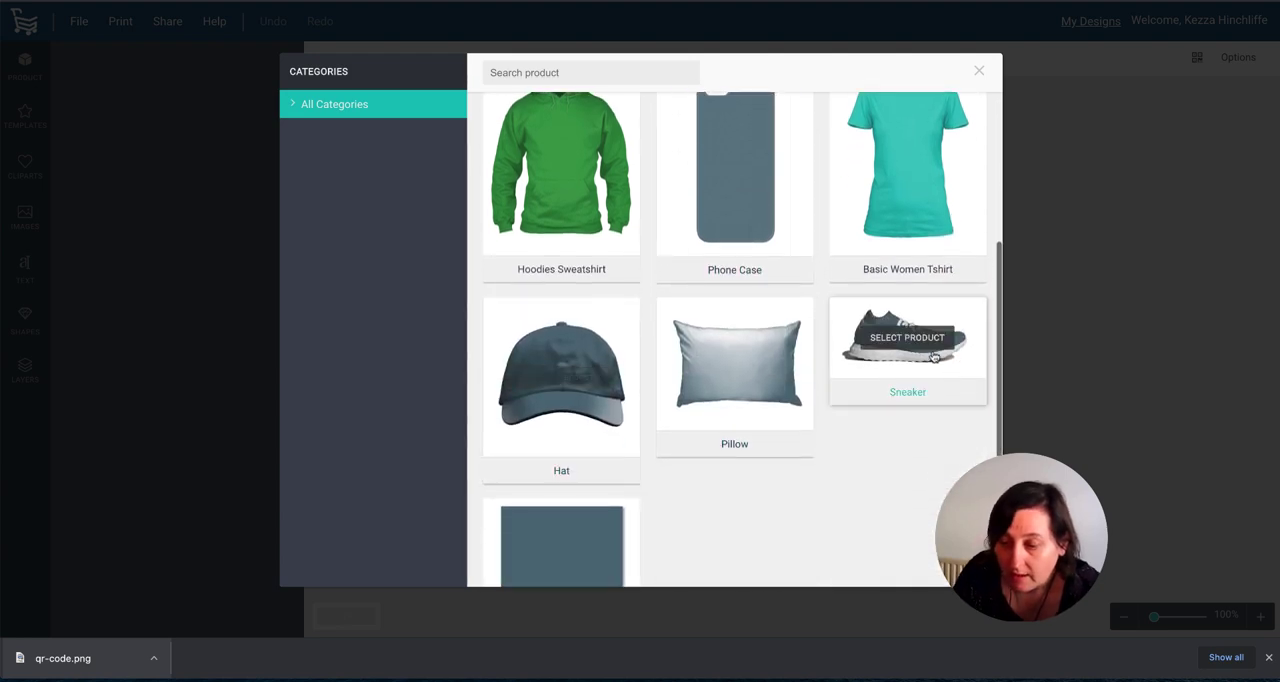
left_click(908, 350)
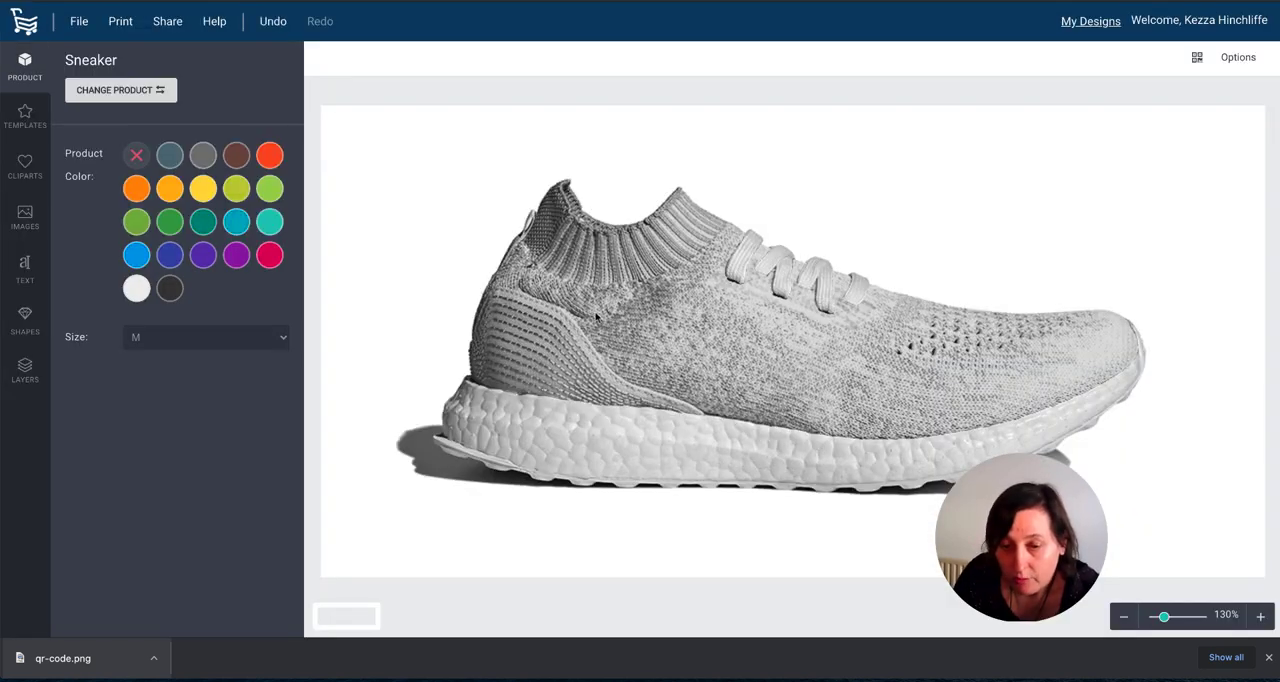
left_click(24, 216)
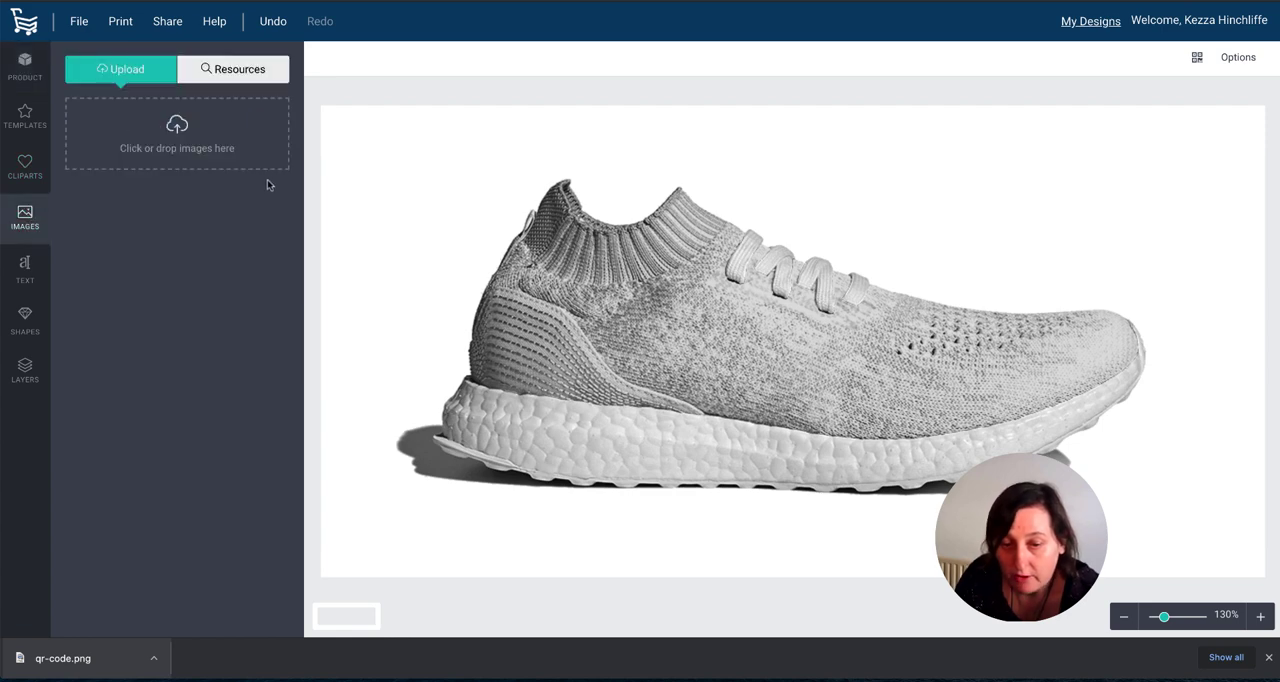
mouse_move(448, 416)
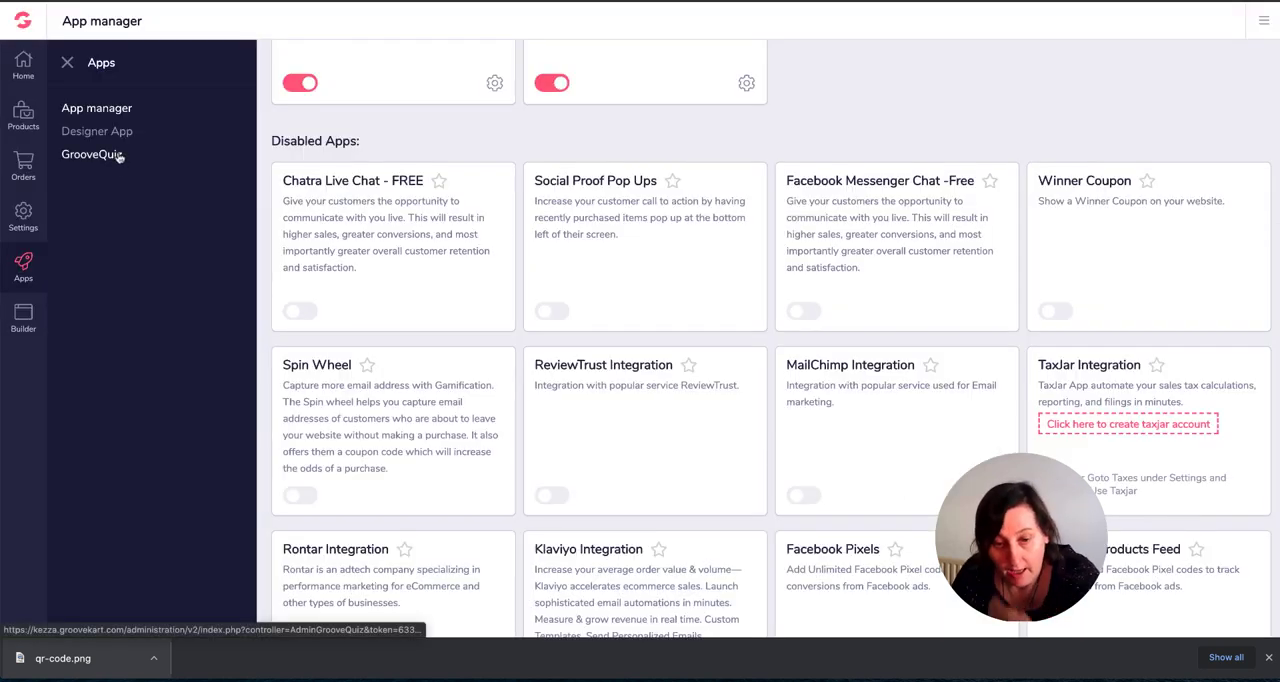
- Open the GrooveQuiz app before switching to the live Kezza Publishing site
left_click(92, 154)
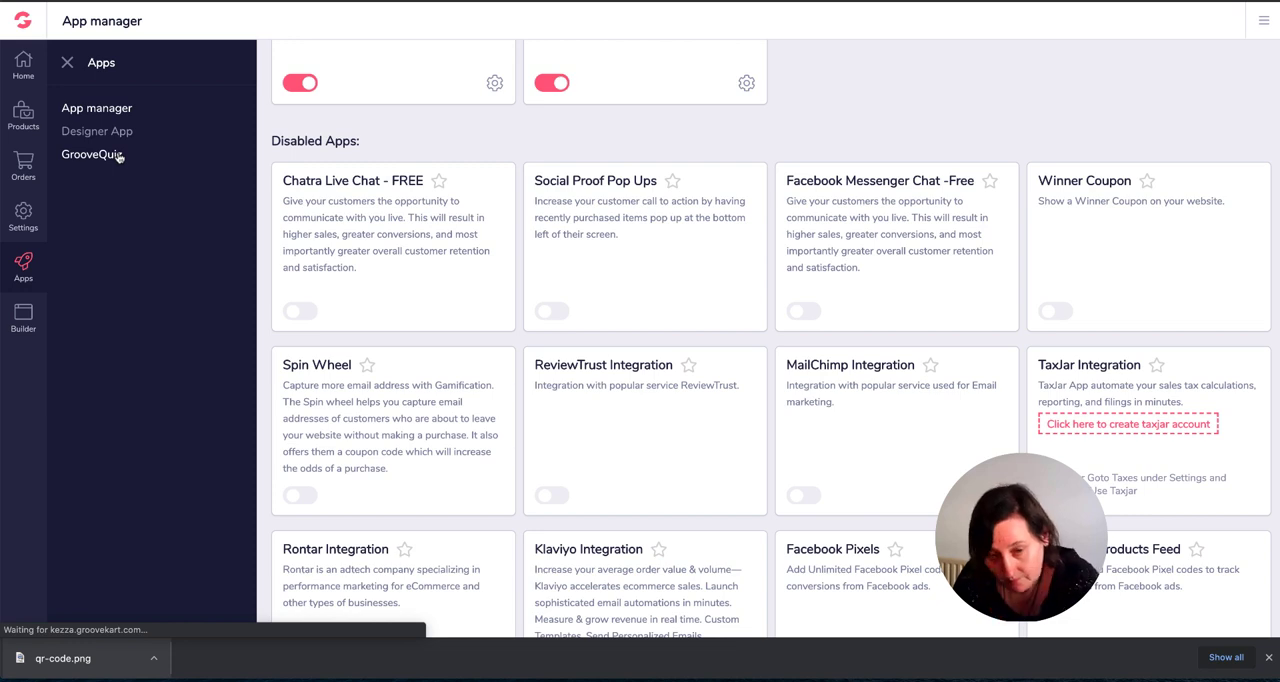
left_click(92, 154)
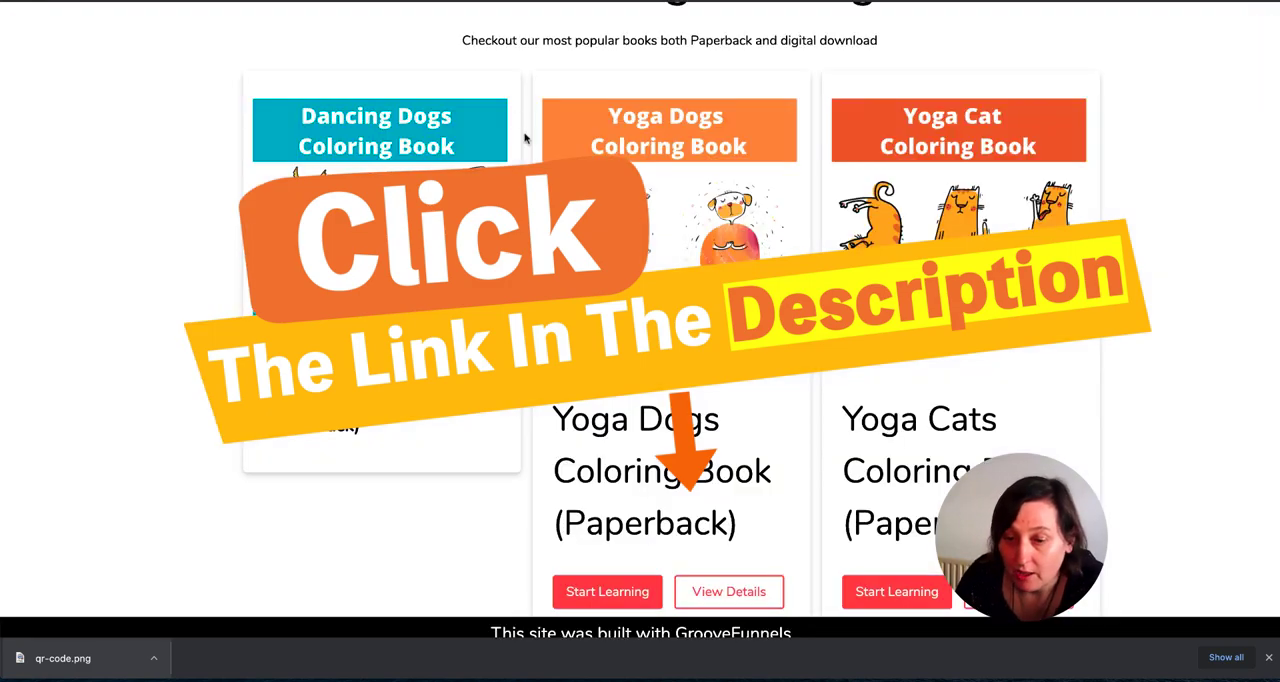
- Select the navbar and coloring-books container and browse the Content block thumbnails
scroll("up", 3)
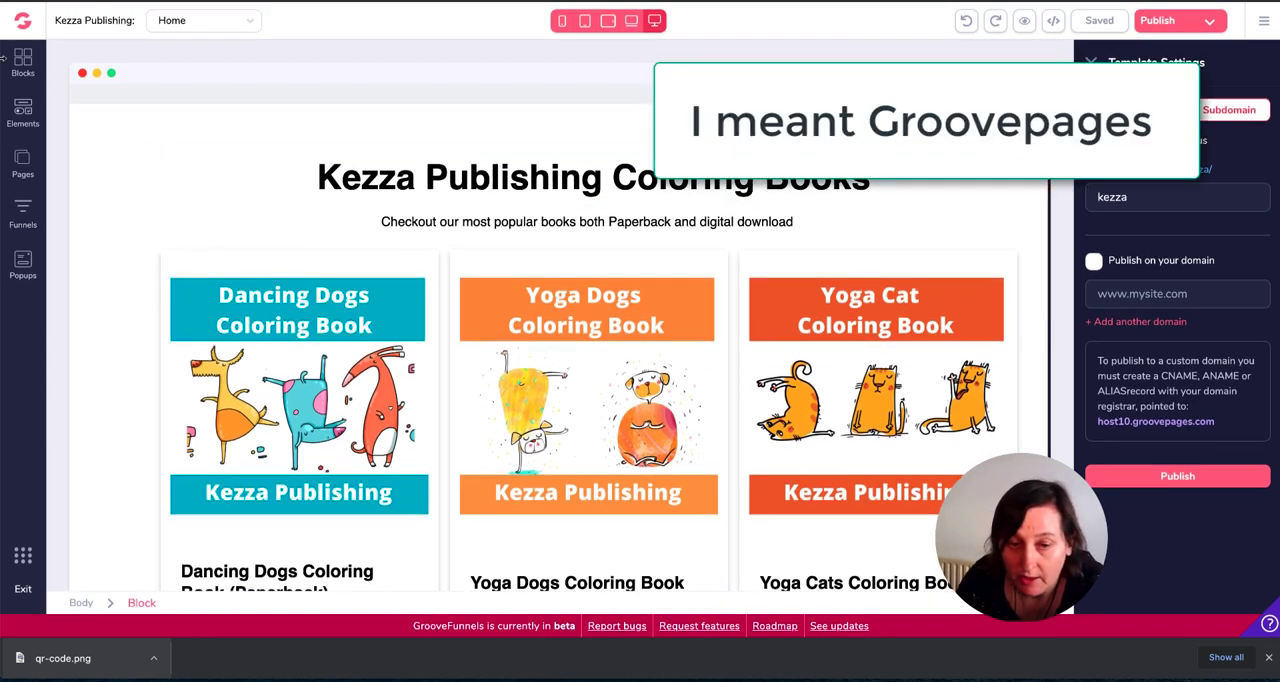
left_click(22, 62)
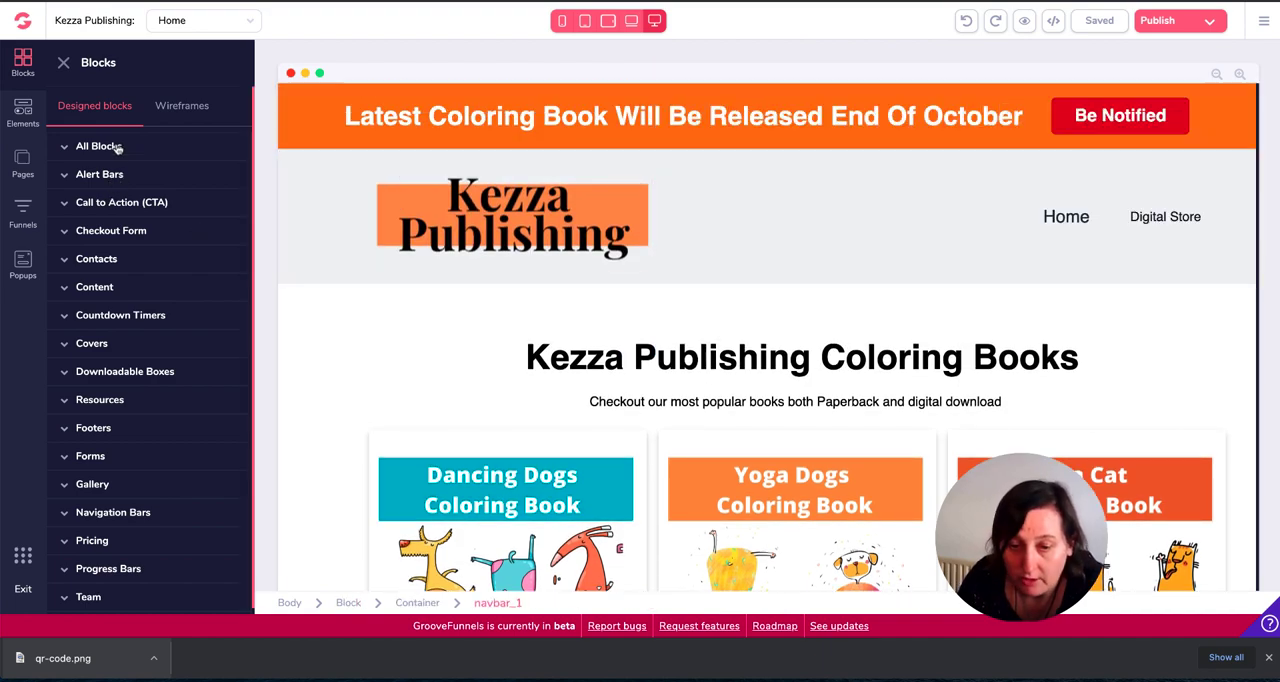
mouse_move(156, 230)
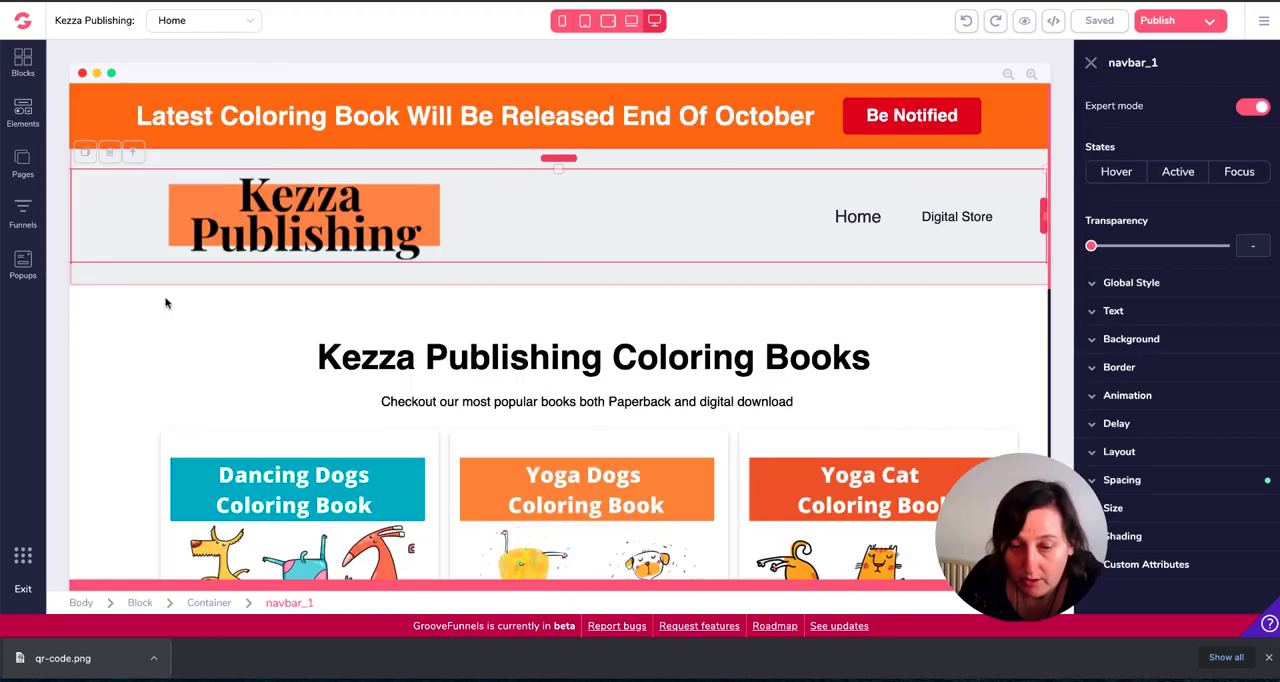
left_click(22, 62)
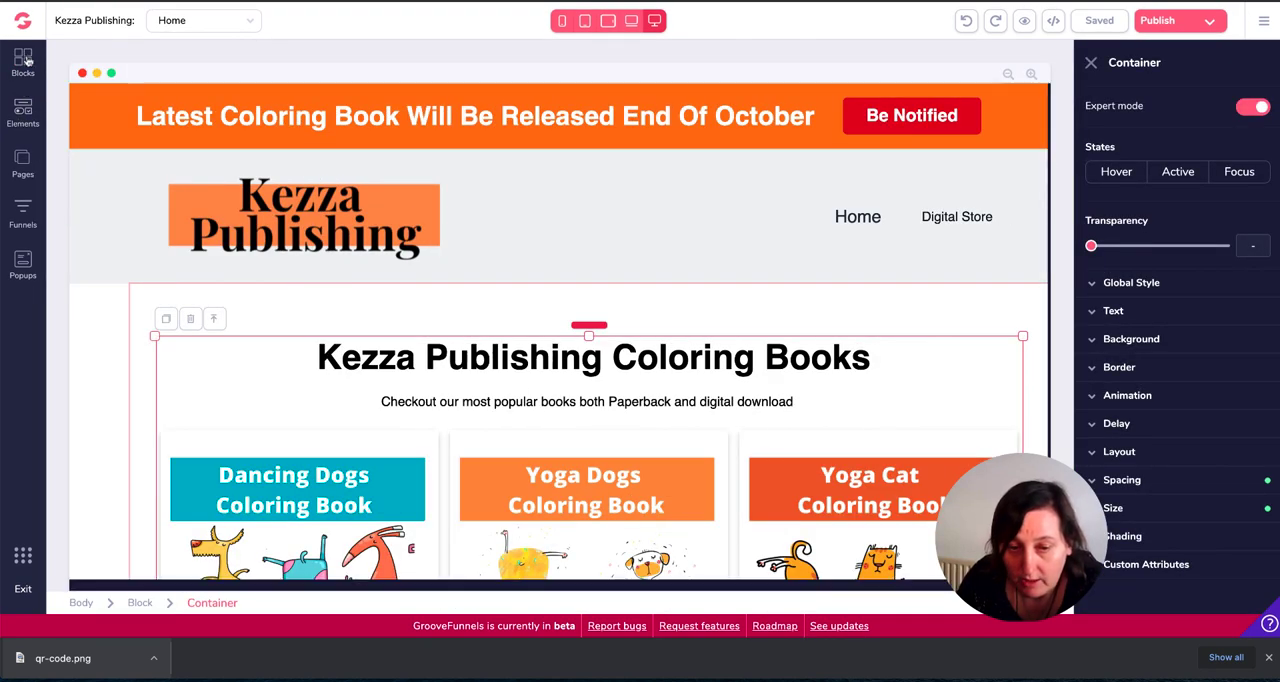
left_click(22, 60)
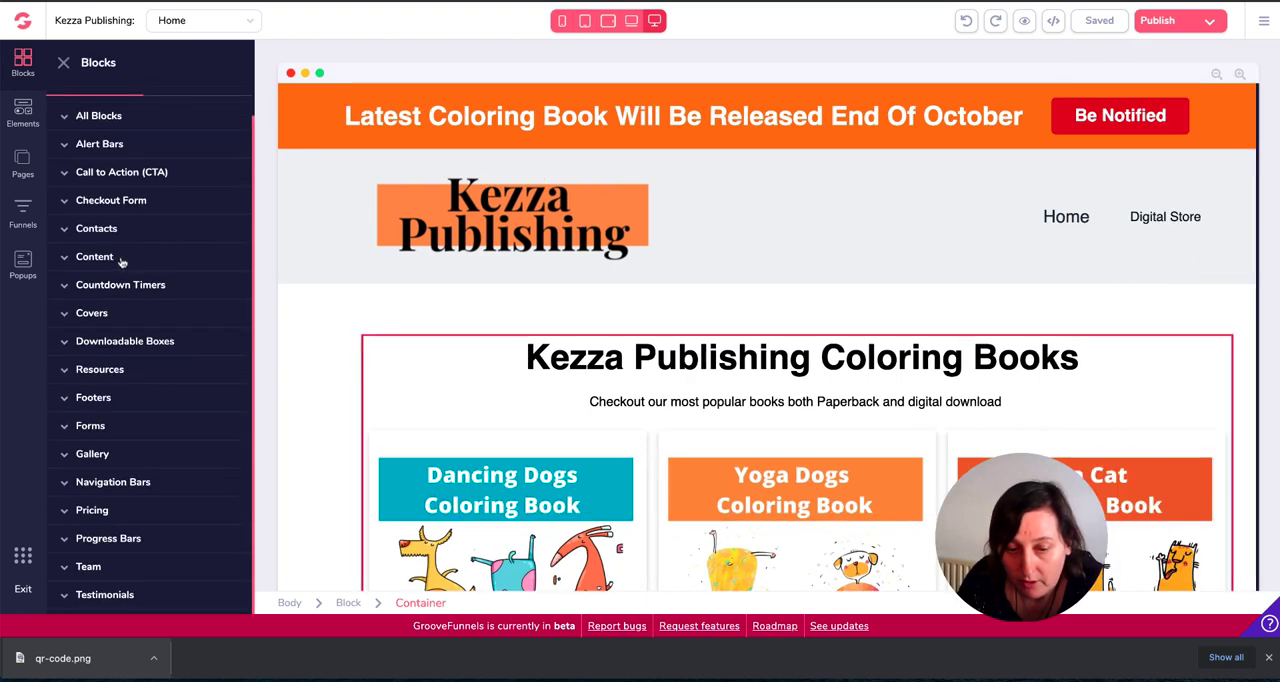
left_click(100, 144)
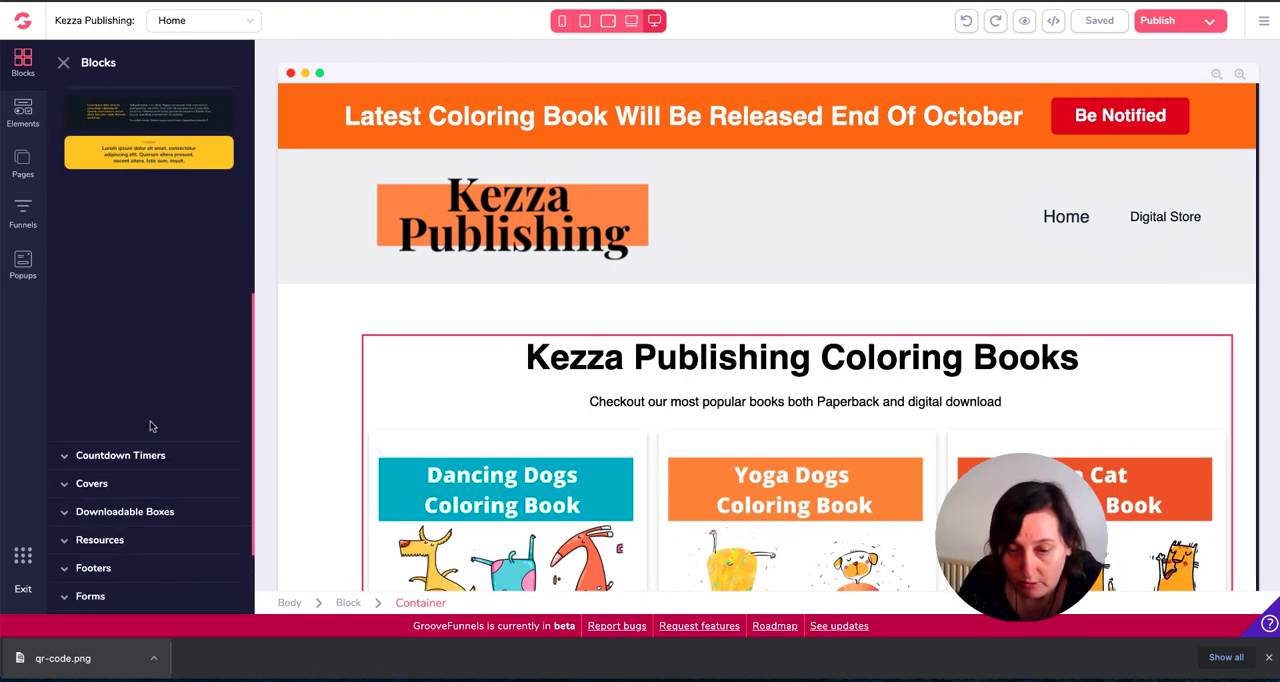
scroll("down", 3)
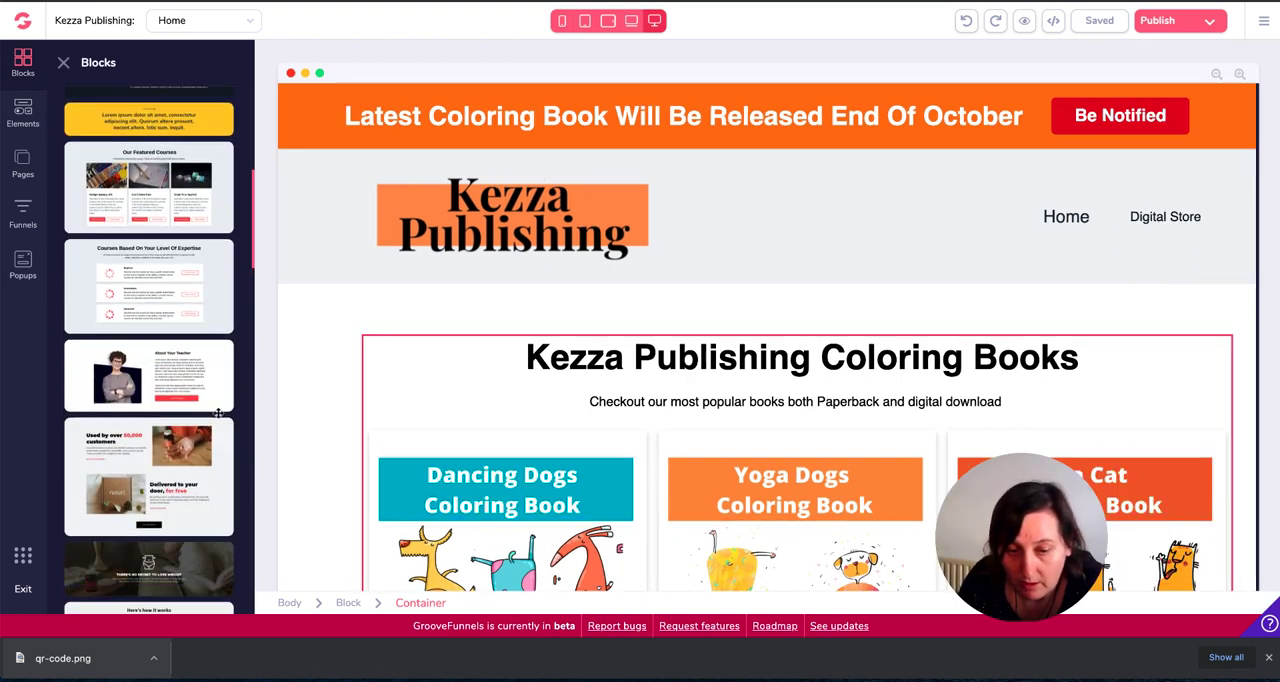
scroll("down", 3)
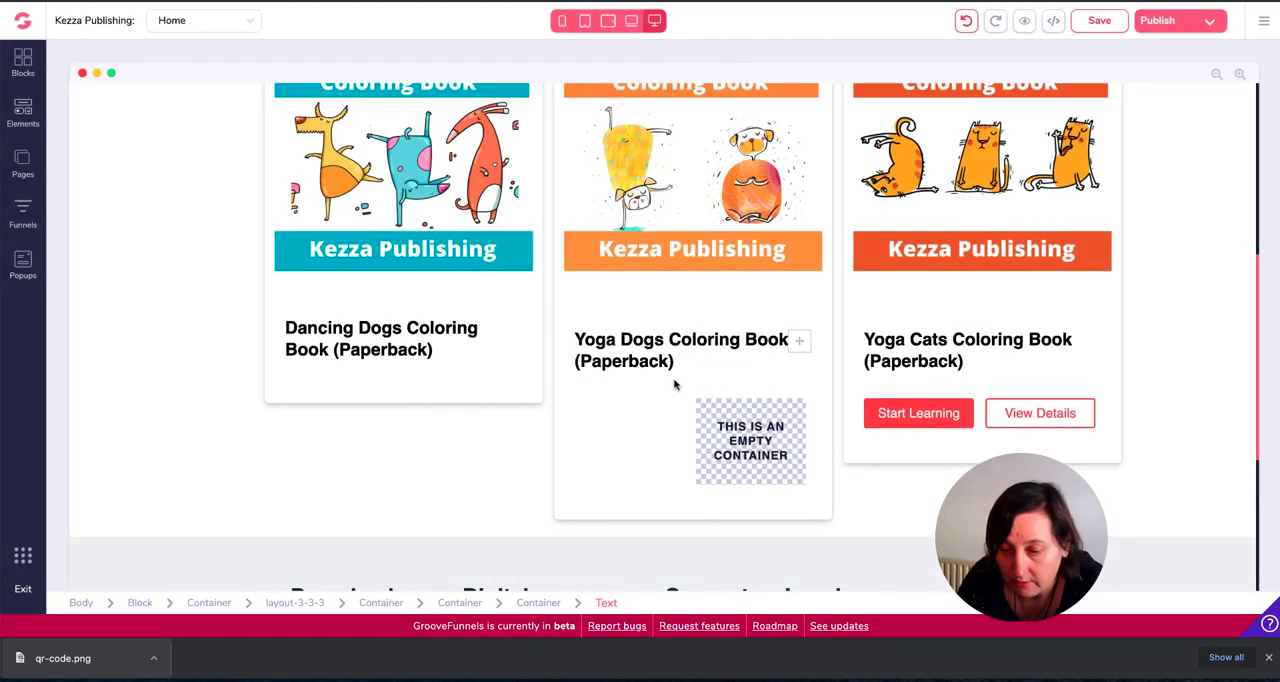
- Copy the Dancing Dogs title link into the Yoga Dogs card in place of the old title text
left_click(750, 440)
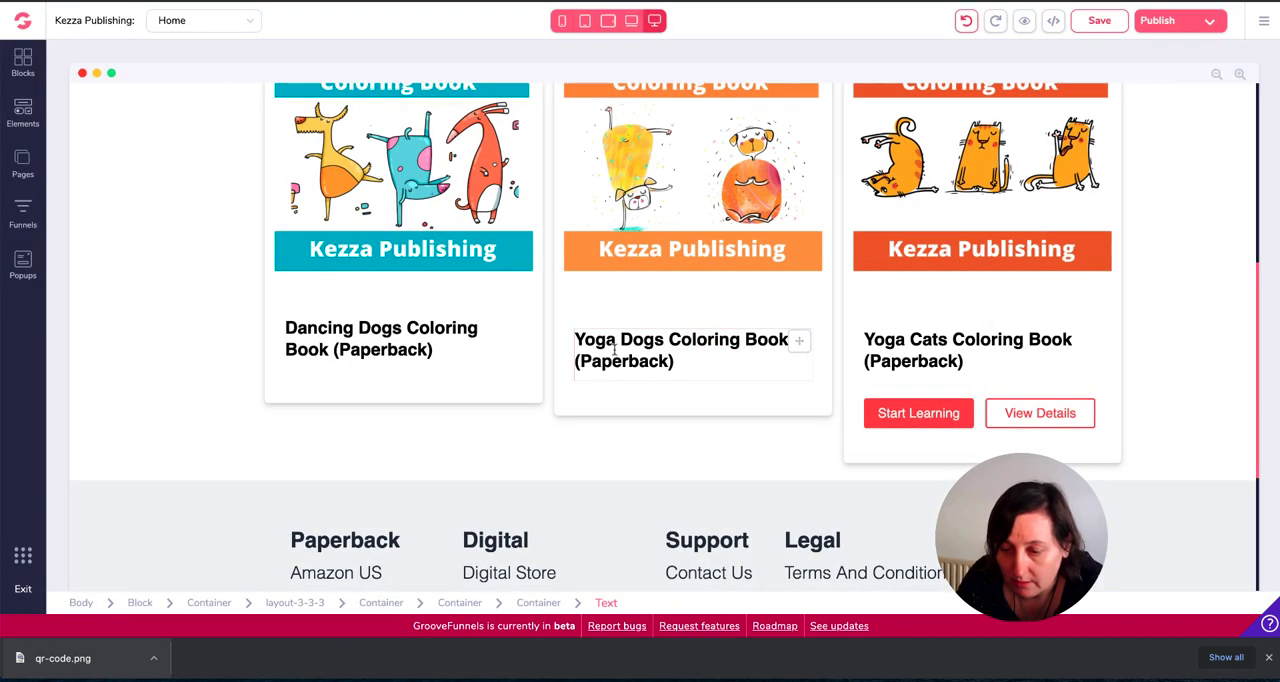
left_click(680, 350)
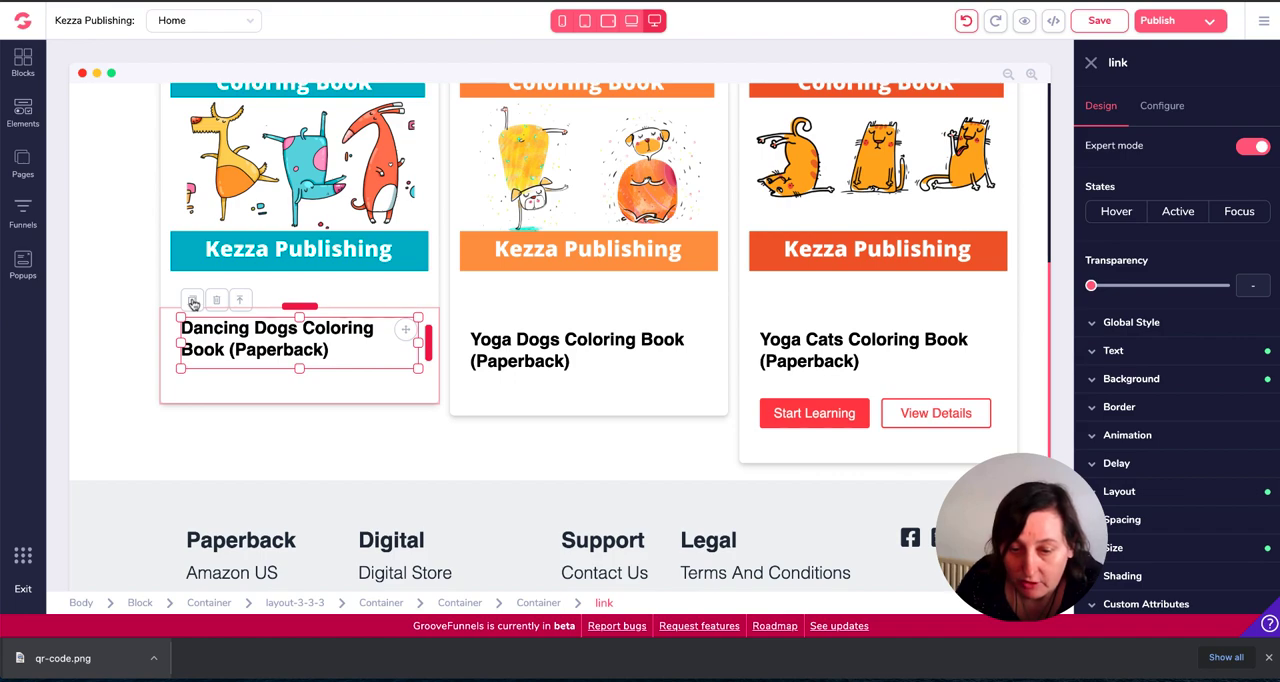
left_click(192, 300)
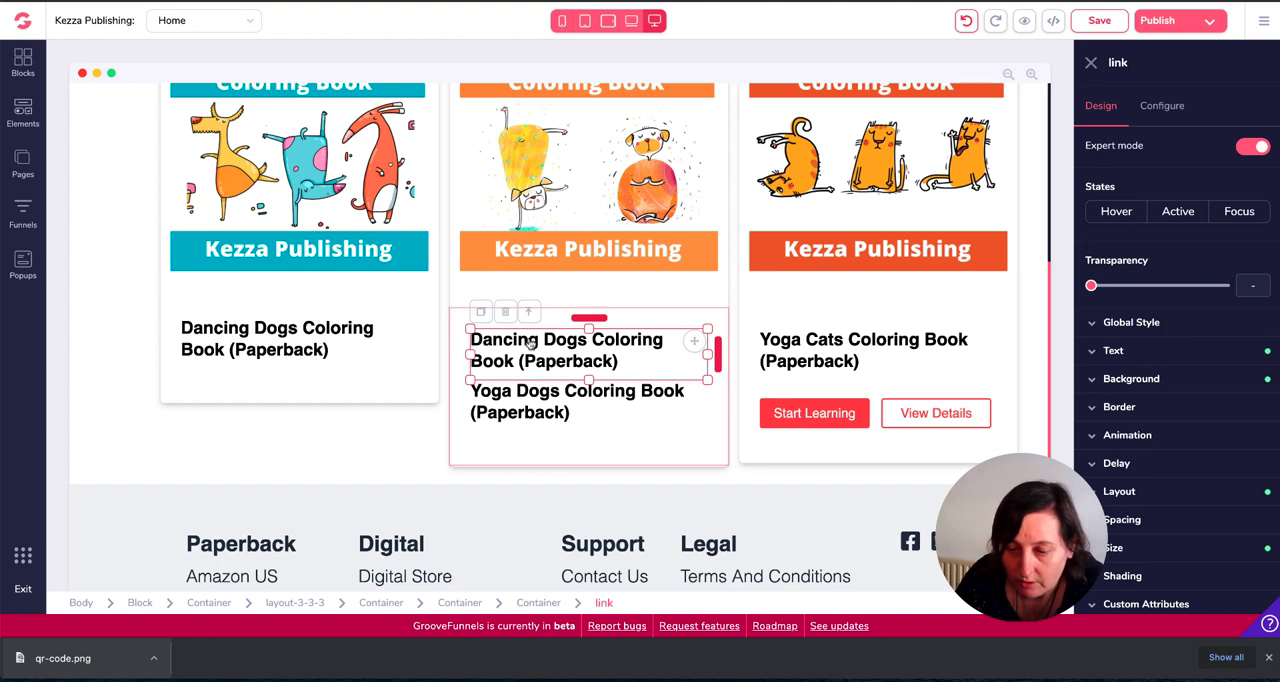
left_click(576, 400)
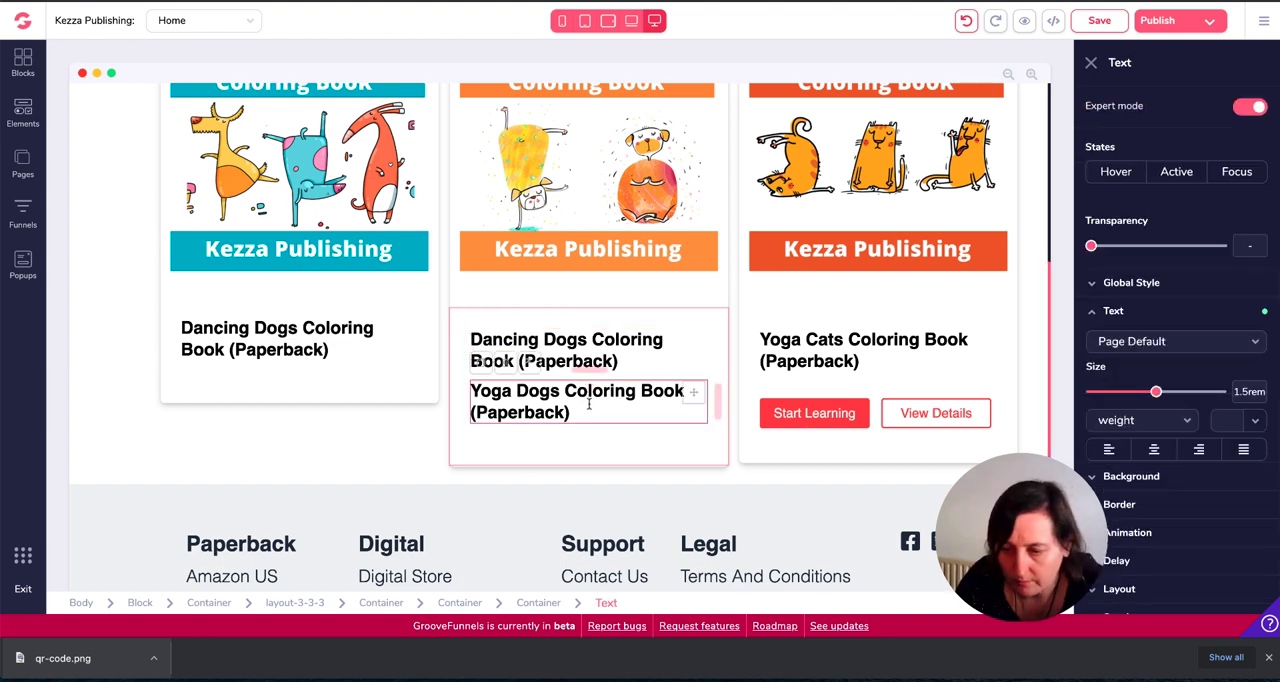
left_click(564, 350)
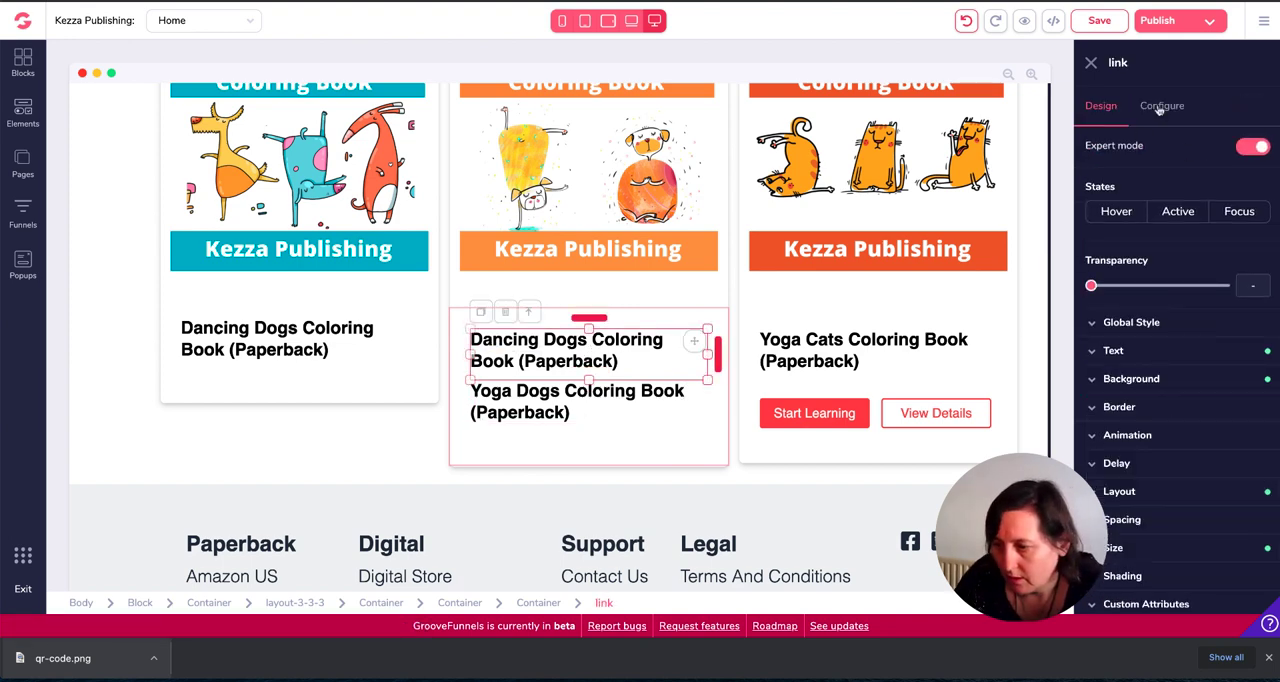
- Check the copied title's link target in Configure, then move to the Dancing Dogs page
left_click(1160, 104)
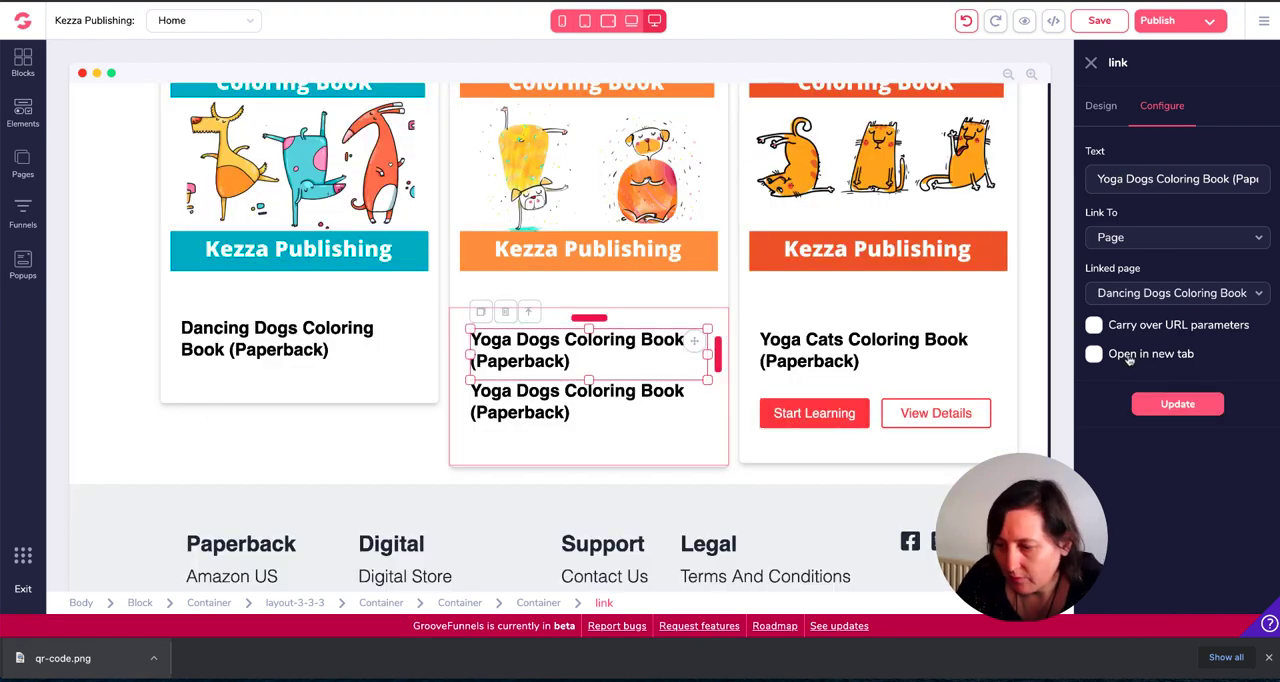
left_click(1176, 292)
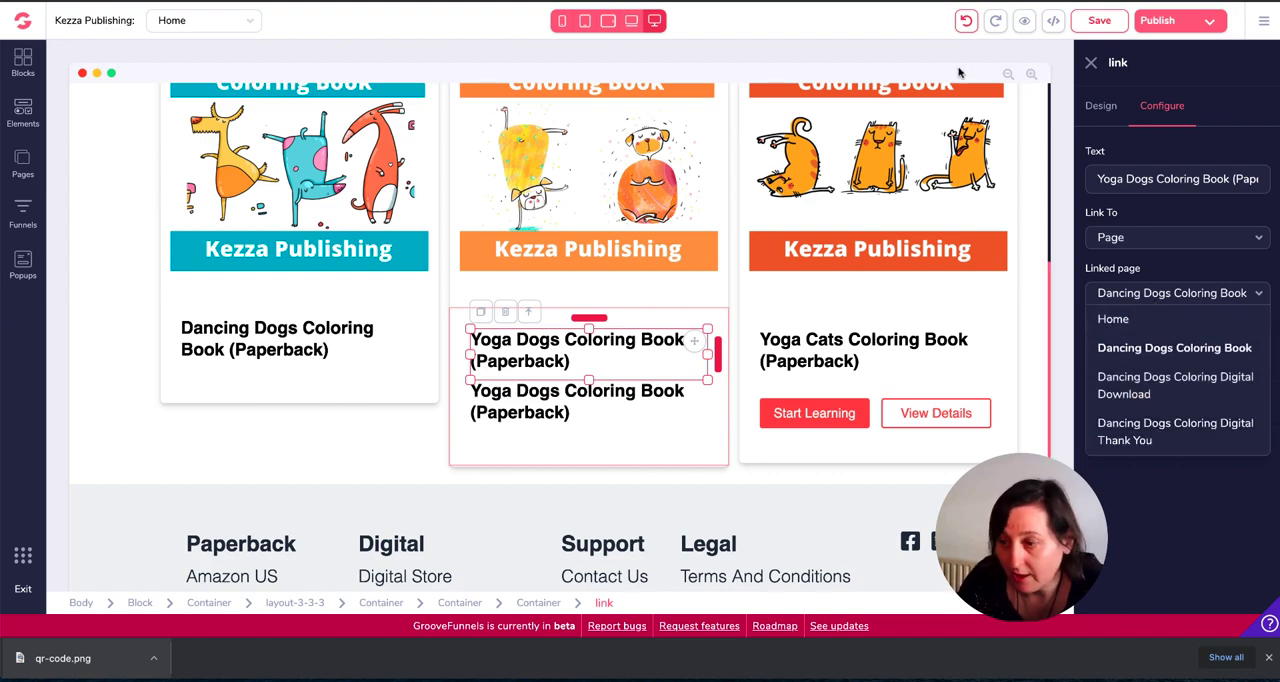
left_click(1174, 348)
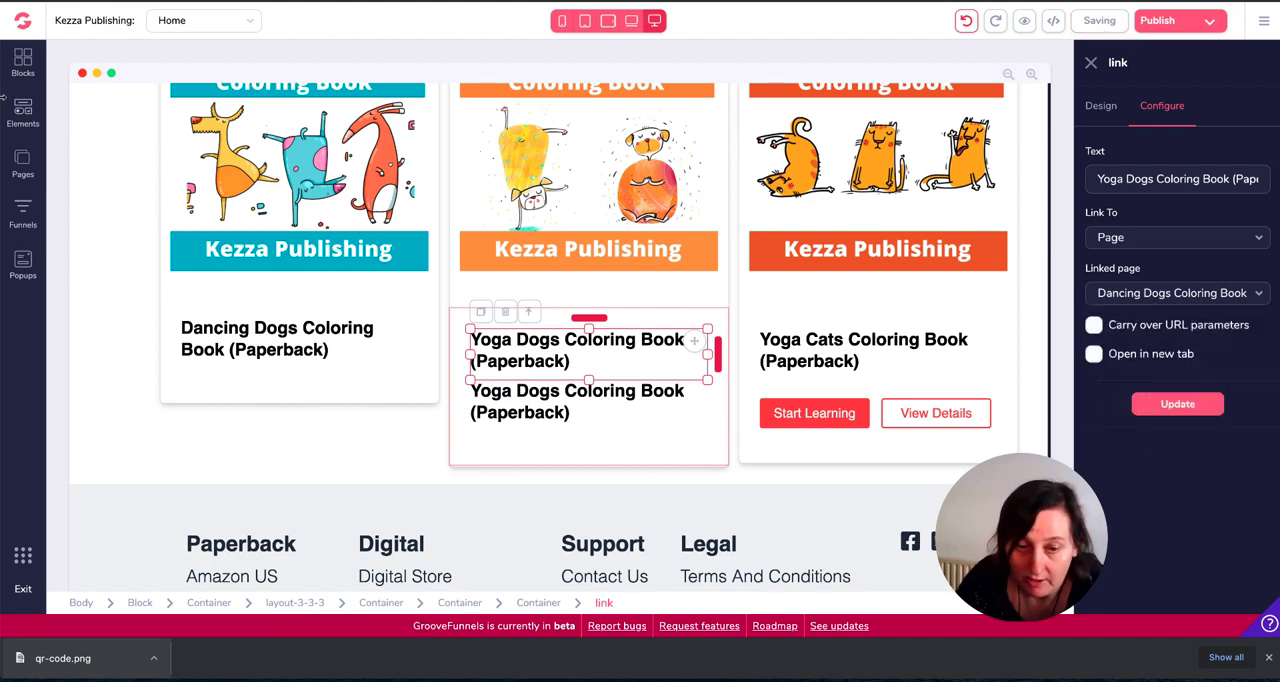
left_click(22, 164)
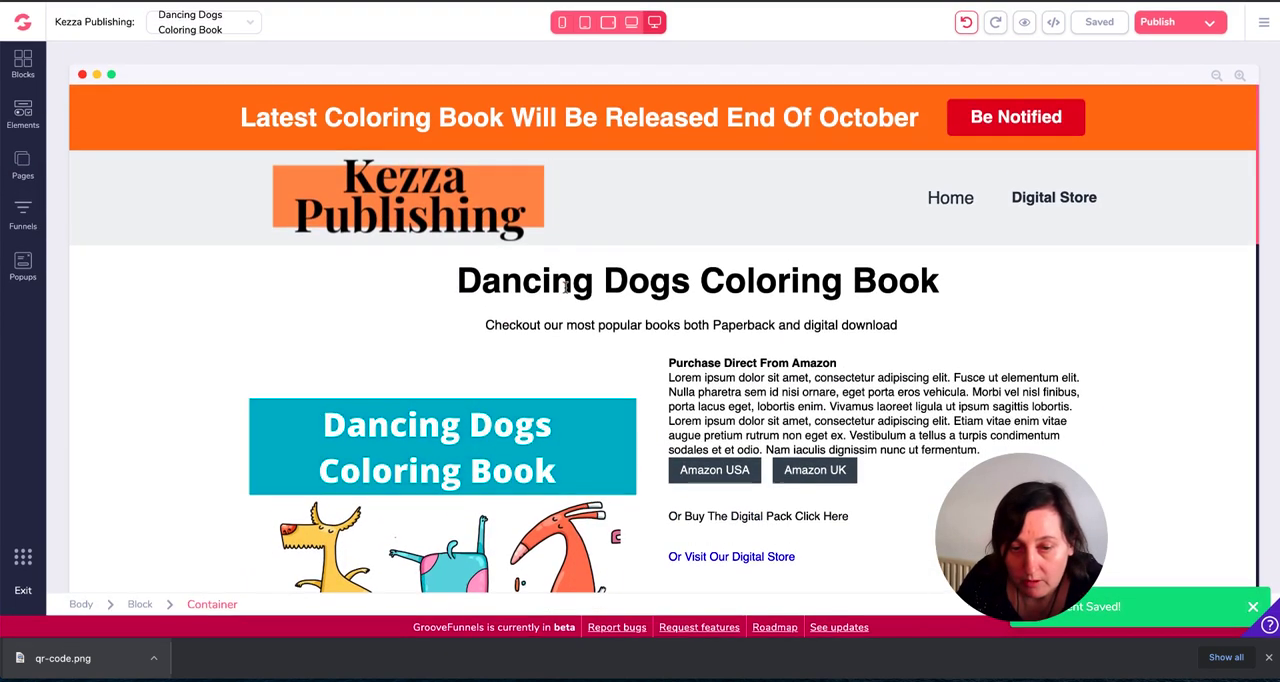
- Duplicate the Dancing Dogs page from the Pages panel and name the copy 'Yoga Dogs Coloring Book copy'
left_click(22, 164)
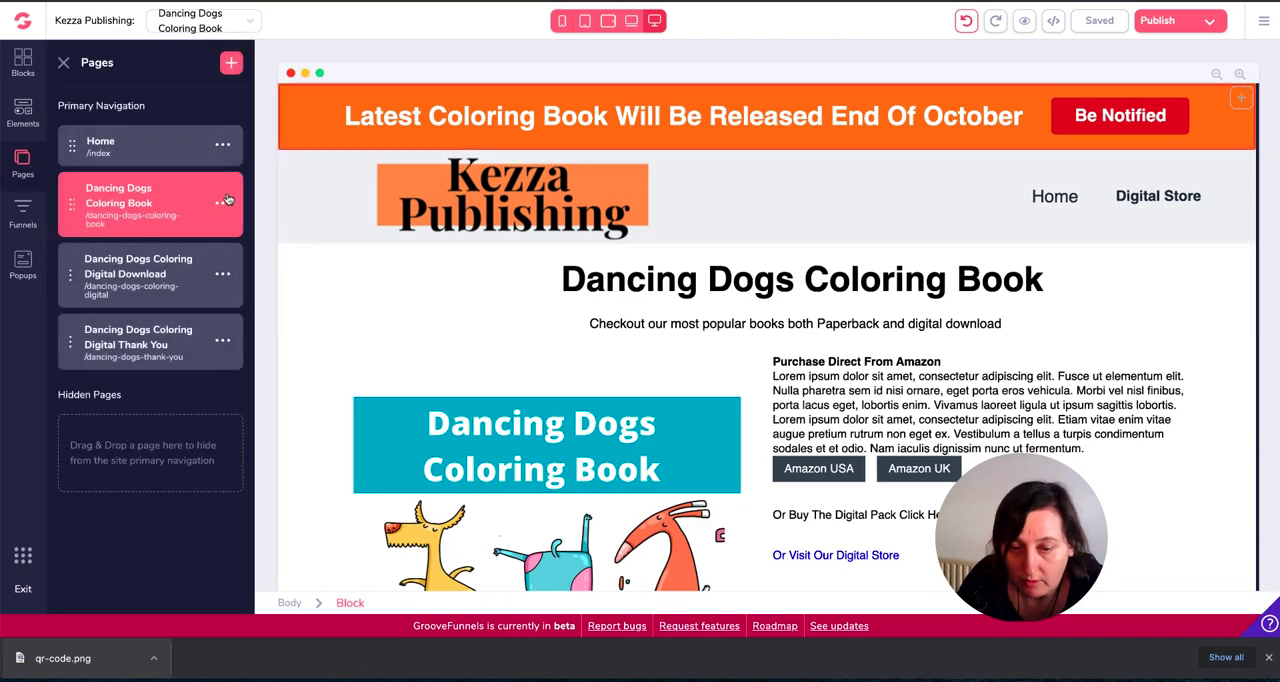
left_click(222, 204)
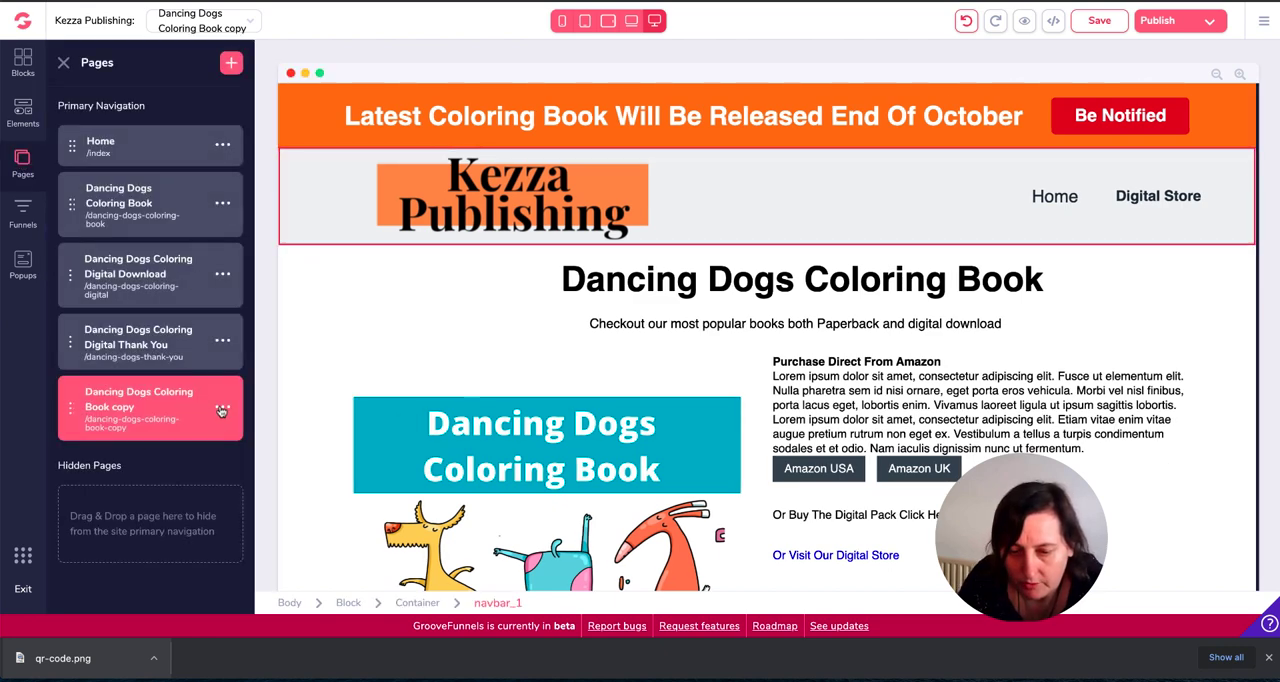
left_click(64, 62)
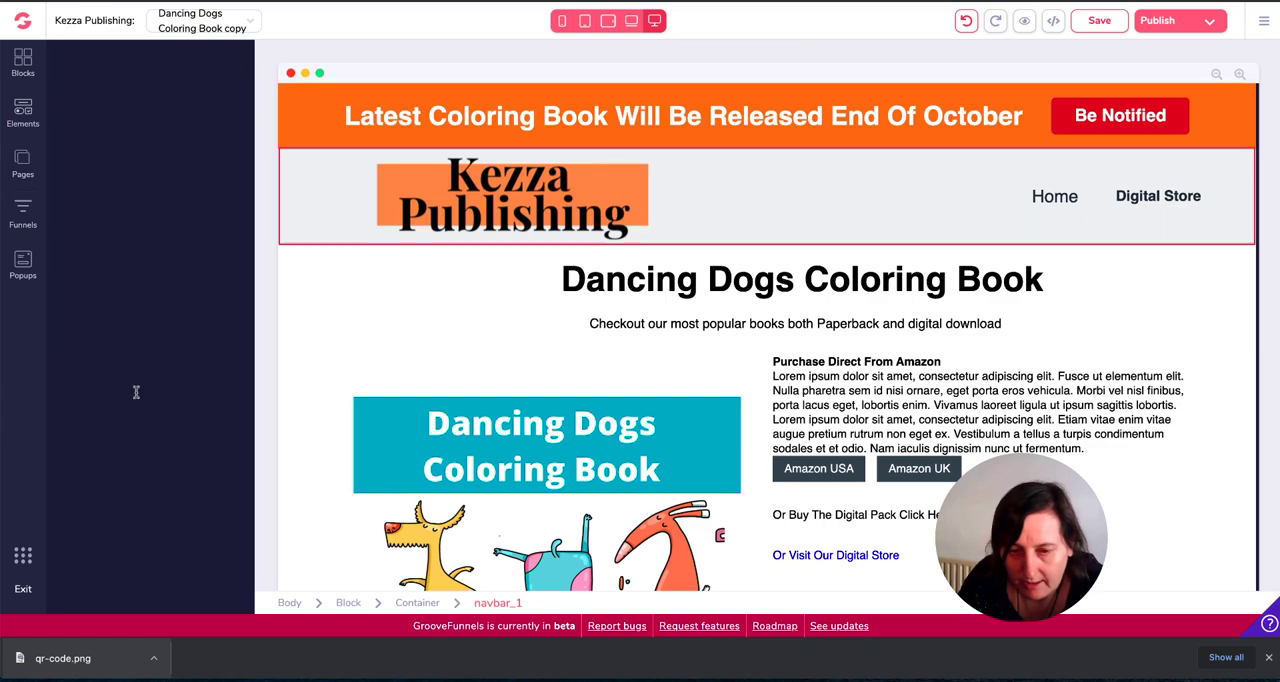
left_click(22, 164)
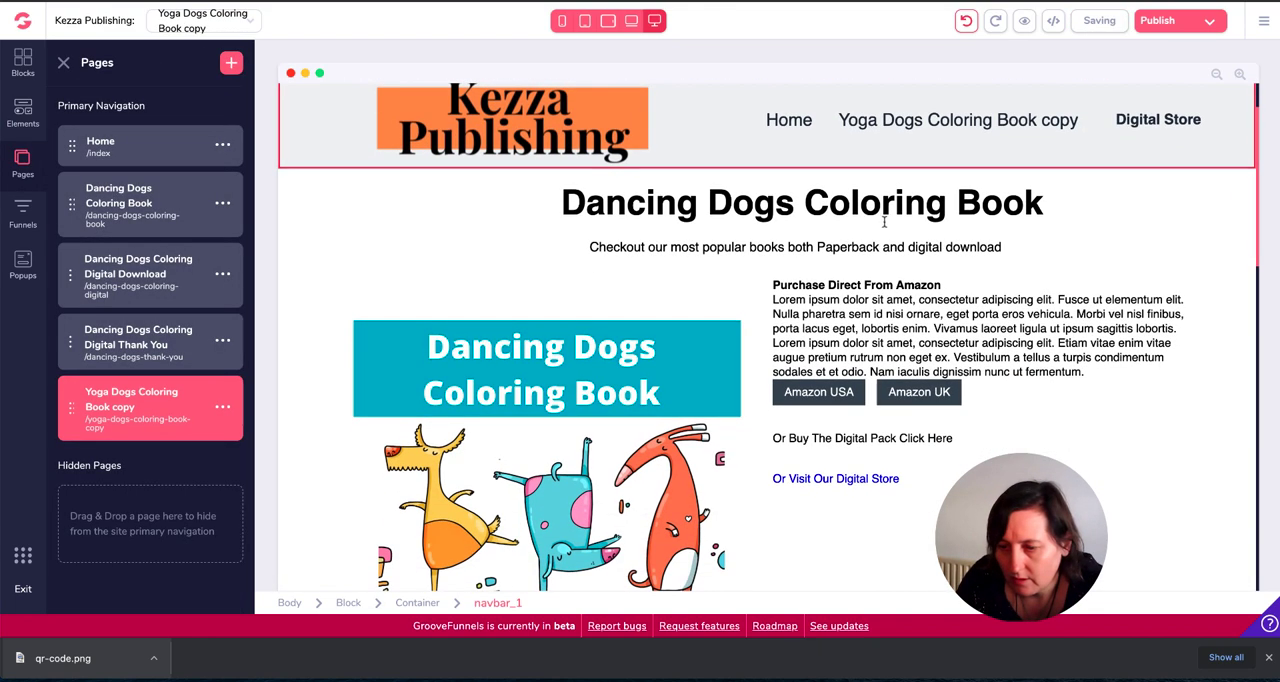
- Retitle the heading 'Yoga Dogs Coloring Book' and swap the cover for the Yoga Dogs image from the library
left_click(800, 202)
type("Y")
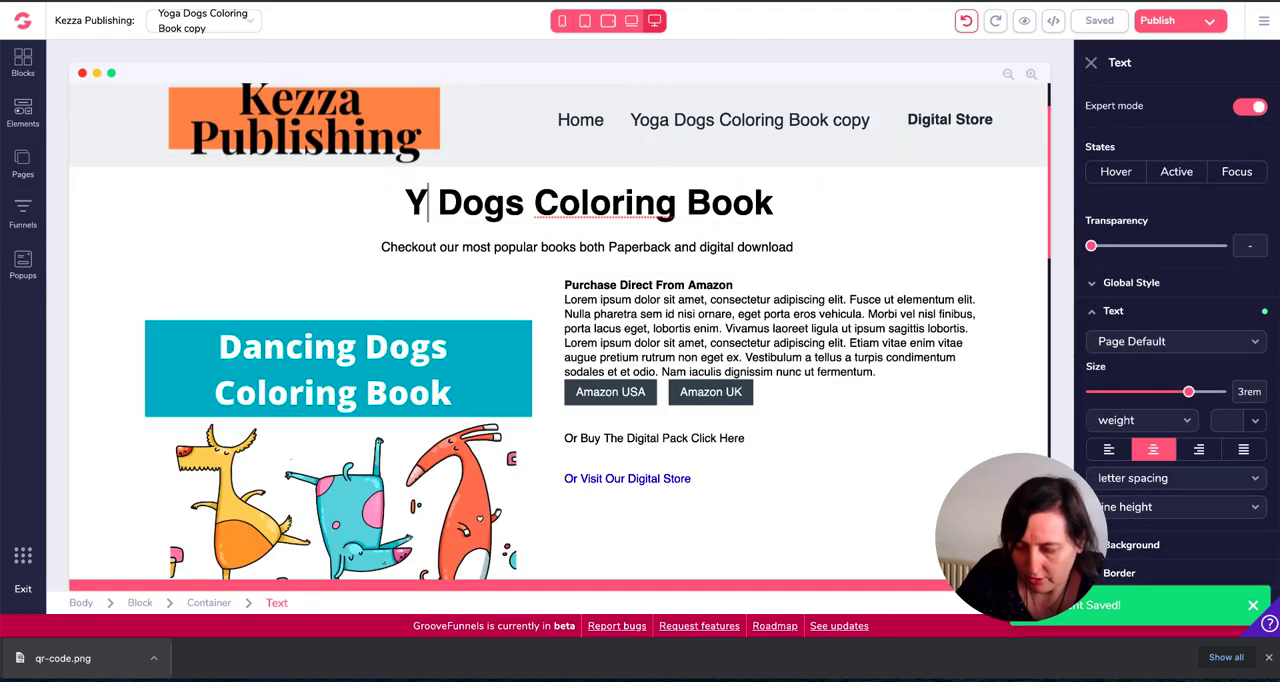
left_click(338, 368)
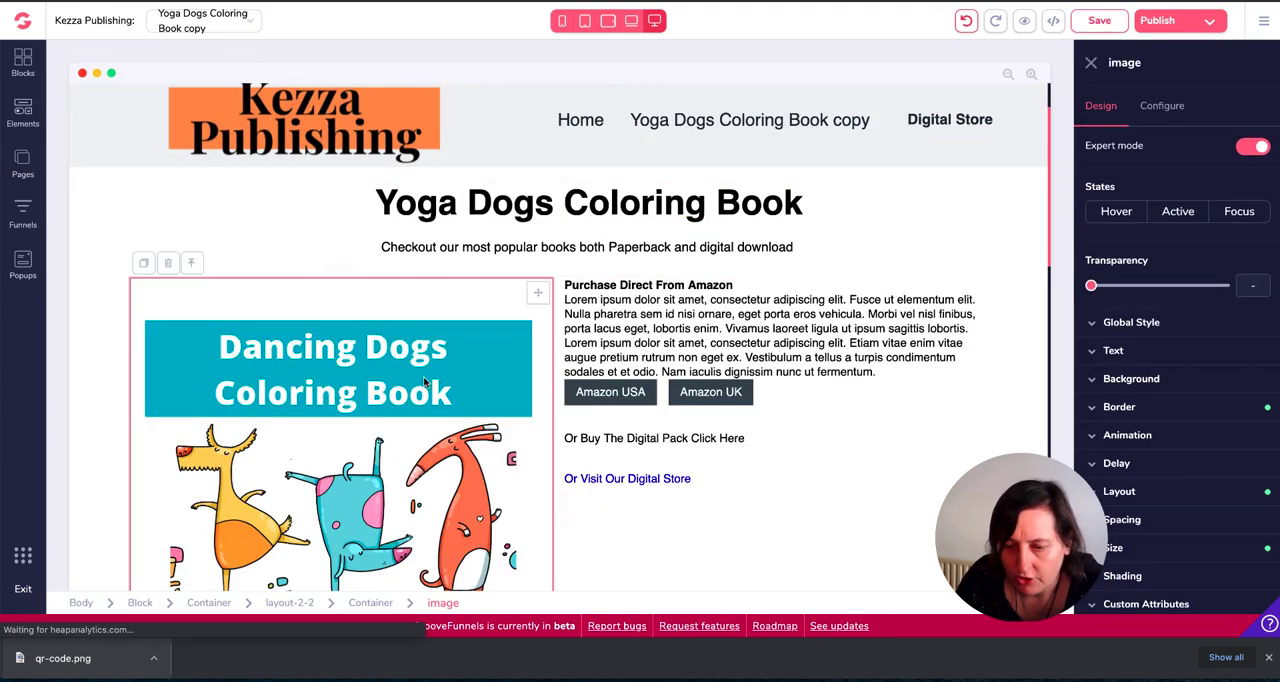
left_click(1162, 104)
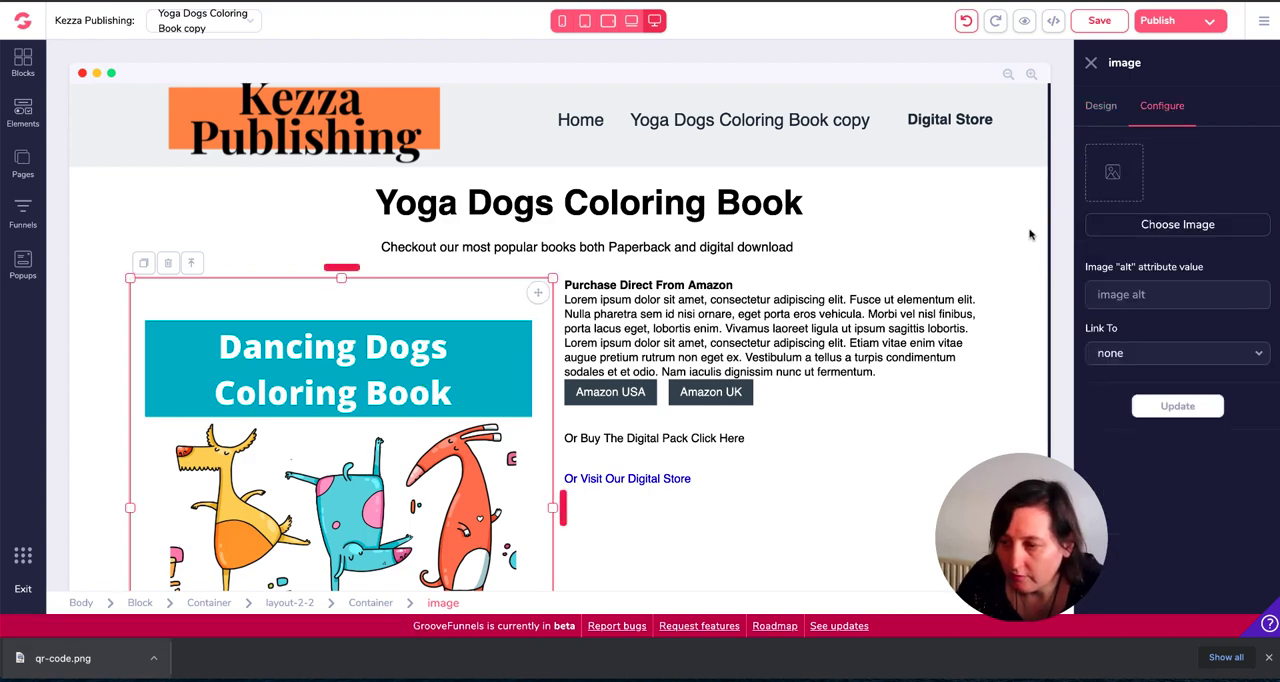
left_click(1176, 224)
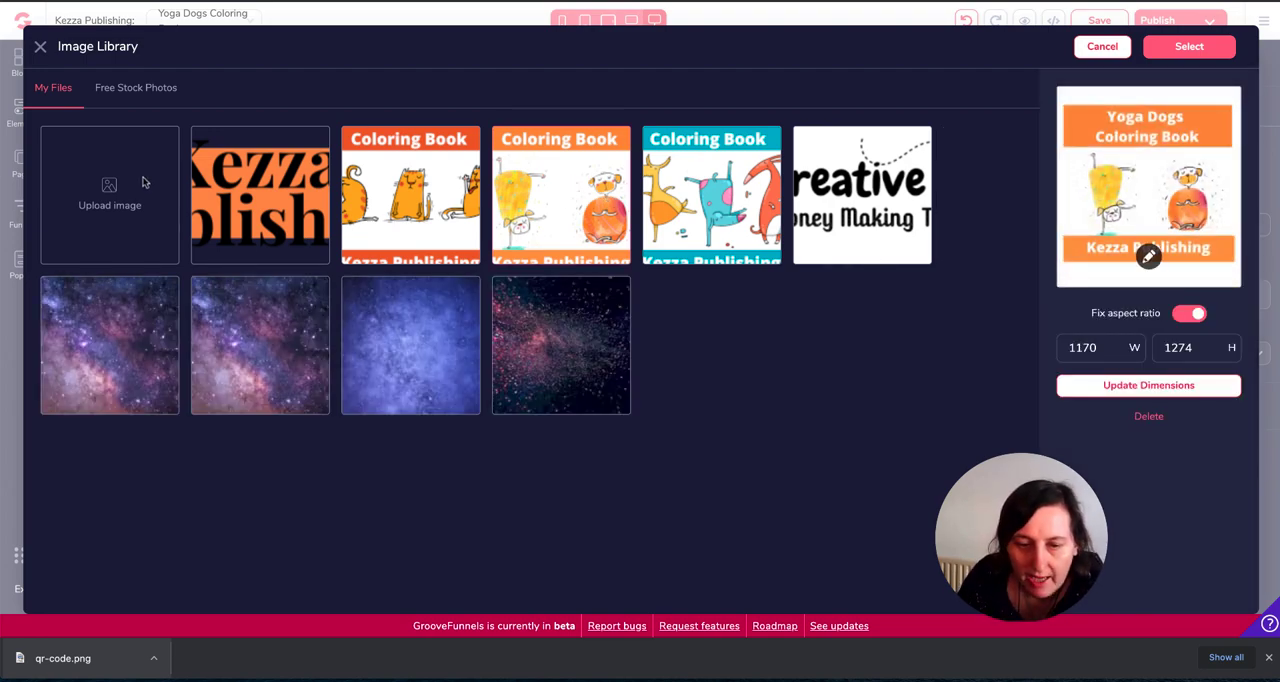
mouse_move(952, 290)
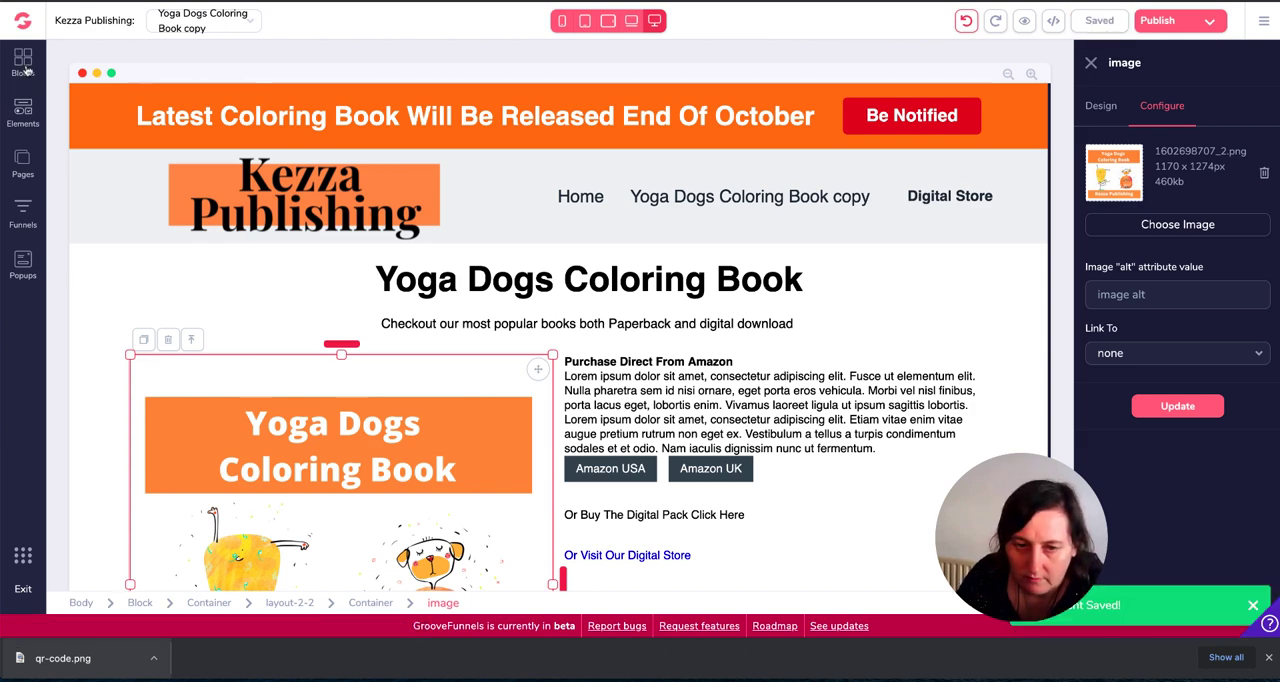
left_click(22, 164)
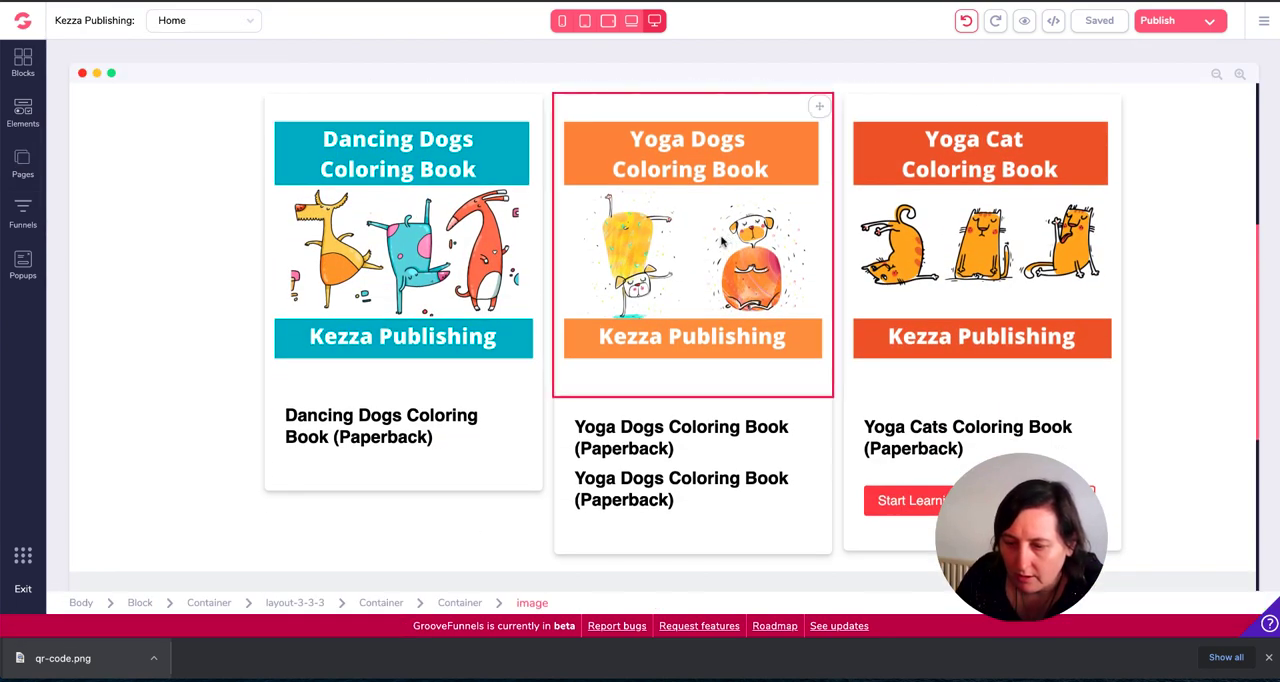
- Link the home page's Yoga Dogs cover to the Yoga Dogs Coloring Book copy page
left_click(690, 256)
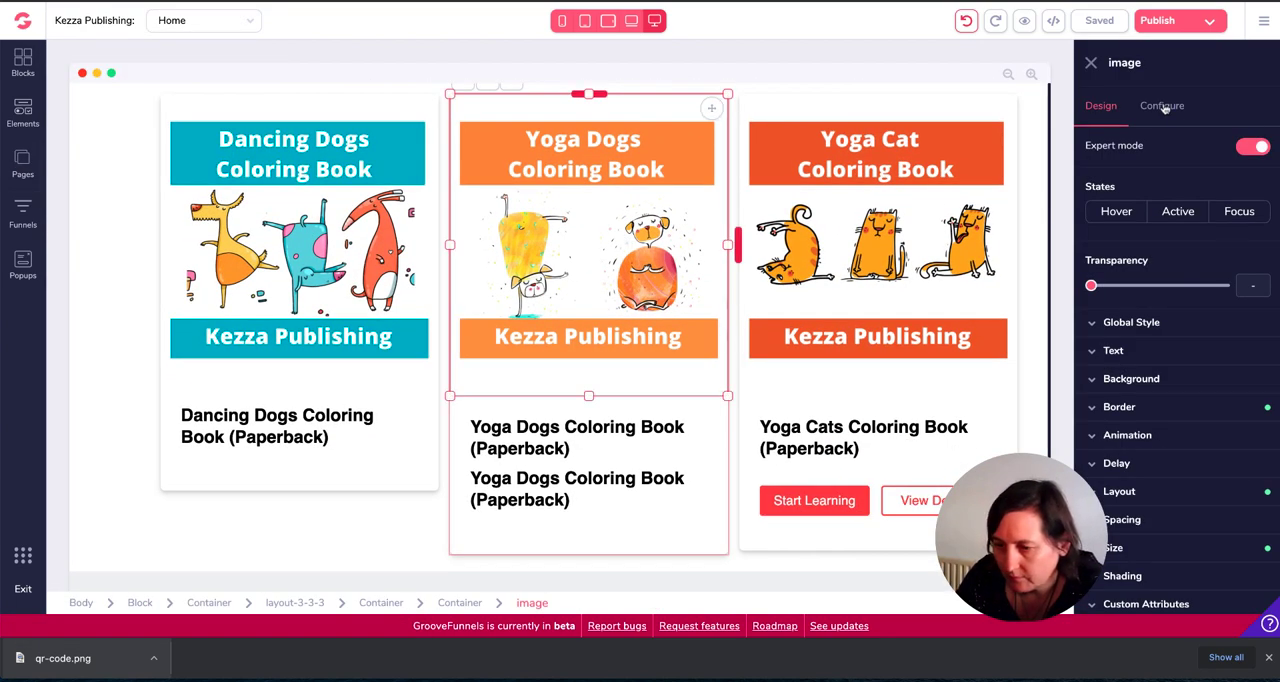
left_click(1160, 104)
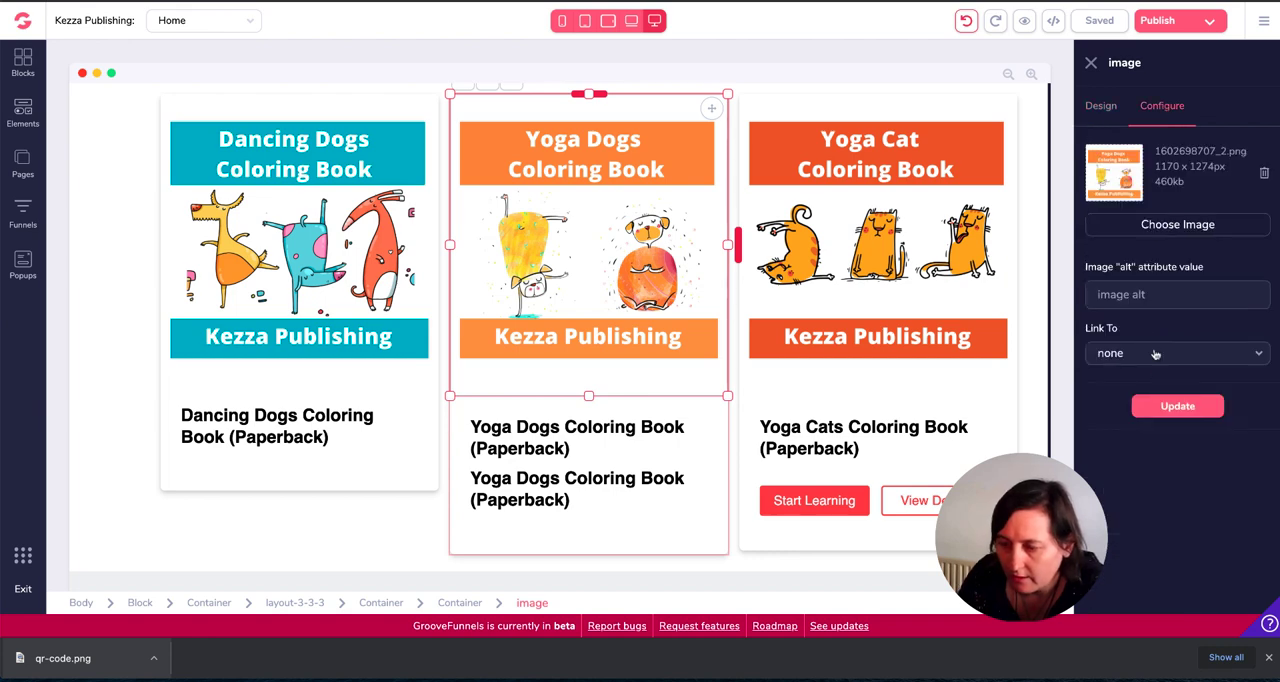
left_click(1176, 352)
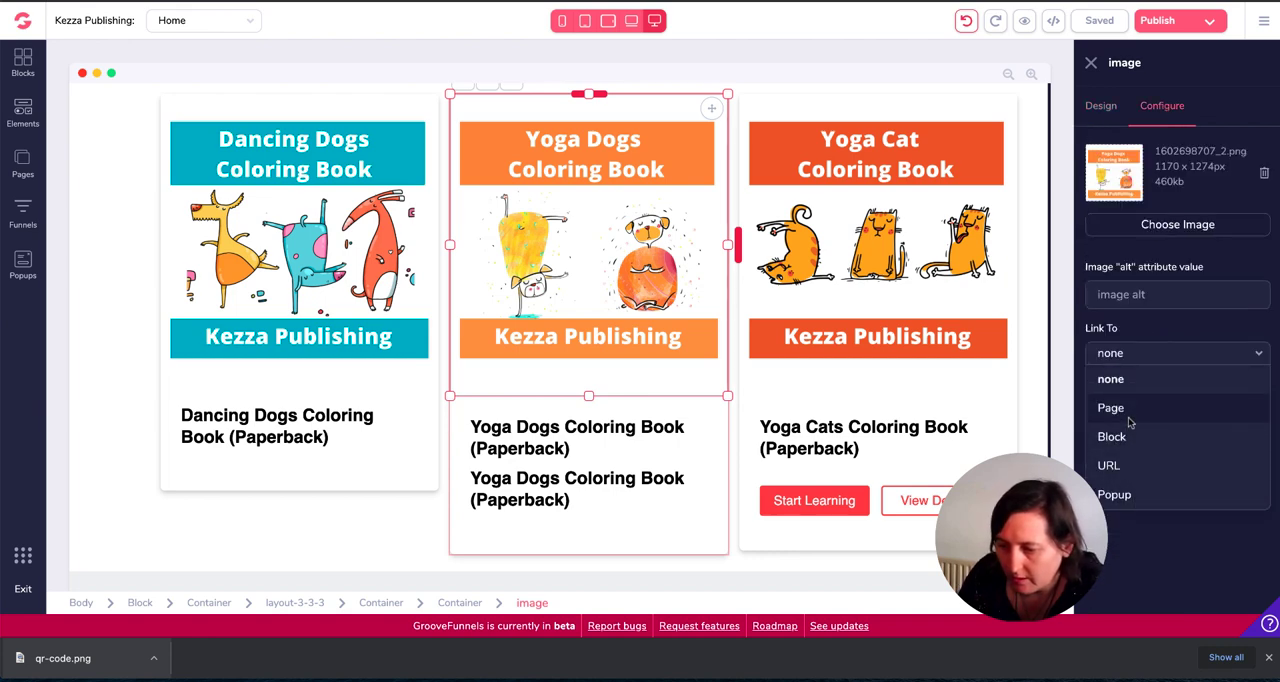
left_click(1110, 408)
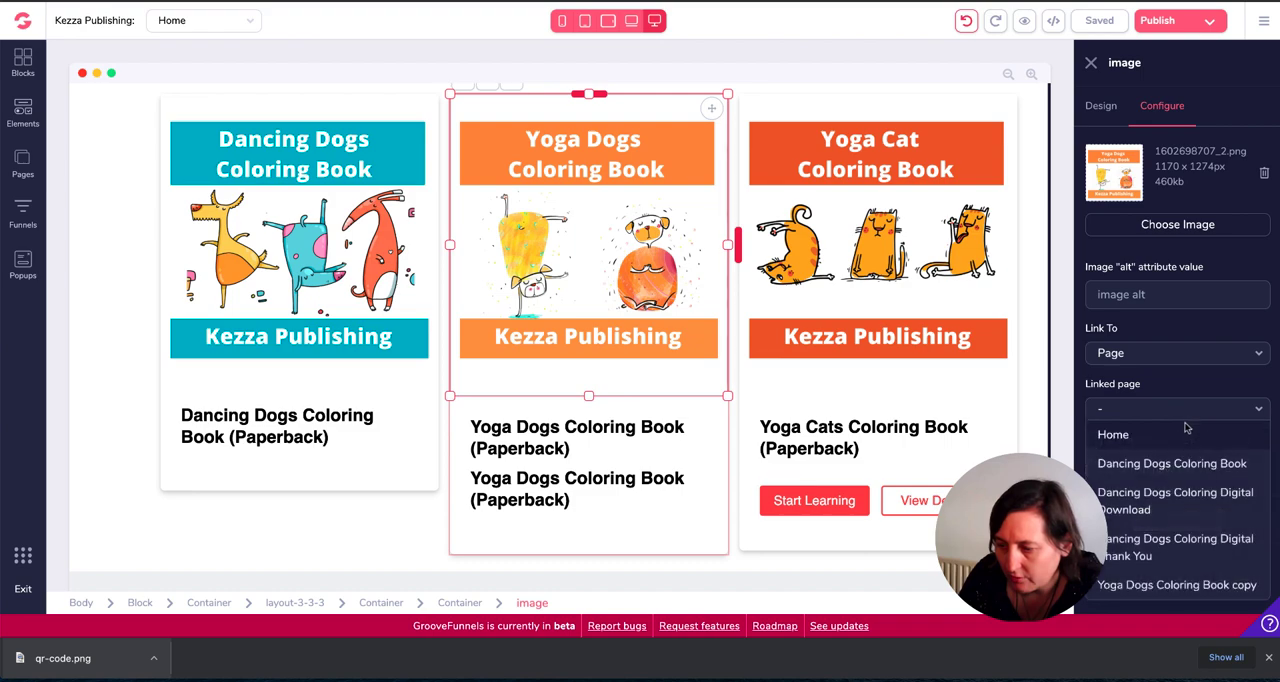
left_click(1176, 584)
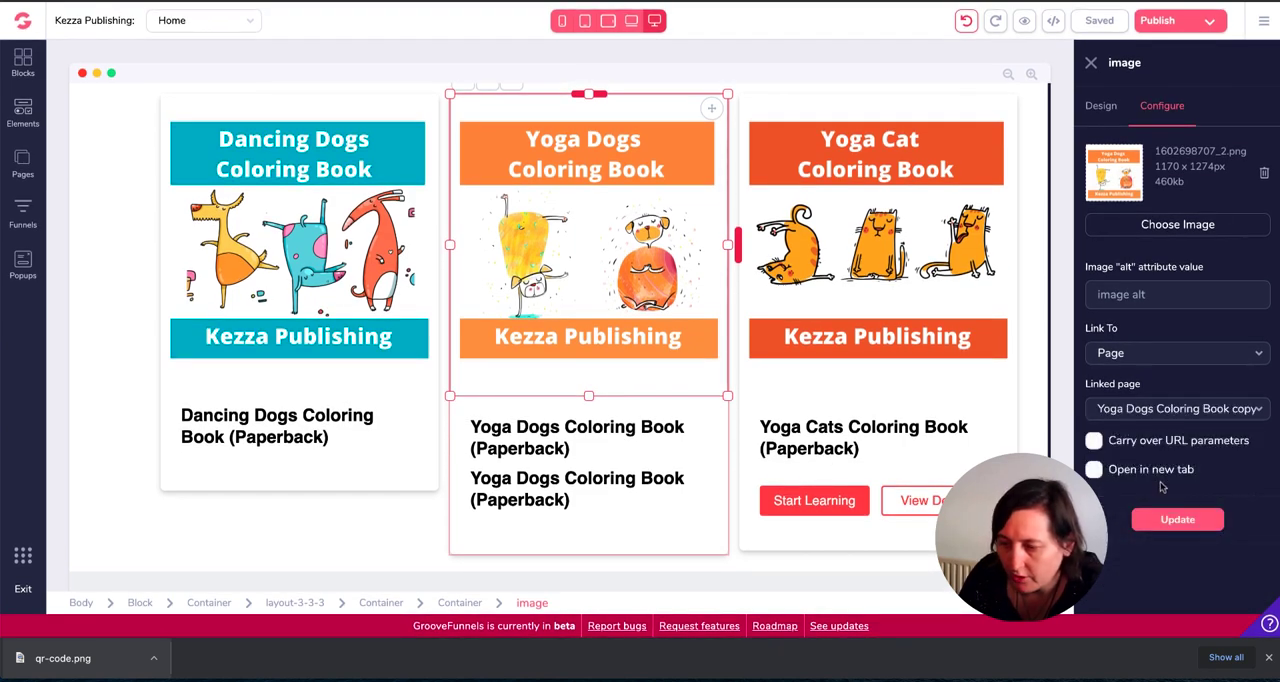
left_click(1092, 470)
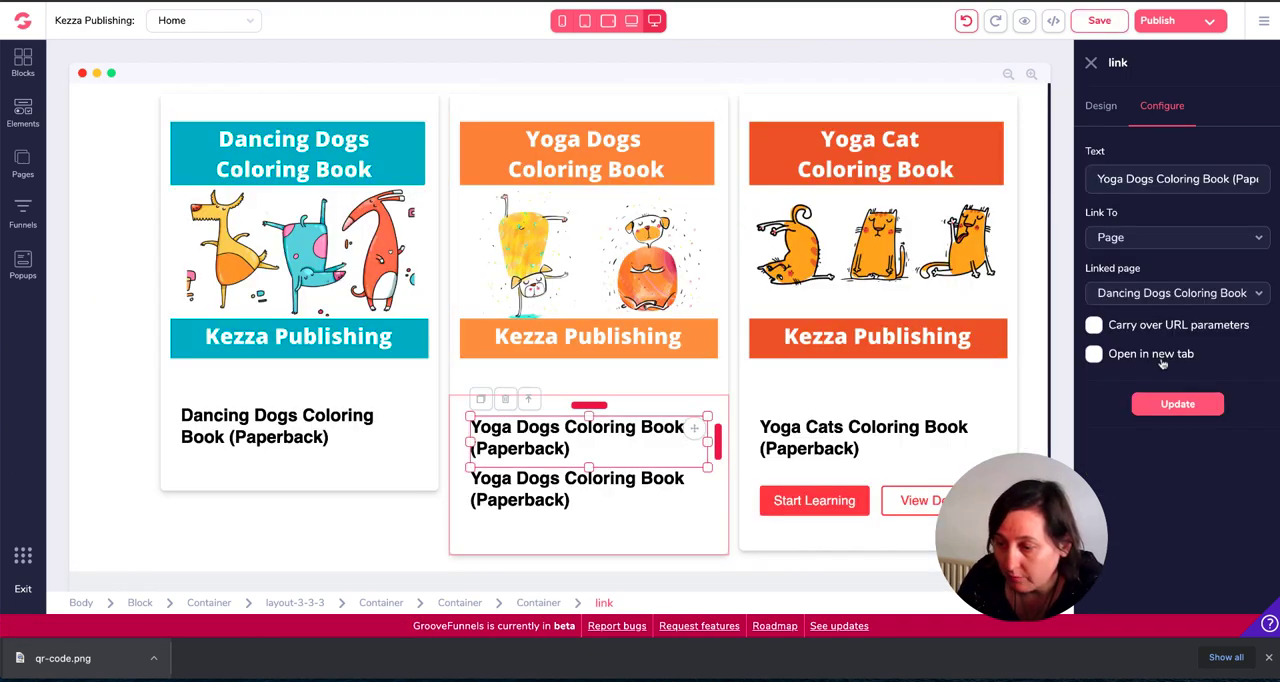
- Delete the duplicate Yoga Dogs title and save the home page
left_click(1176, 292)
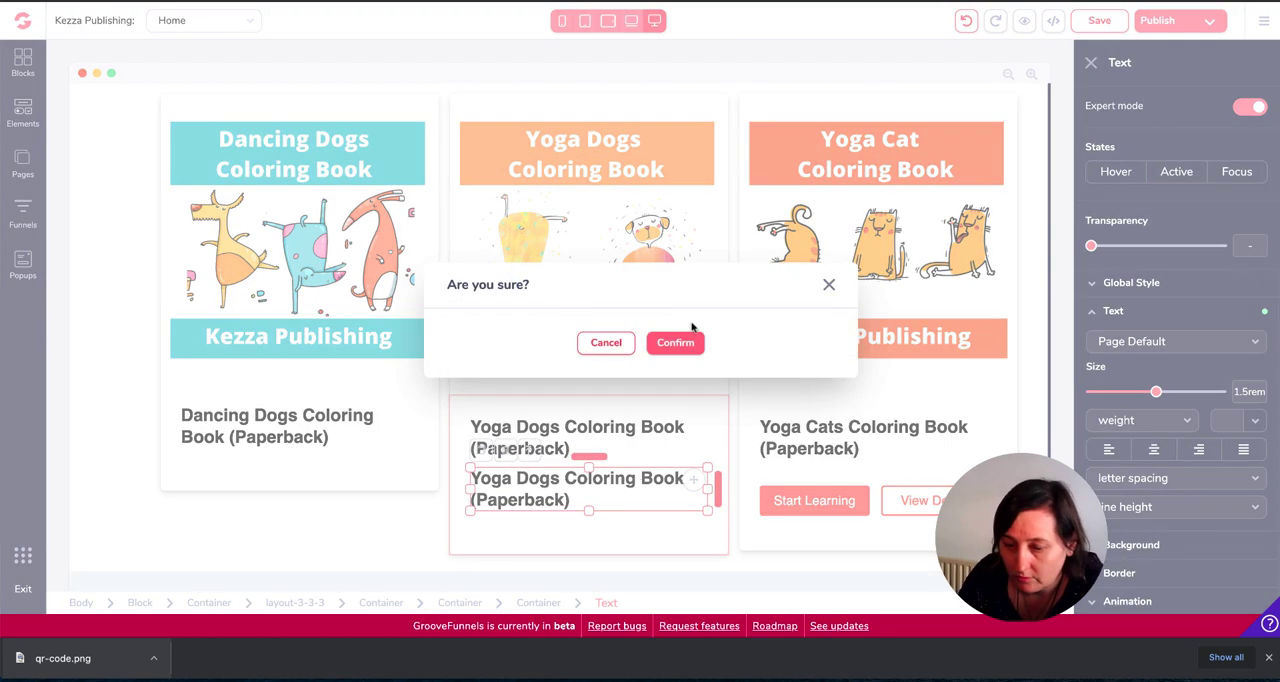
left_click(676, 342)
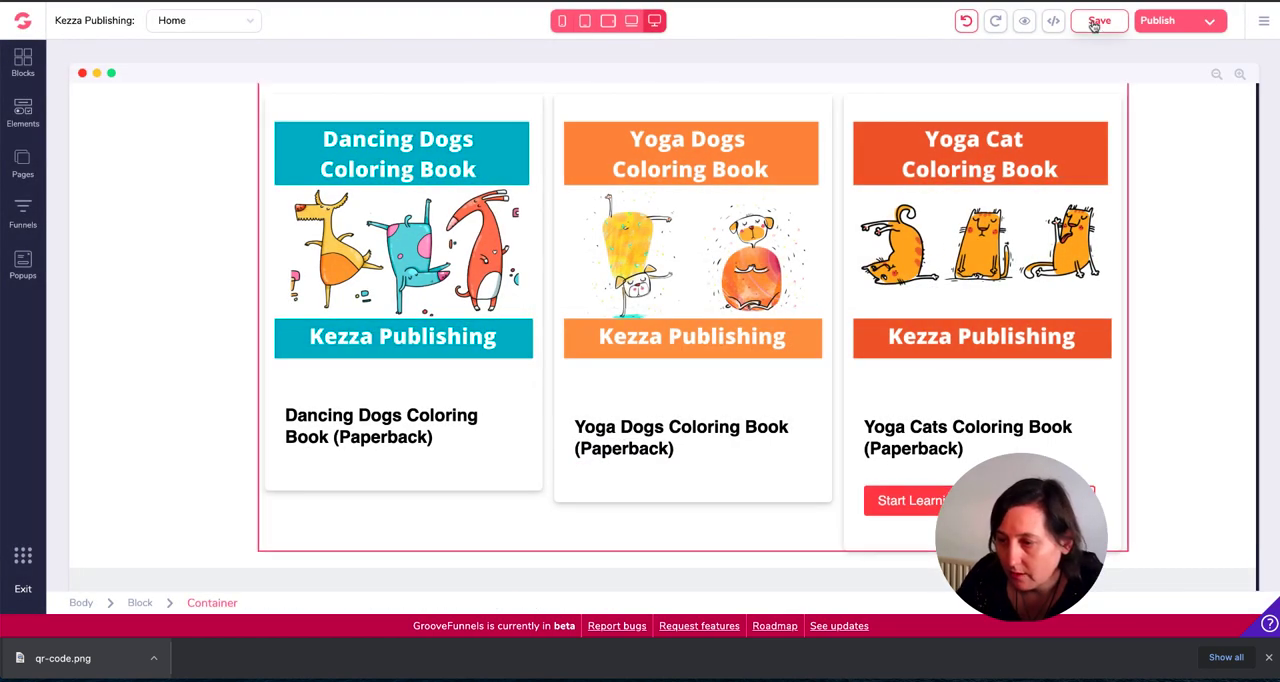
left_click(1100, 20)
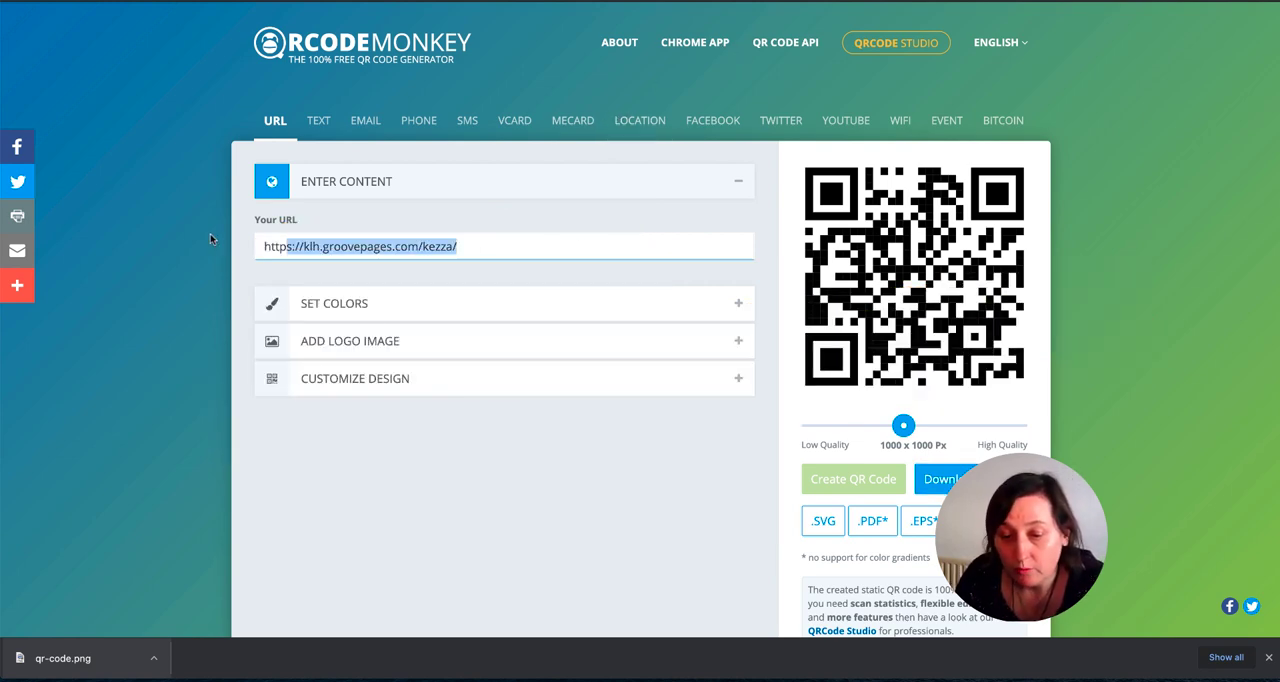
- Scroll the QRCode Monkey page down to the Enter Content URL field
scroll("down", 3)
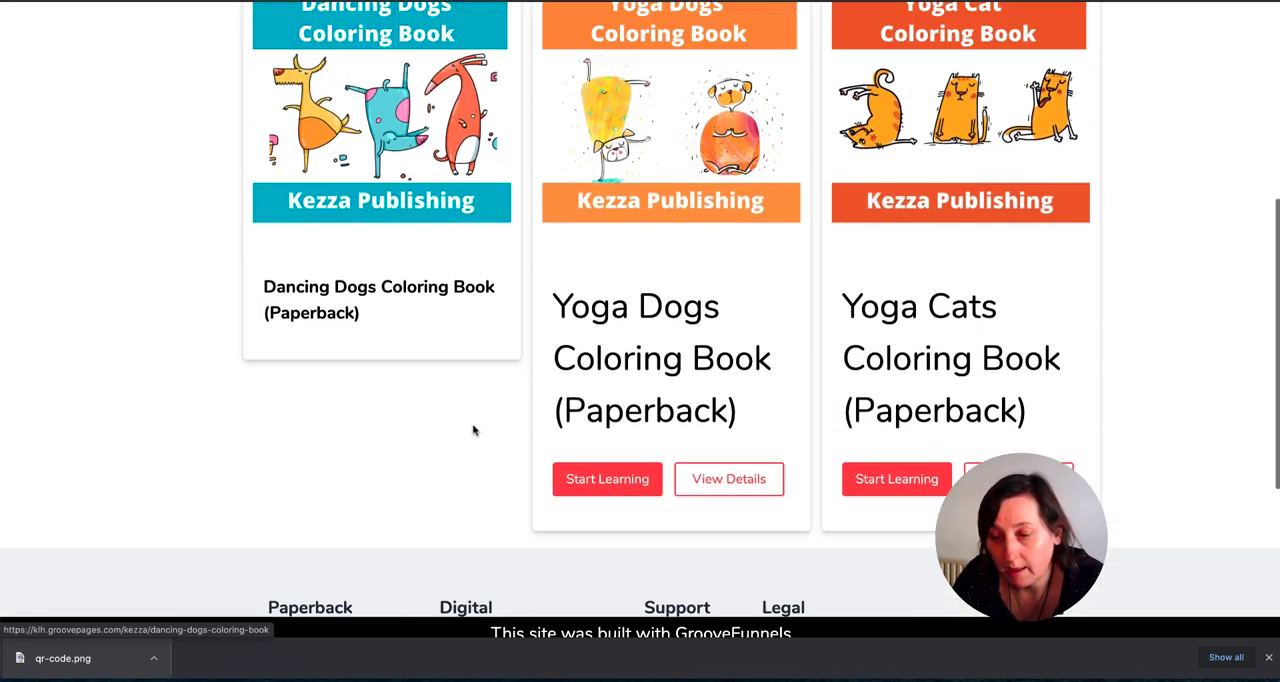
scroll("up", 3)
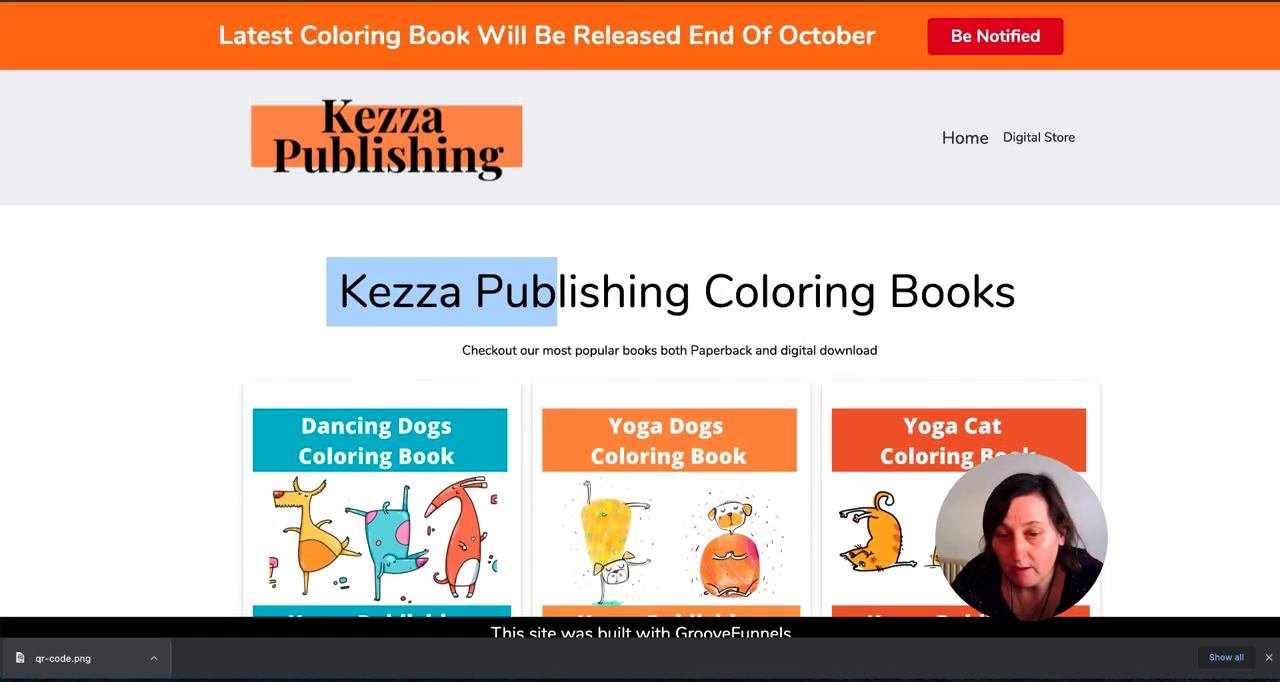
left_click(994, 36)
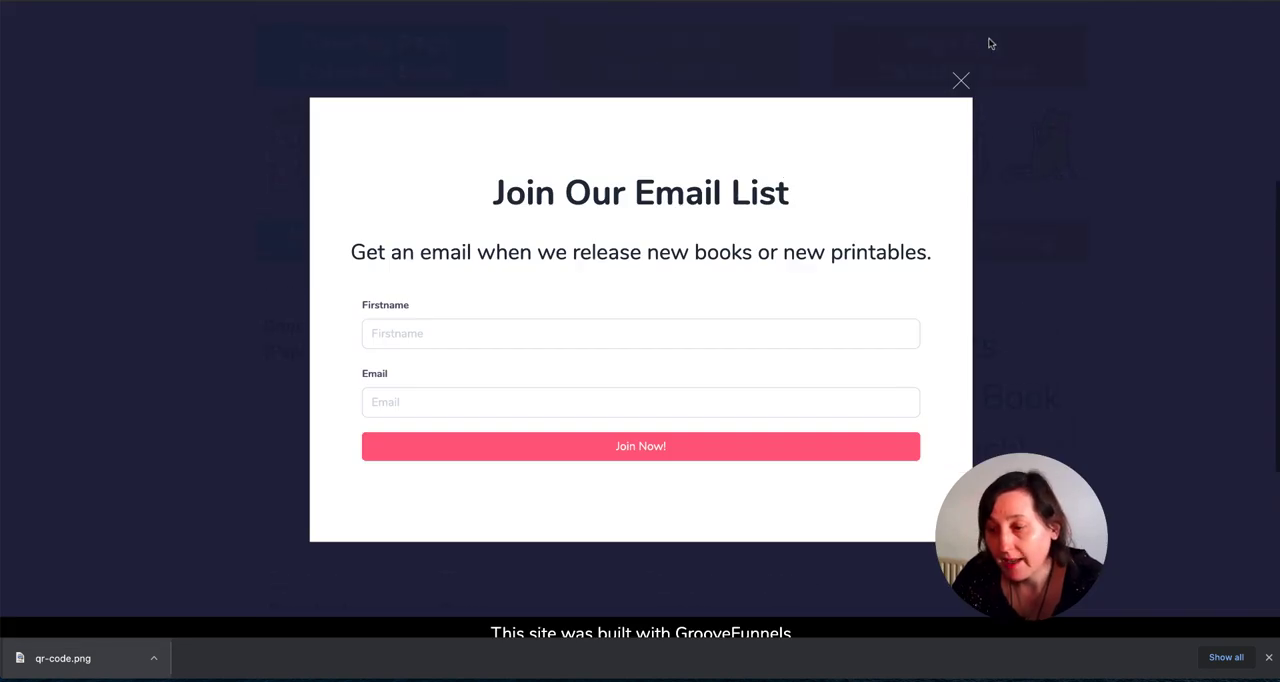
left_click(960, 80)
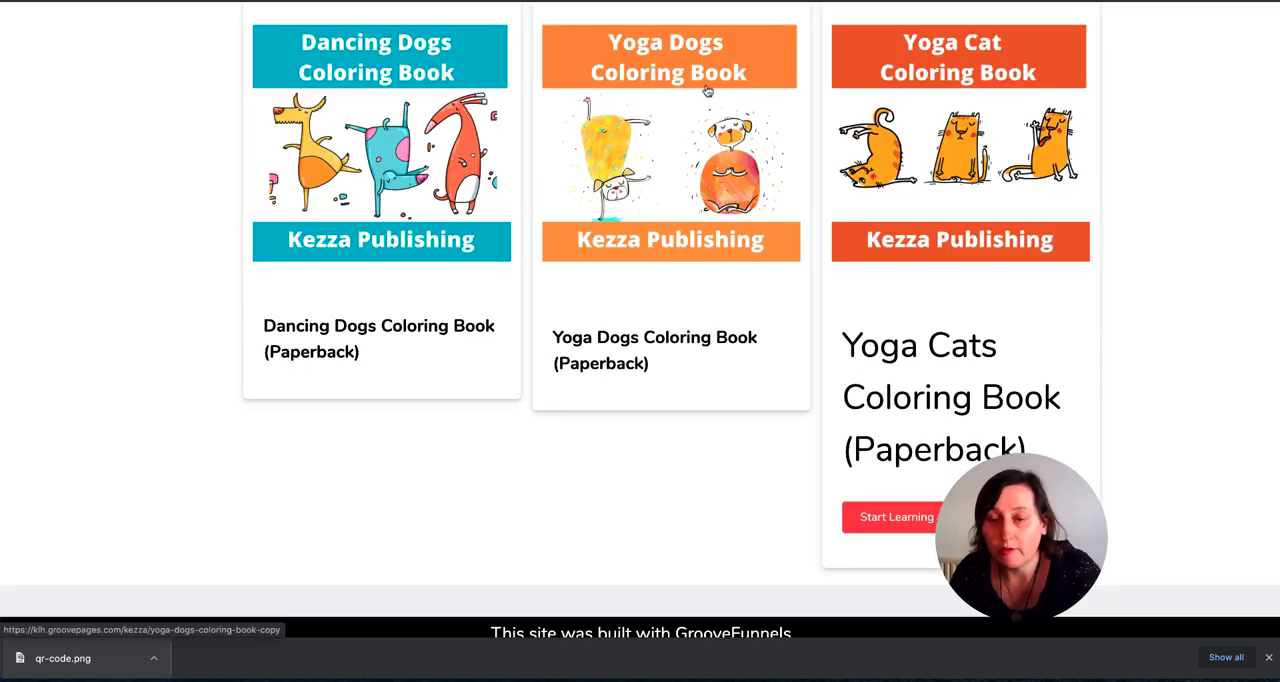